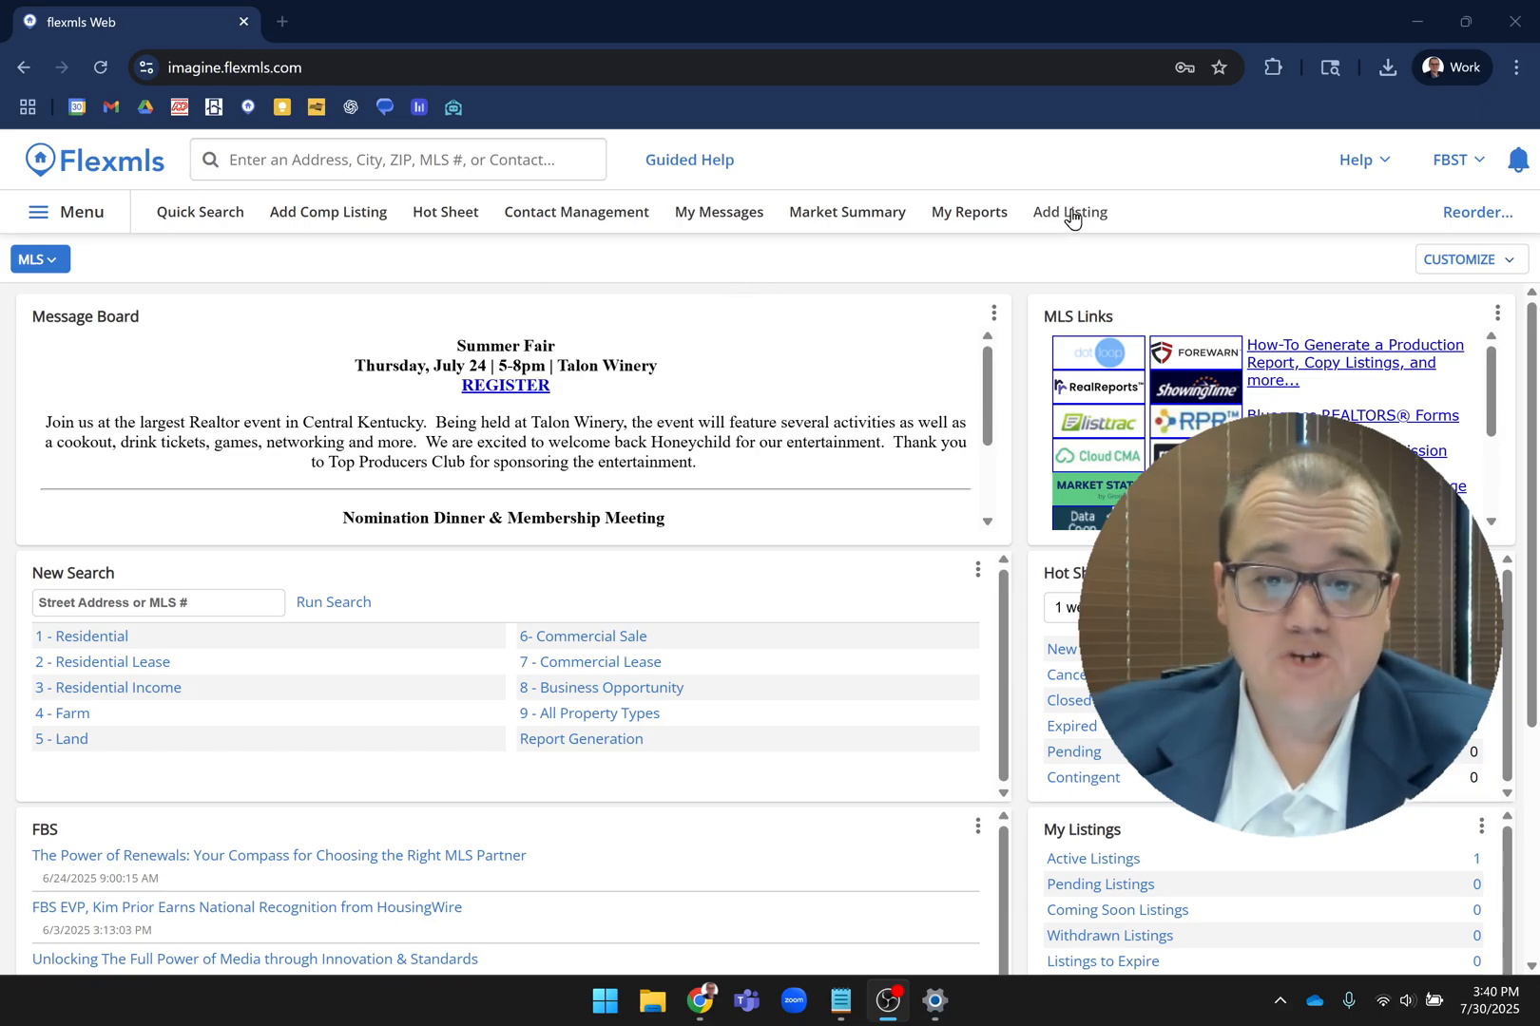
pyautogui.moveTo(1070, 211)
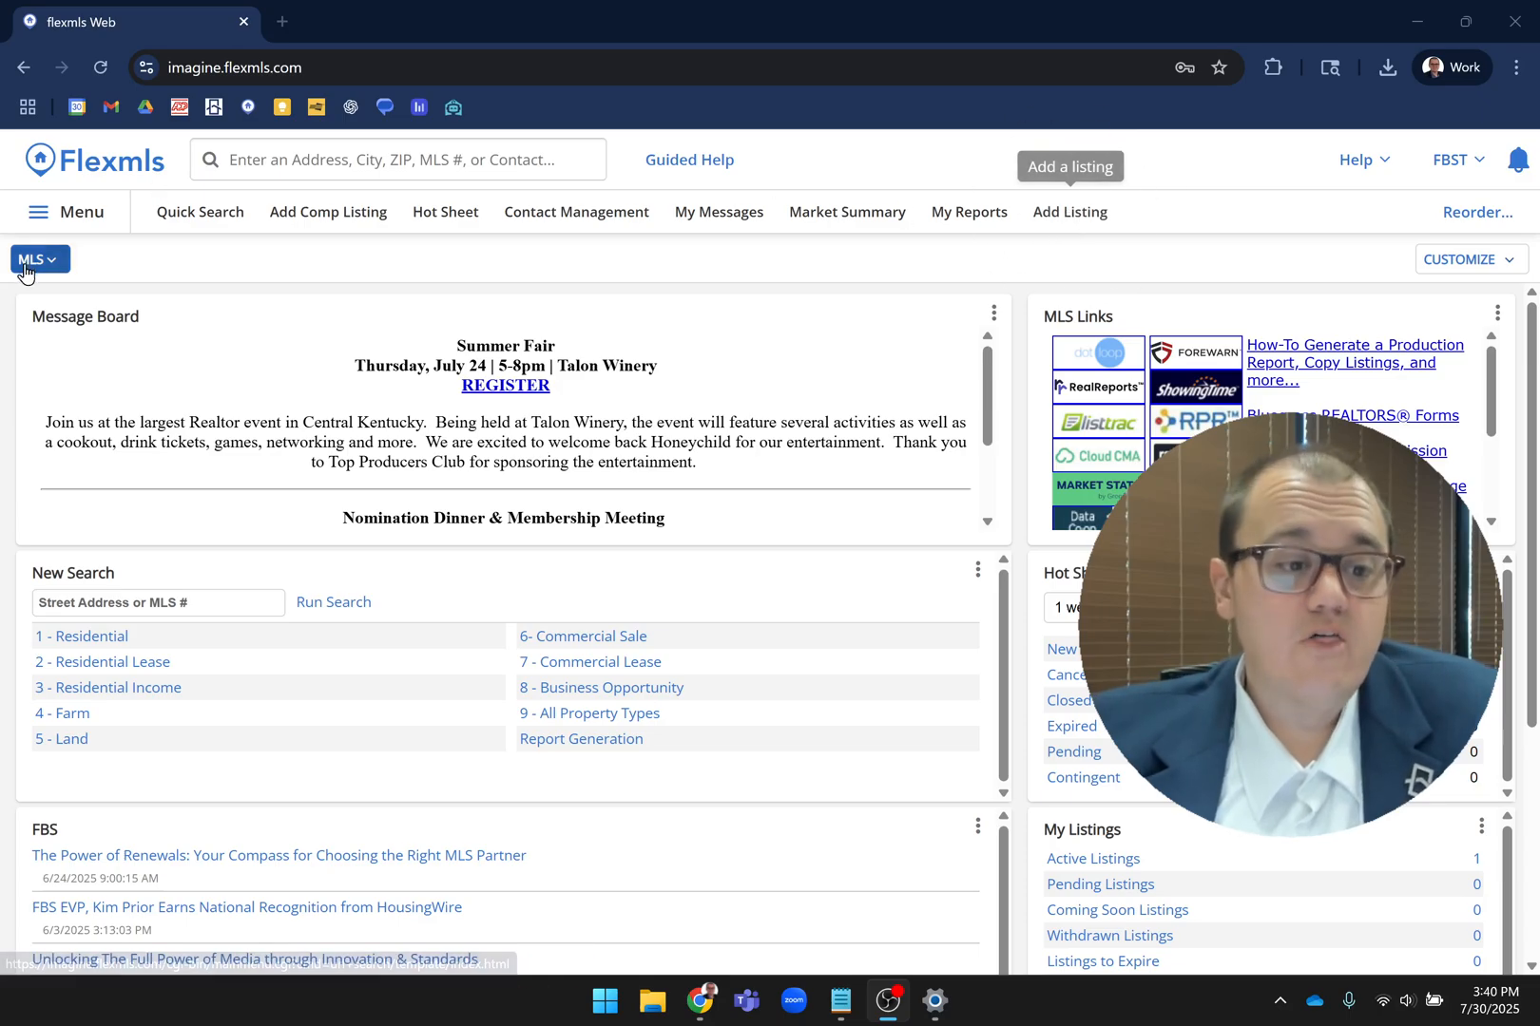
# - From the dashboard menu, start Add Listing with Residential as the property type
pyautogui.click(65, 212)
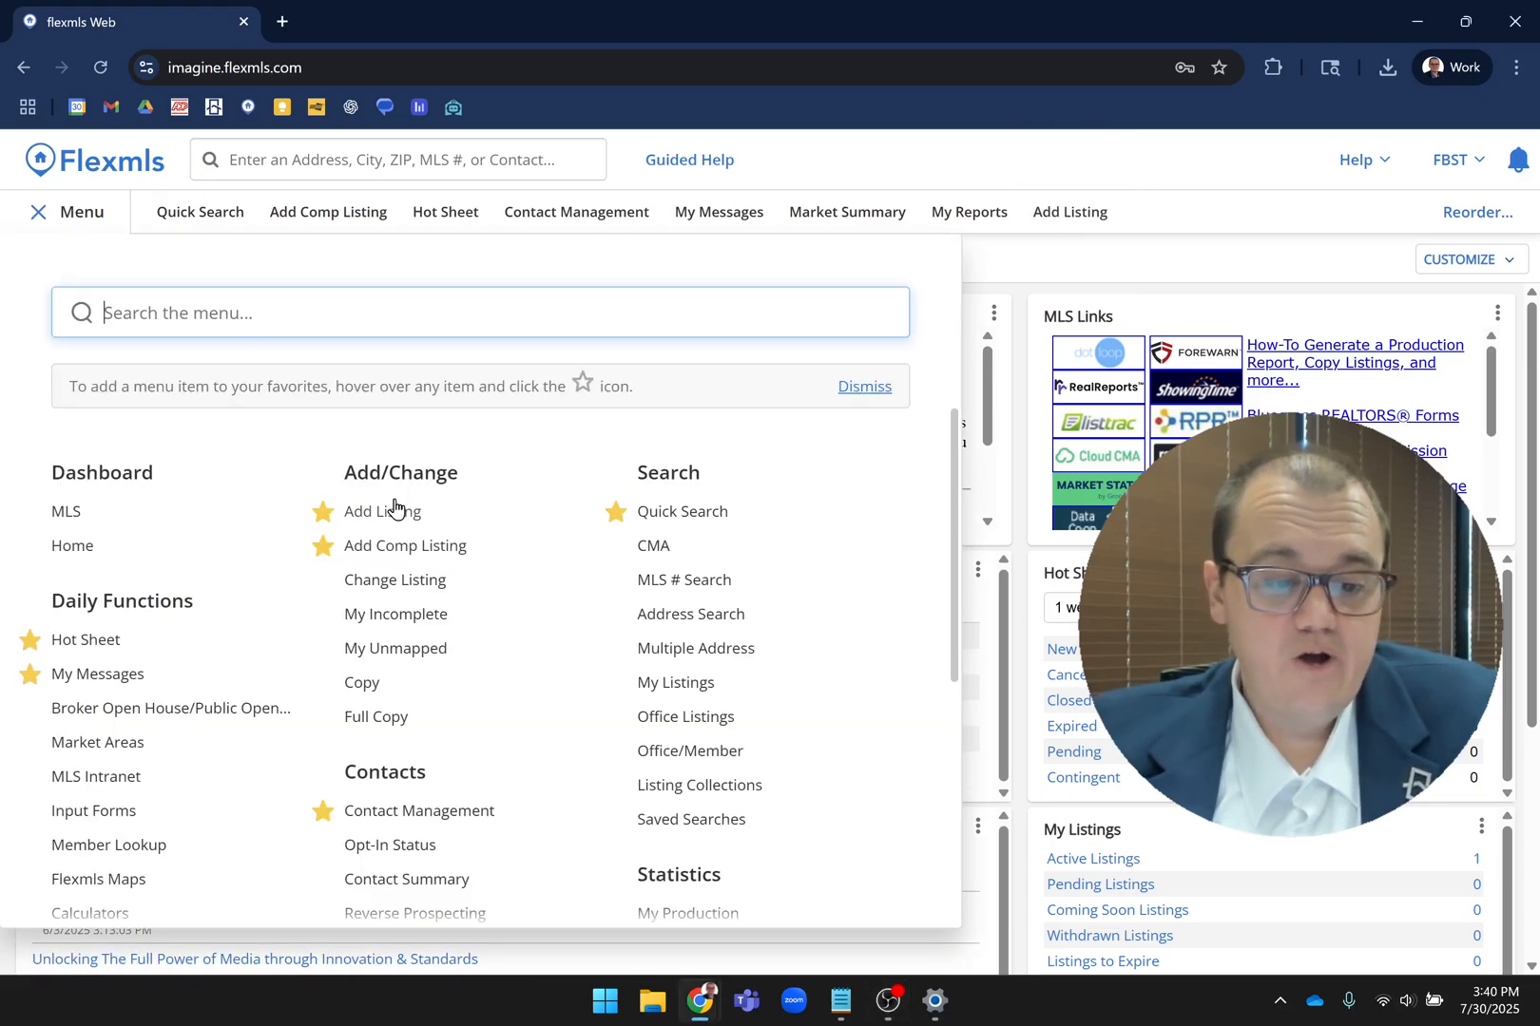
pyautogui.click(375, 511)
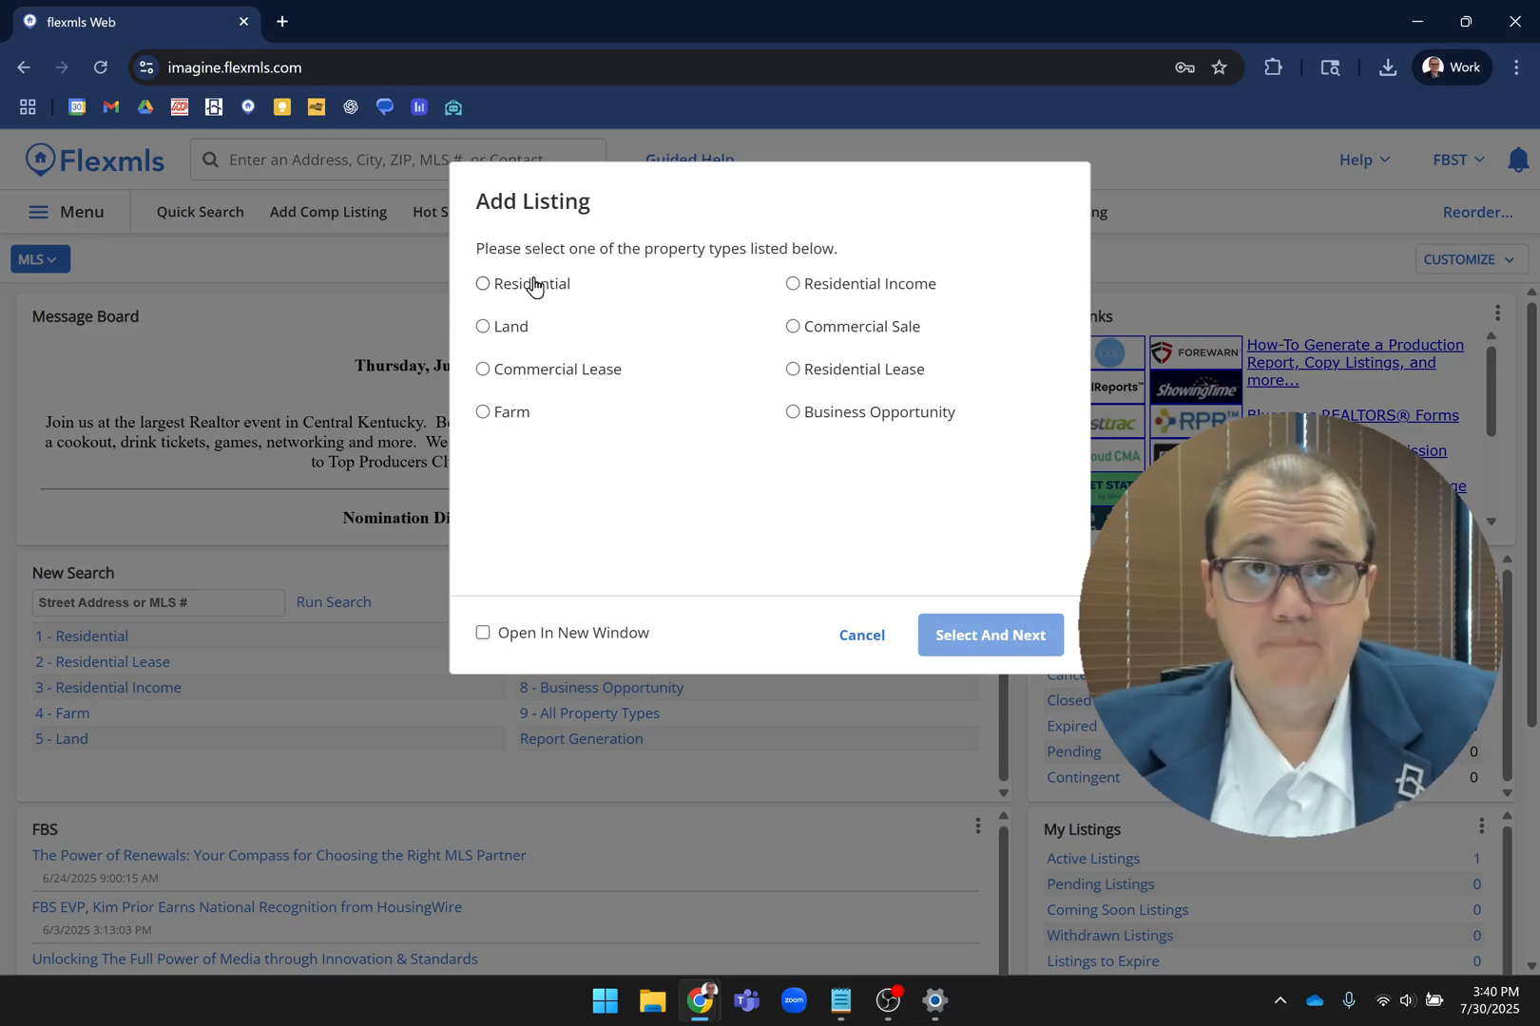
pyautogui.click(482, 285)
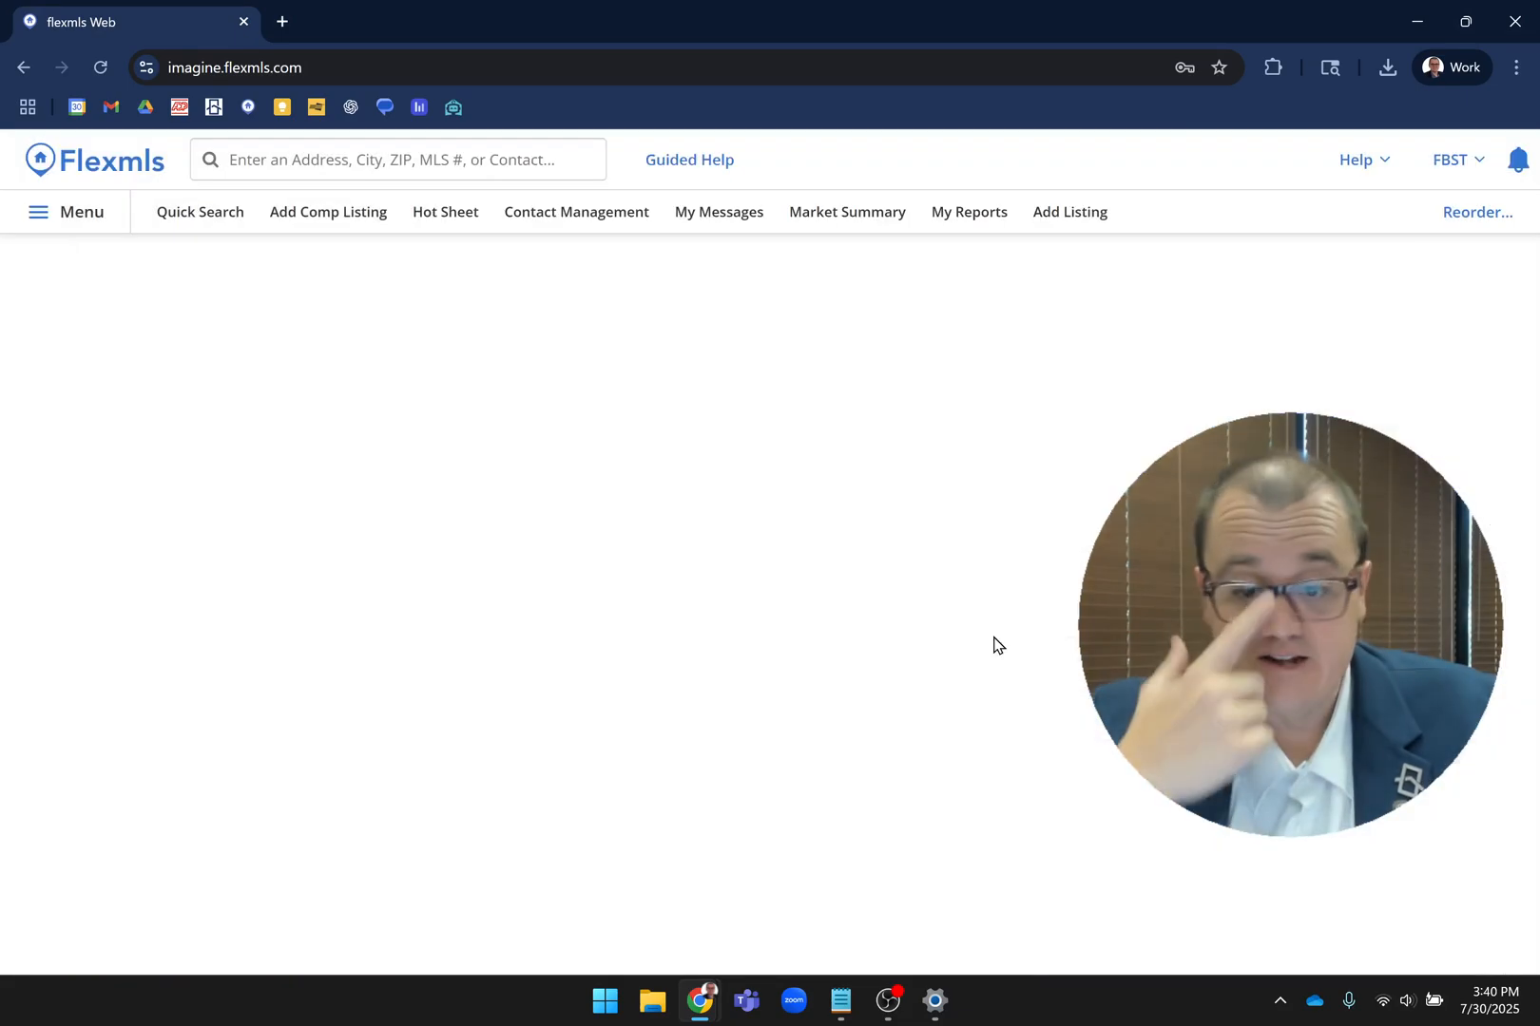
# - Continue to the Residential Add Listing form and scroll its section list
pyautogui.click(1068, 212)
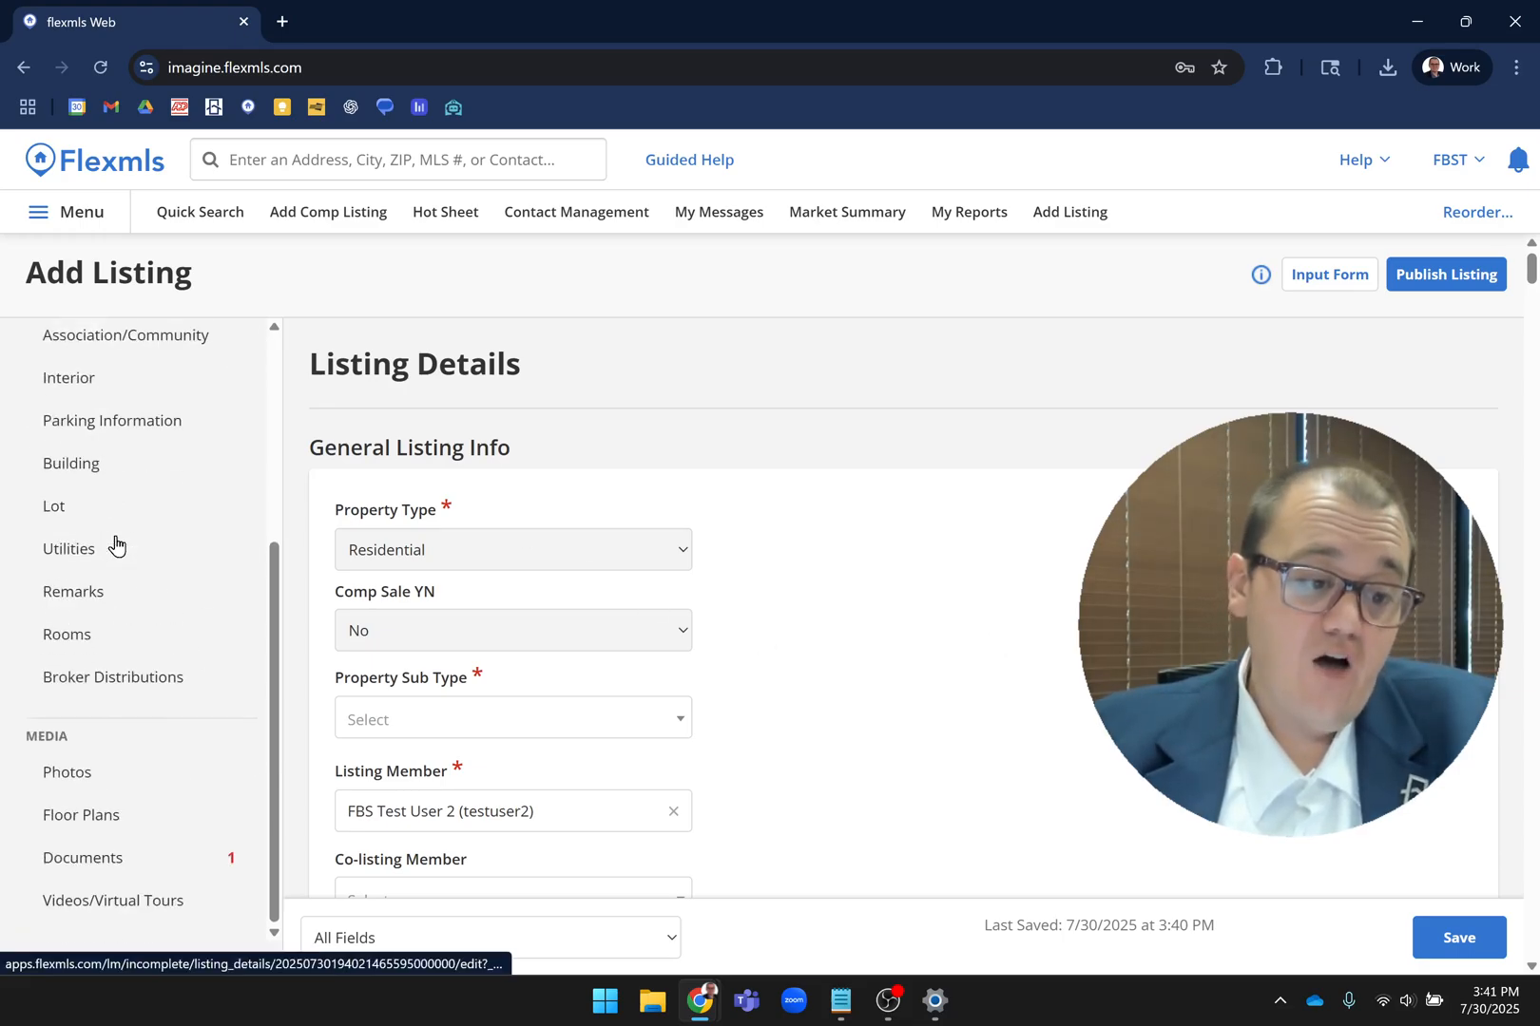
pyautogui.scroll(-3)
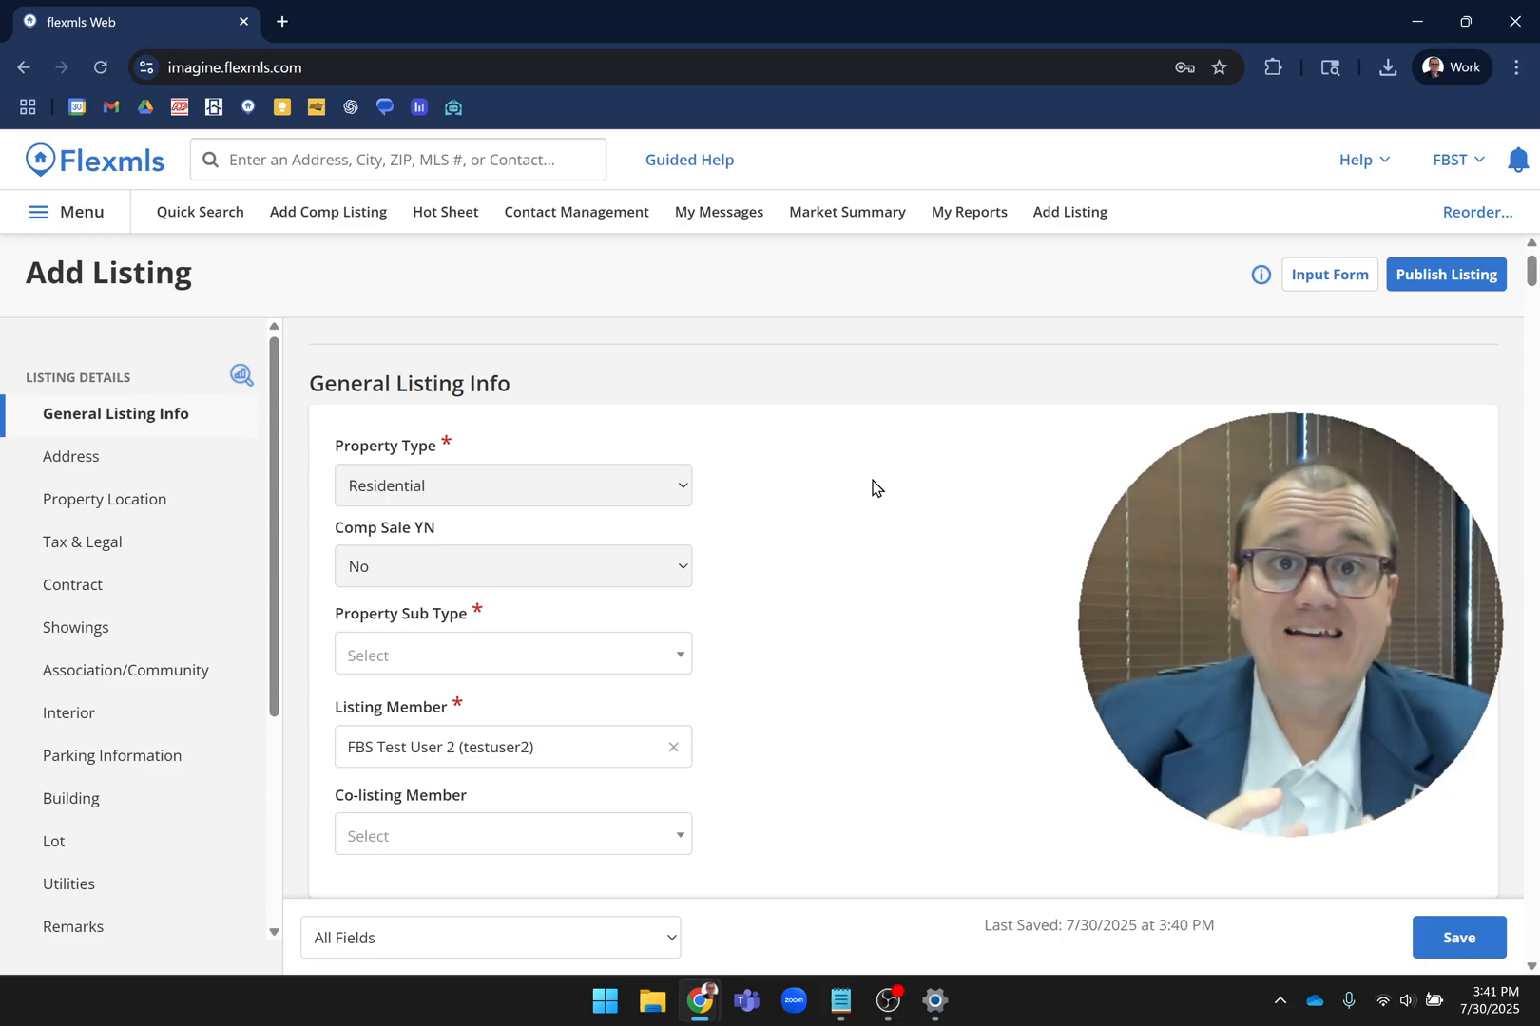
pyautogui.click(76, 628)
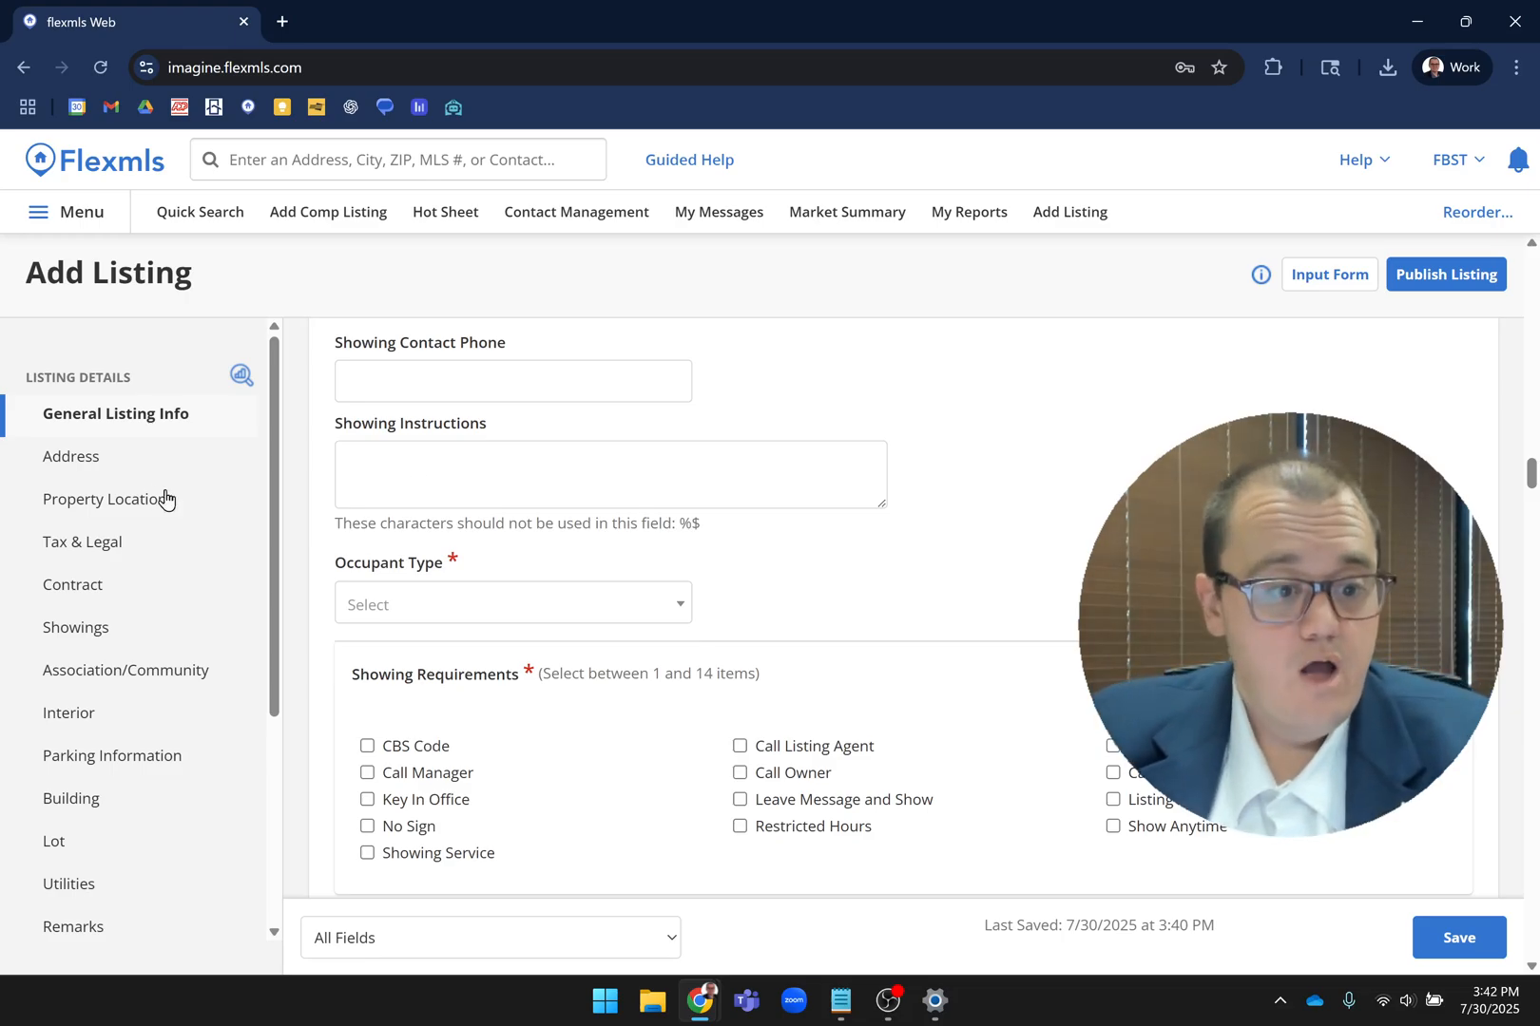
pyautogui.scroll(-3)
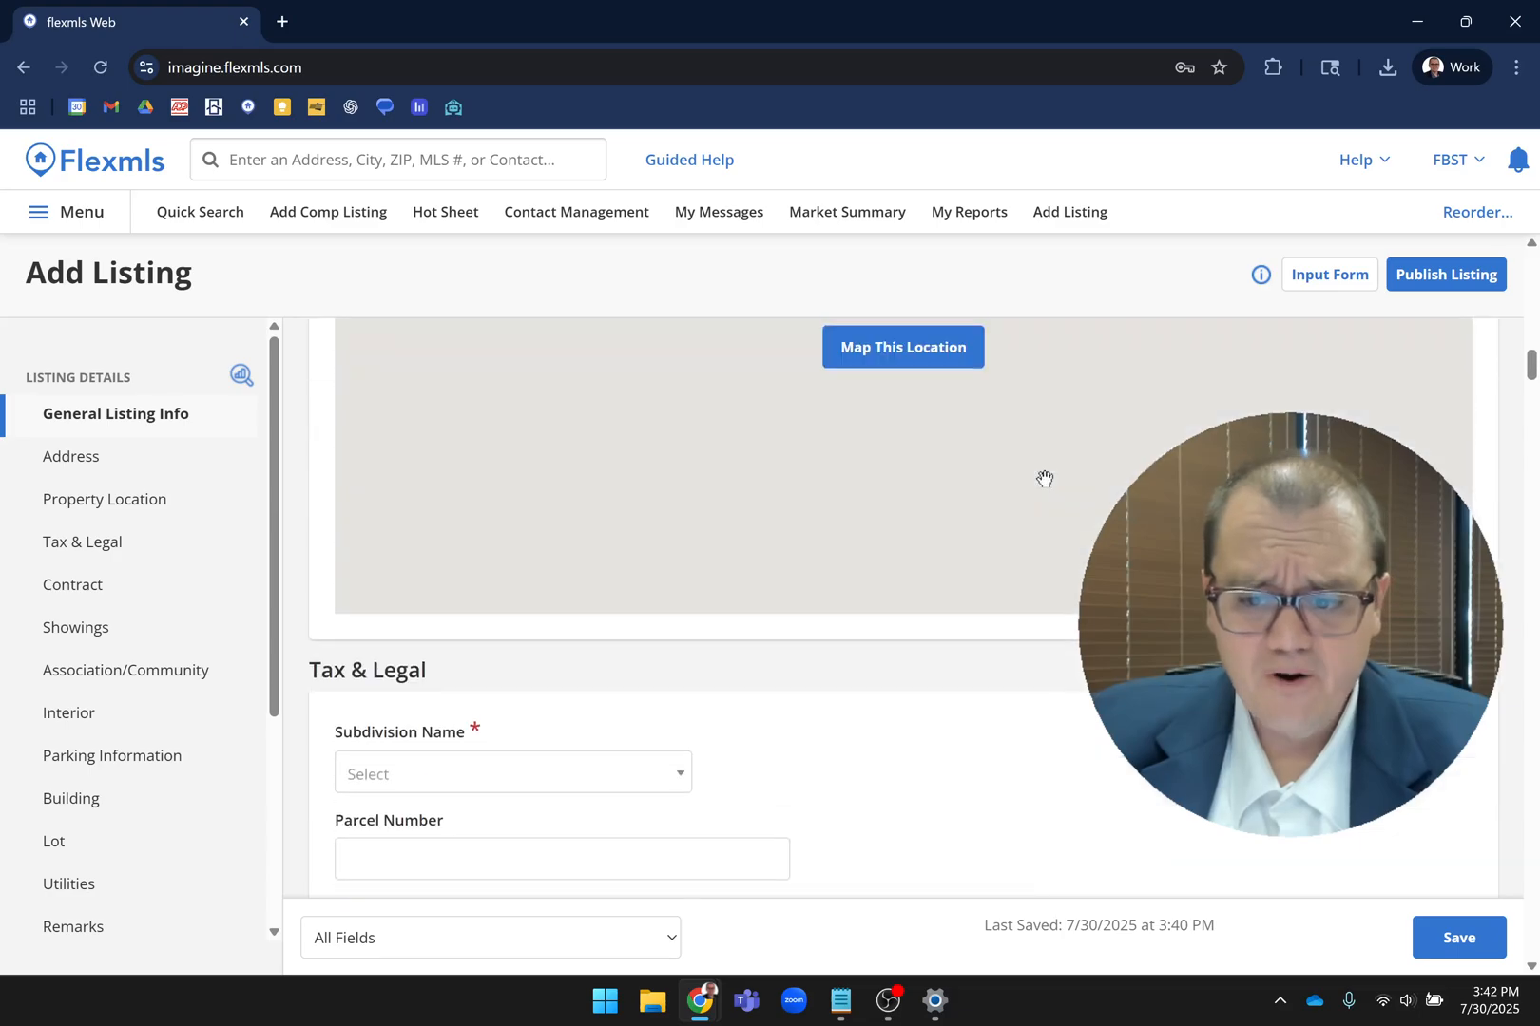
pyautogui.scroll(3)
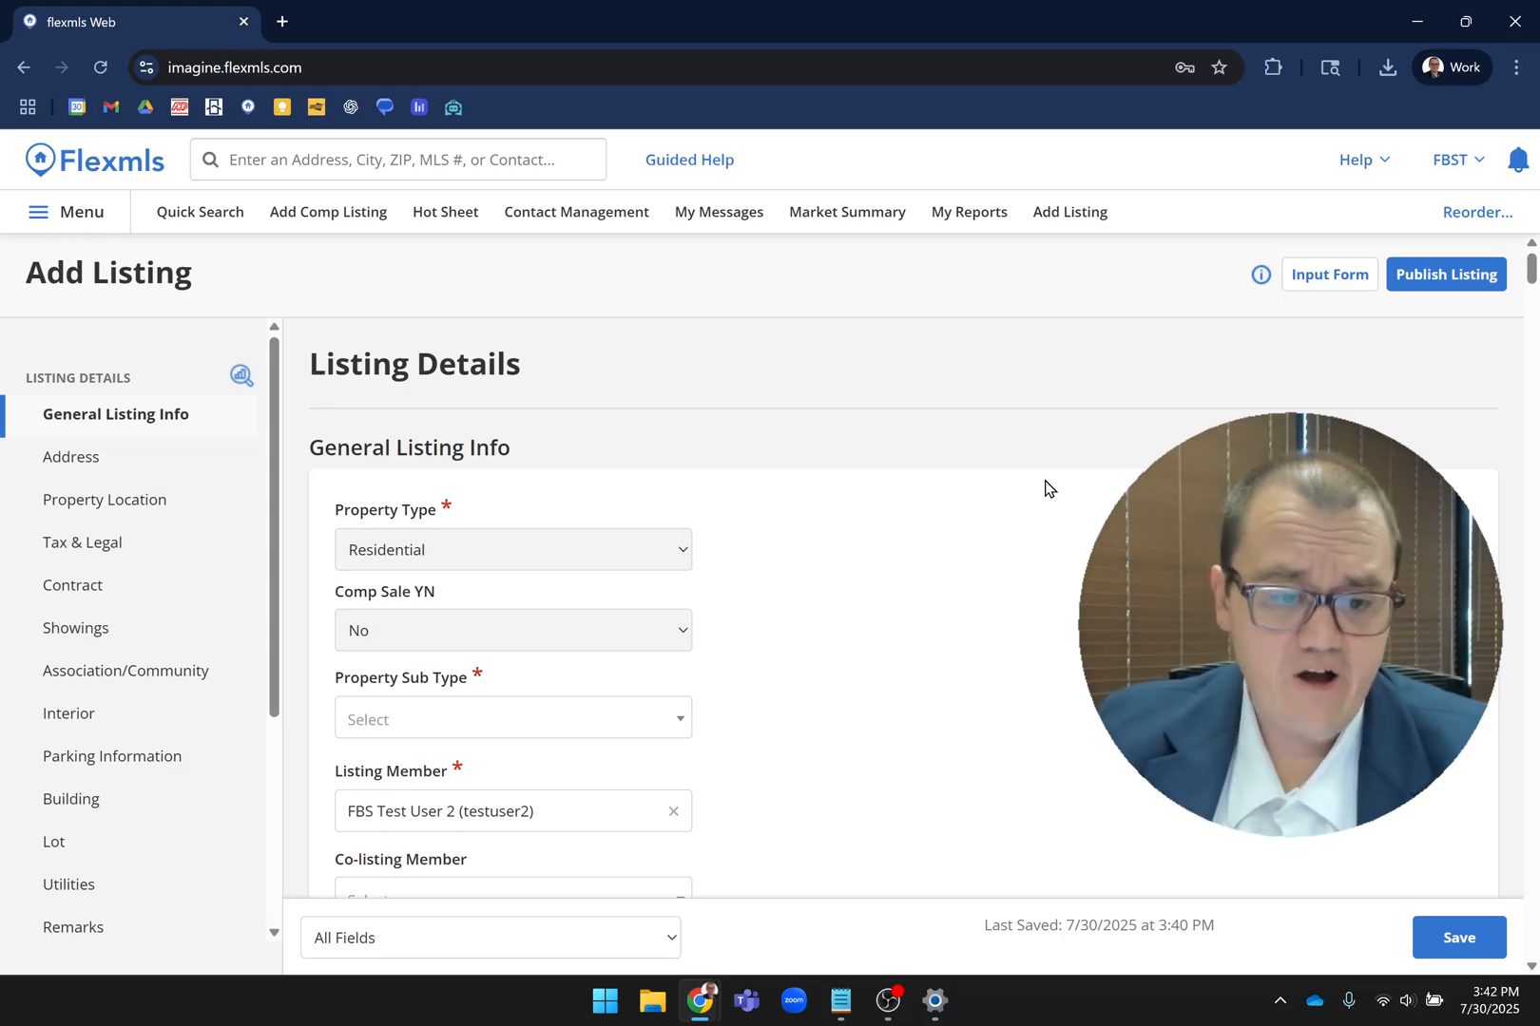
pyautogui.scroll(-3)
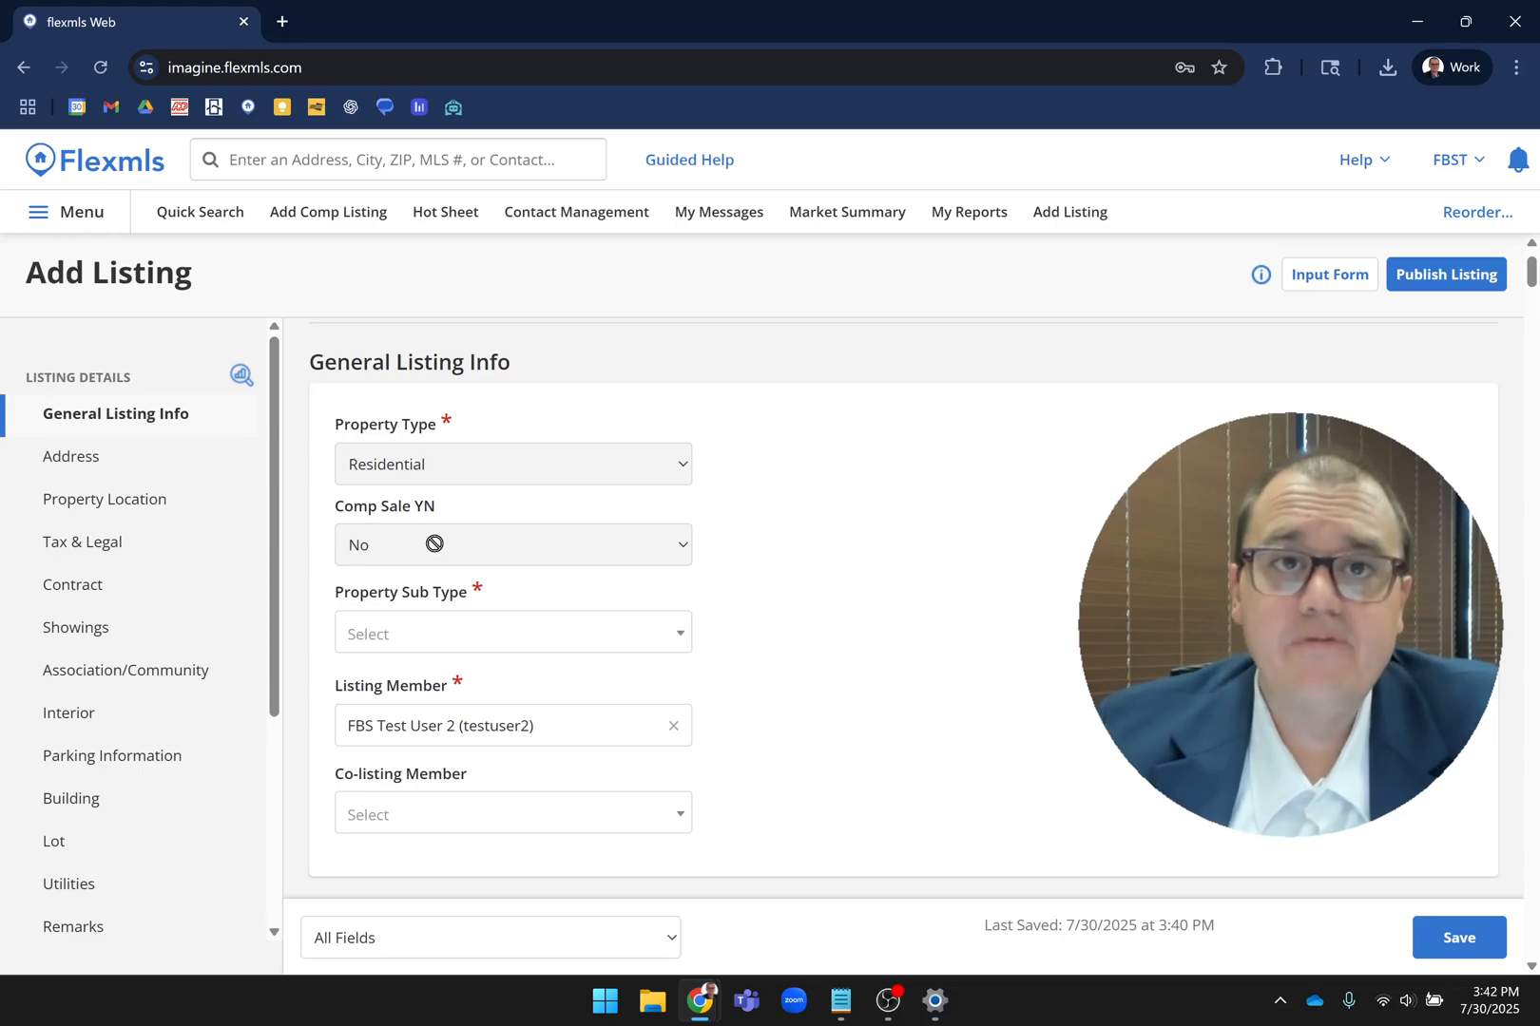
pyautogui.moveTo(317, 247)
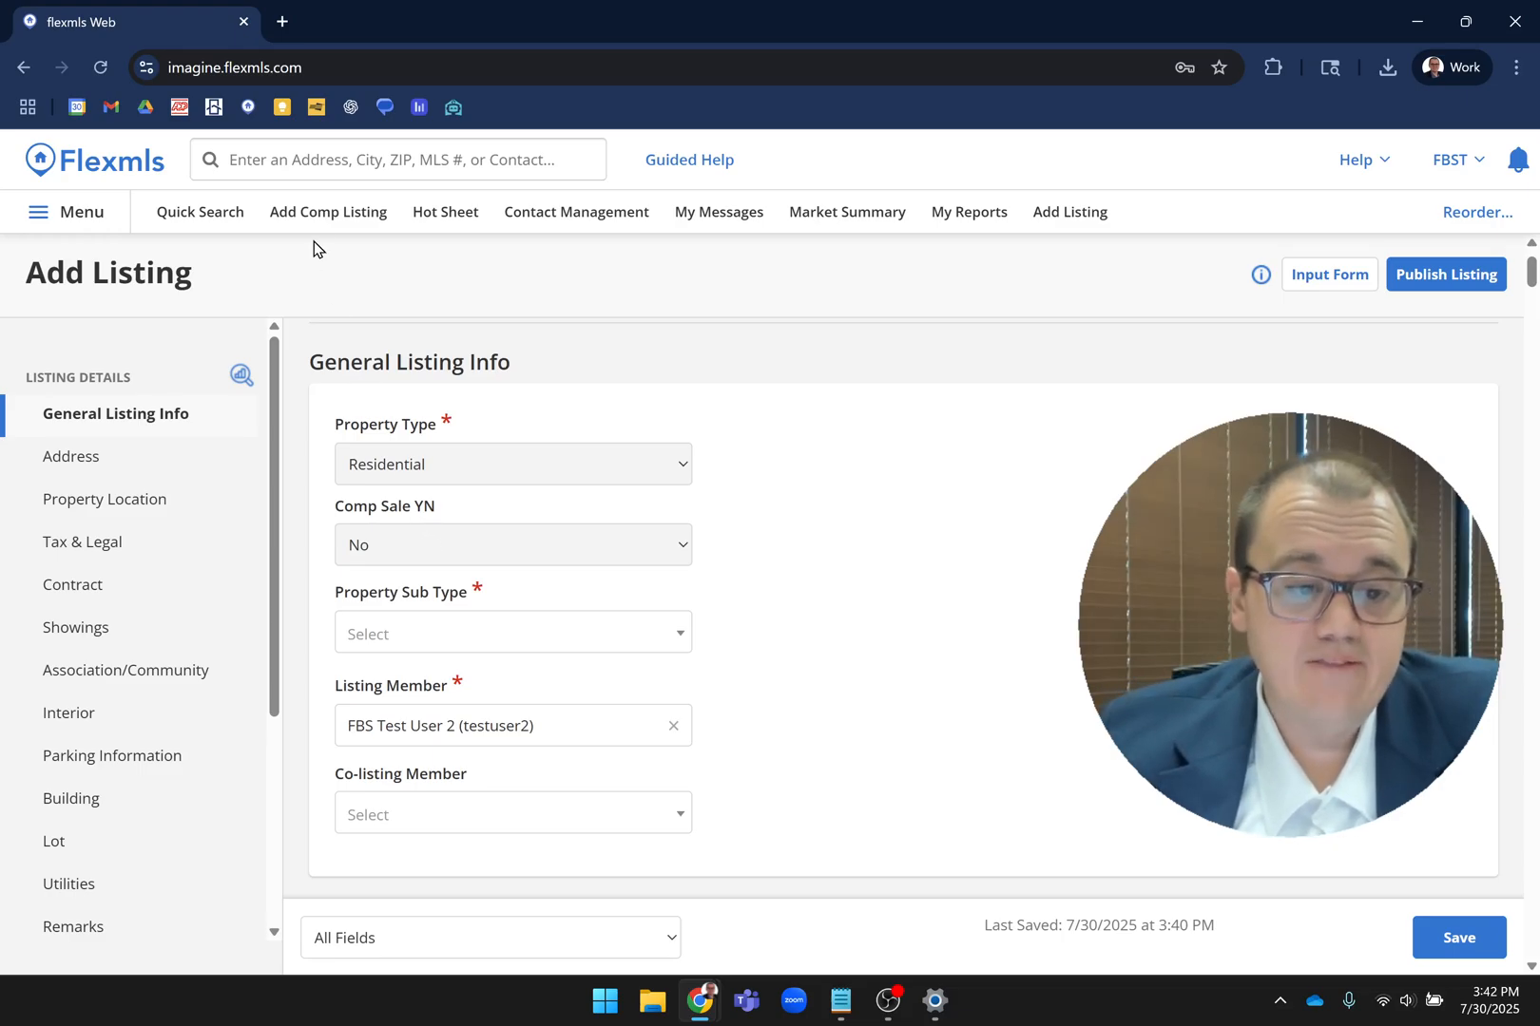
pyautogui.moveTo(328, 211)
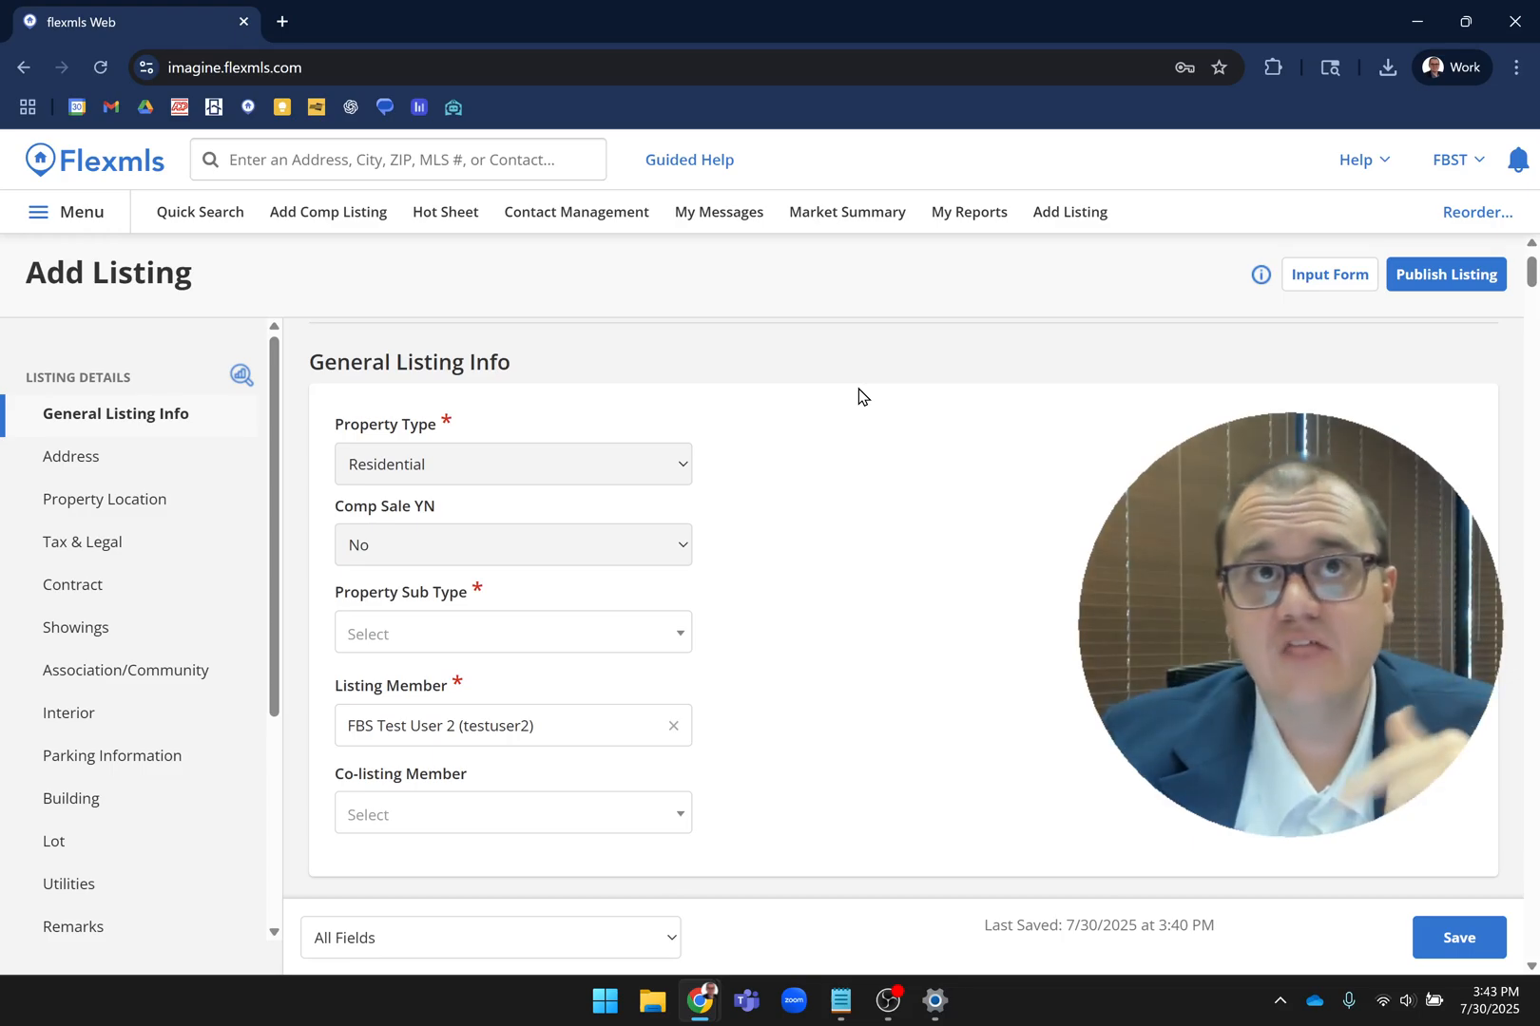
pyautogui.scroll(-3)
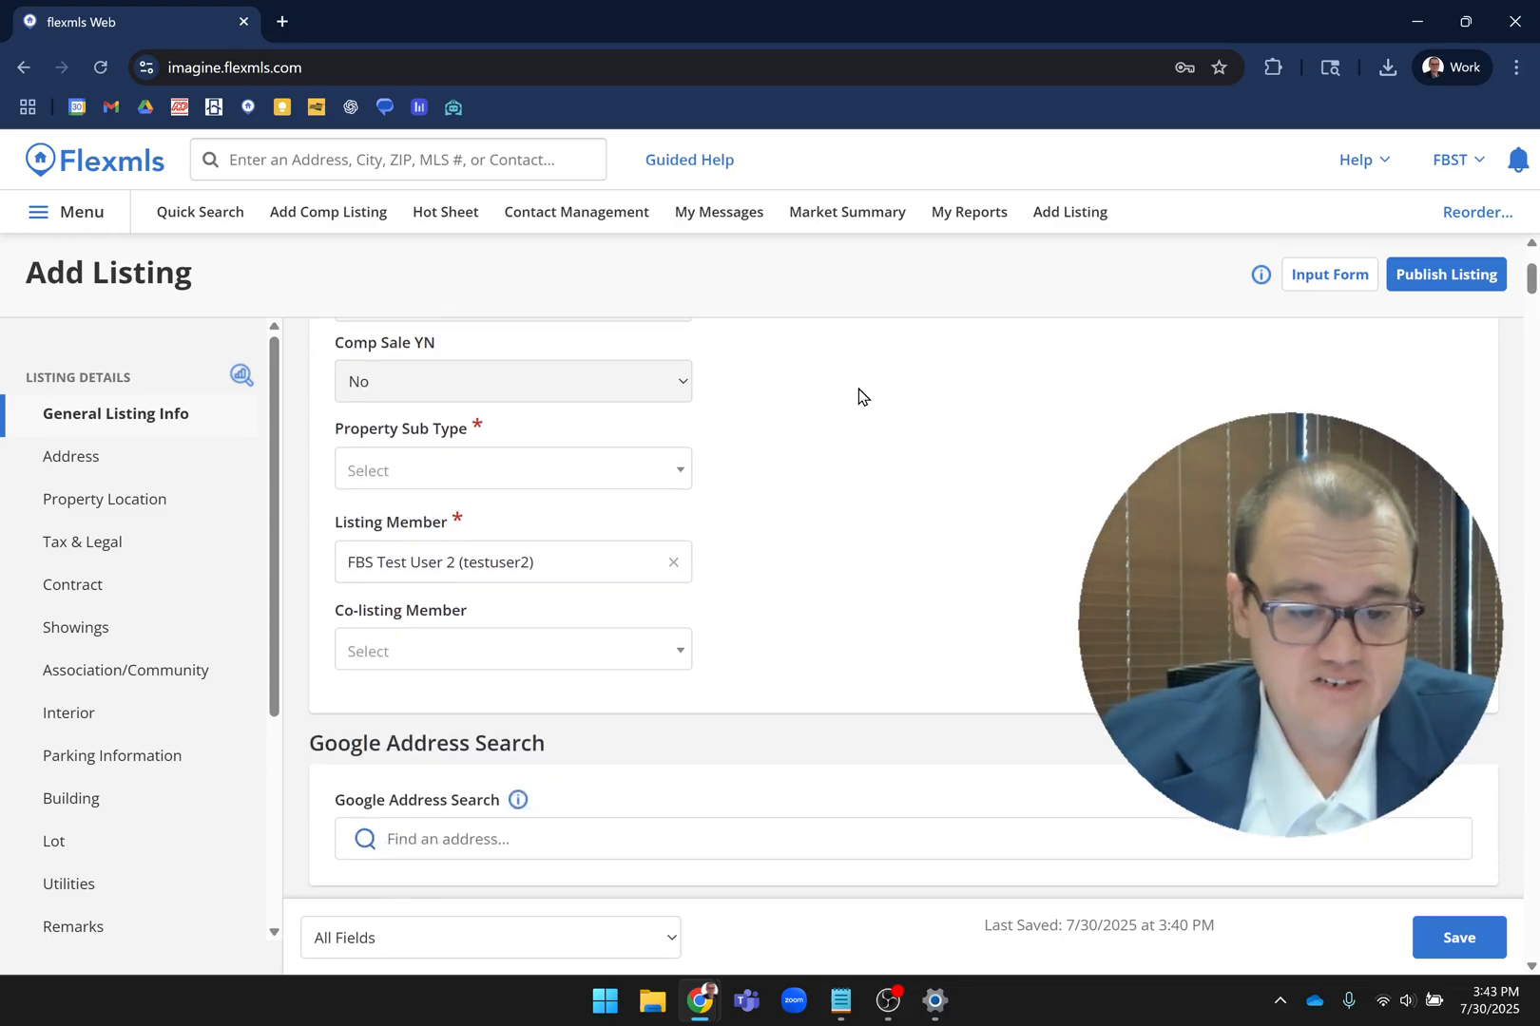
# - Set Property Sub Type to Single Family Residence and scroll toward Google Address Search
pyautogui.click(511, 469)
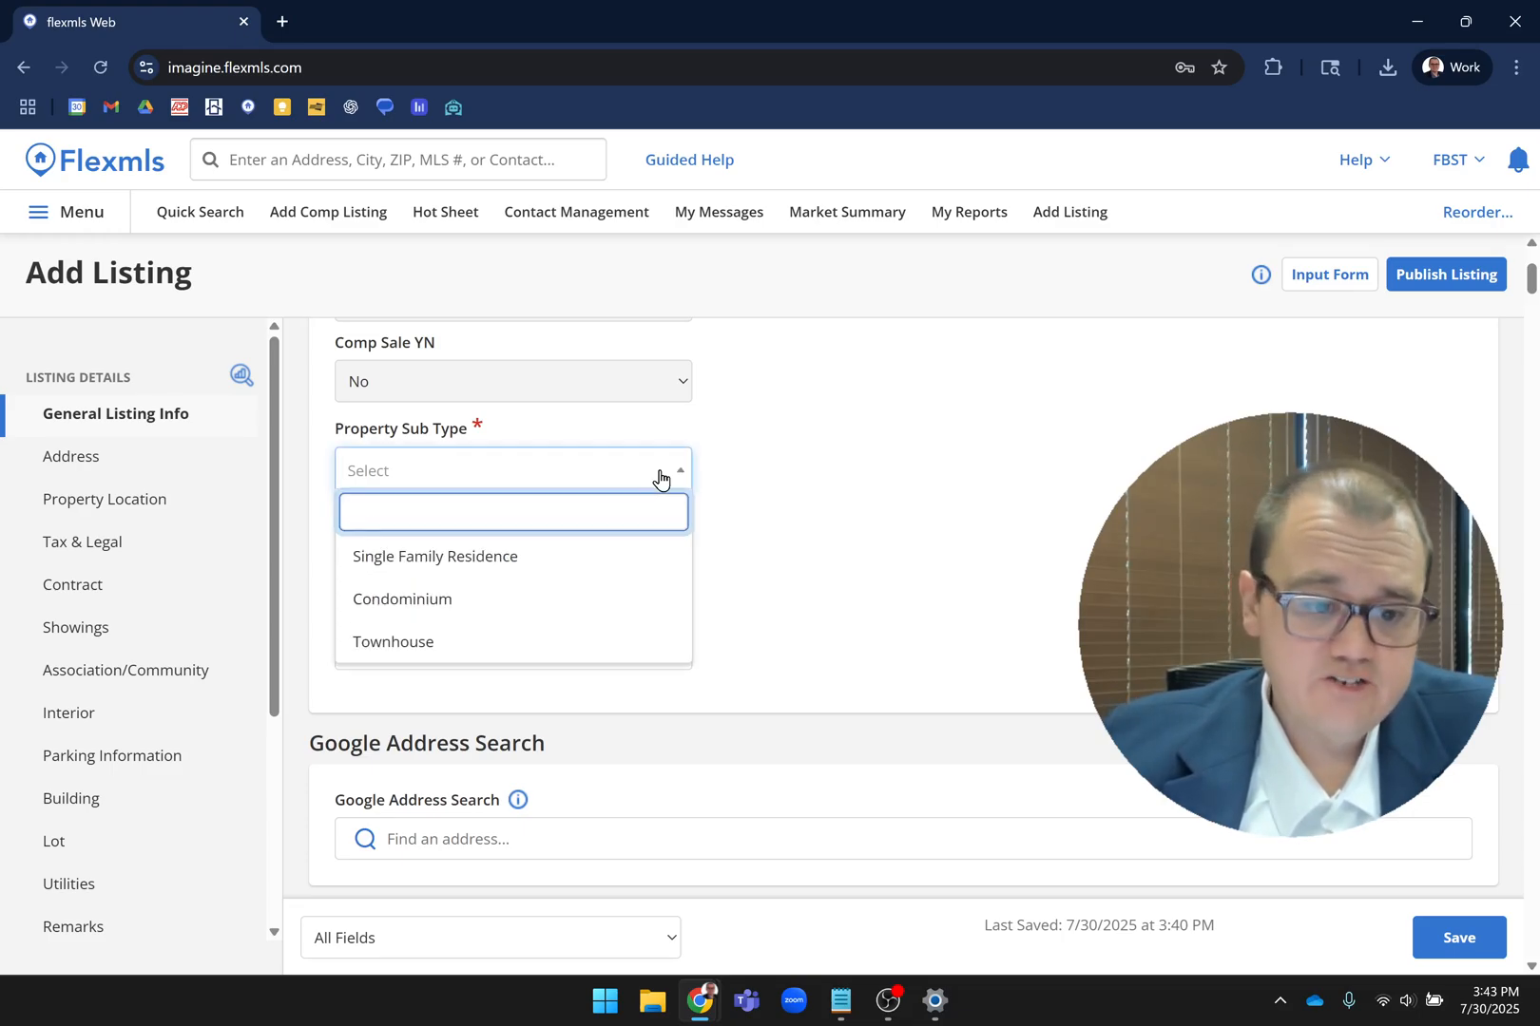
pyautogui.click(436, 556)
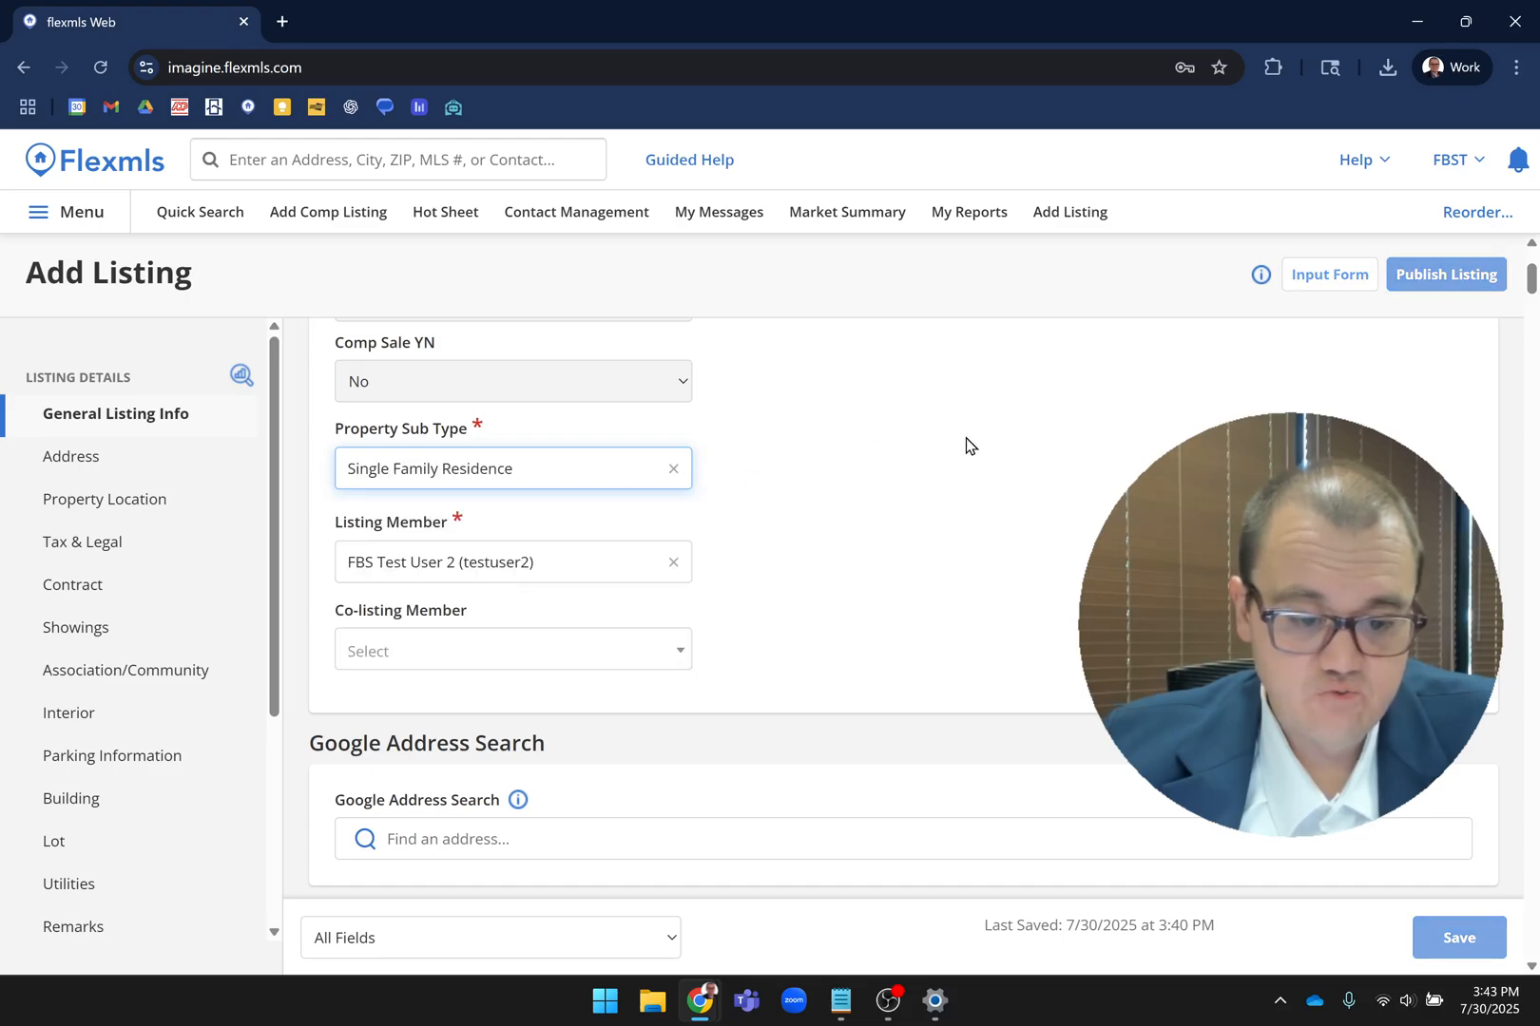
pyautogui.scroll(-3)
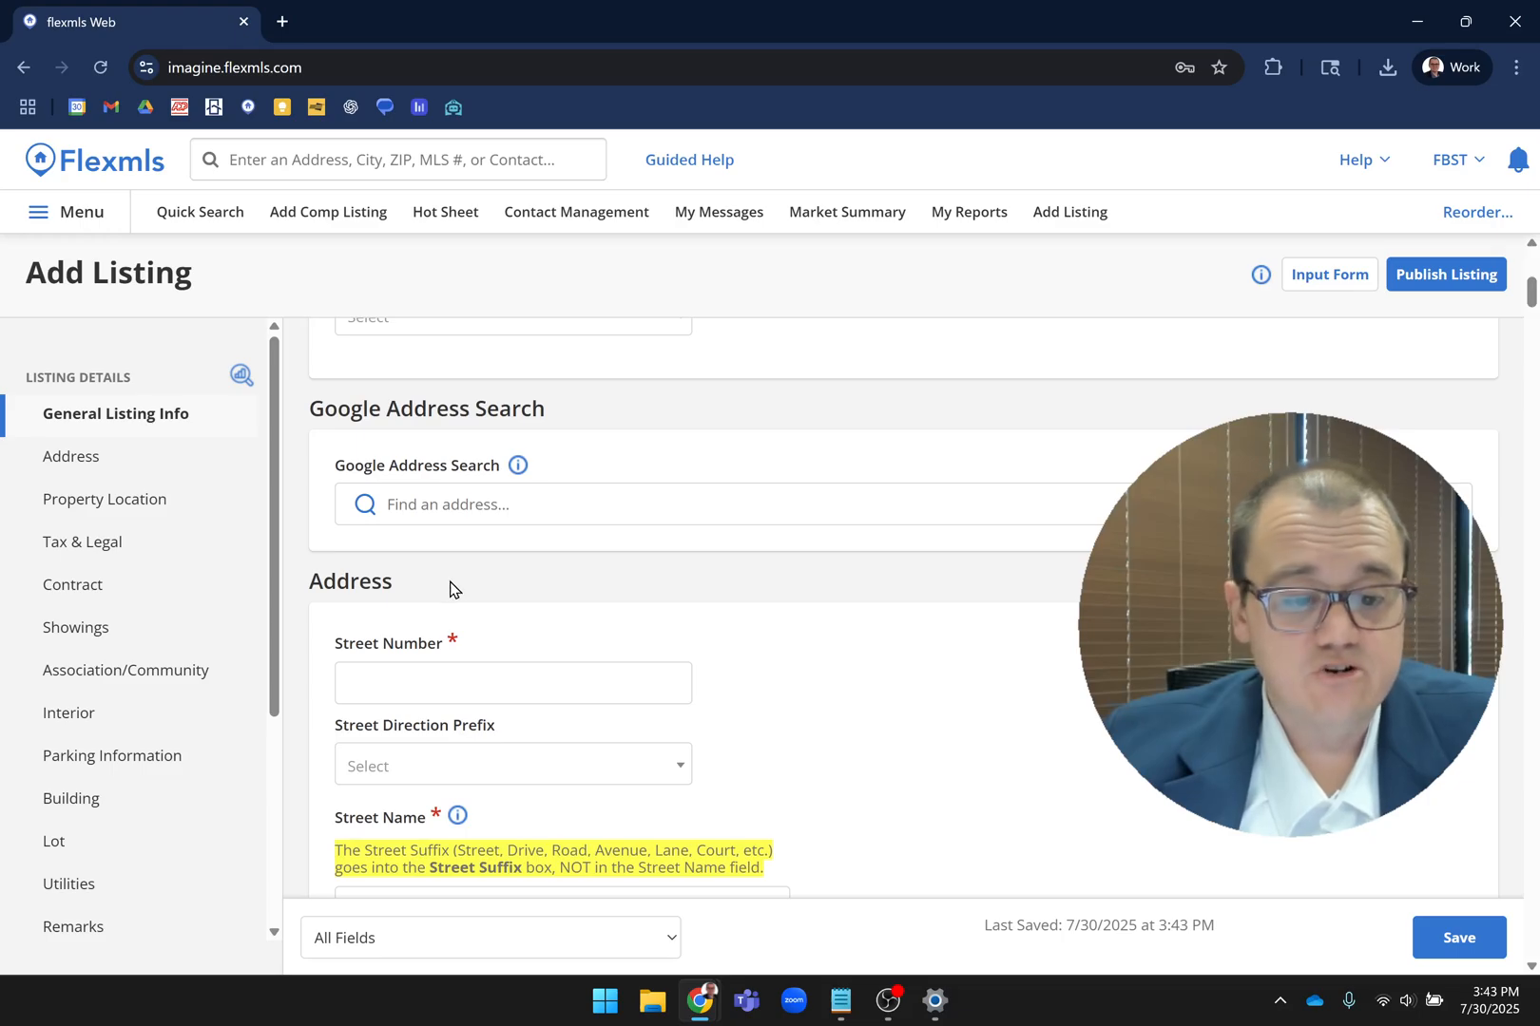
pyautogui.moveTo(439, 573)
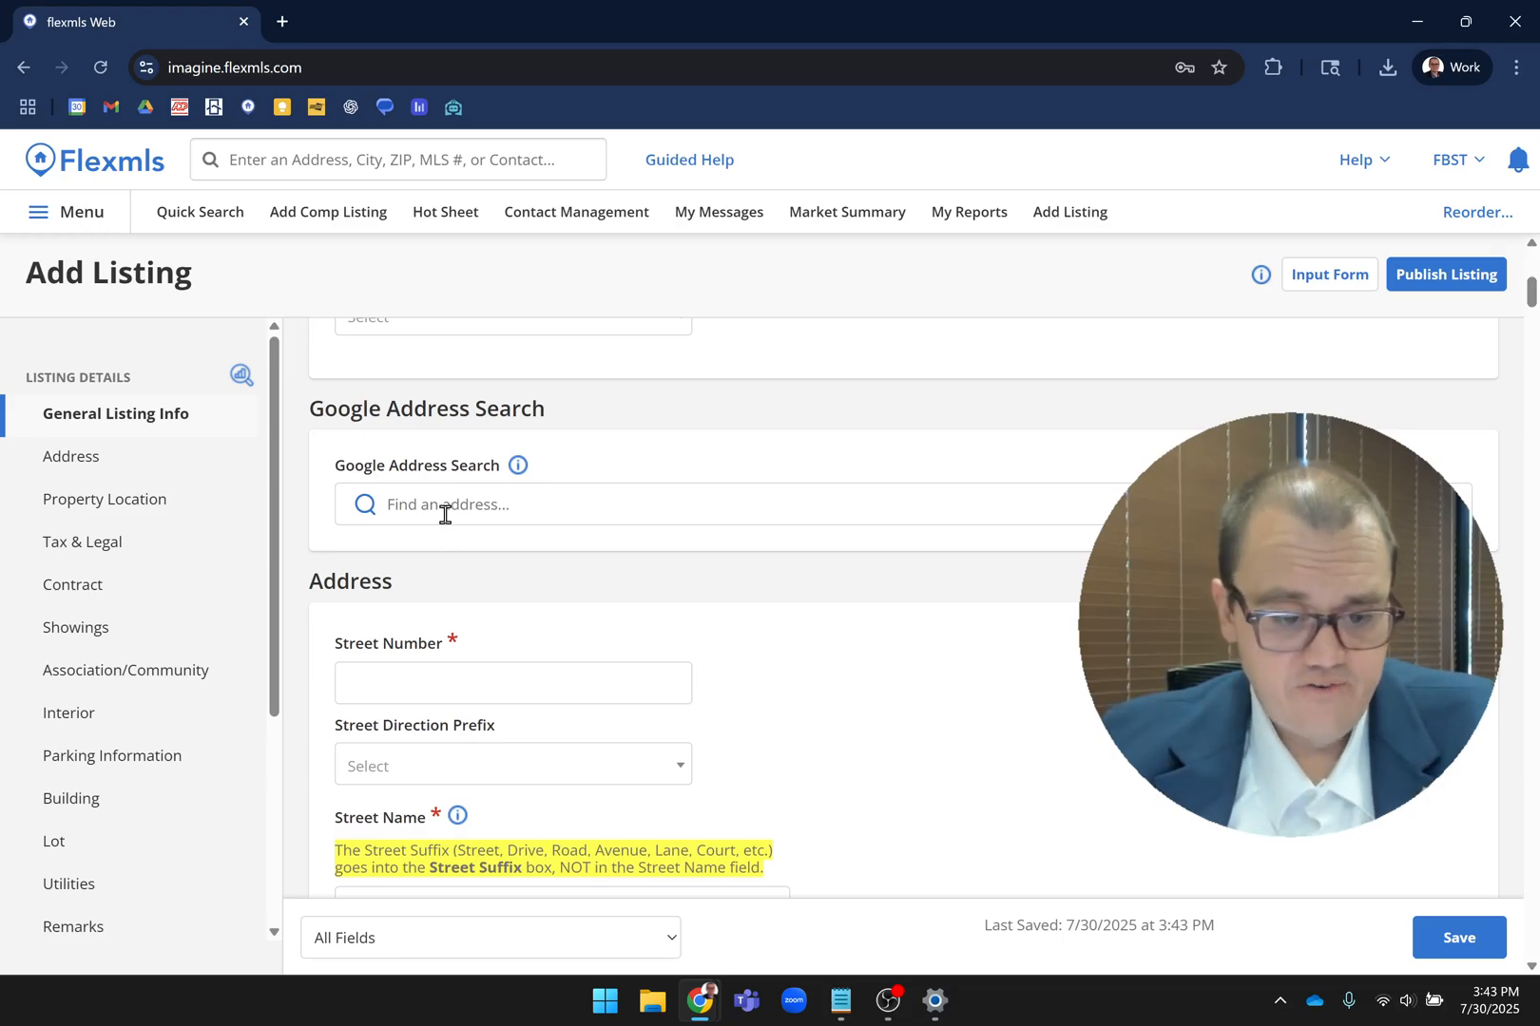
# - Fill the address from Google search: 1231 Man O War Place, Lexington, KY 40504
pyautogui.write('123')
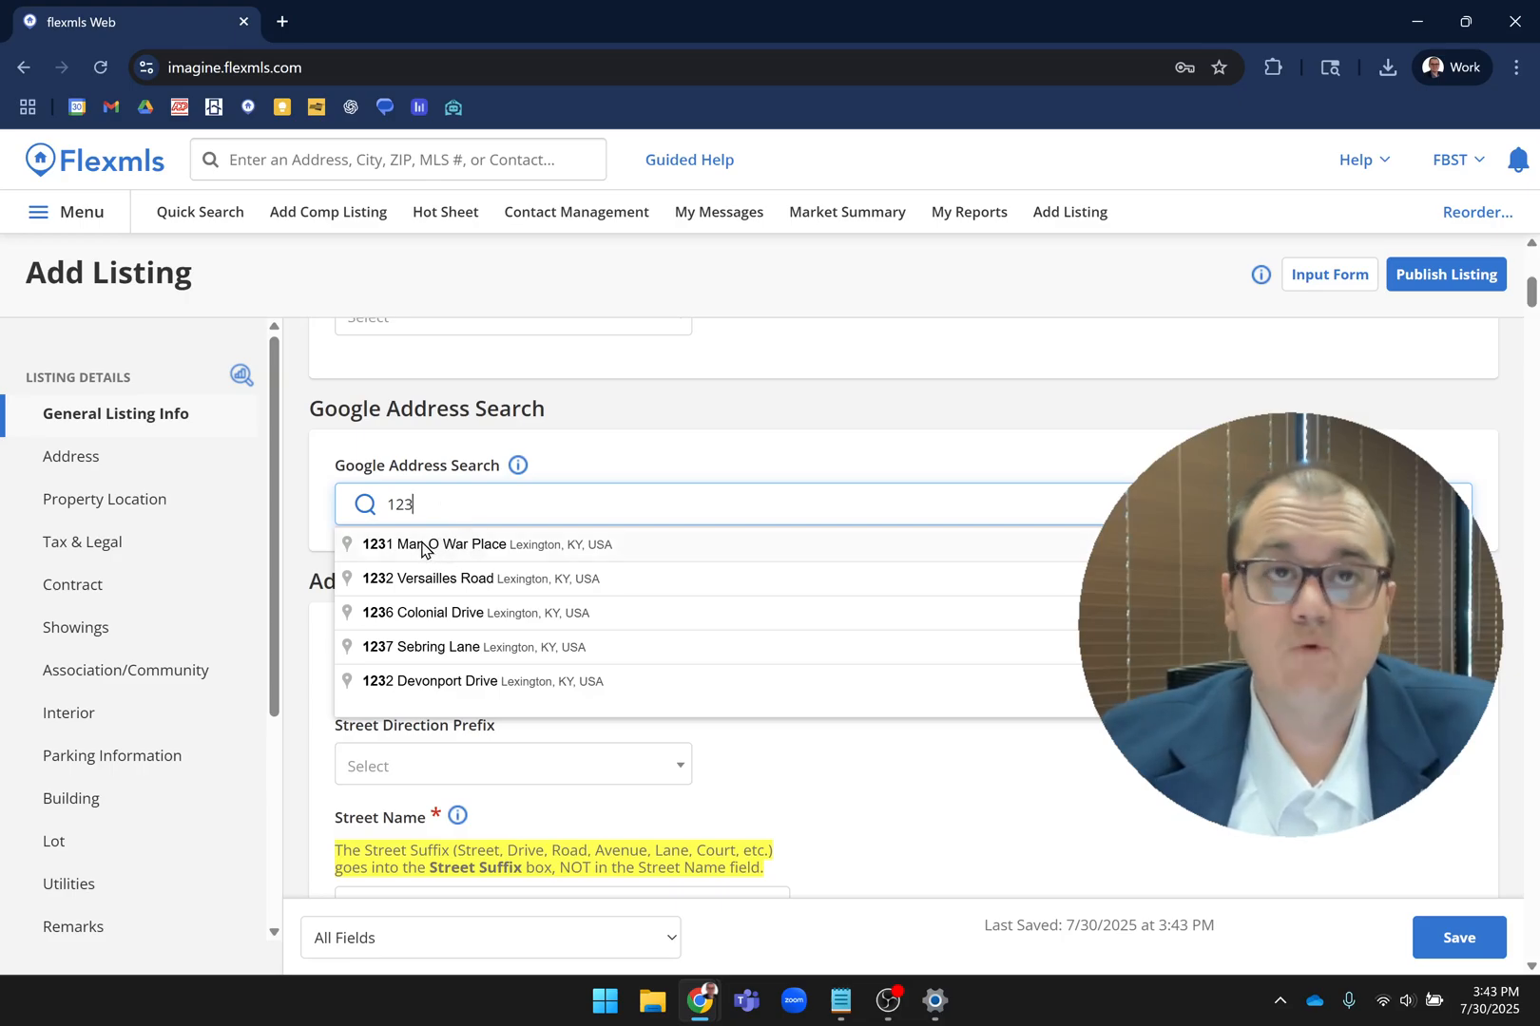
pyautogui.click(476, 544)
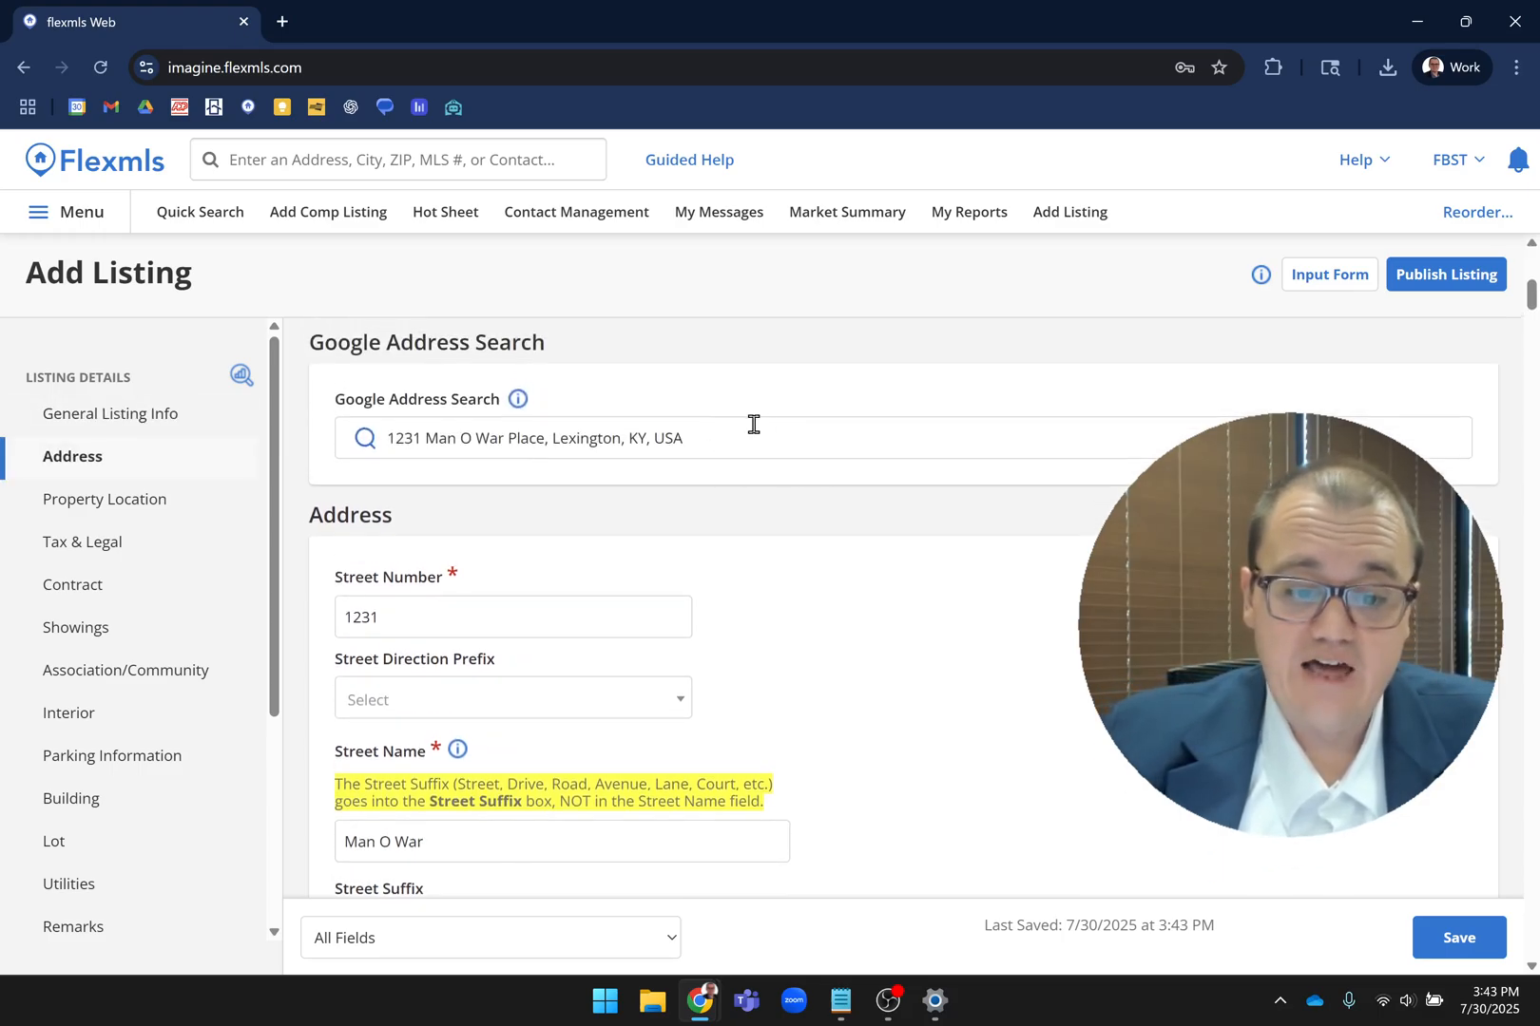
pyautogui.moveTo(804, 553)
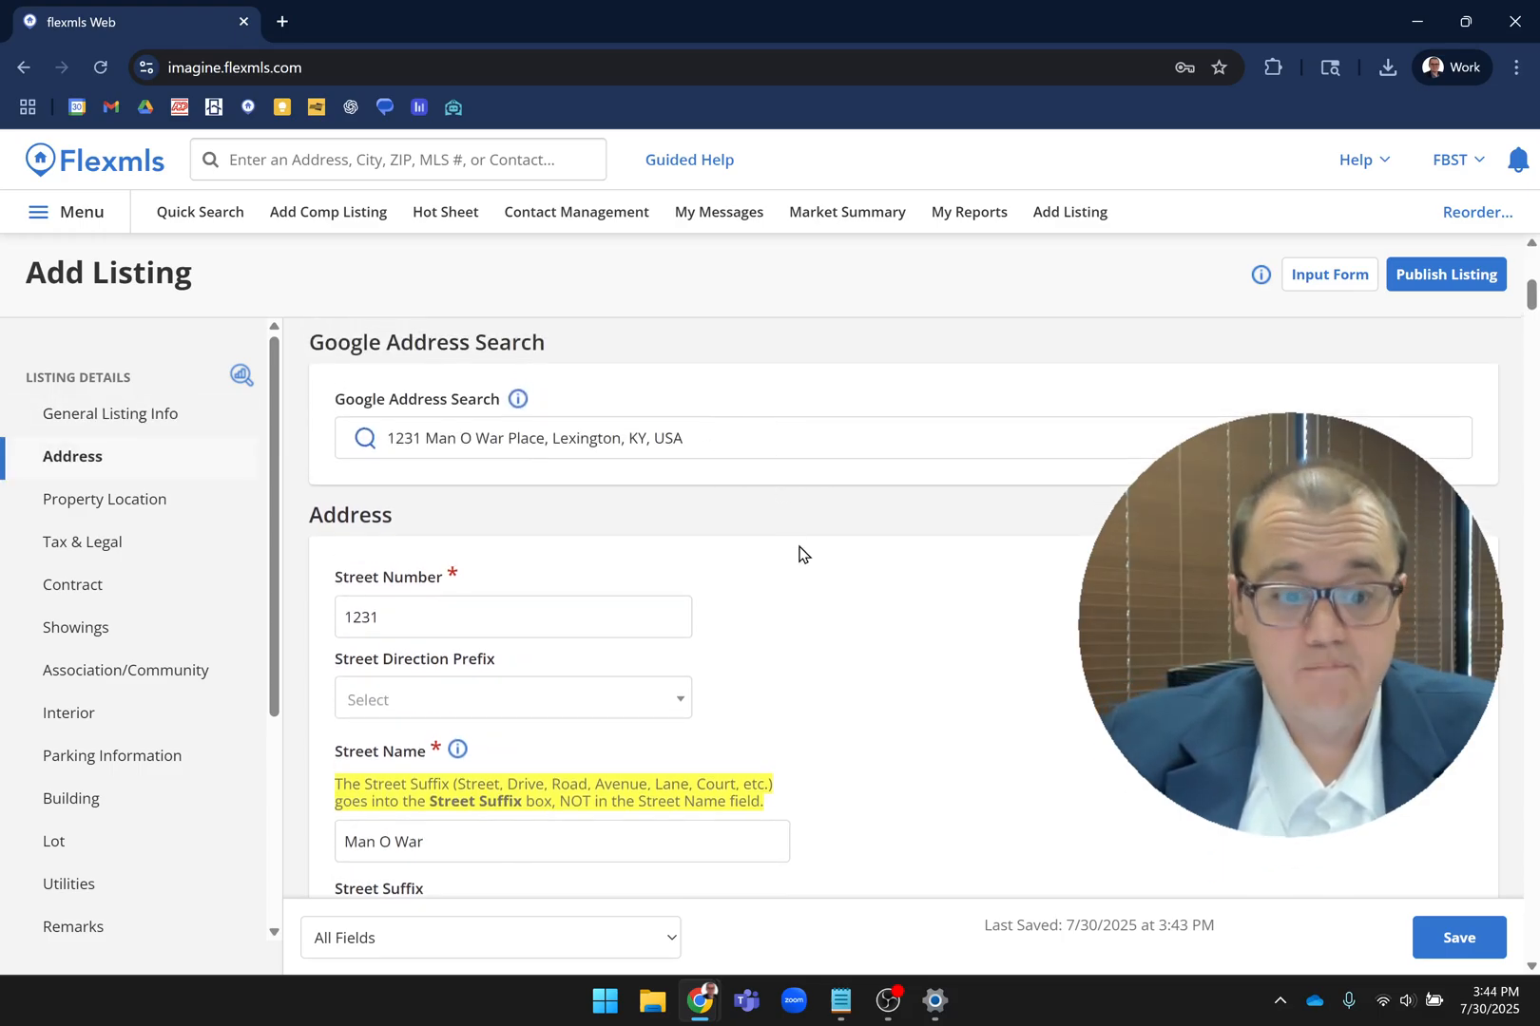
pyautogui.scroll(-3)
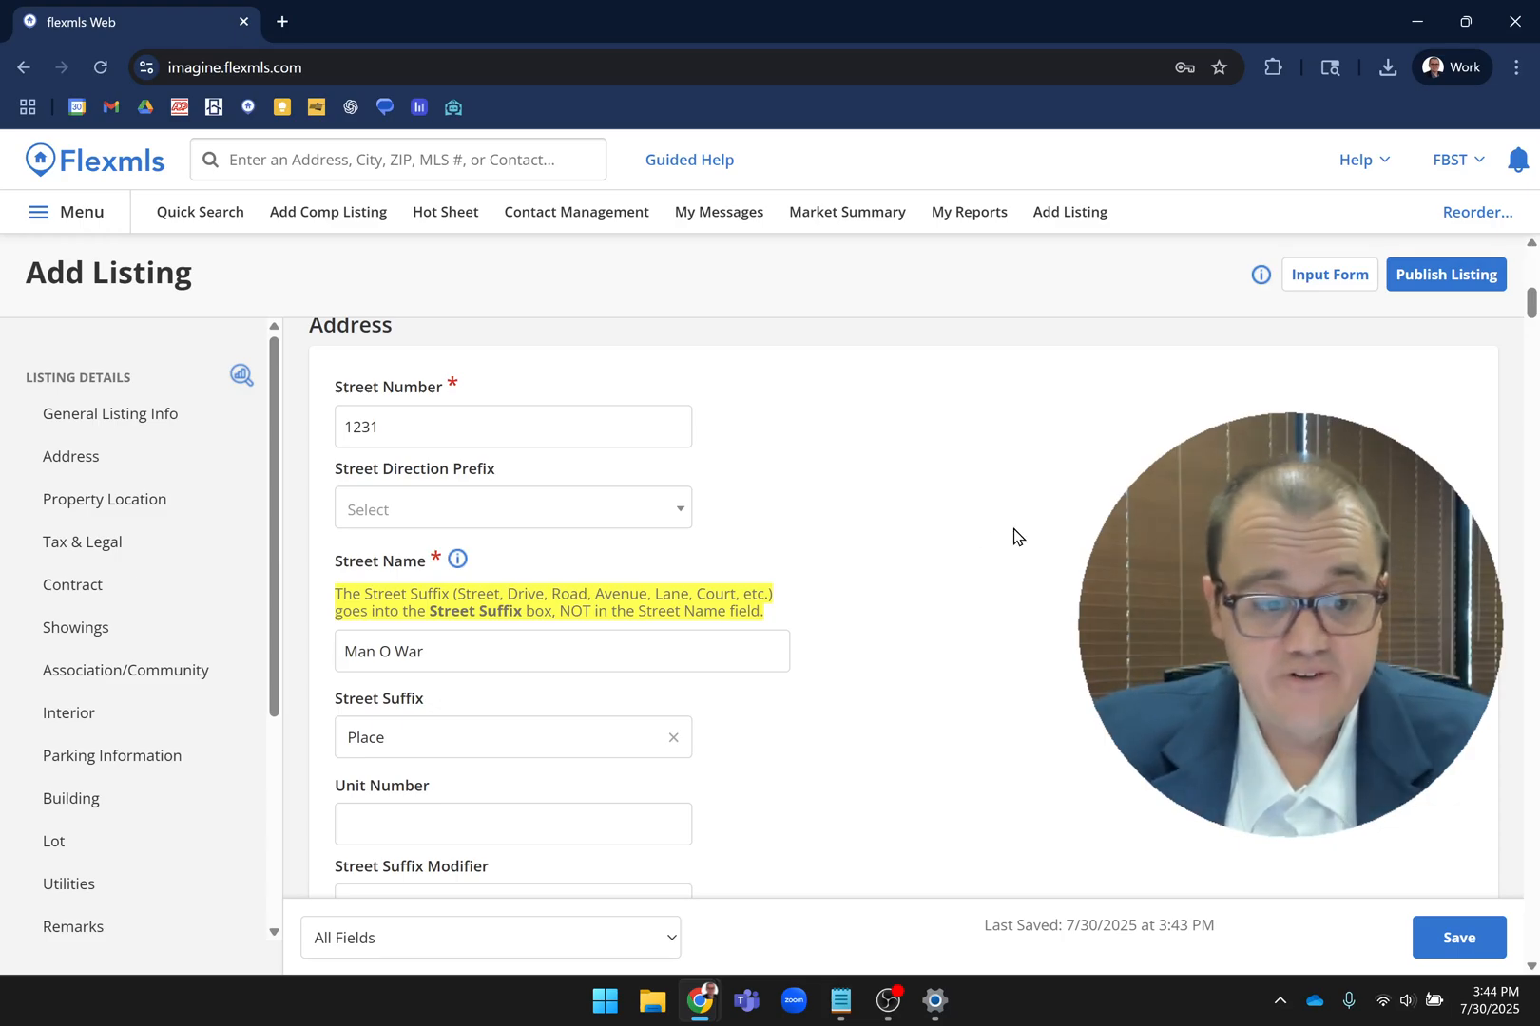
# - Scroll past the completed address details to the Property Location map
pyautogui.scroll(-3)
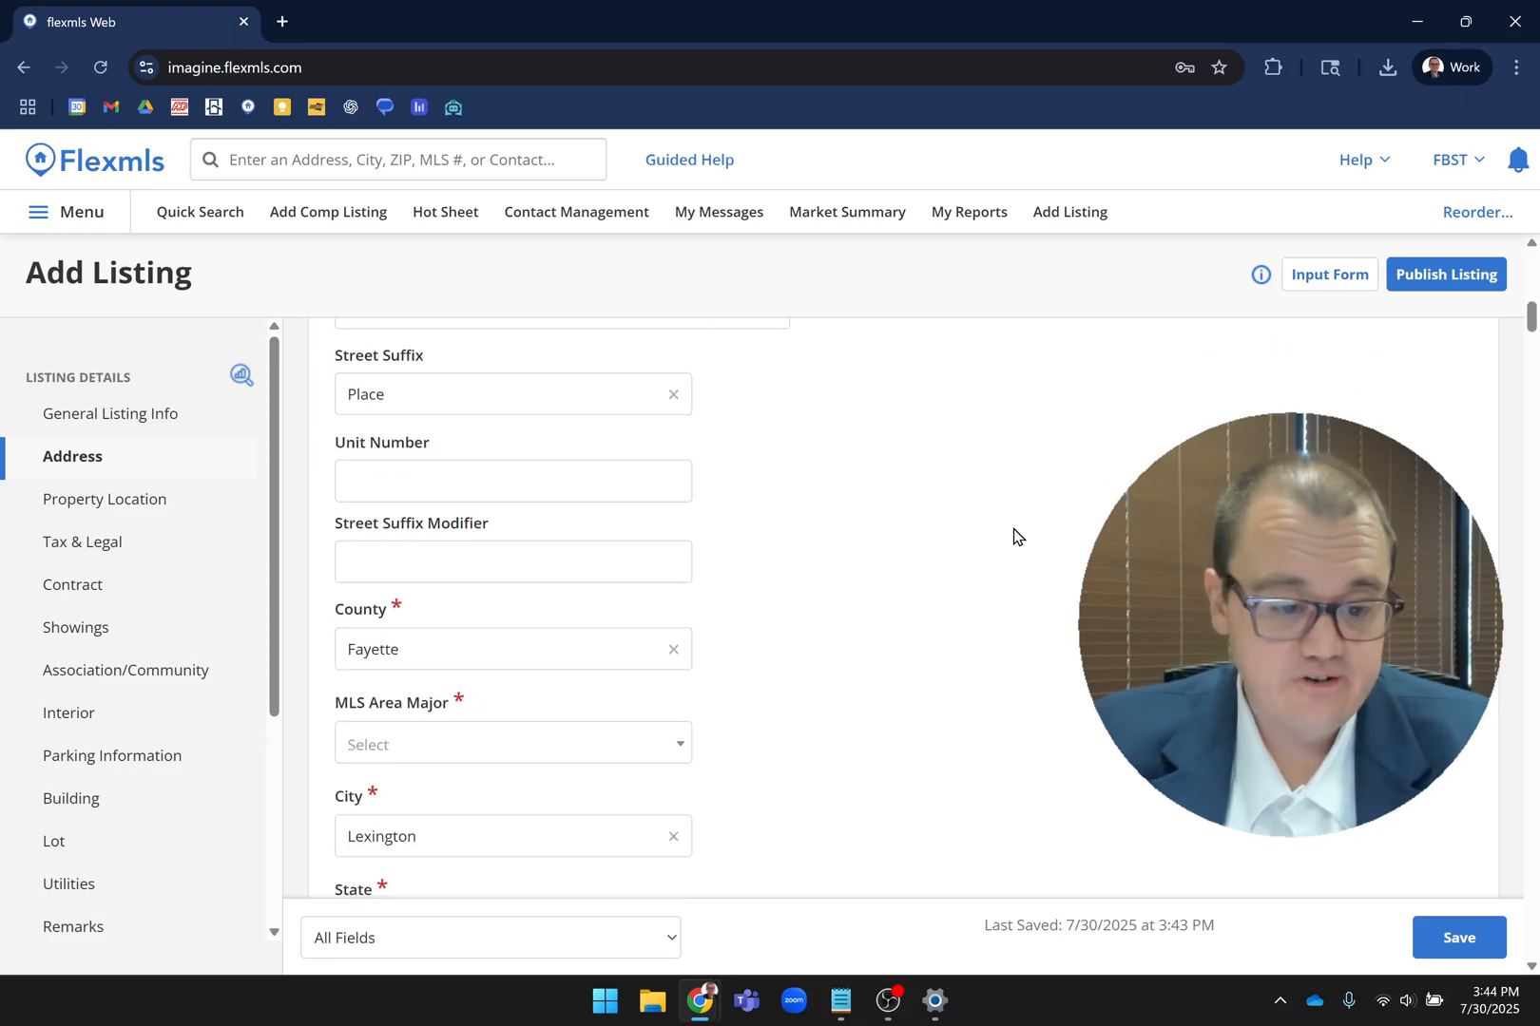
pyautogui.scroll(-3)
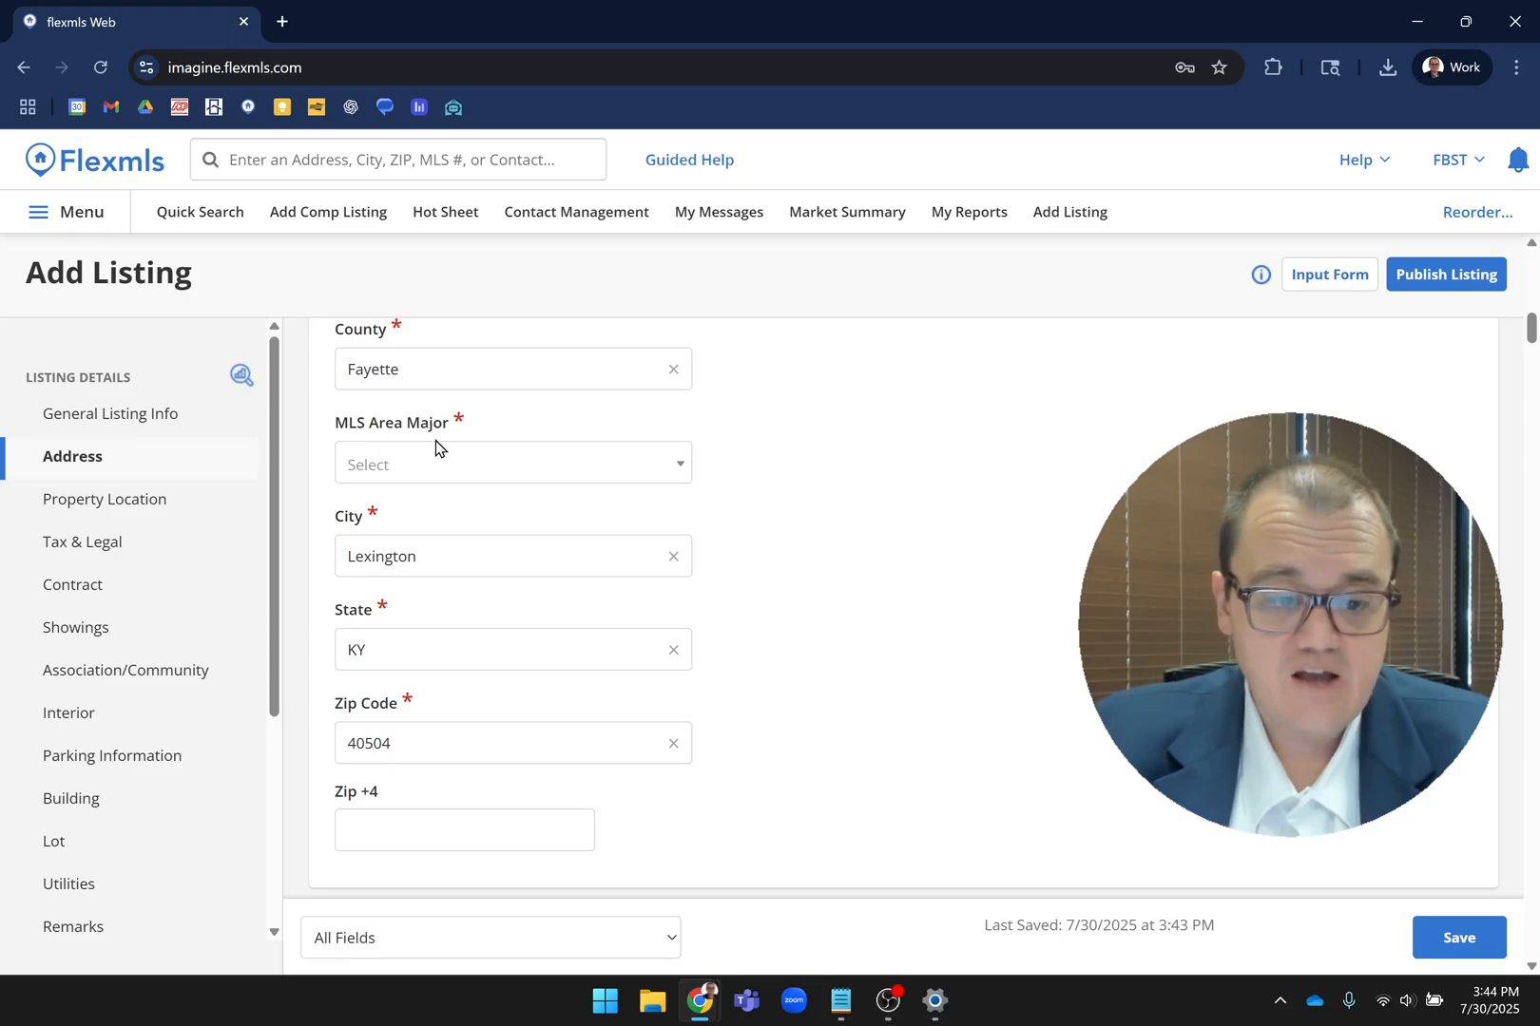
pyautogui.click(511, 463)
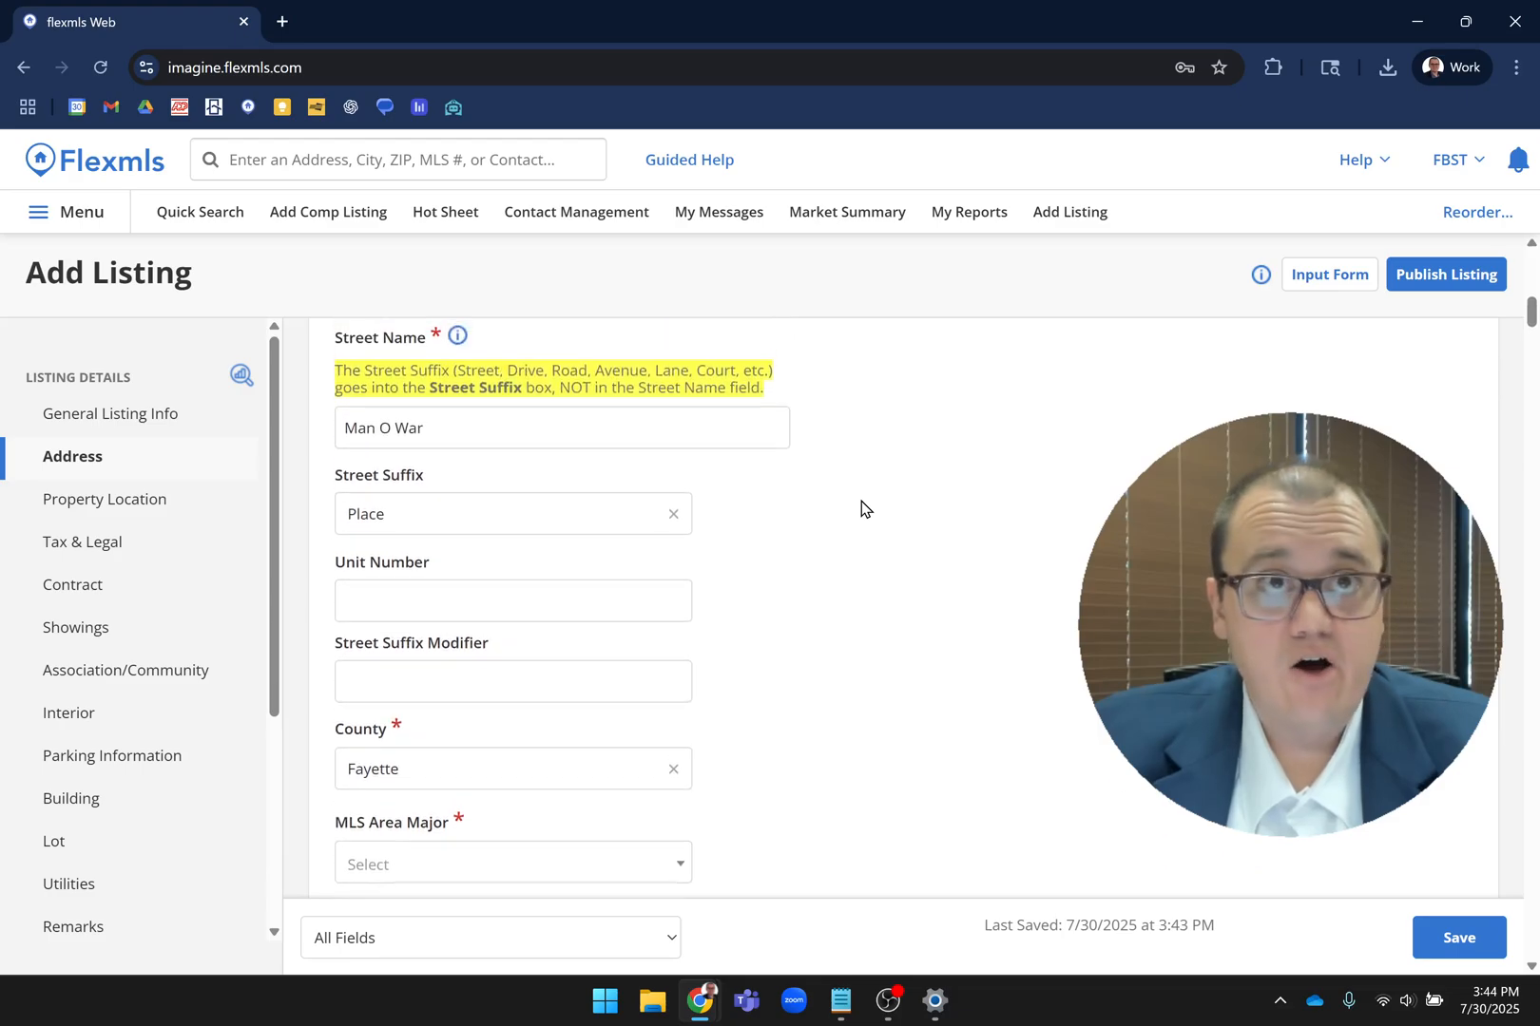
pyautogui.scroll(-3)
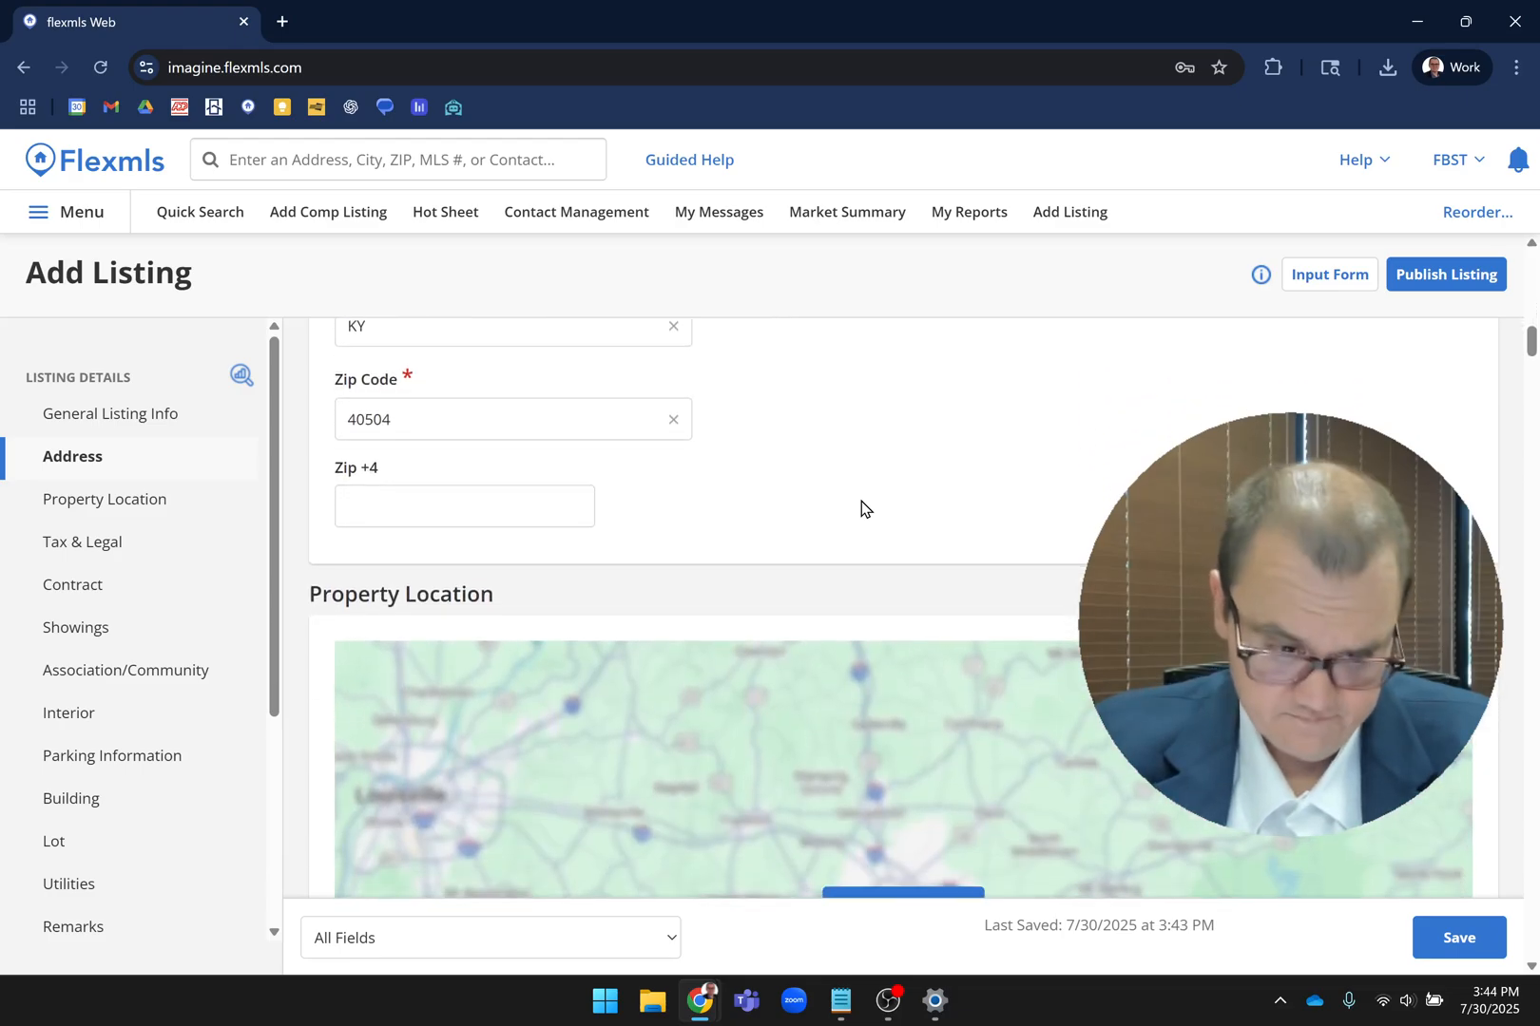
pyautogui.scroll(-3)
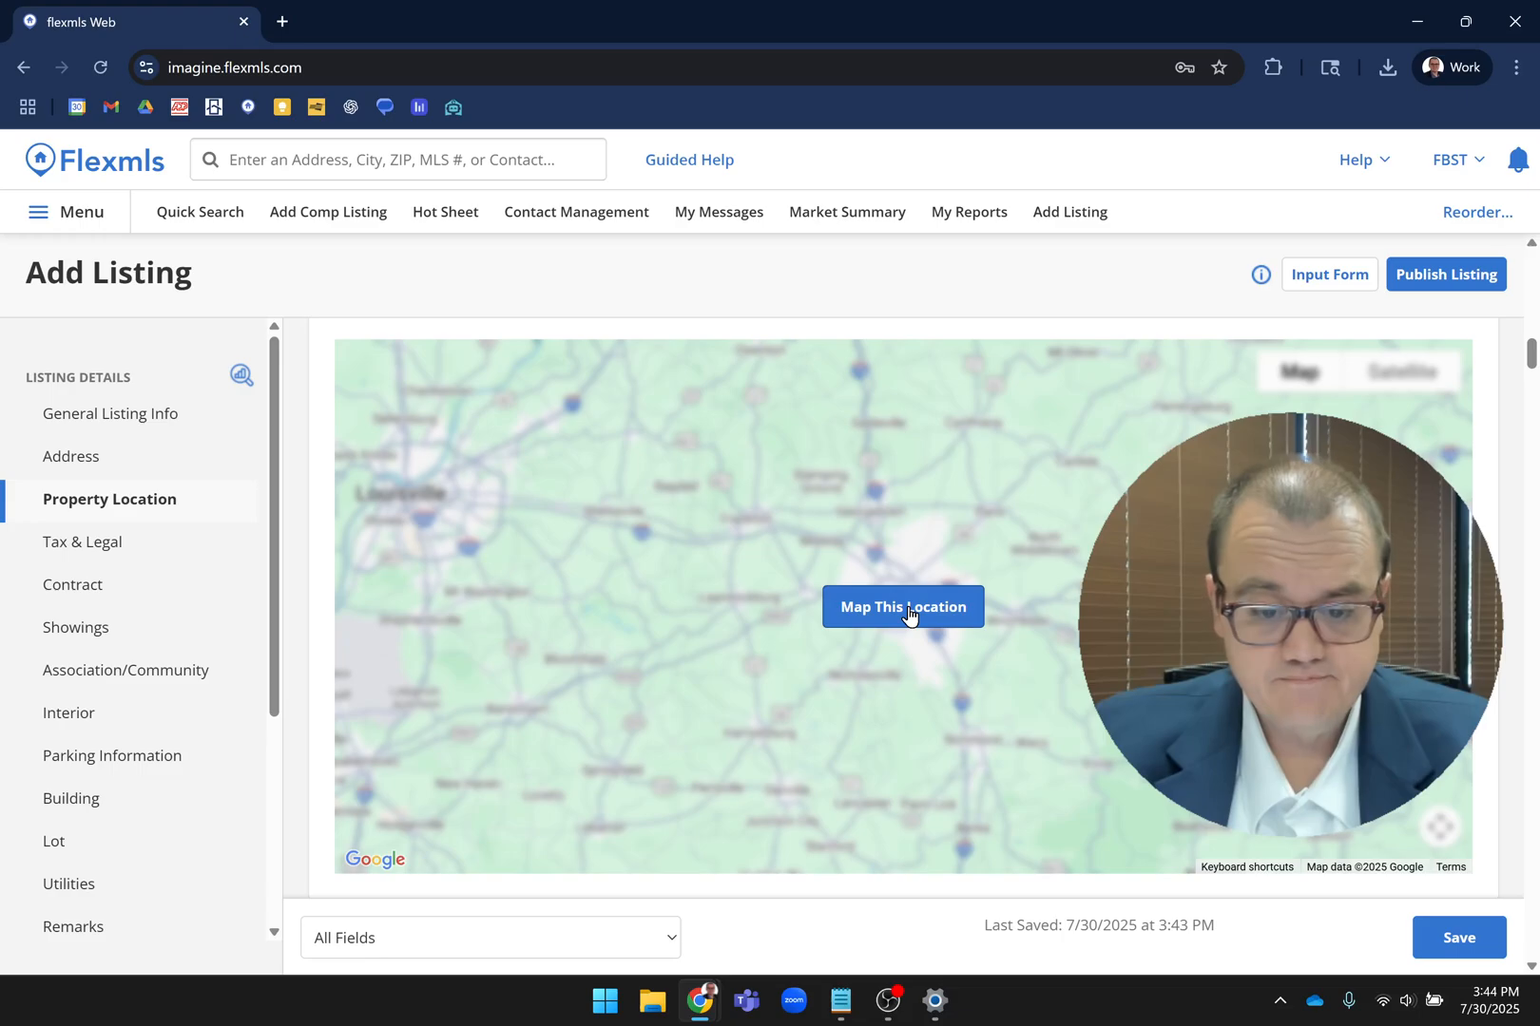
# - Map the entered address and accept the pinned spot as the property location
pyautogui.click(901, 607)
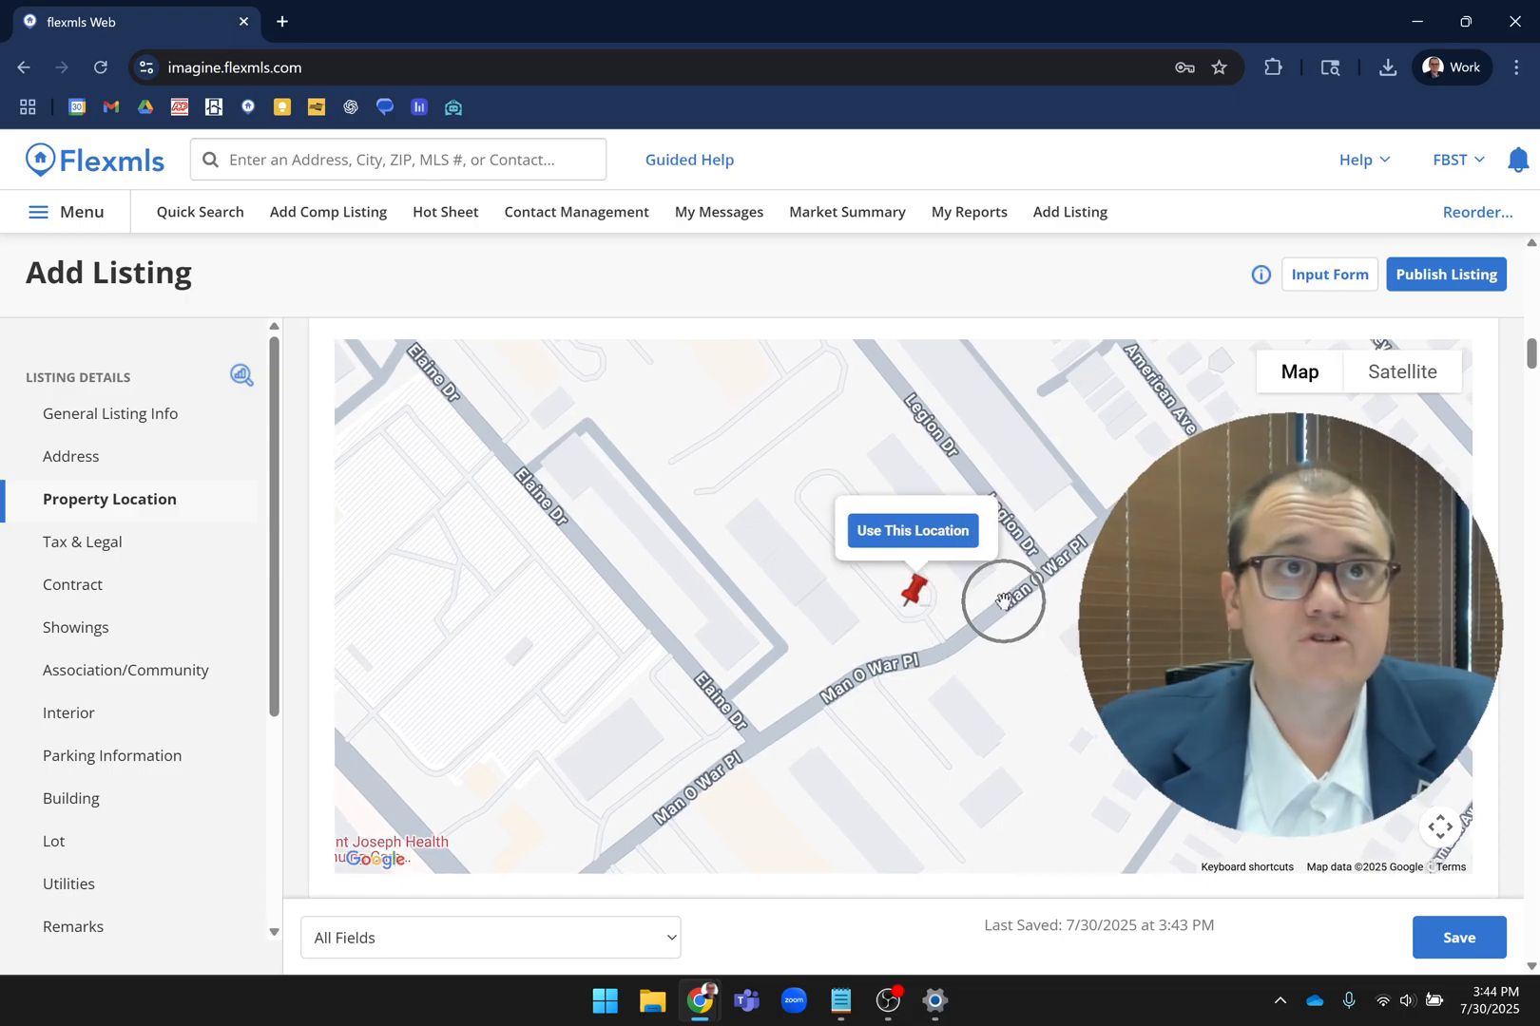
pyautogui.click(910, 530)
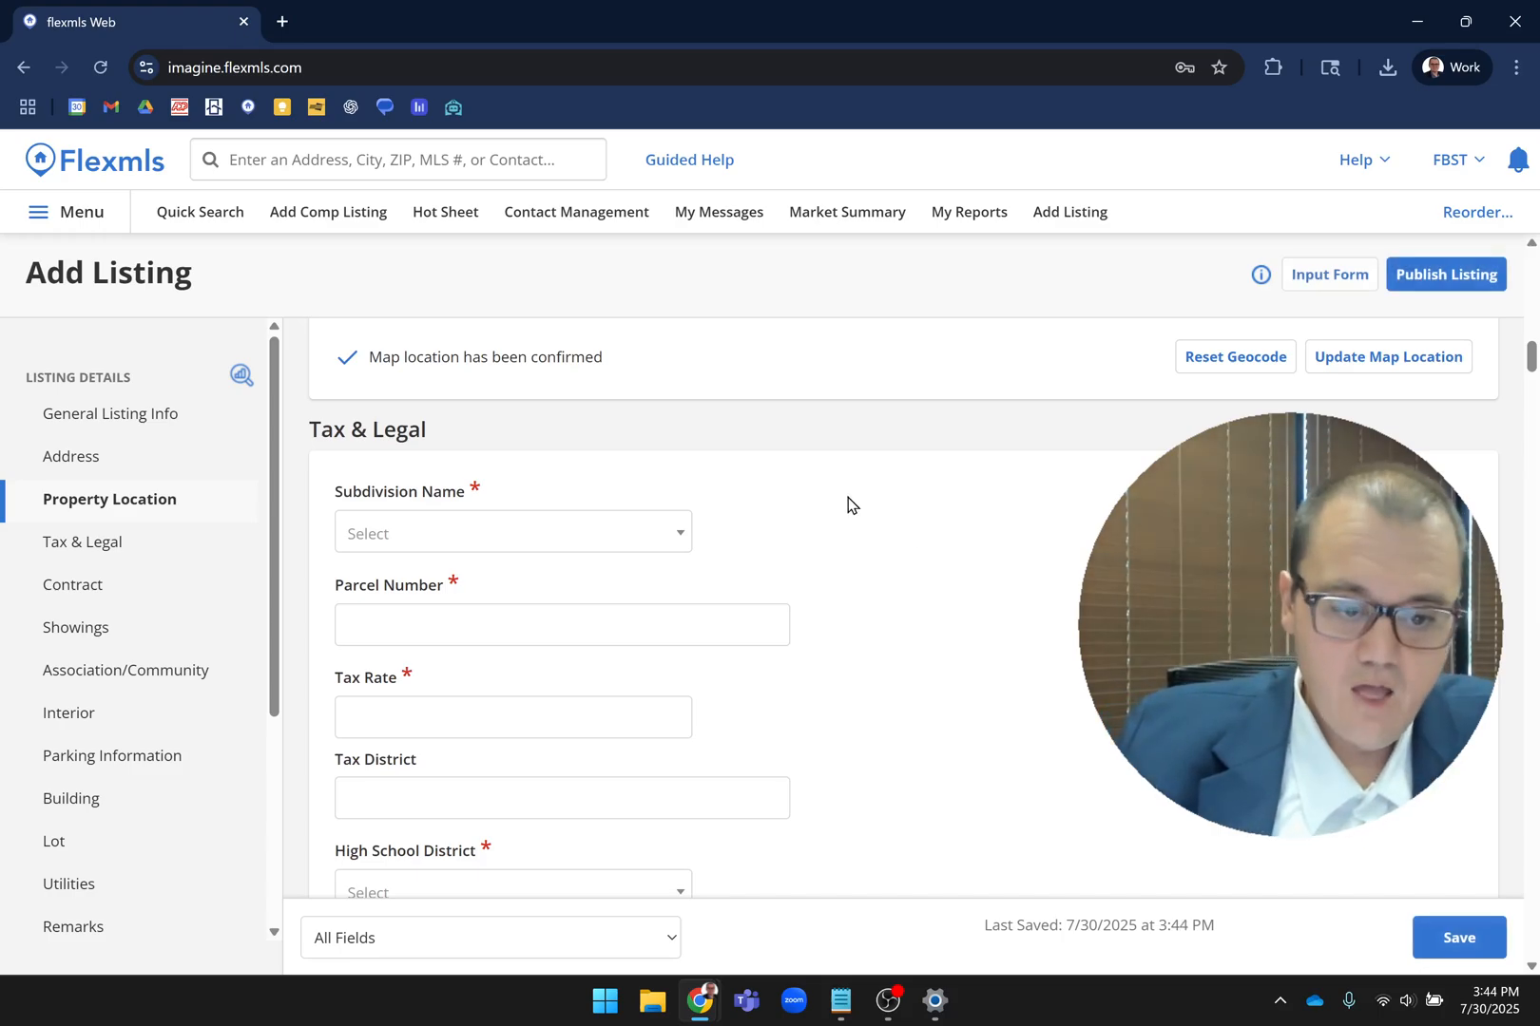
# - Scroll through the empty Tax & Legal fields down to Design Review District YN
pyautogui.scroll(-3)
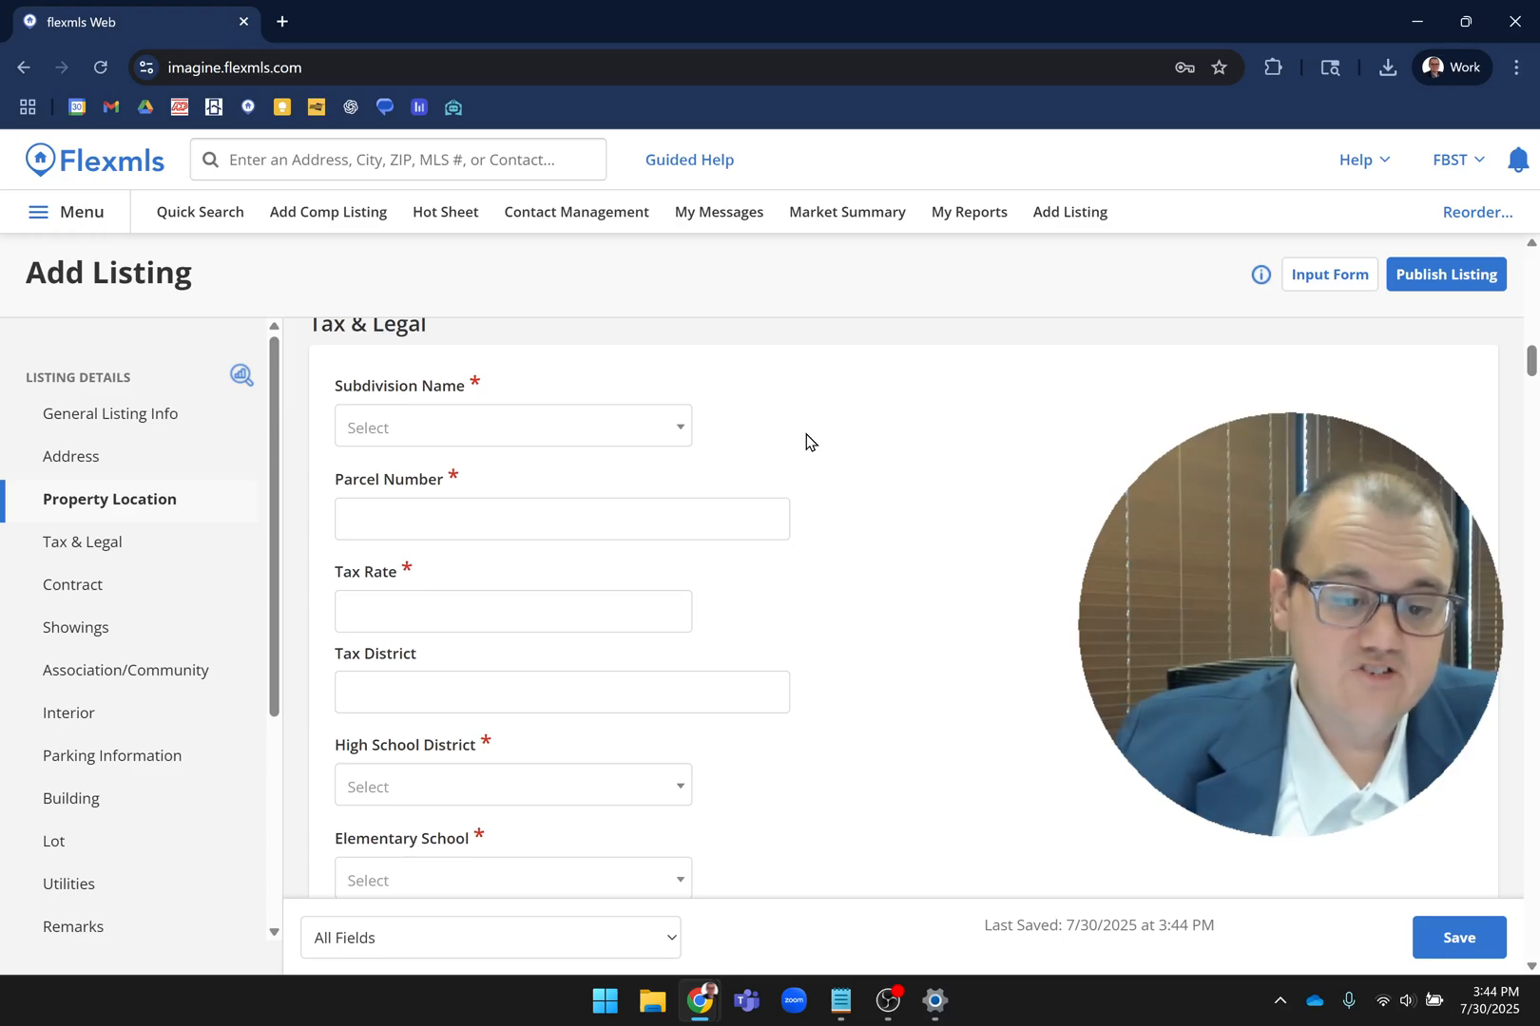
pyautogui.scroll(-3)
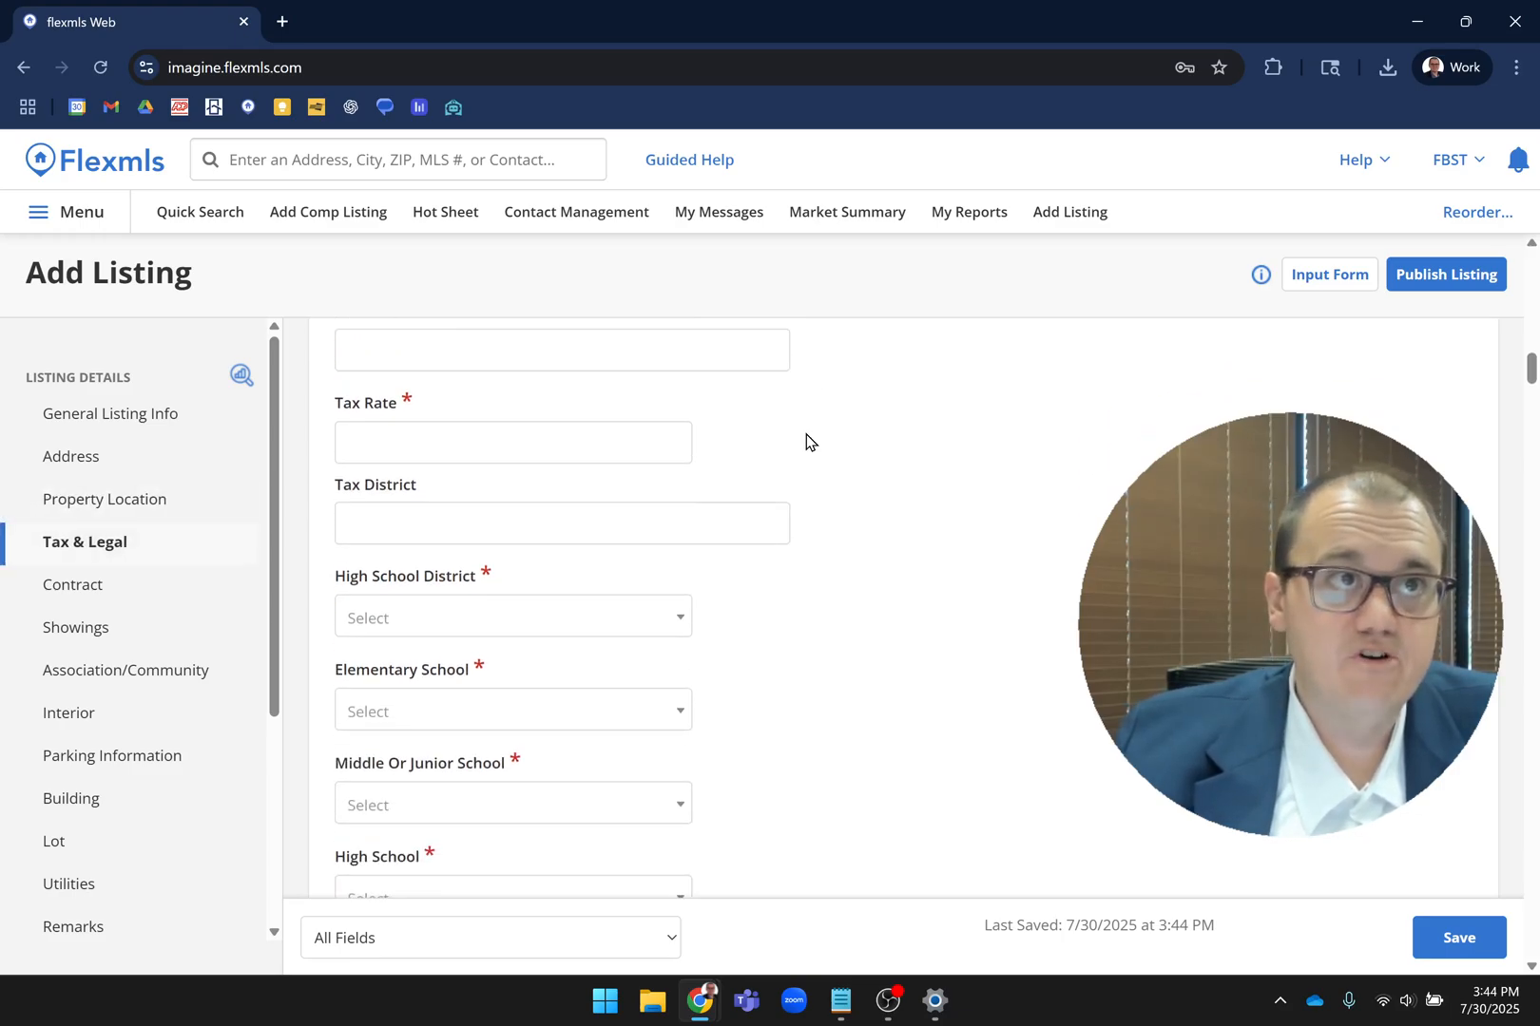
pyautogui.scroll(-3)
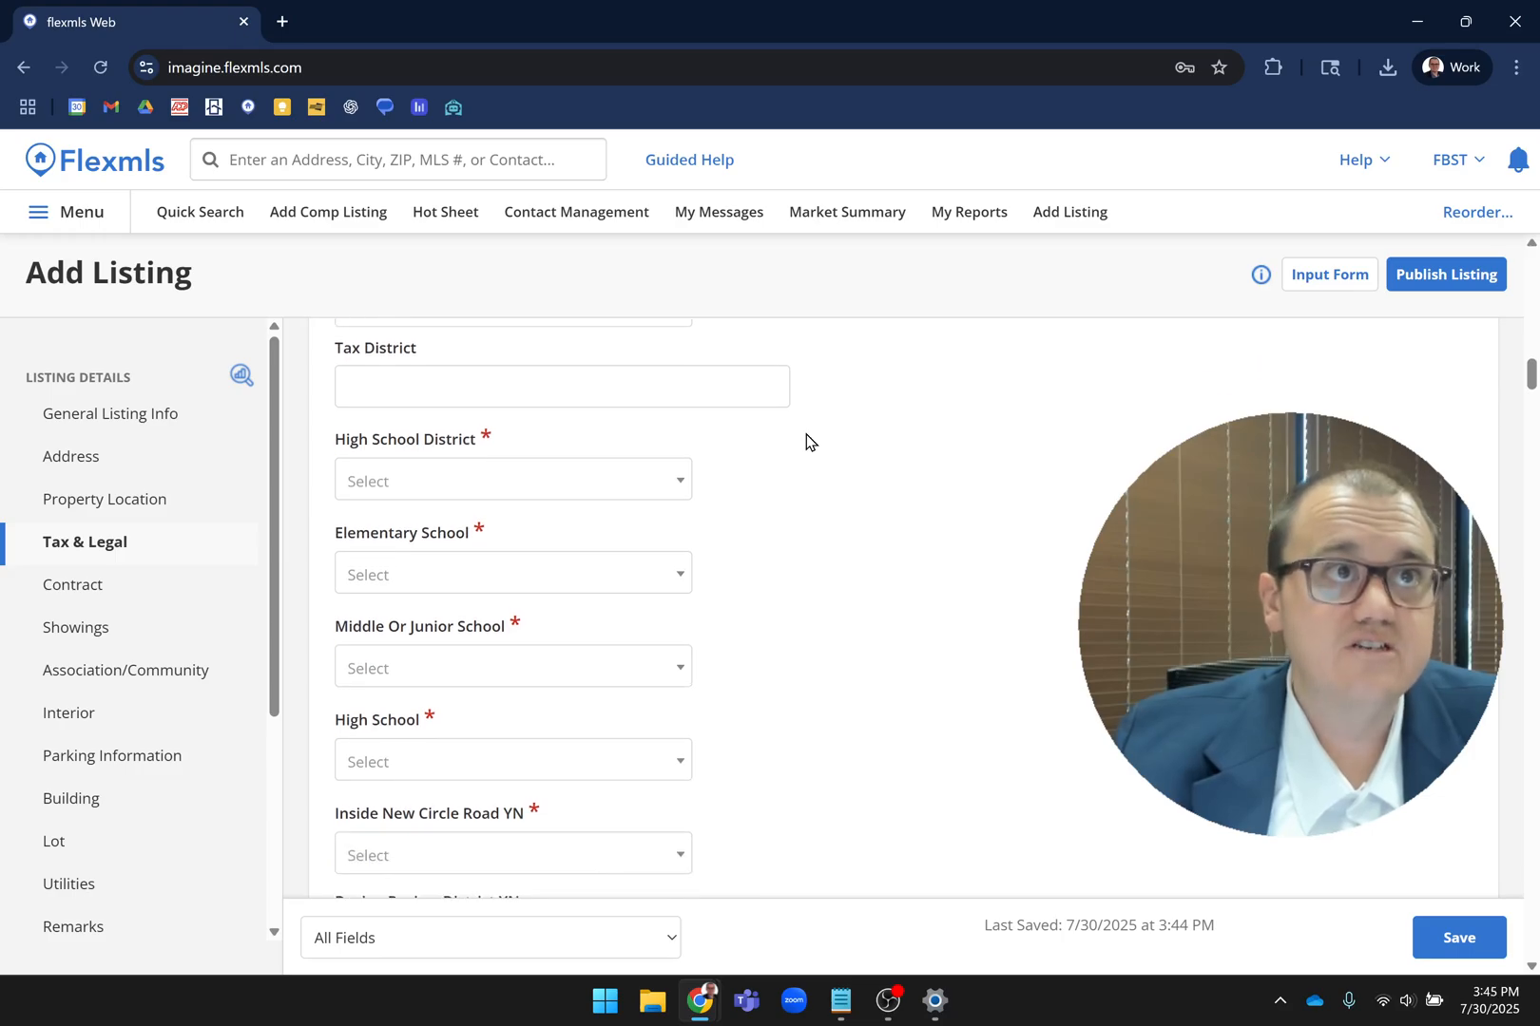
pyautogui.scroll(-3)
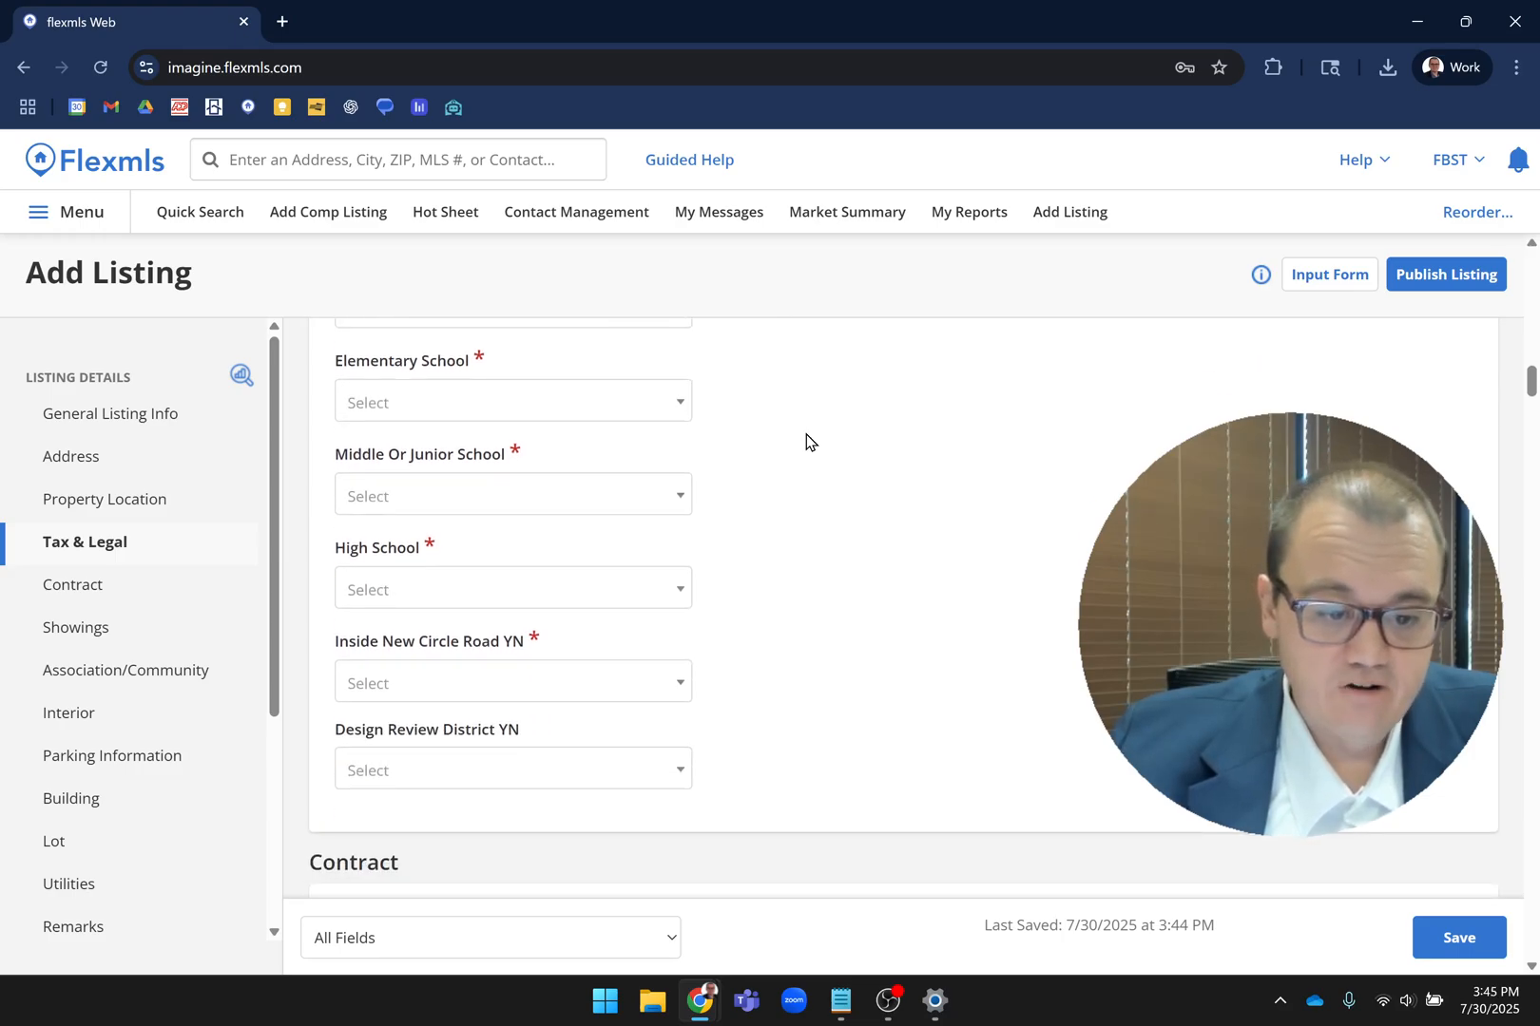
pyautogui.scroll(-3)
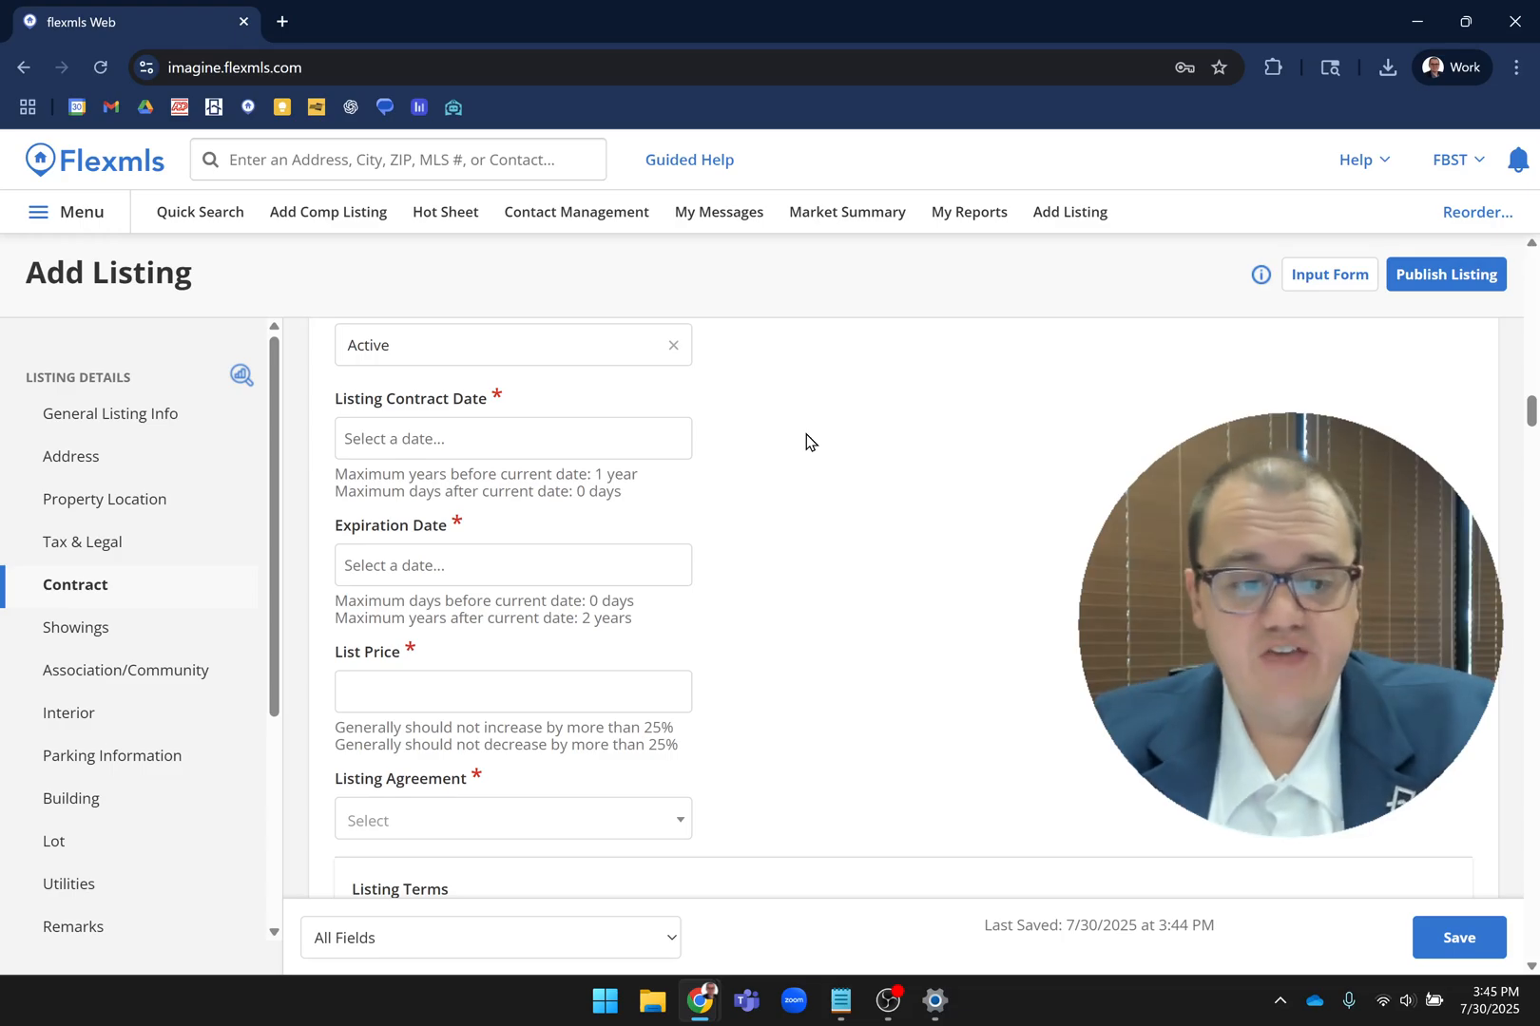
# - Scroll past the unset Contract dates, price and possession fields to Showings
pyautogui.scroll(-3)
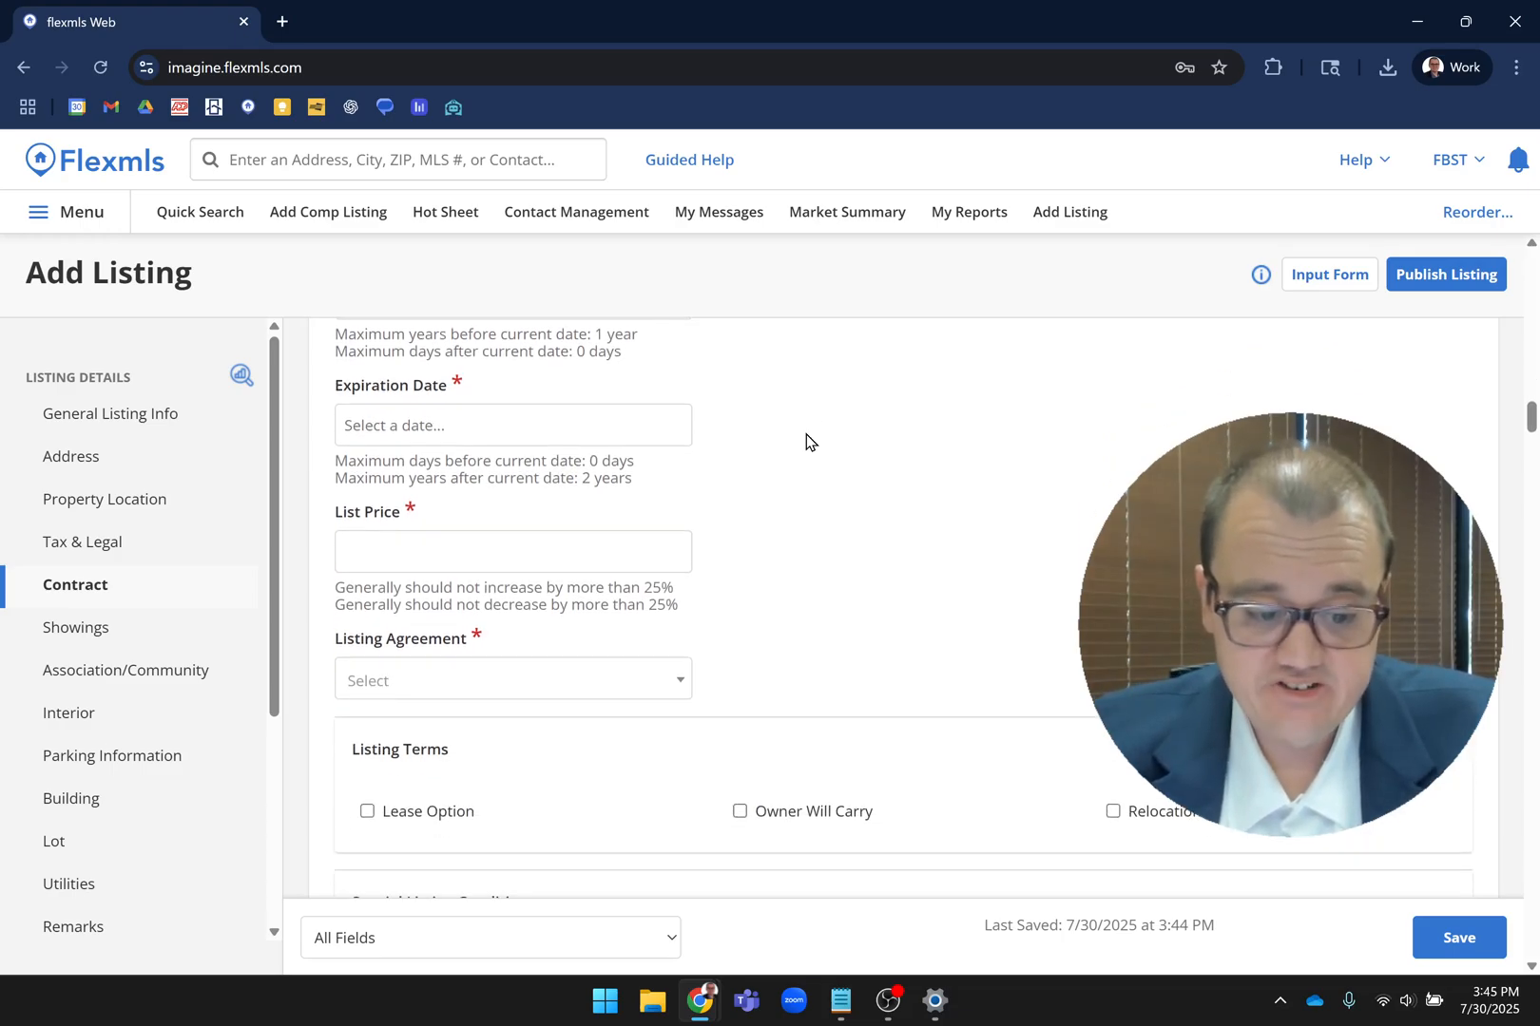
pyautogui.scroll(-3)
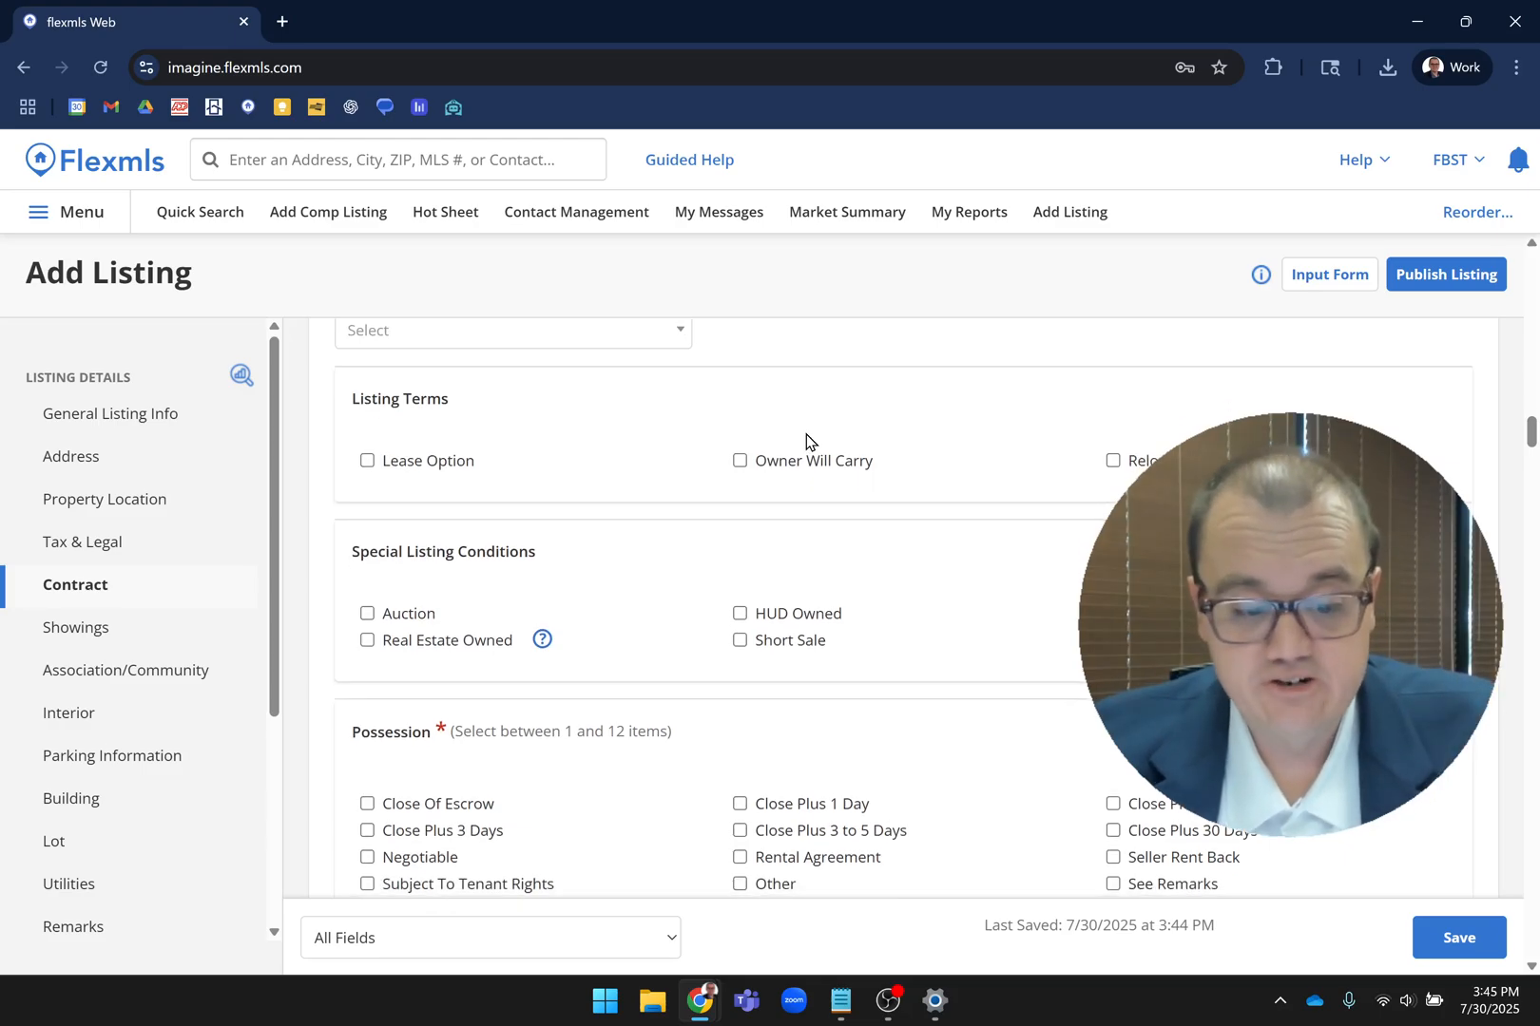
pyautogui.scroll(-3)
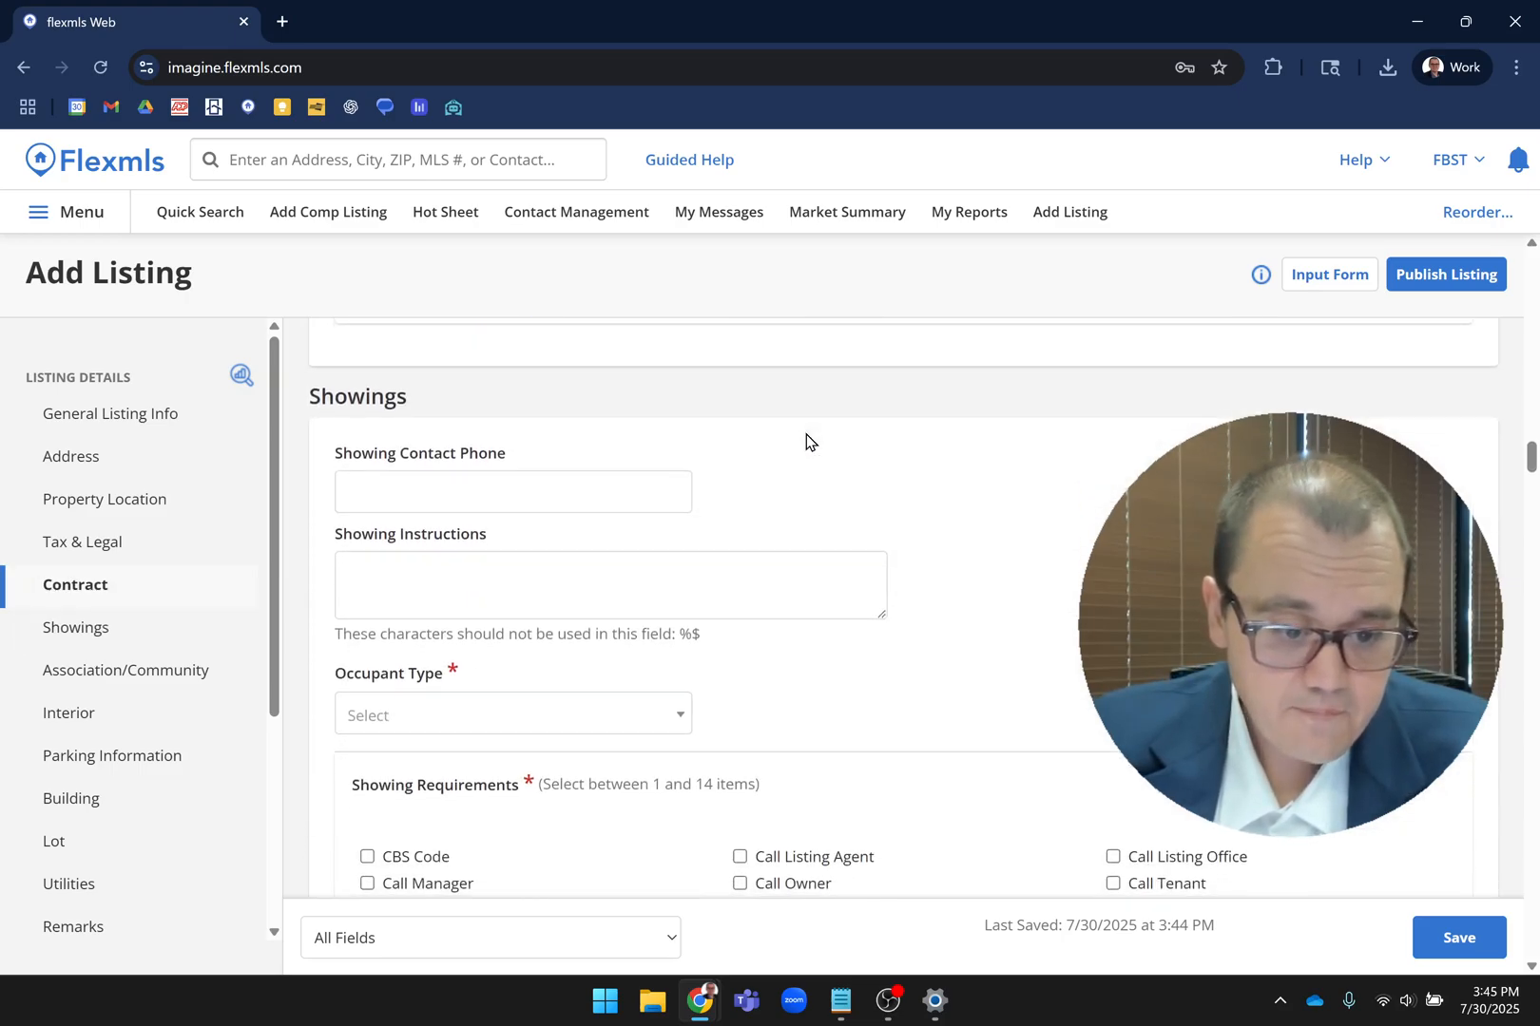
# - Scroll past the unchecked Showings requirements to the Association/Community section
pyautogui.scroll(-3)
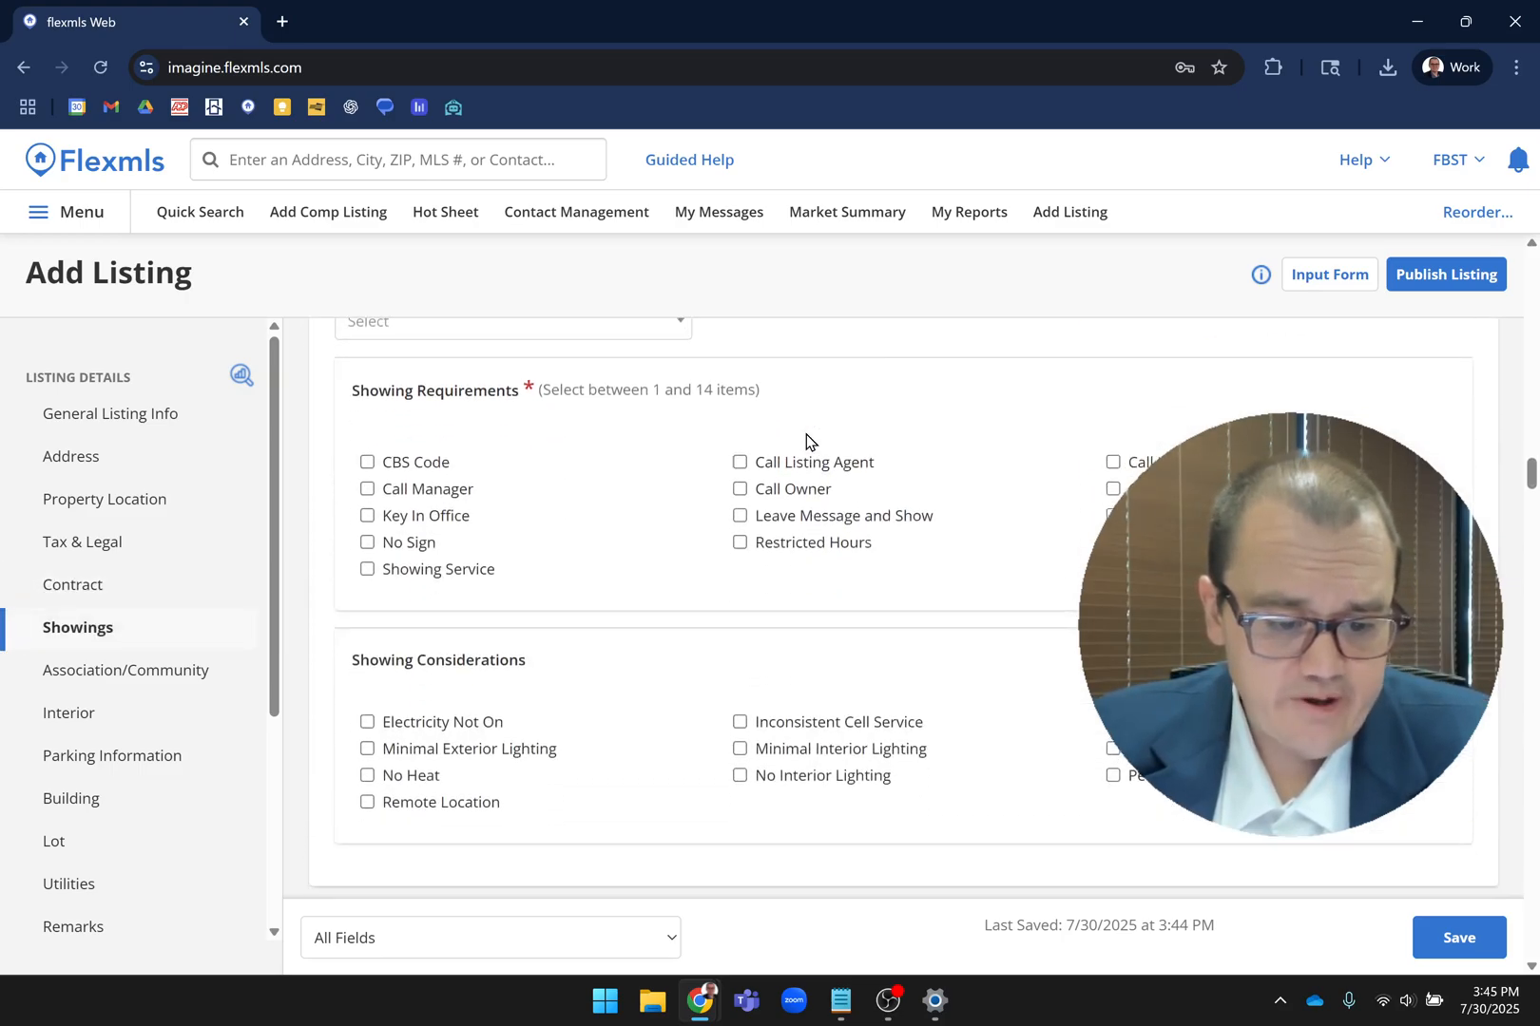
pyautogui.scroll(-3)
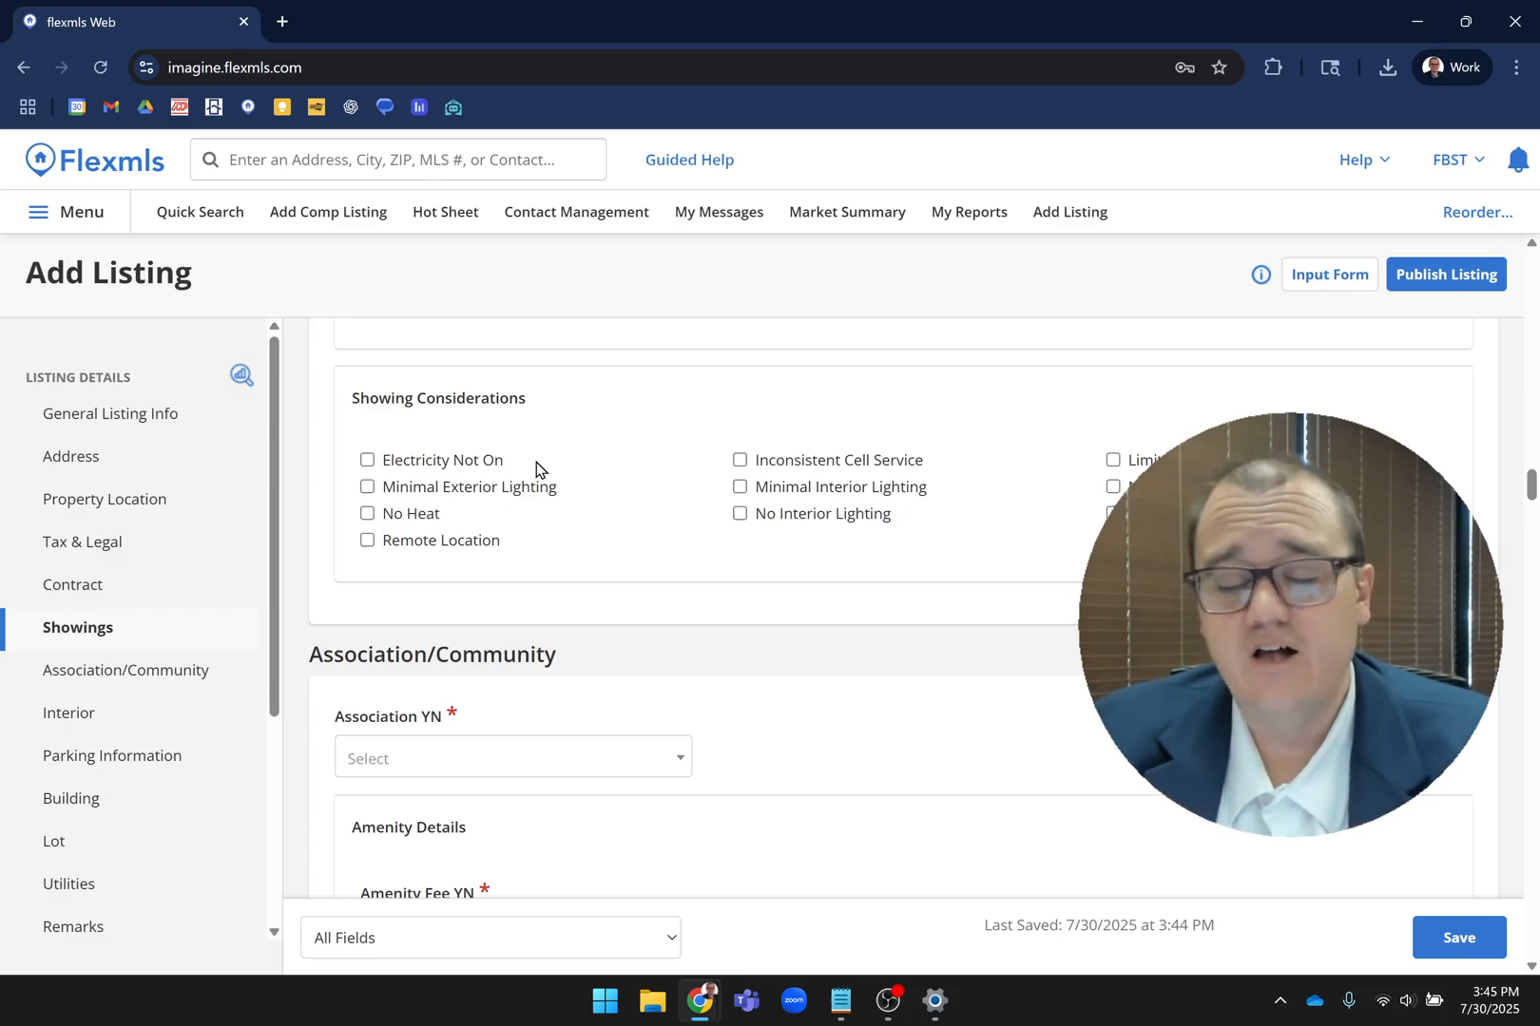
pyautogui.moveTo(800, 592)
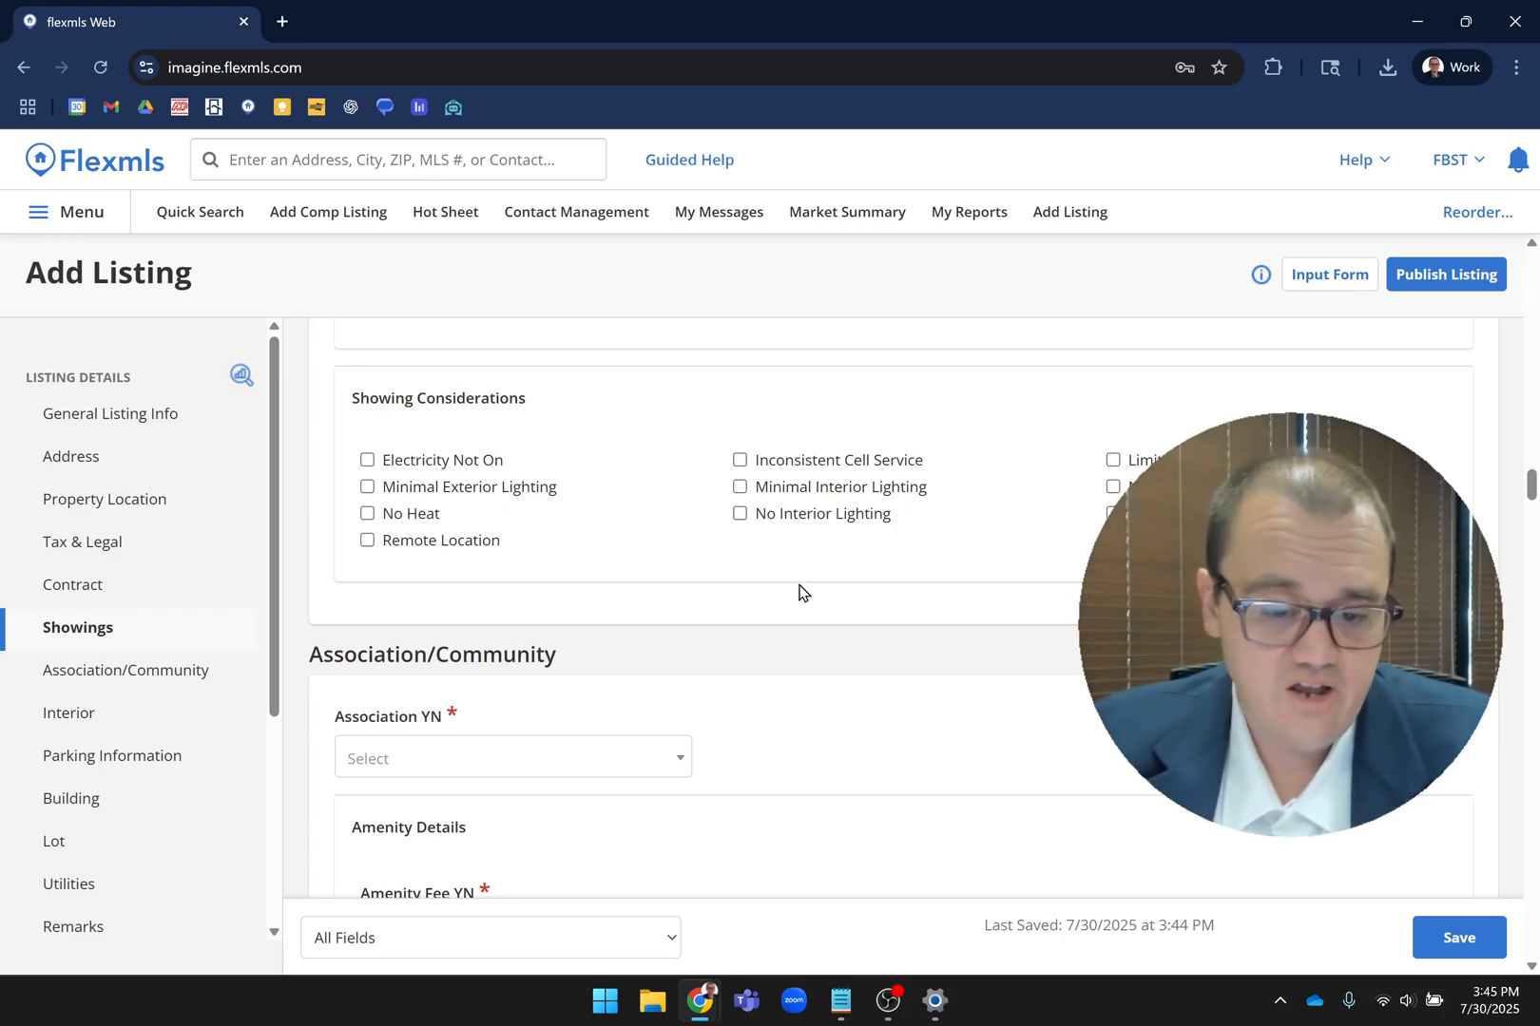
pyautogui.click(132, 670)
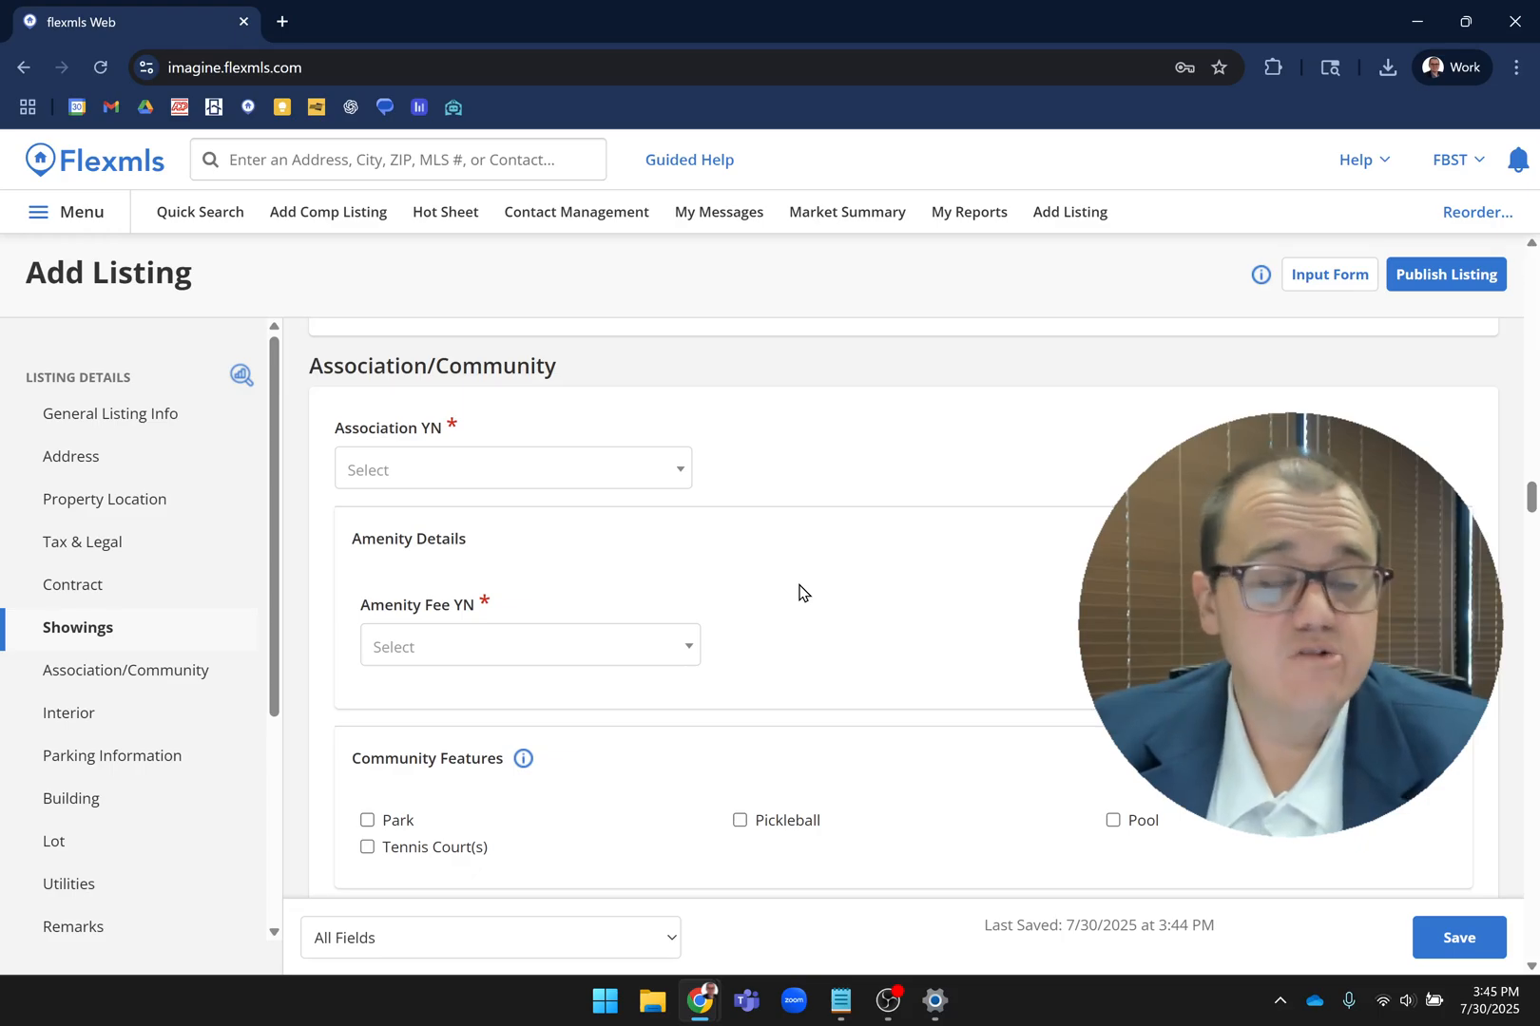
pyautogui.moveTo(684, 543)
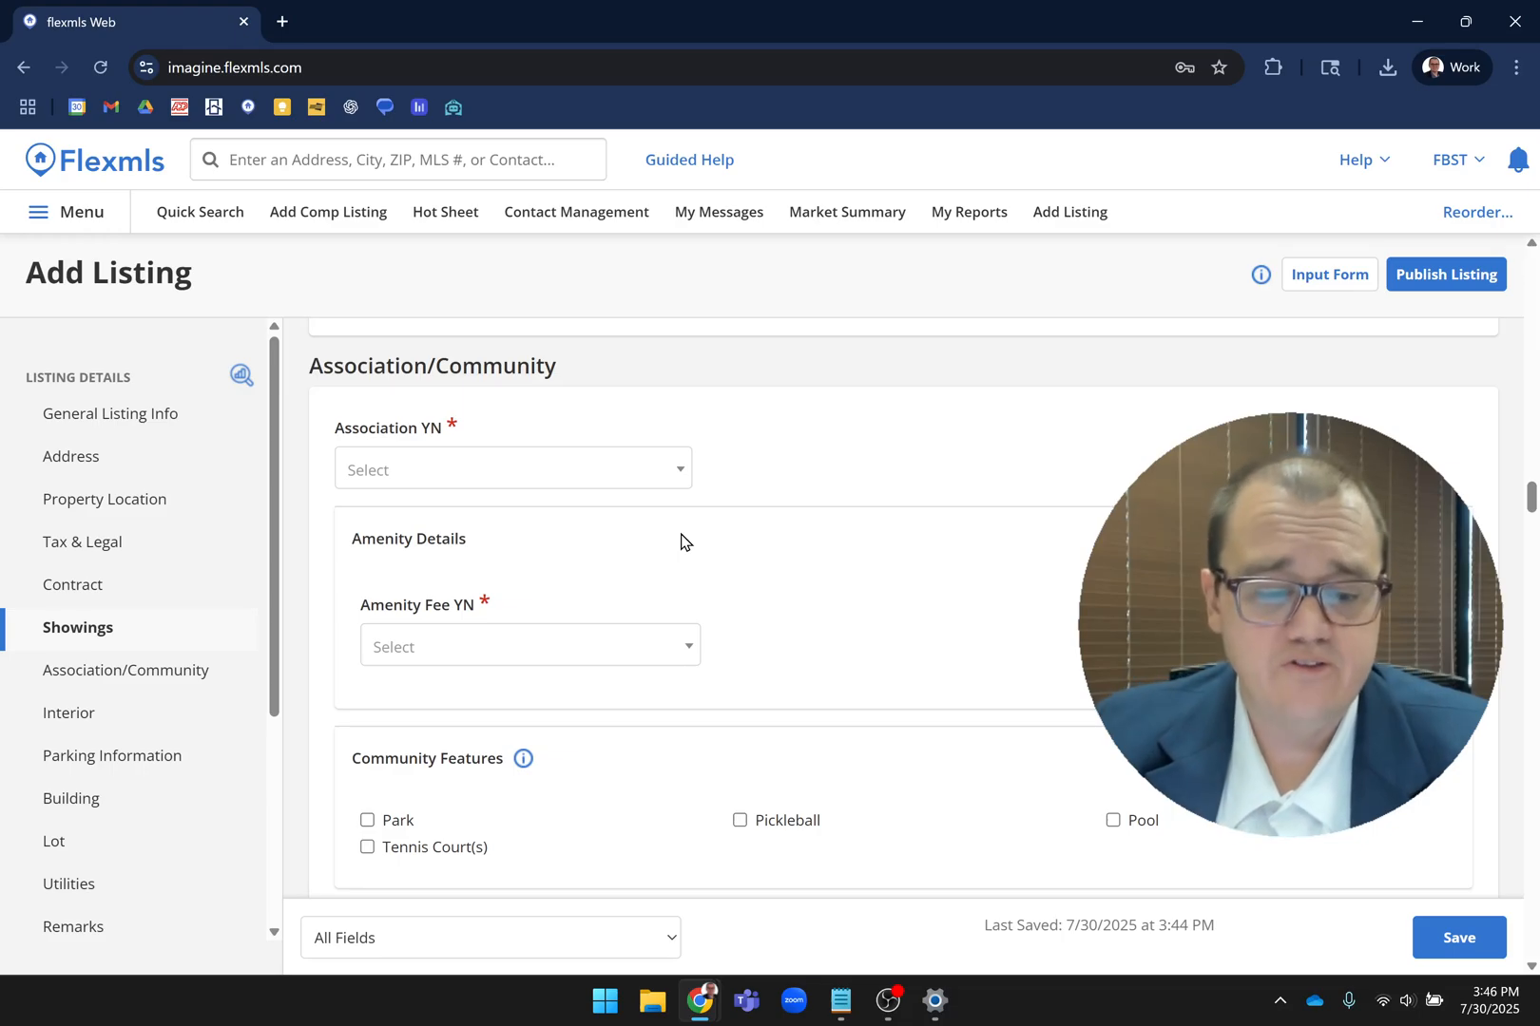
pyautogui.moveTo(382, 420)
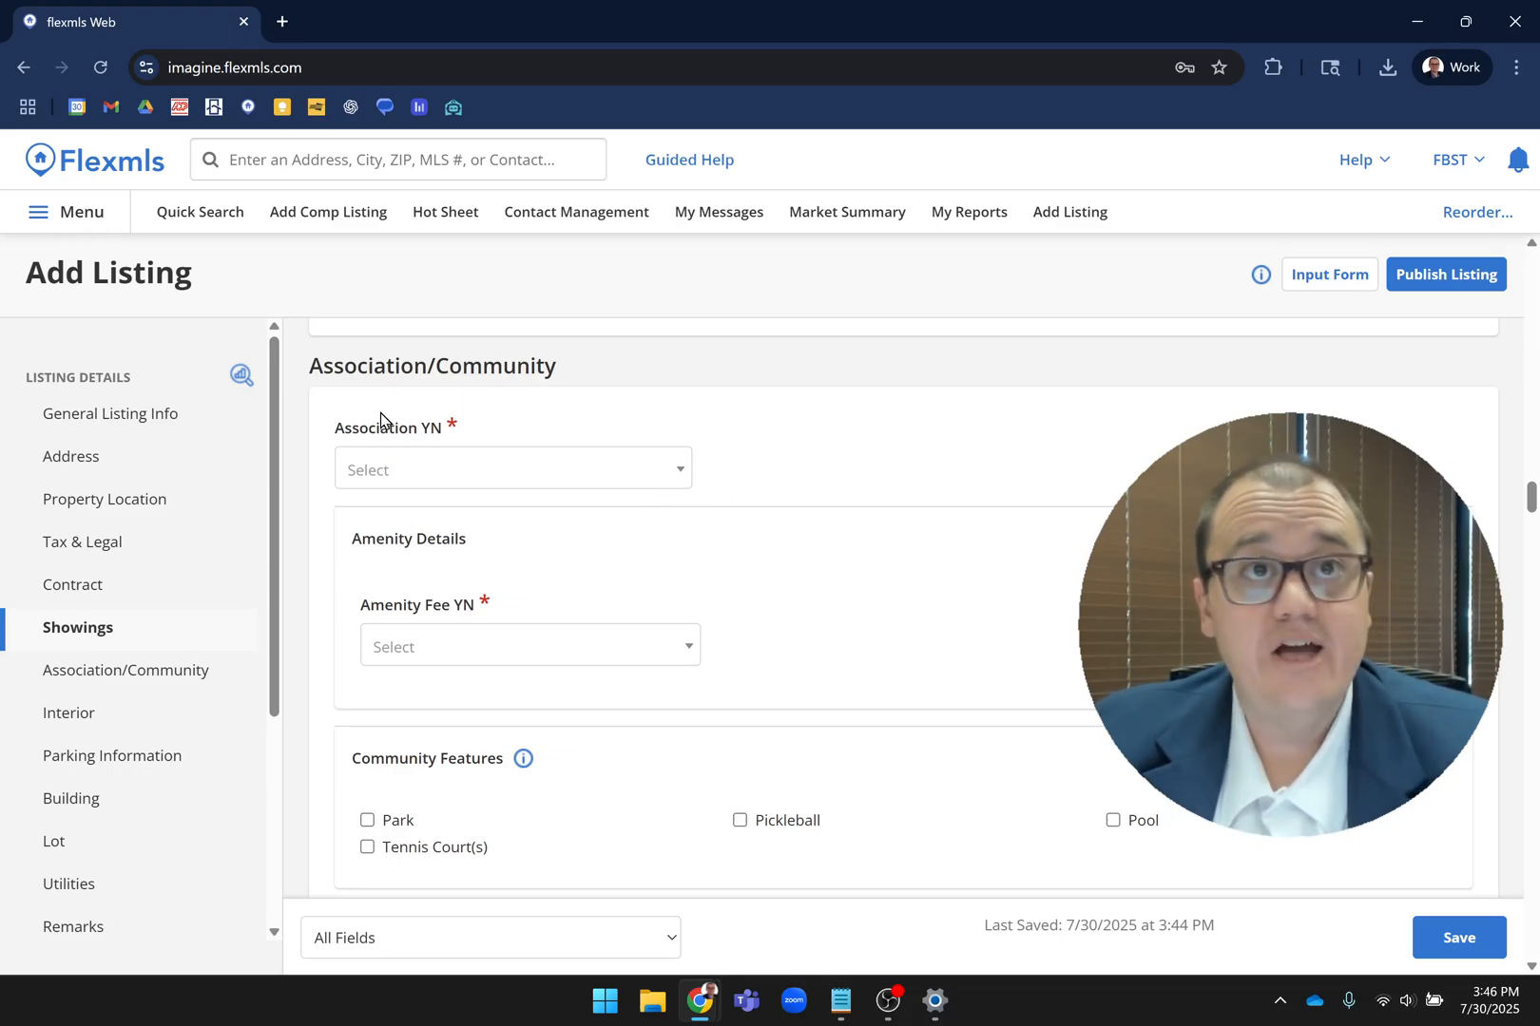
# - Set Association YN to Yes to reveal the fee fields, then change it to No
pyautogui.click(510, 469)
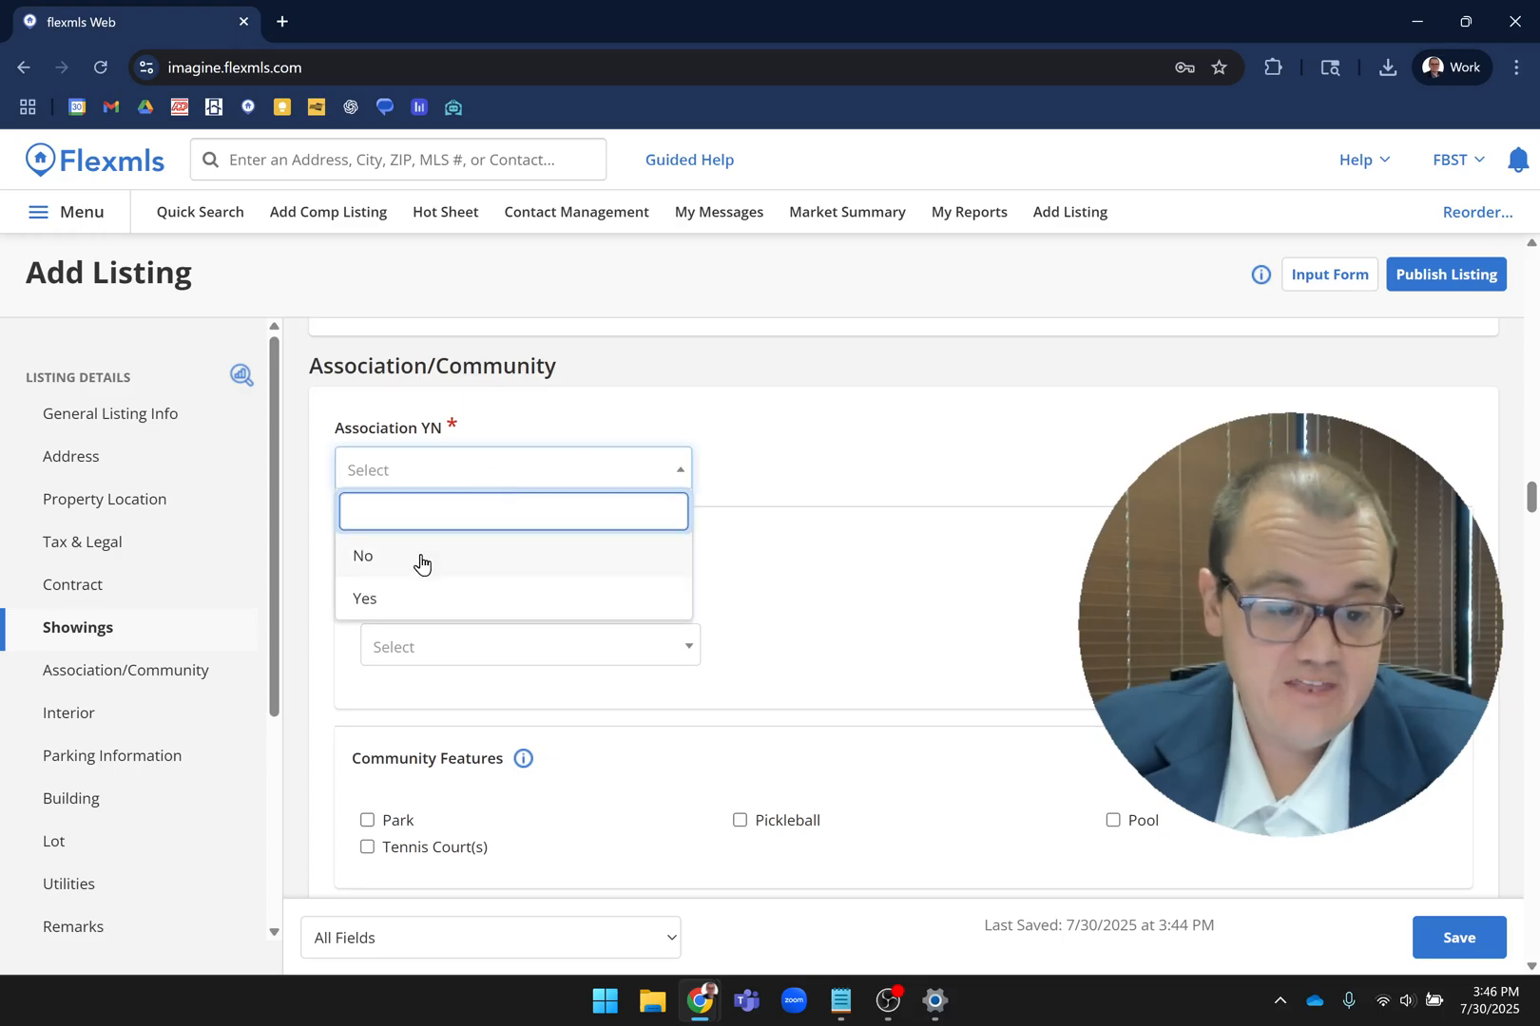
pyautogui.click(364, 598)
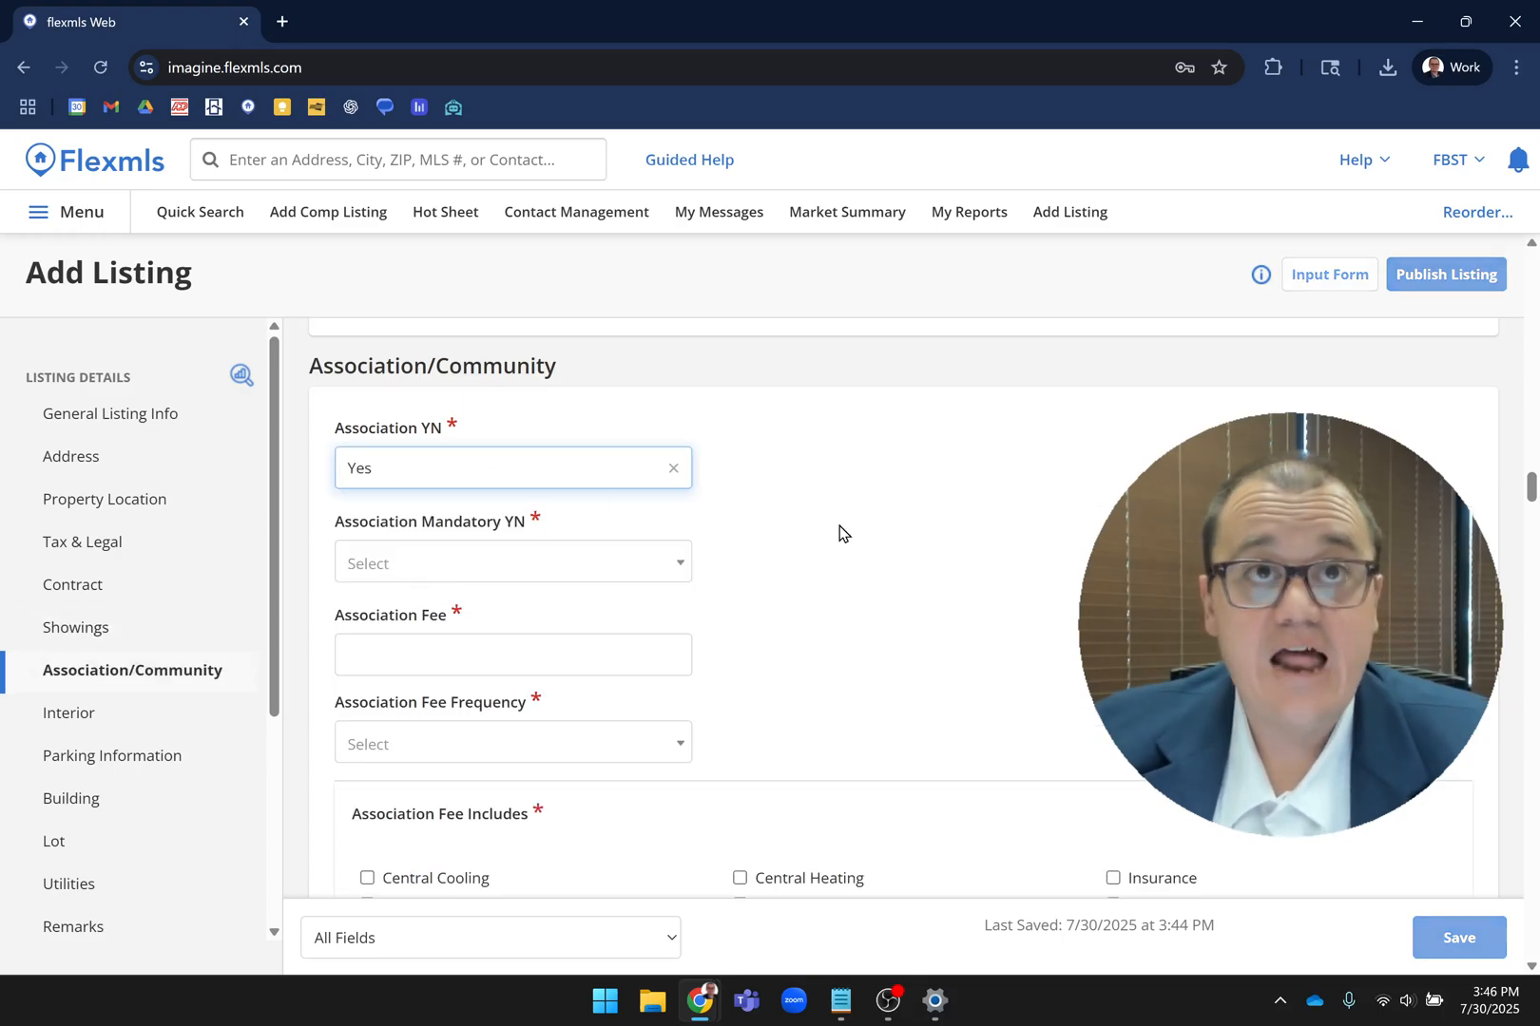
pyautogui.scroll(-3)
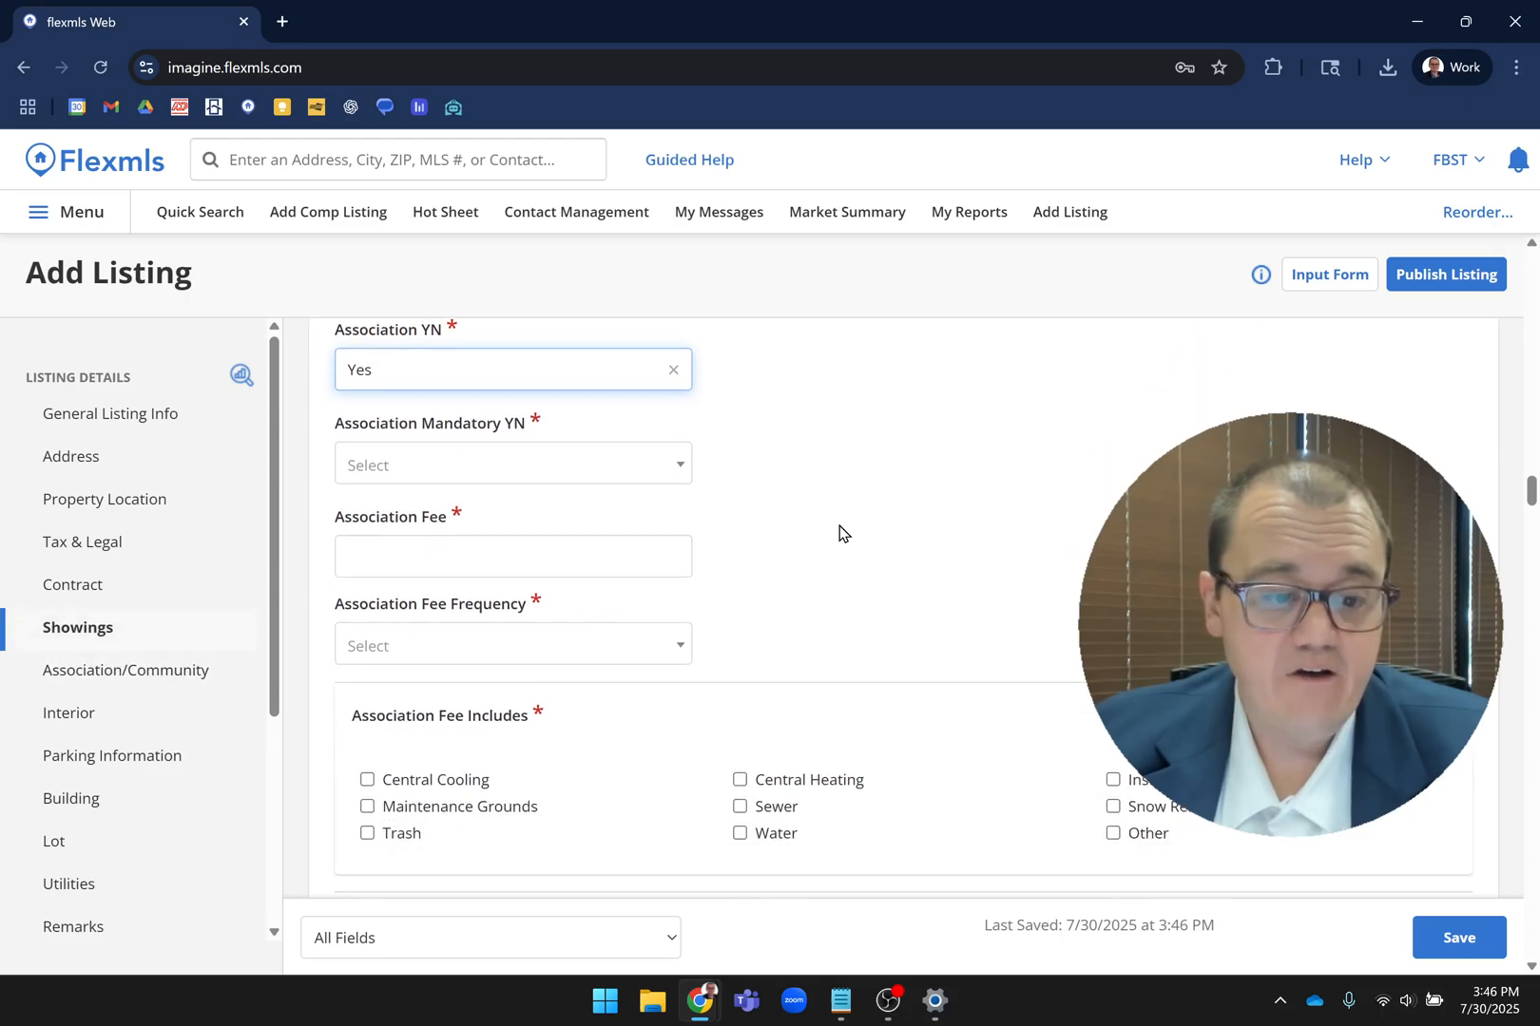
pyautogui.moveTo(407, 521)
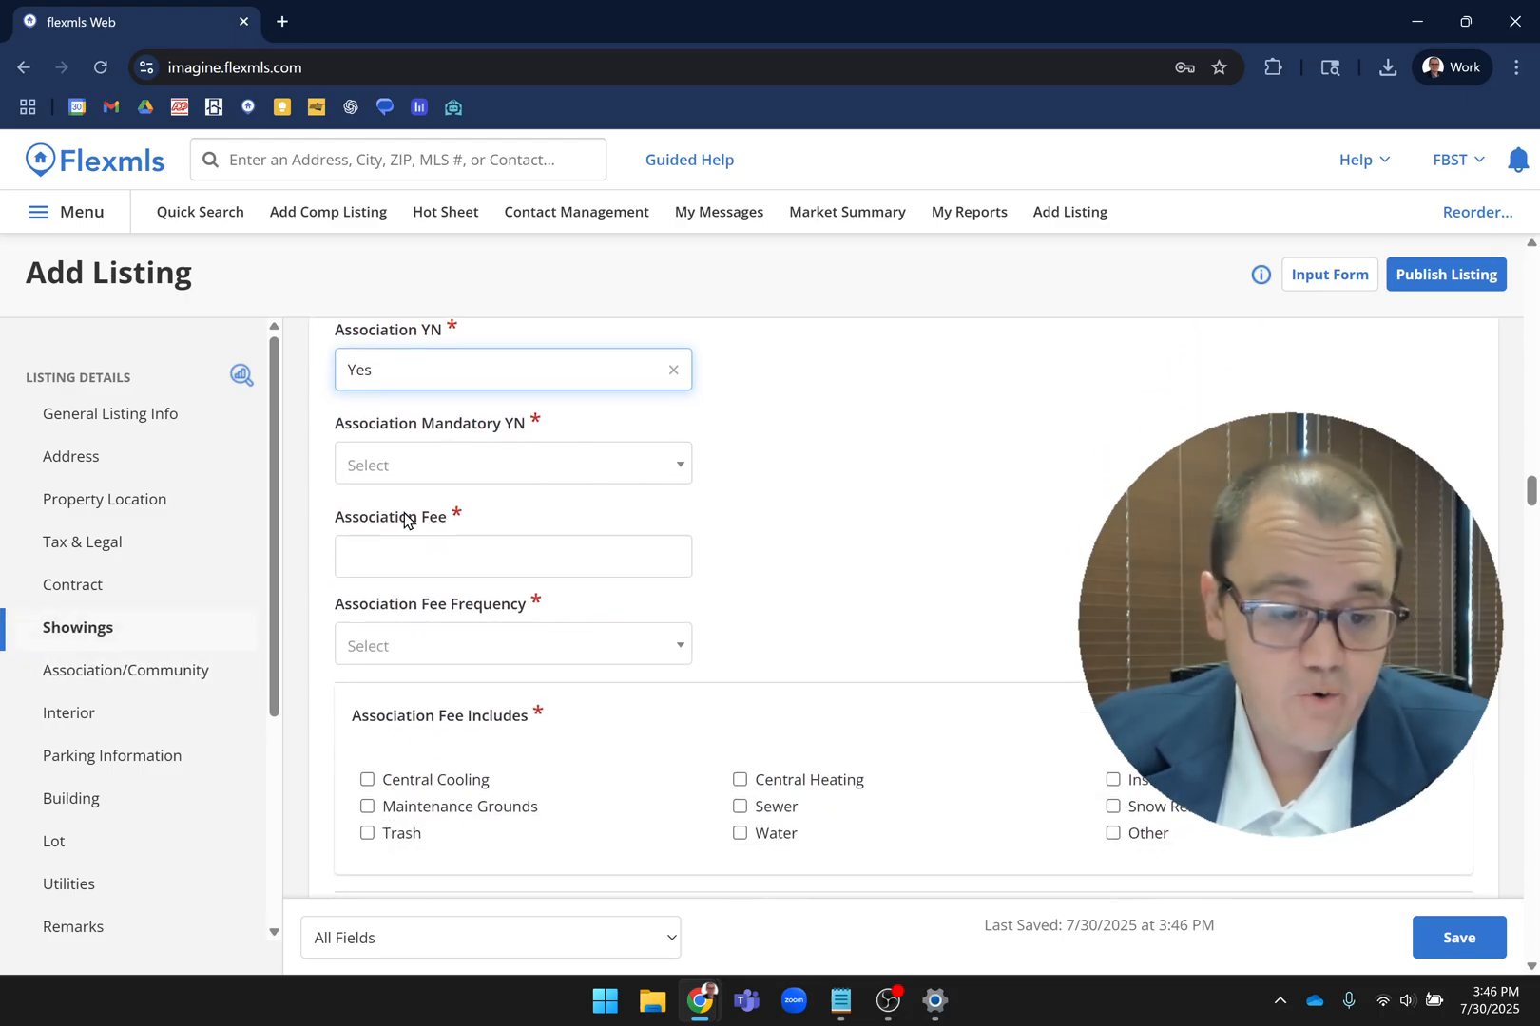
pyautogui.moveTo(521, 634)
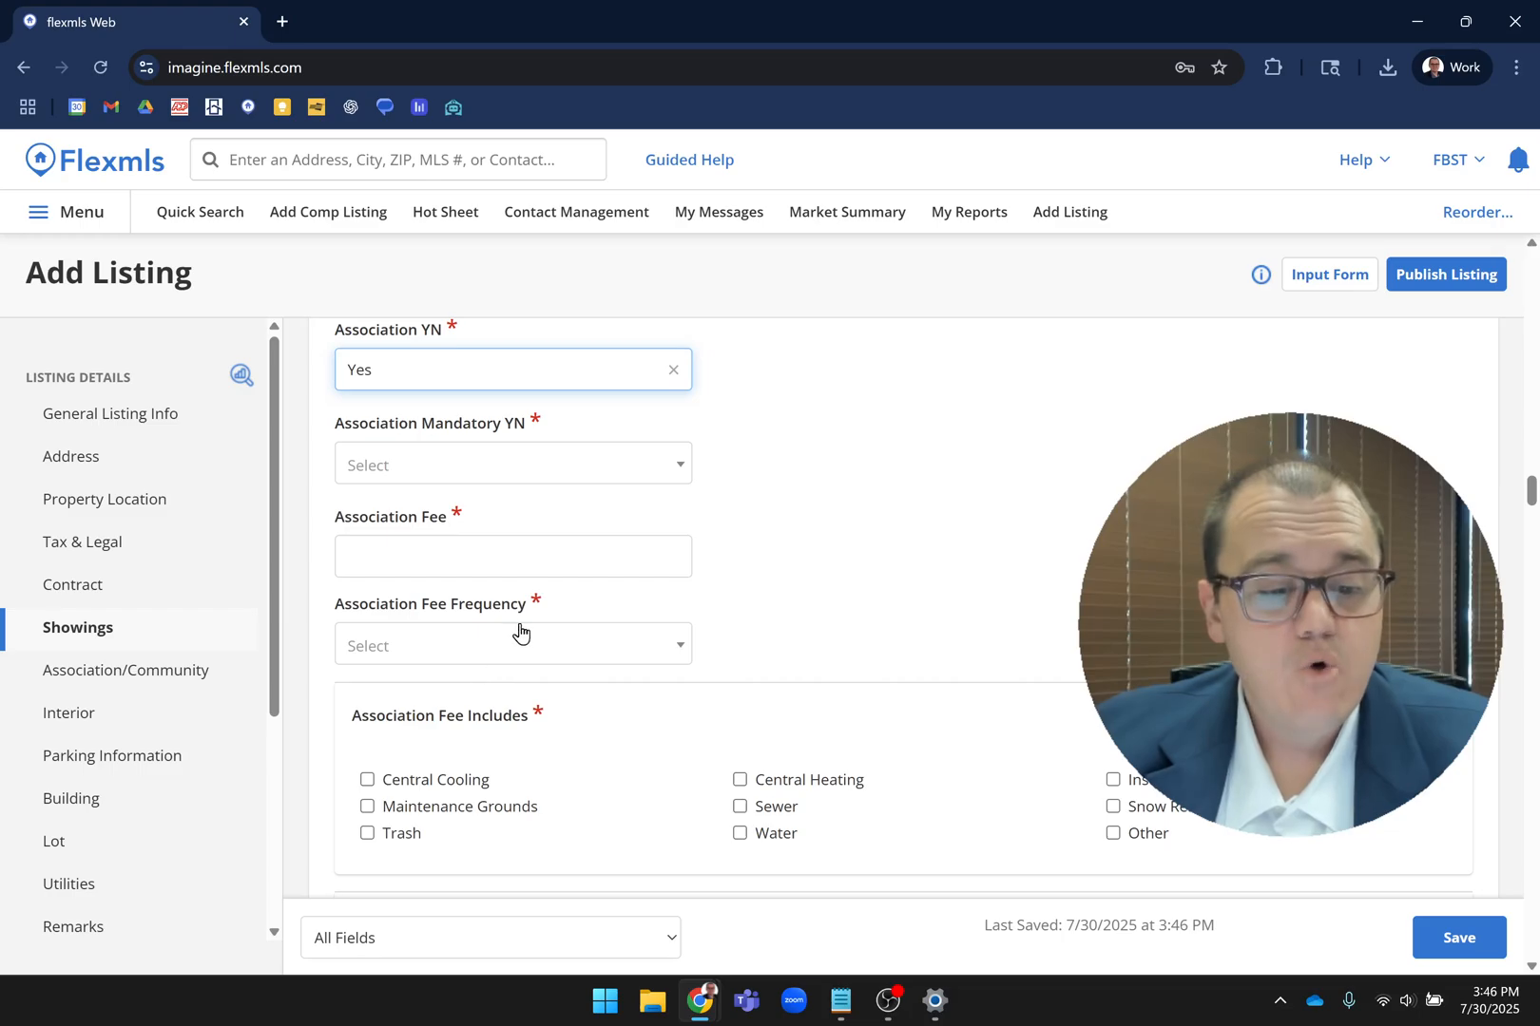
pyautogui.scroll(-3)
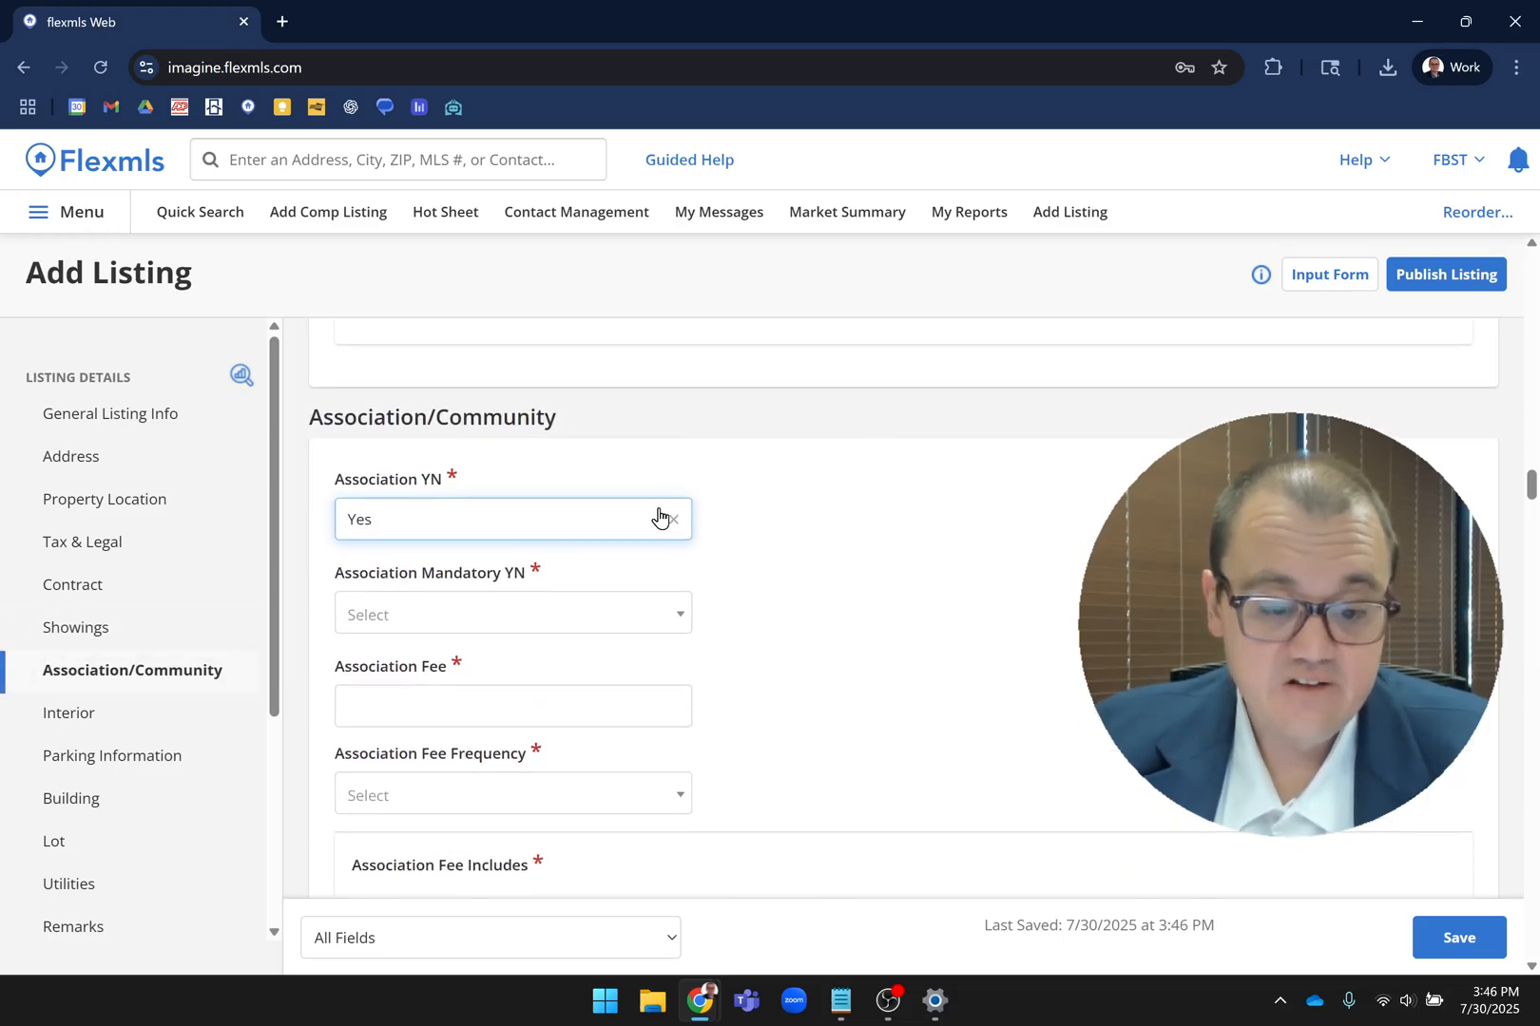
pyautogui.click(510, 519)
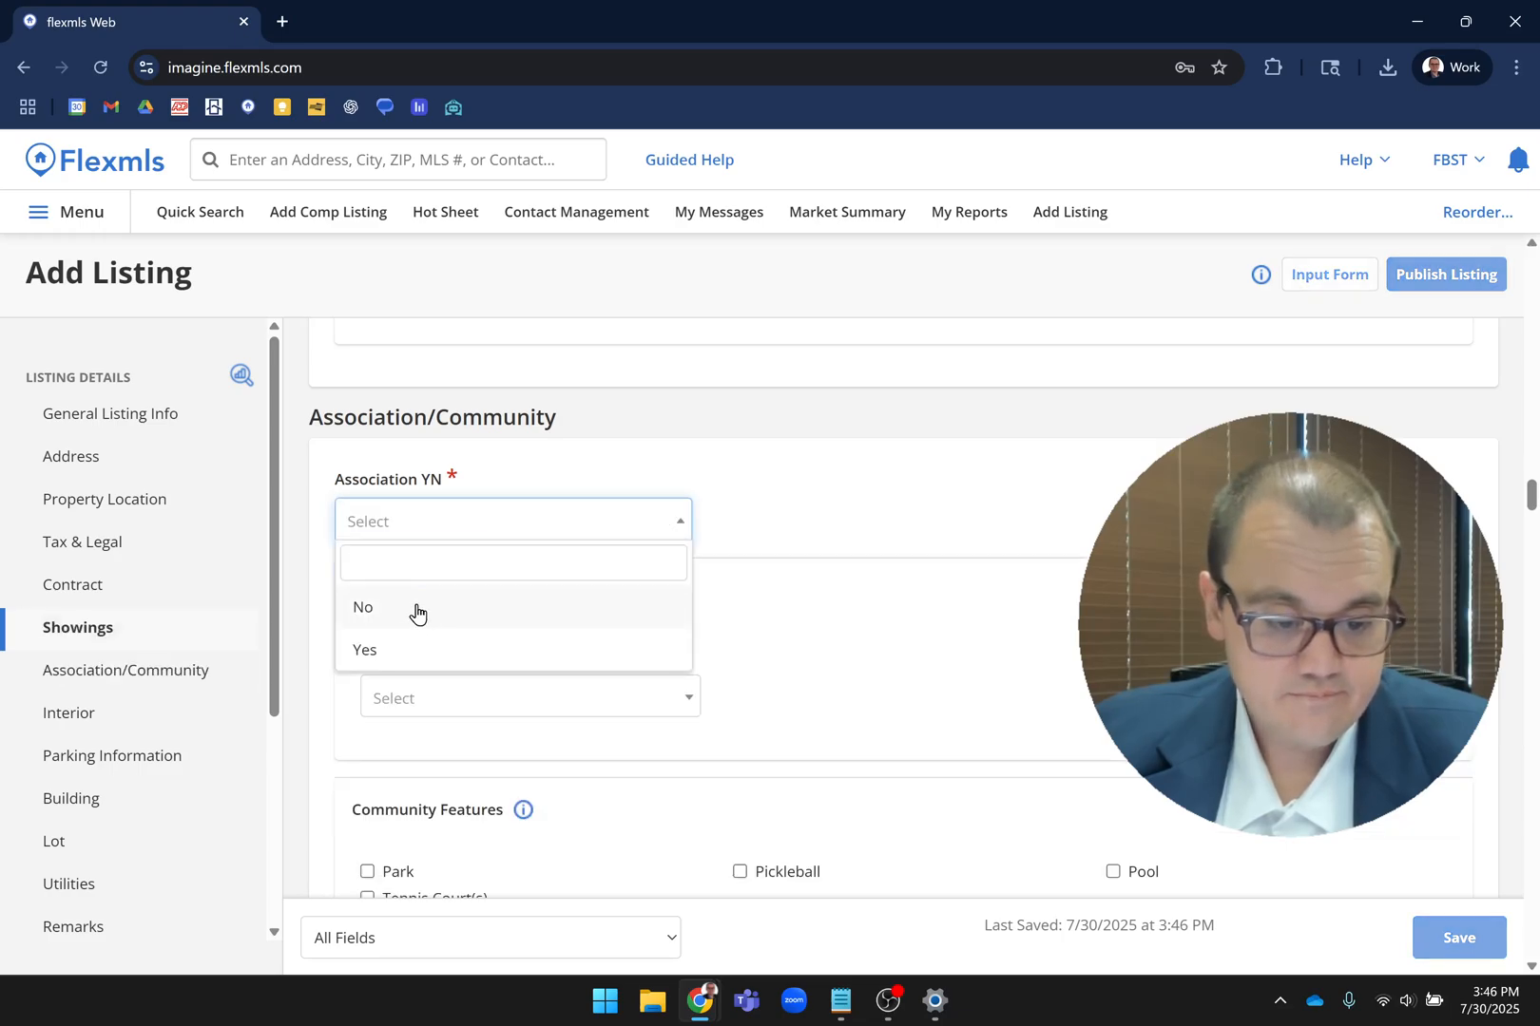
pyautogui.click(363, 607)
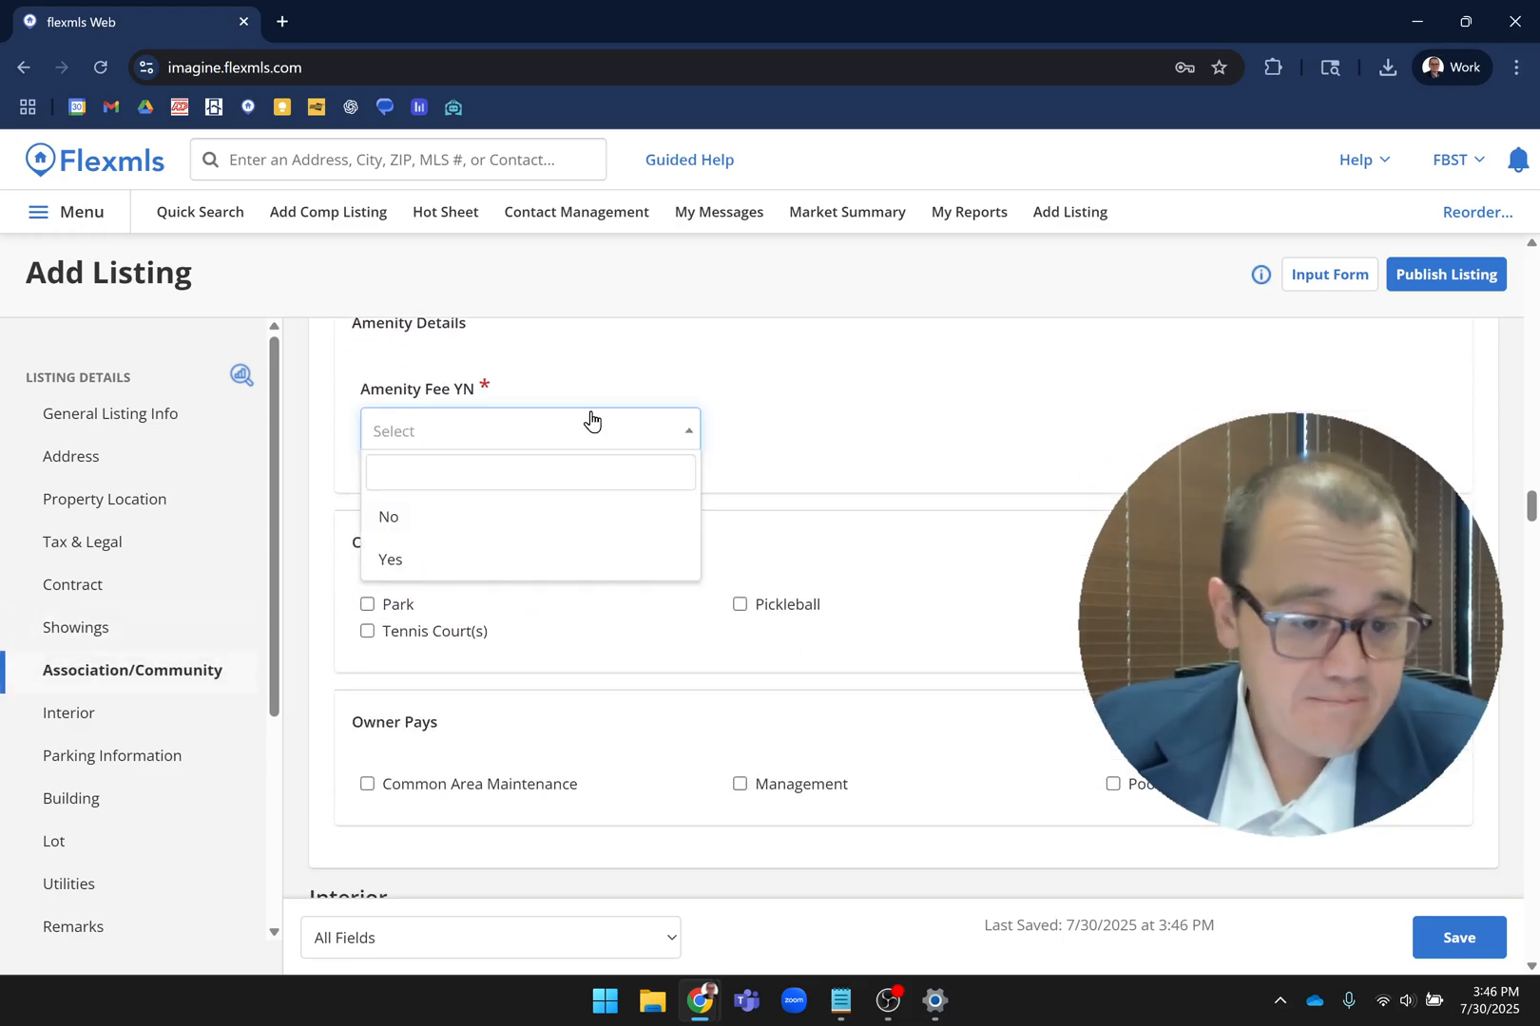
# - Set Amenity Fee YN to Yes, clear it again, and continue to Interior
pyautogui.click(389, 560)
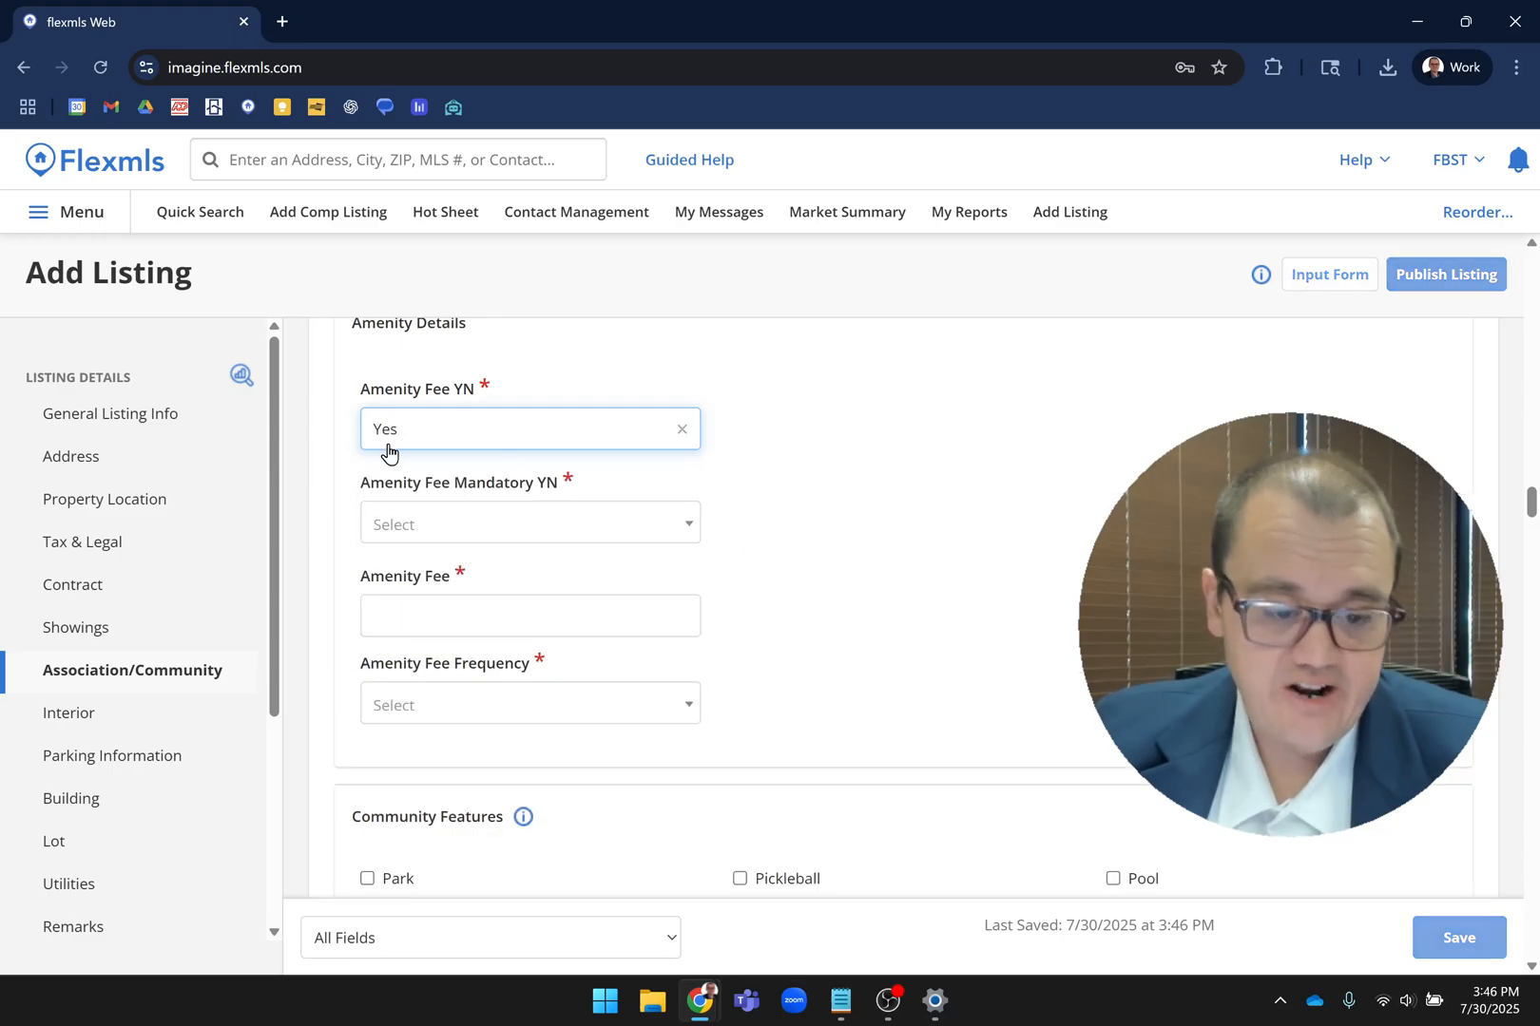
pyautogui.click(528, 428)
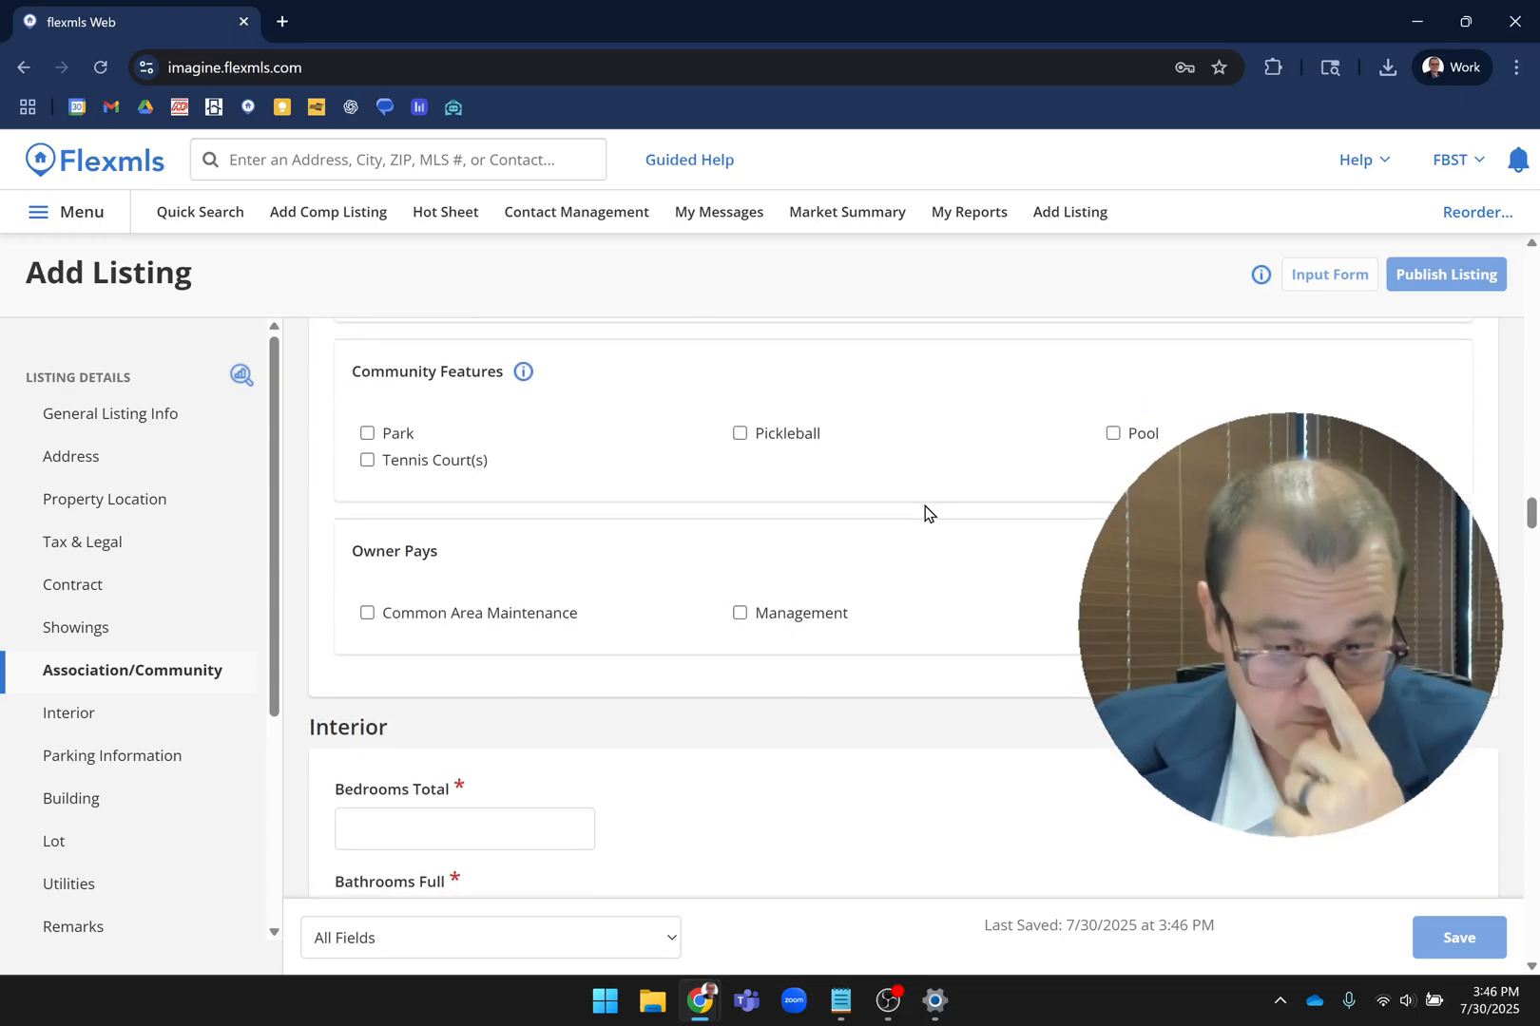
pyautogui.scroll(-3)
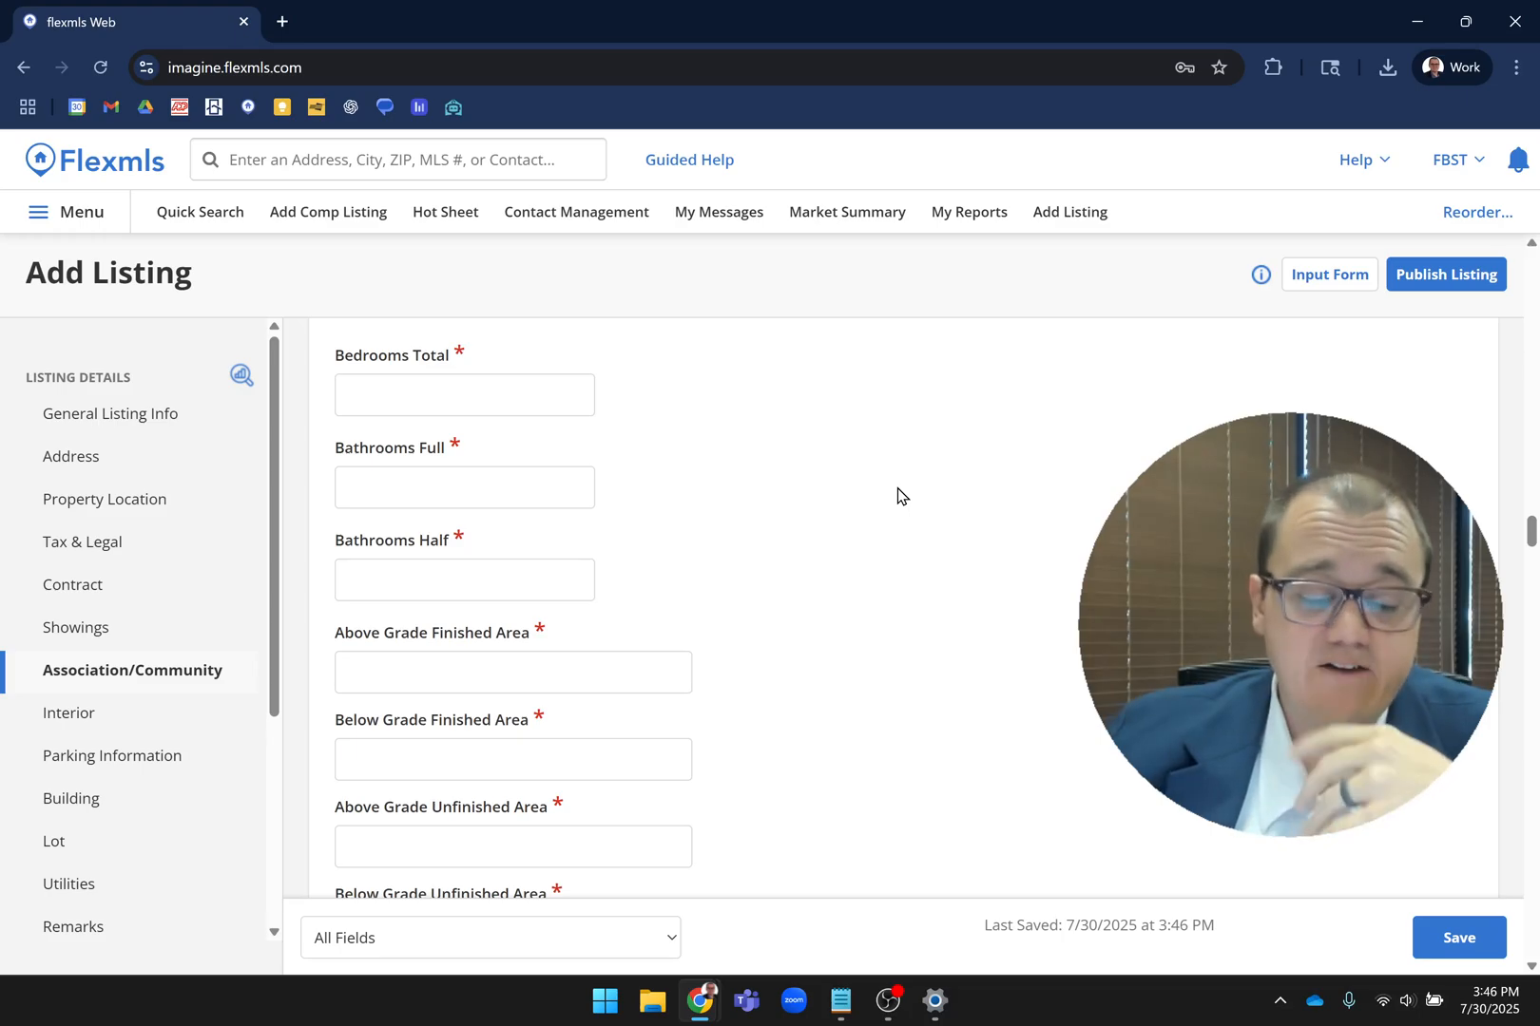
pyautogui.click(68, 712)
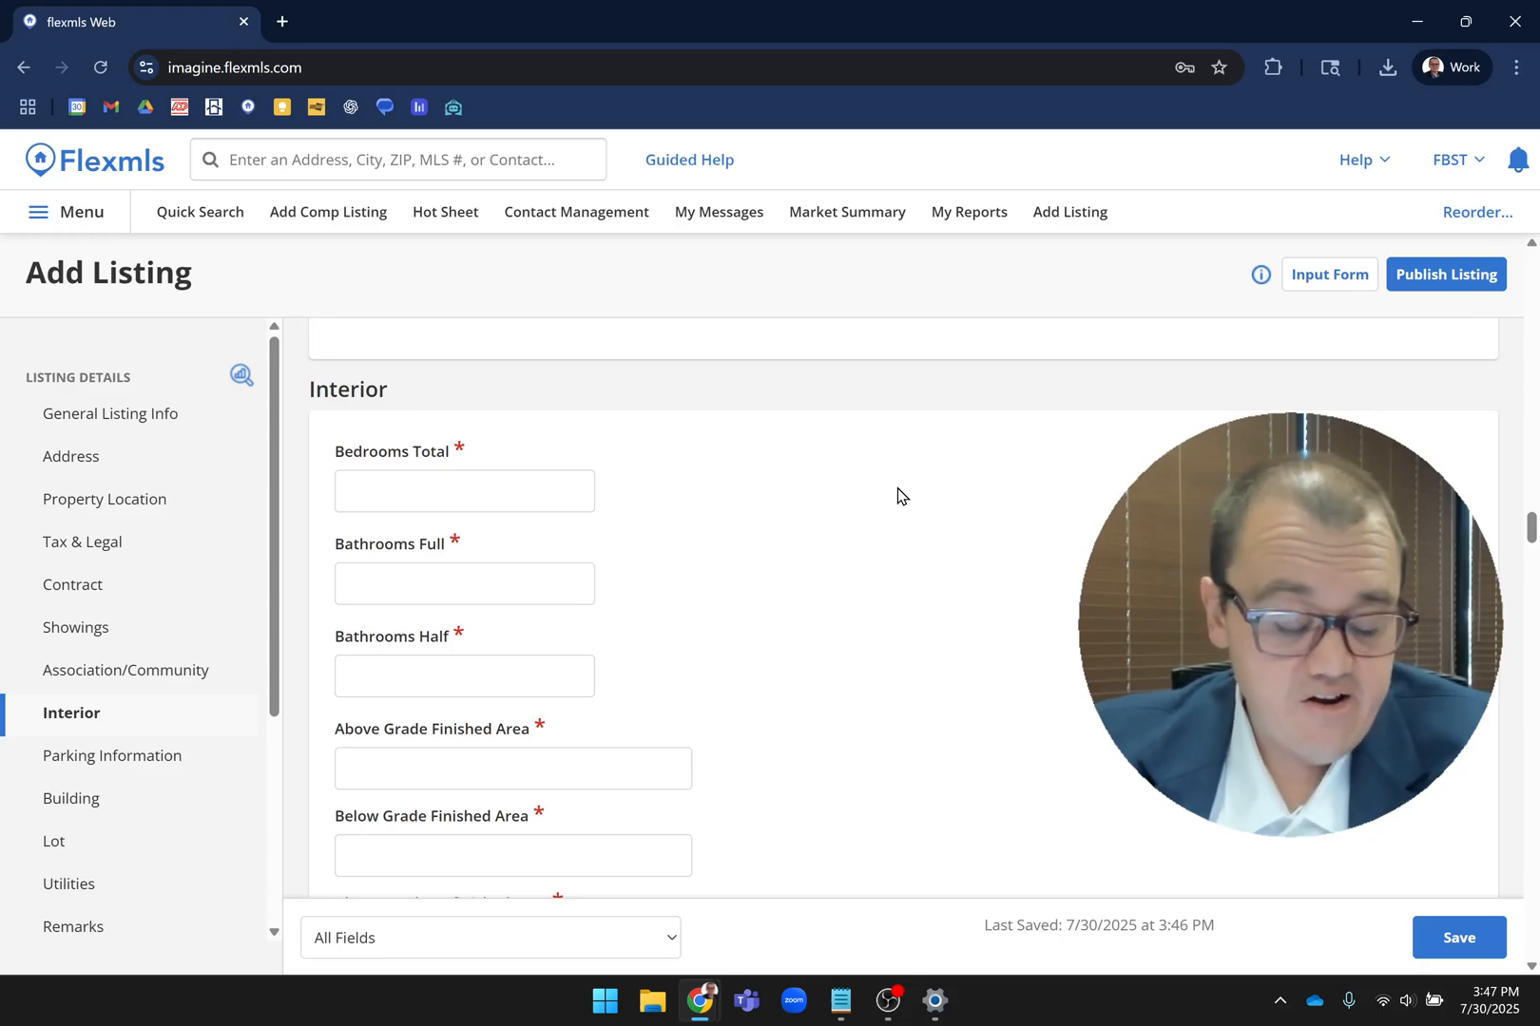
pyautogui.scroll(-3)
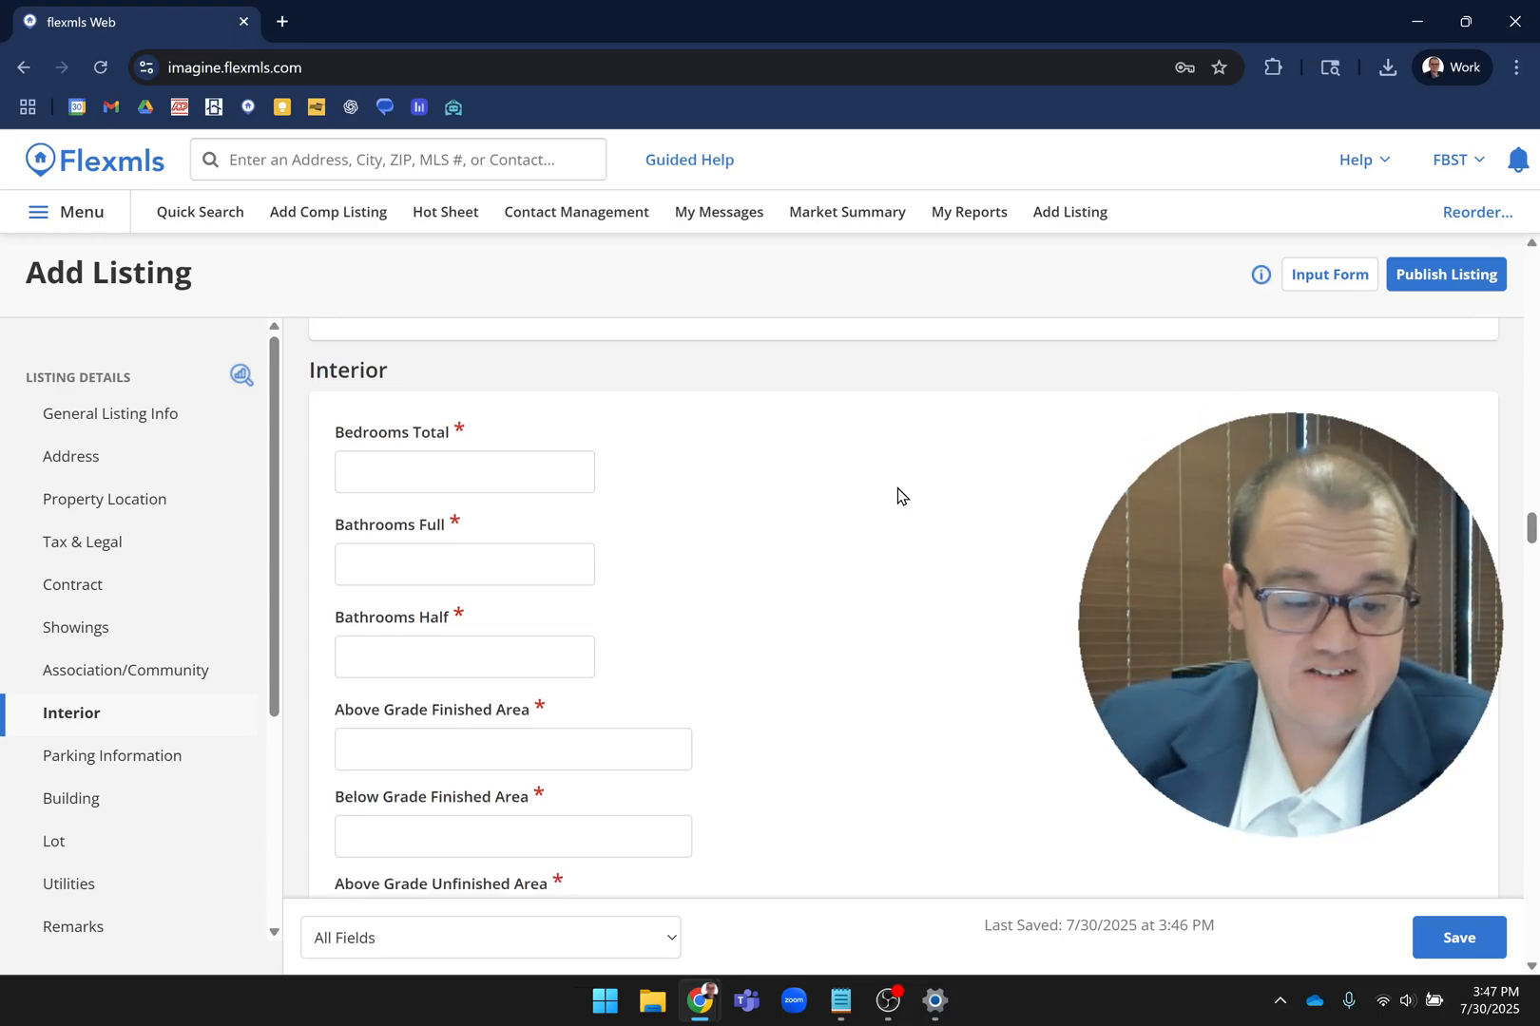
pyautogui.scroll(-3)
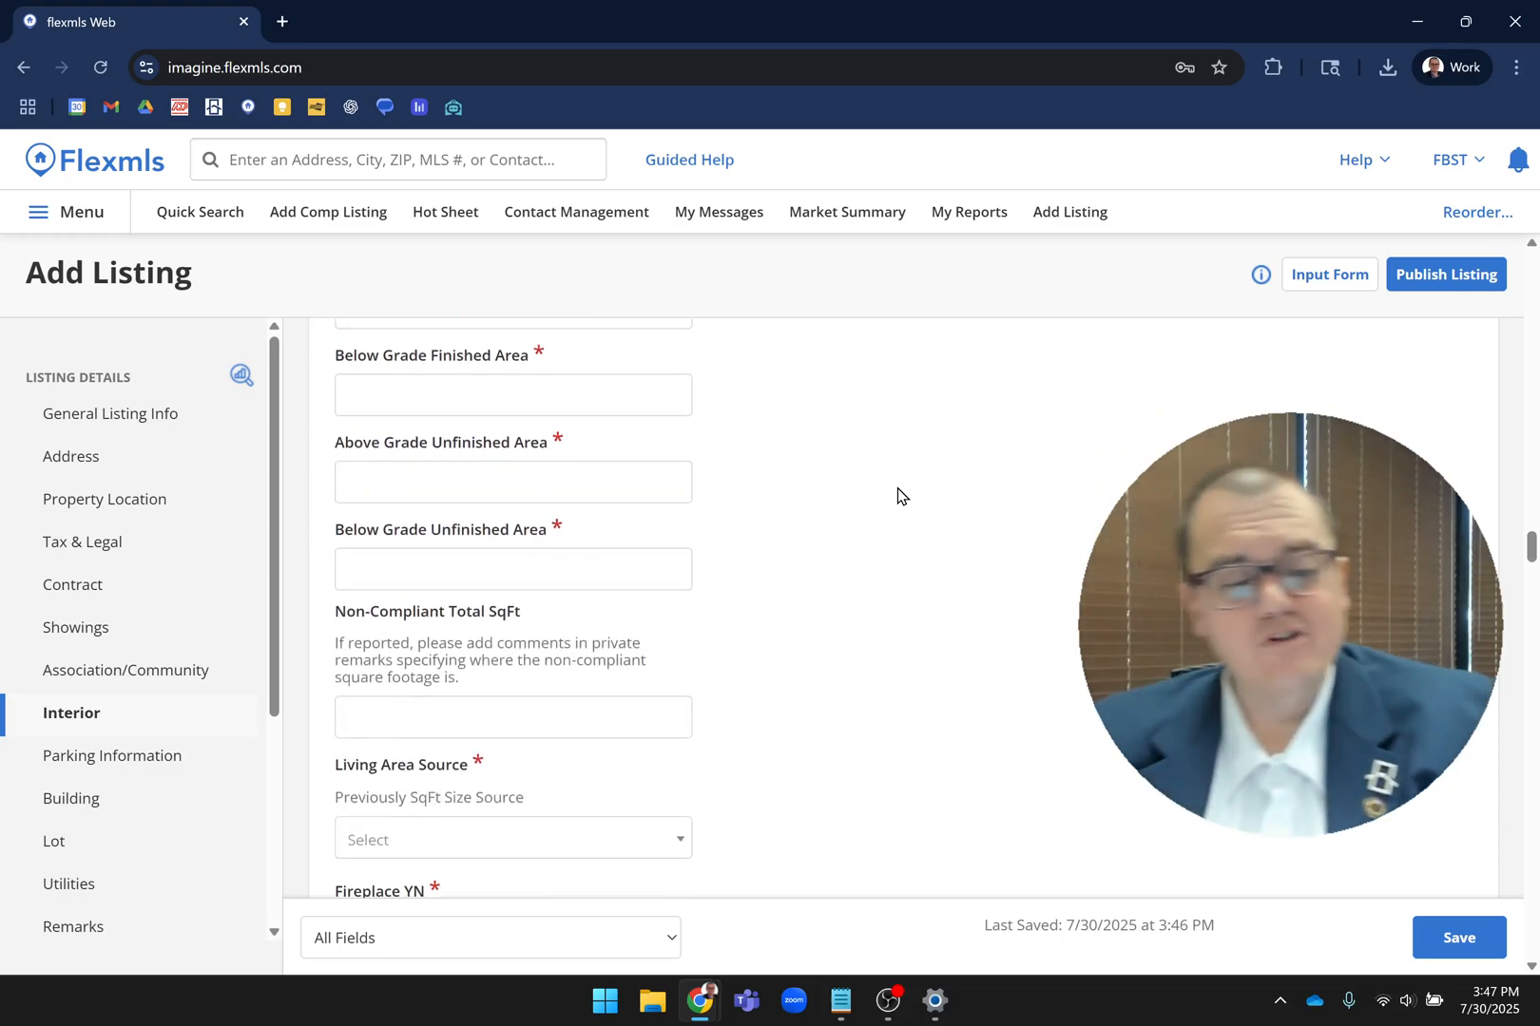
pyautogui.scroll(-3)
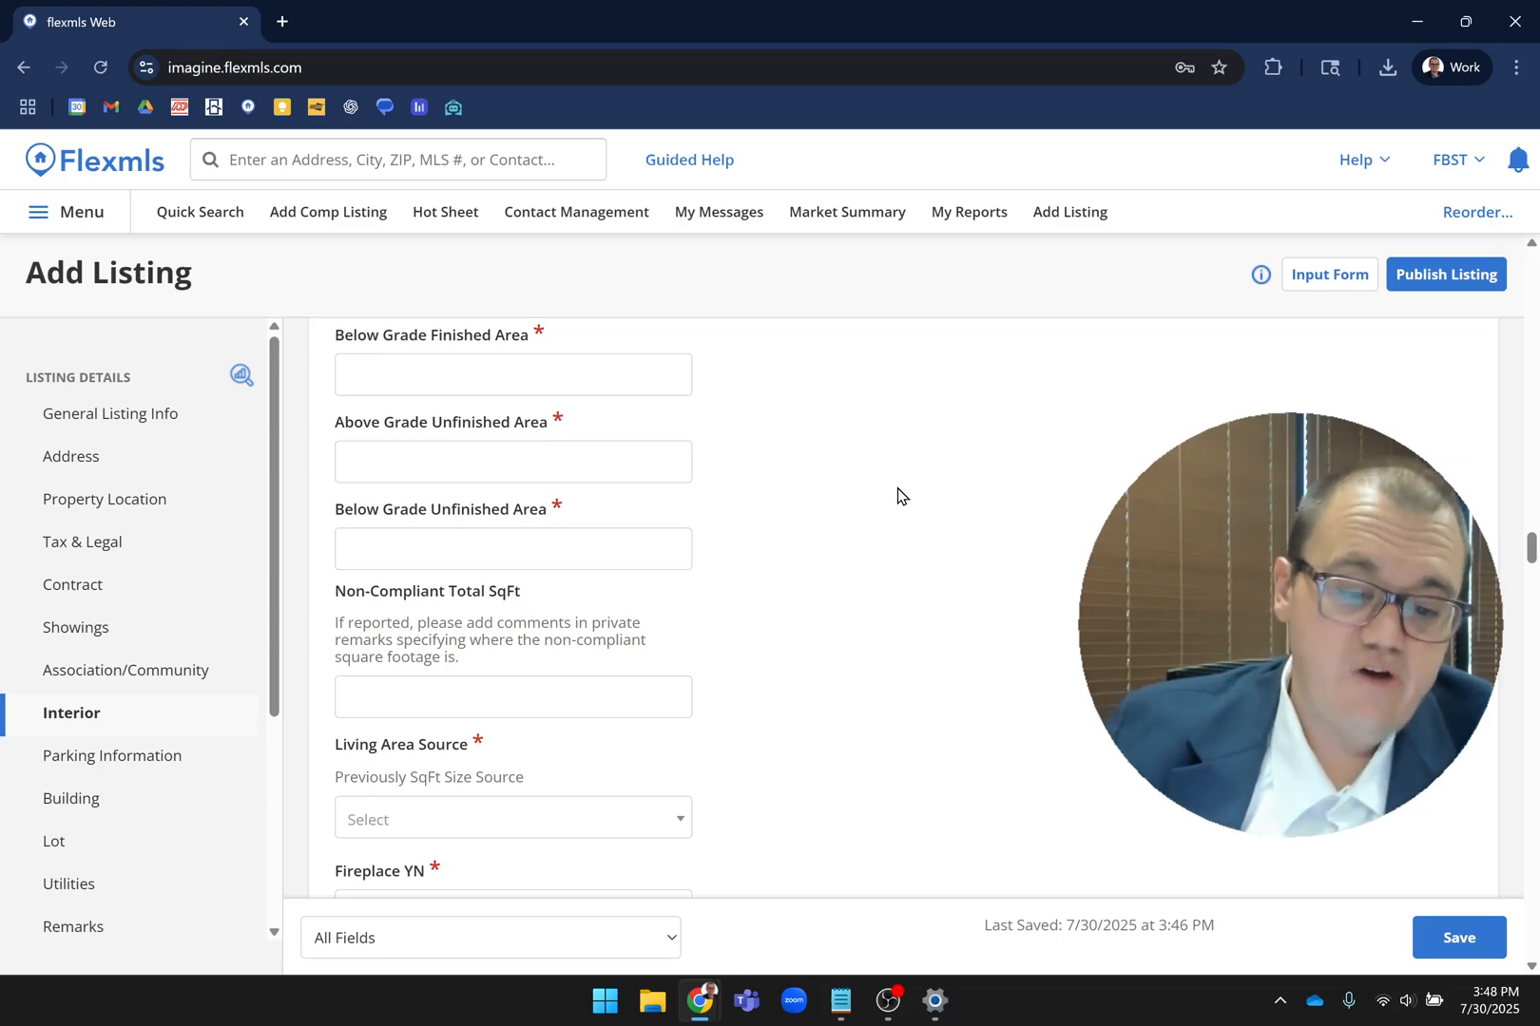
# - Scroll through the Interior, Parking and Building sections down to Basement YN
pyautogui.scroll(-3)
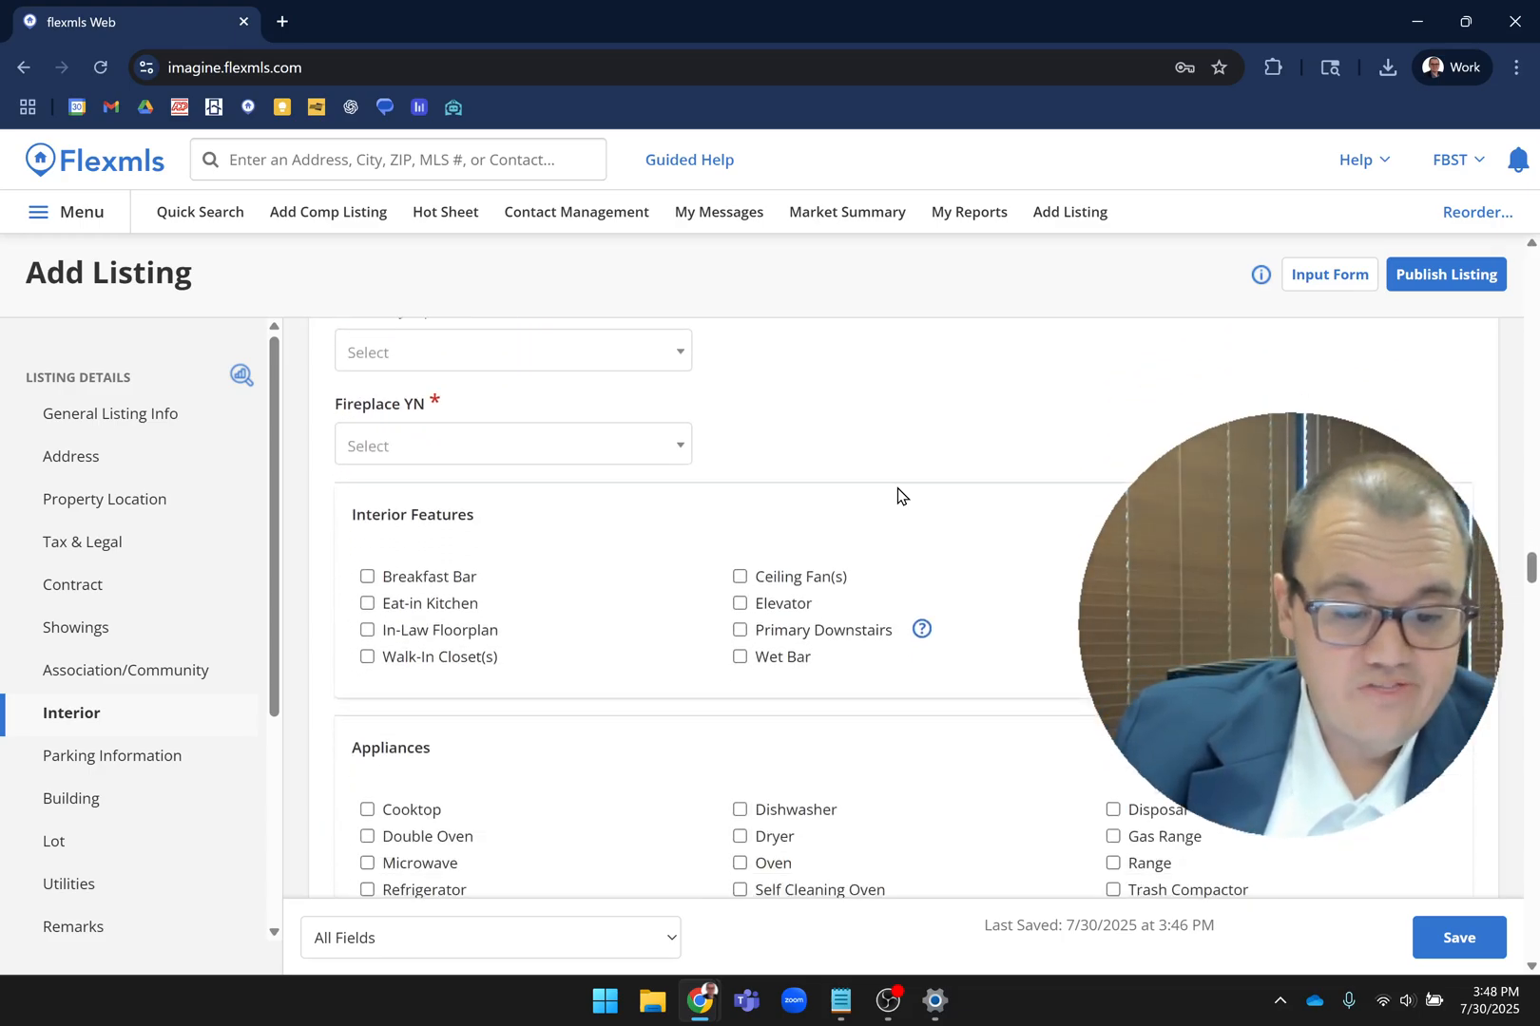
pyautogui.moveTo(795, 436)
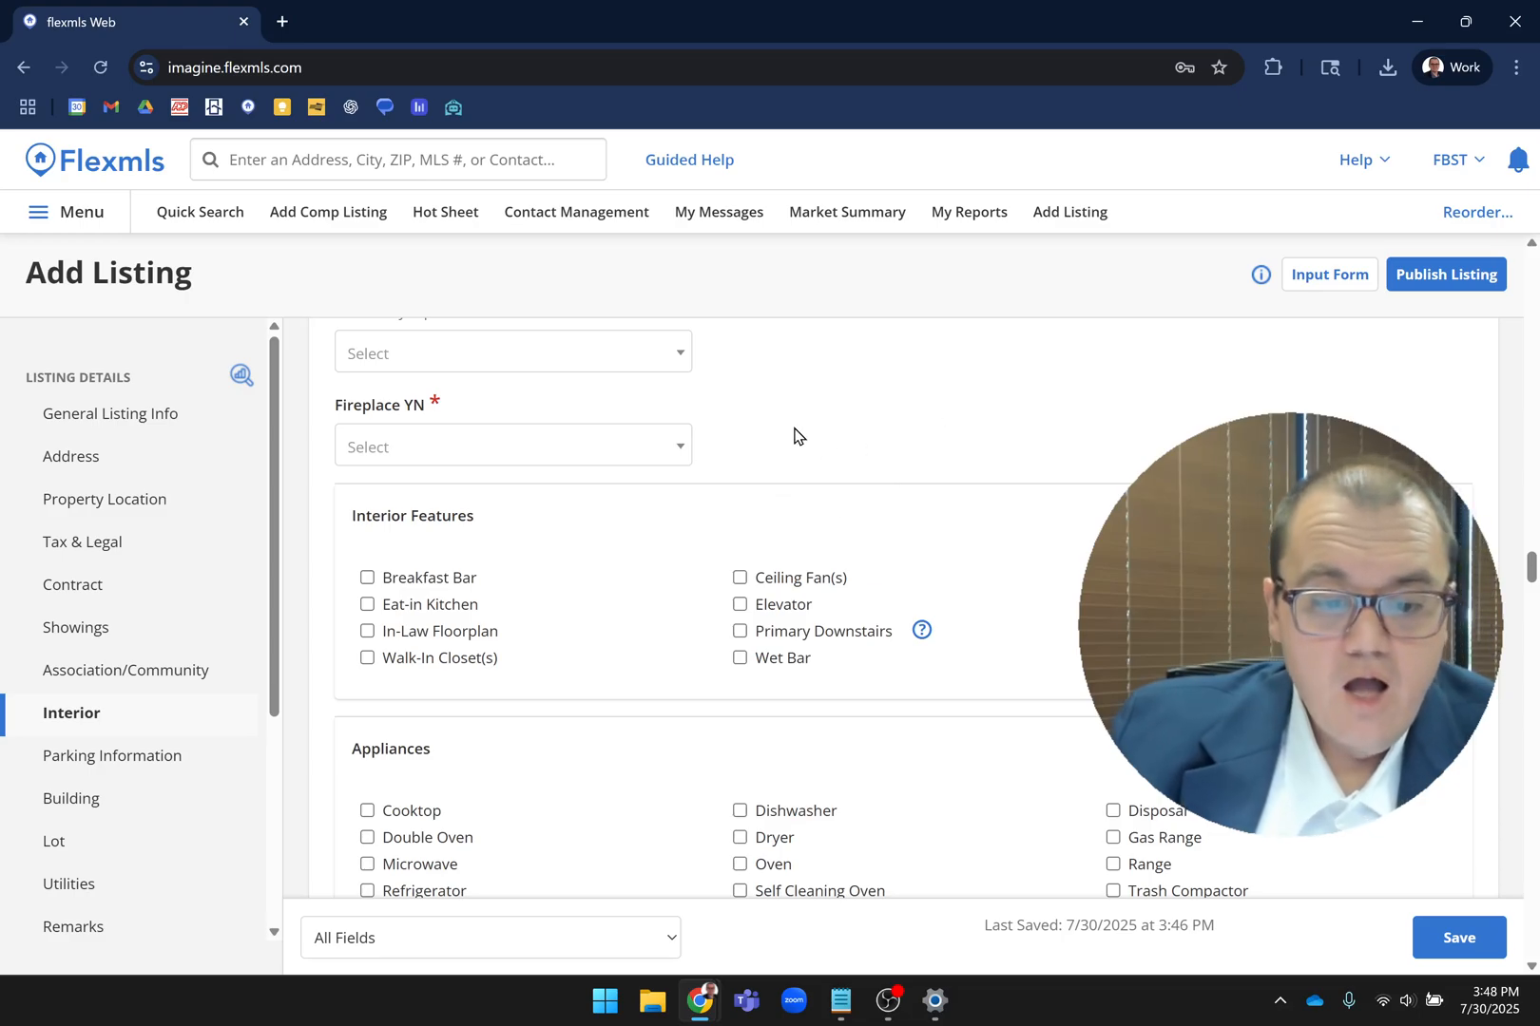
pyautogui.scroll(-3)
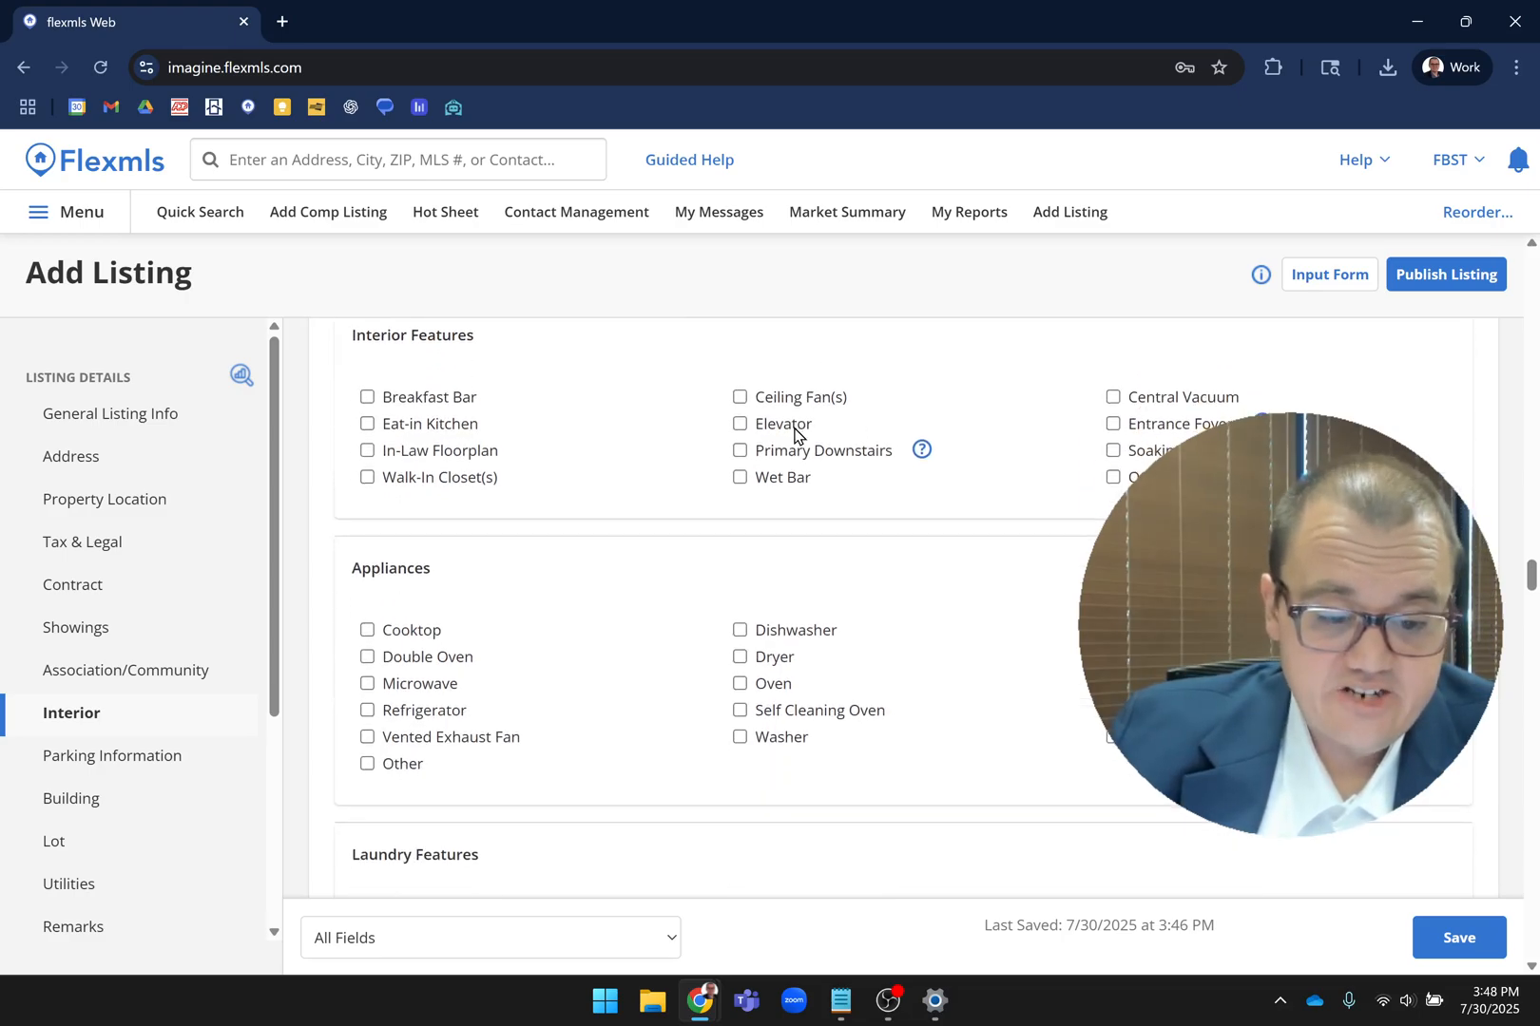
pyautogui.scroll(-3)
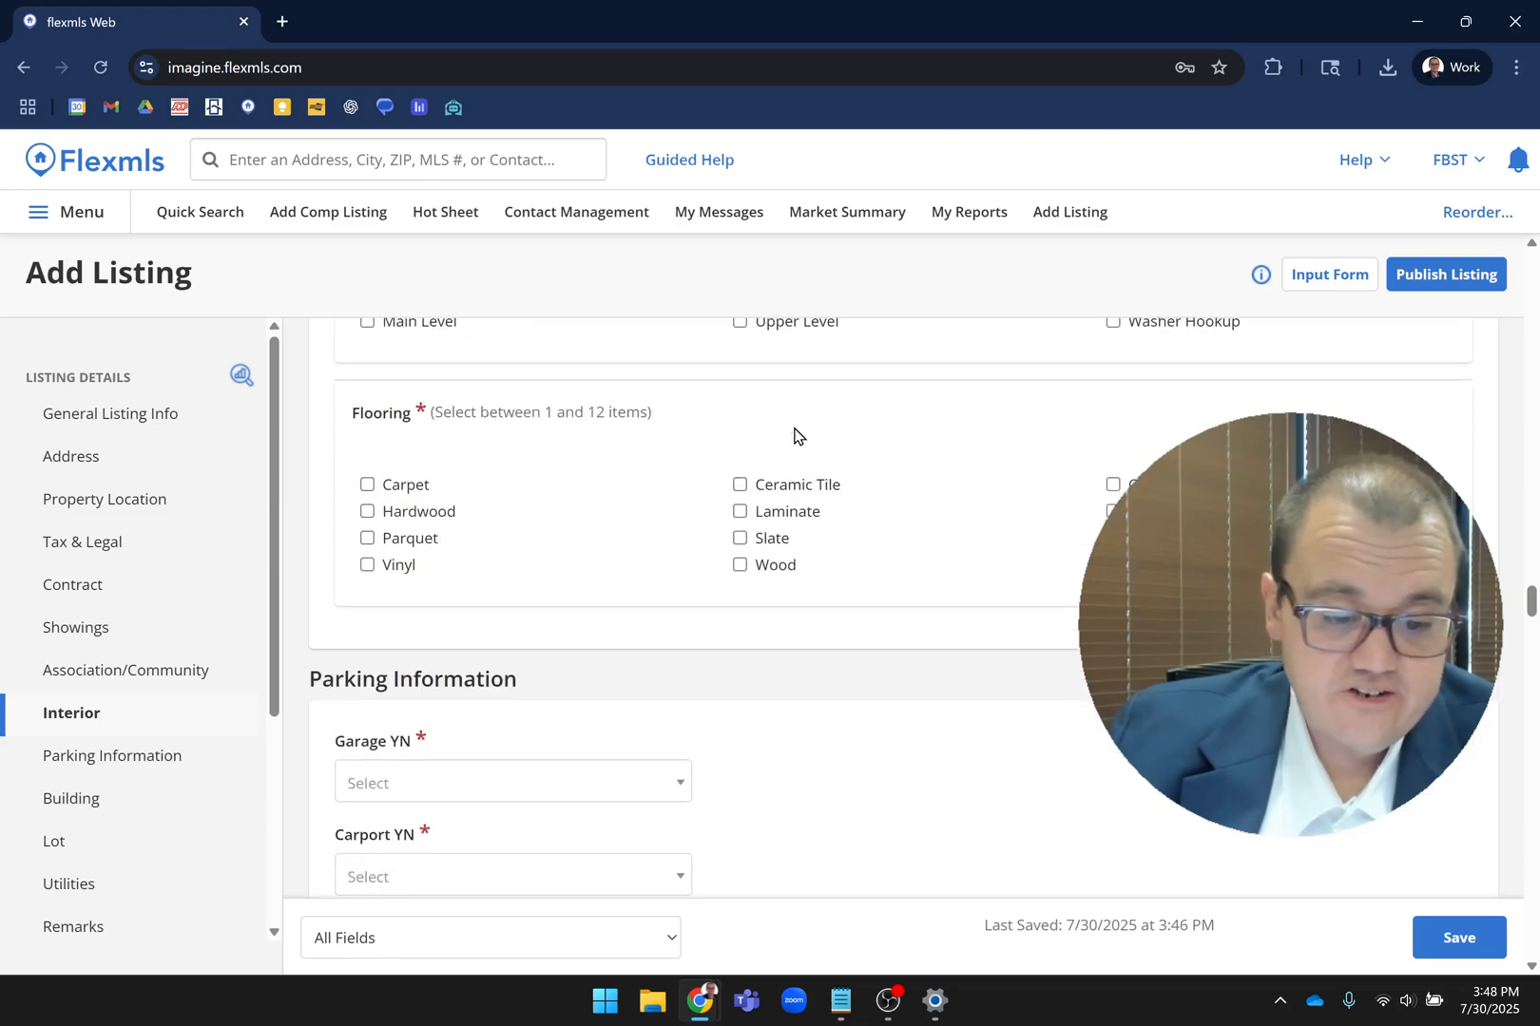
pyautogui.scroll(-3)
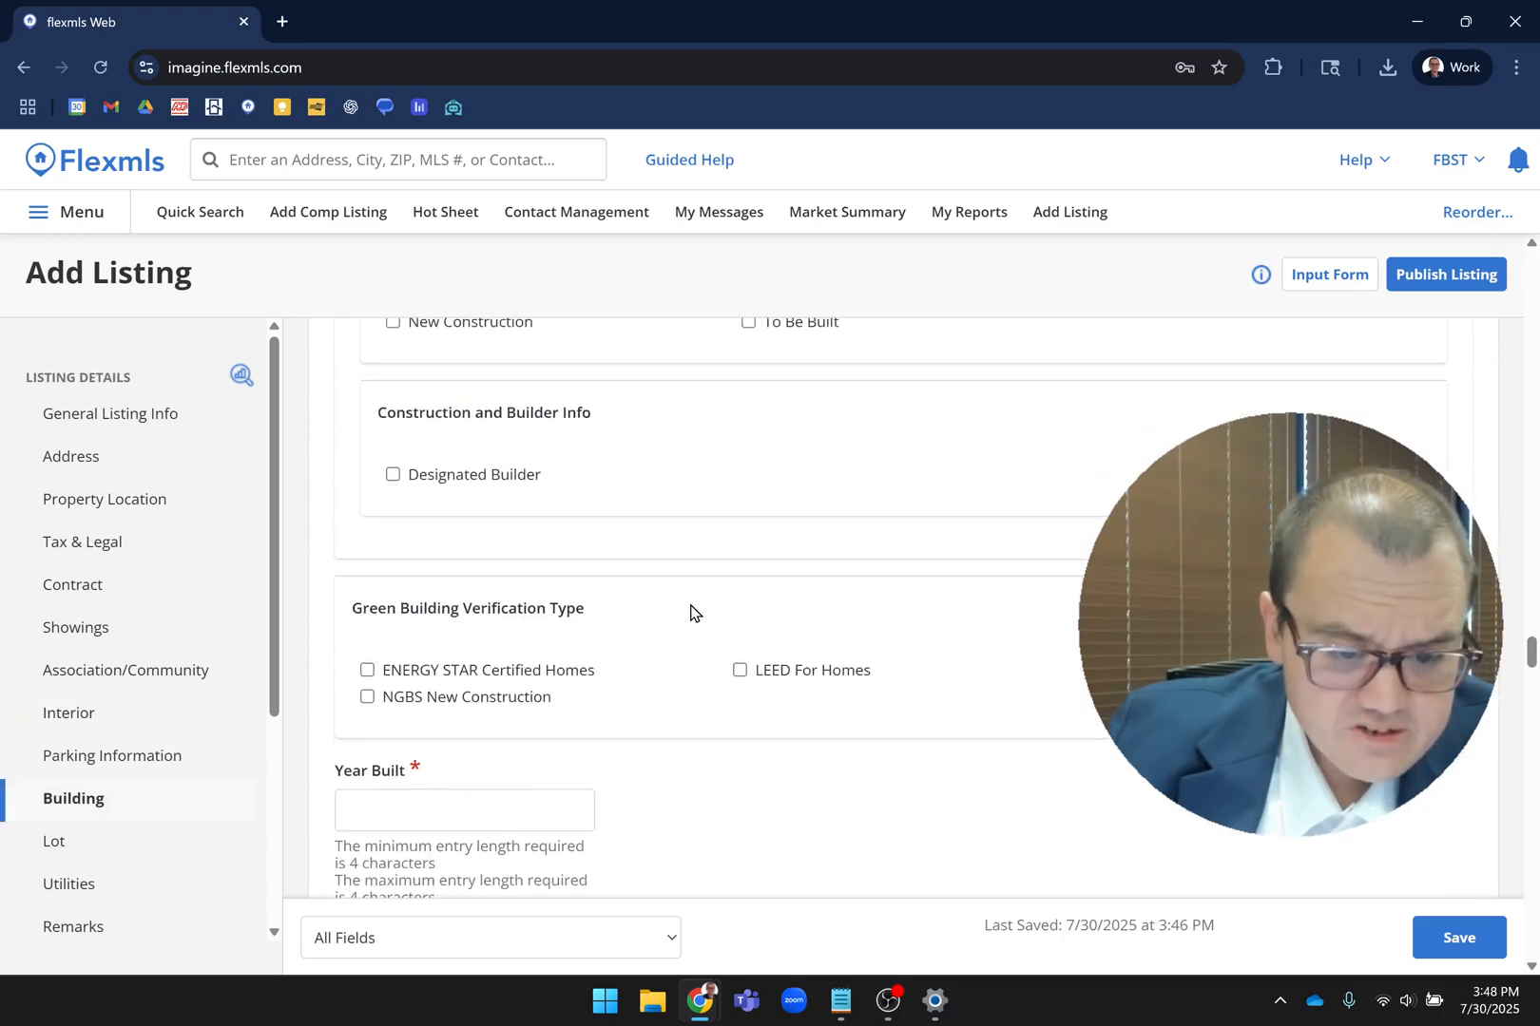
pyautogui.scroll(-3)
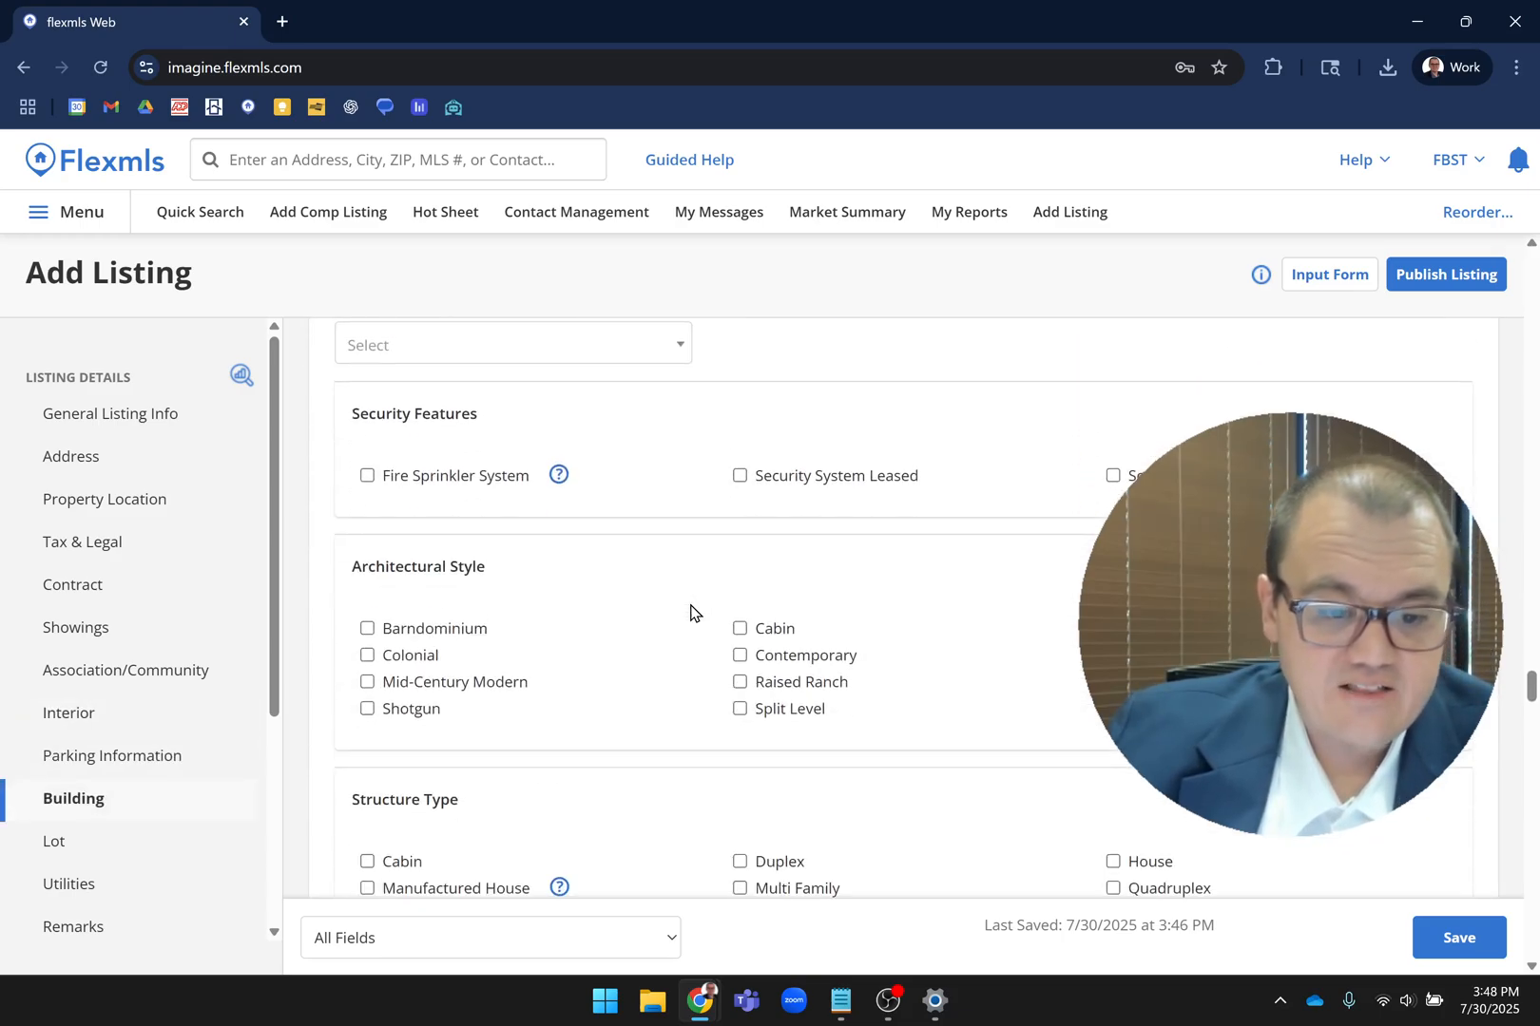
pyautogui.scroll(-3)
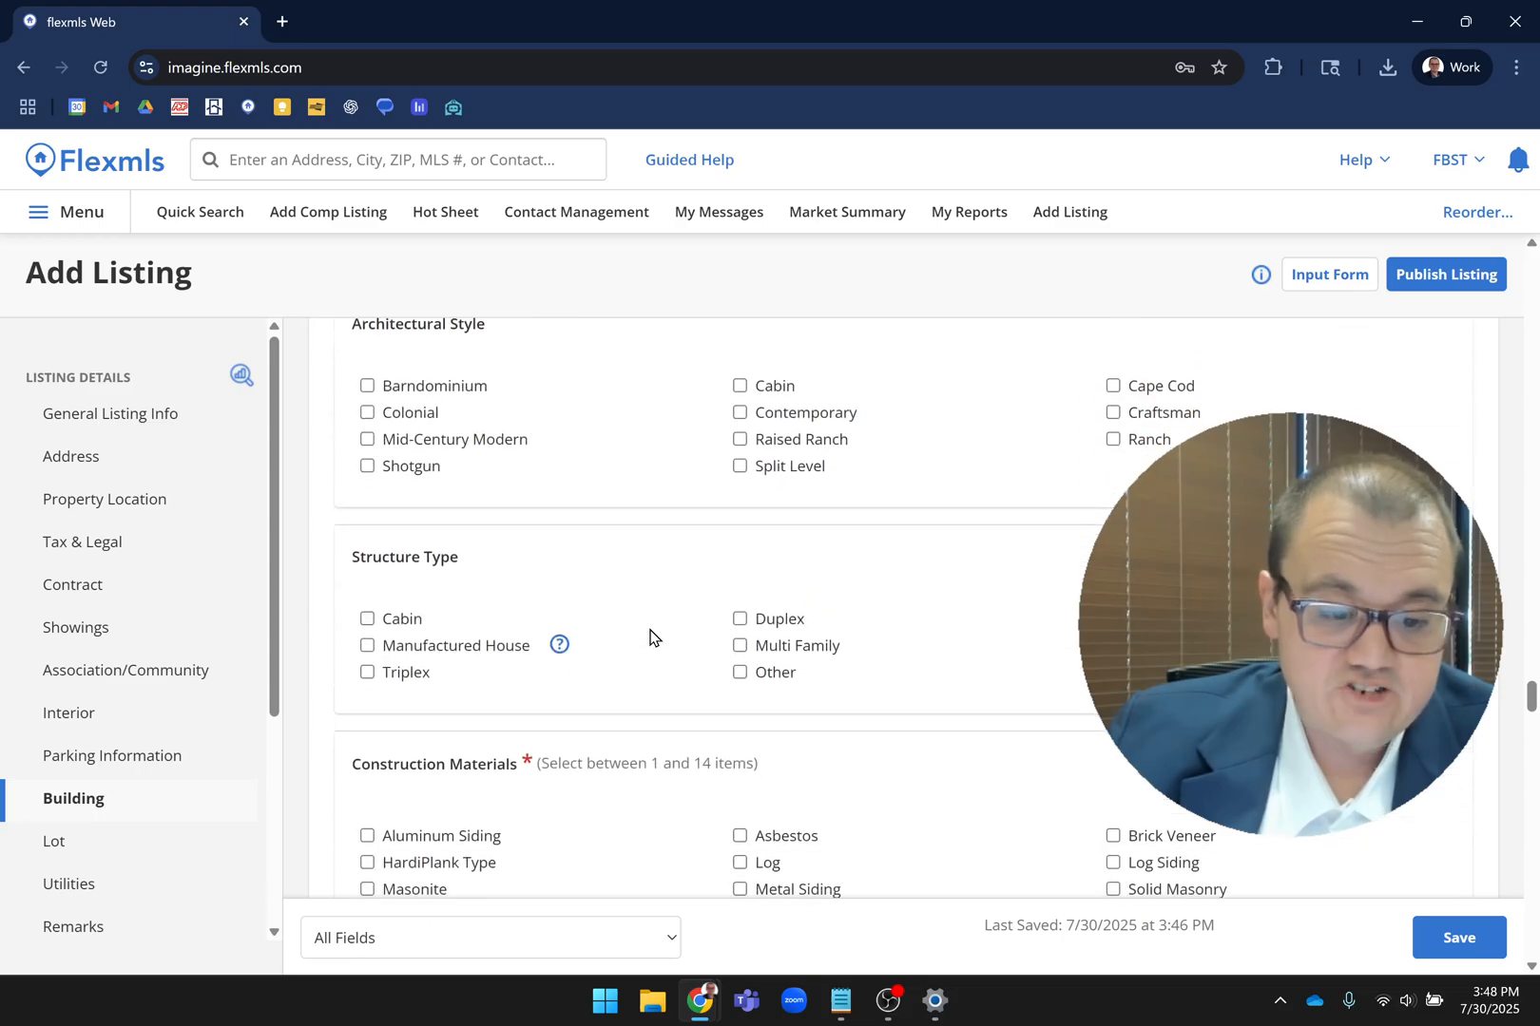
pyautogui.scroll(-3)
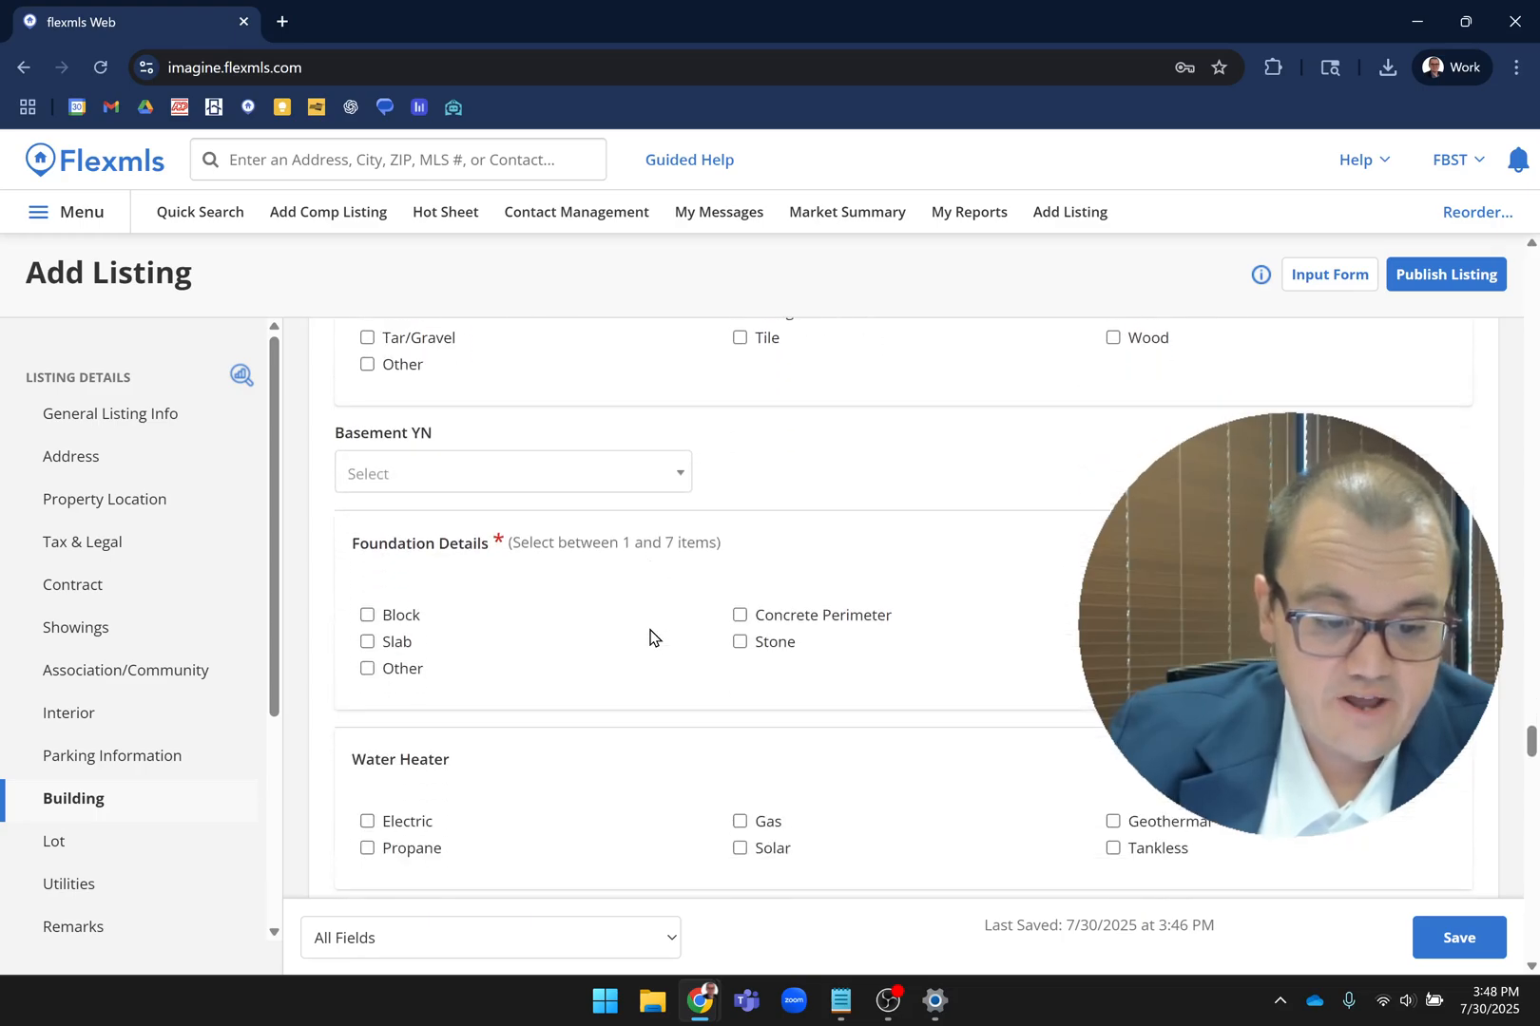
# - Set Basement YN to Yes to reveal basement options, clear it, then scroll to Utilities
pyautogui.click(511, 472)
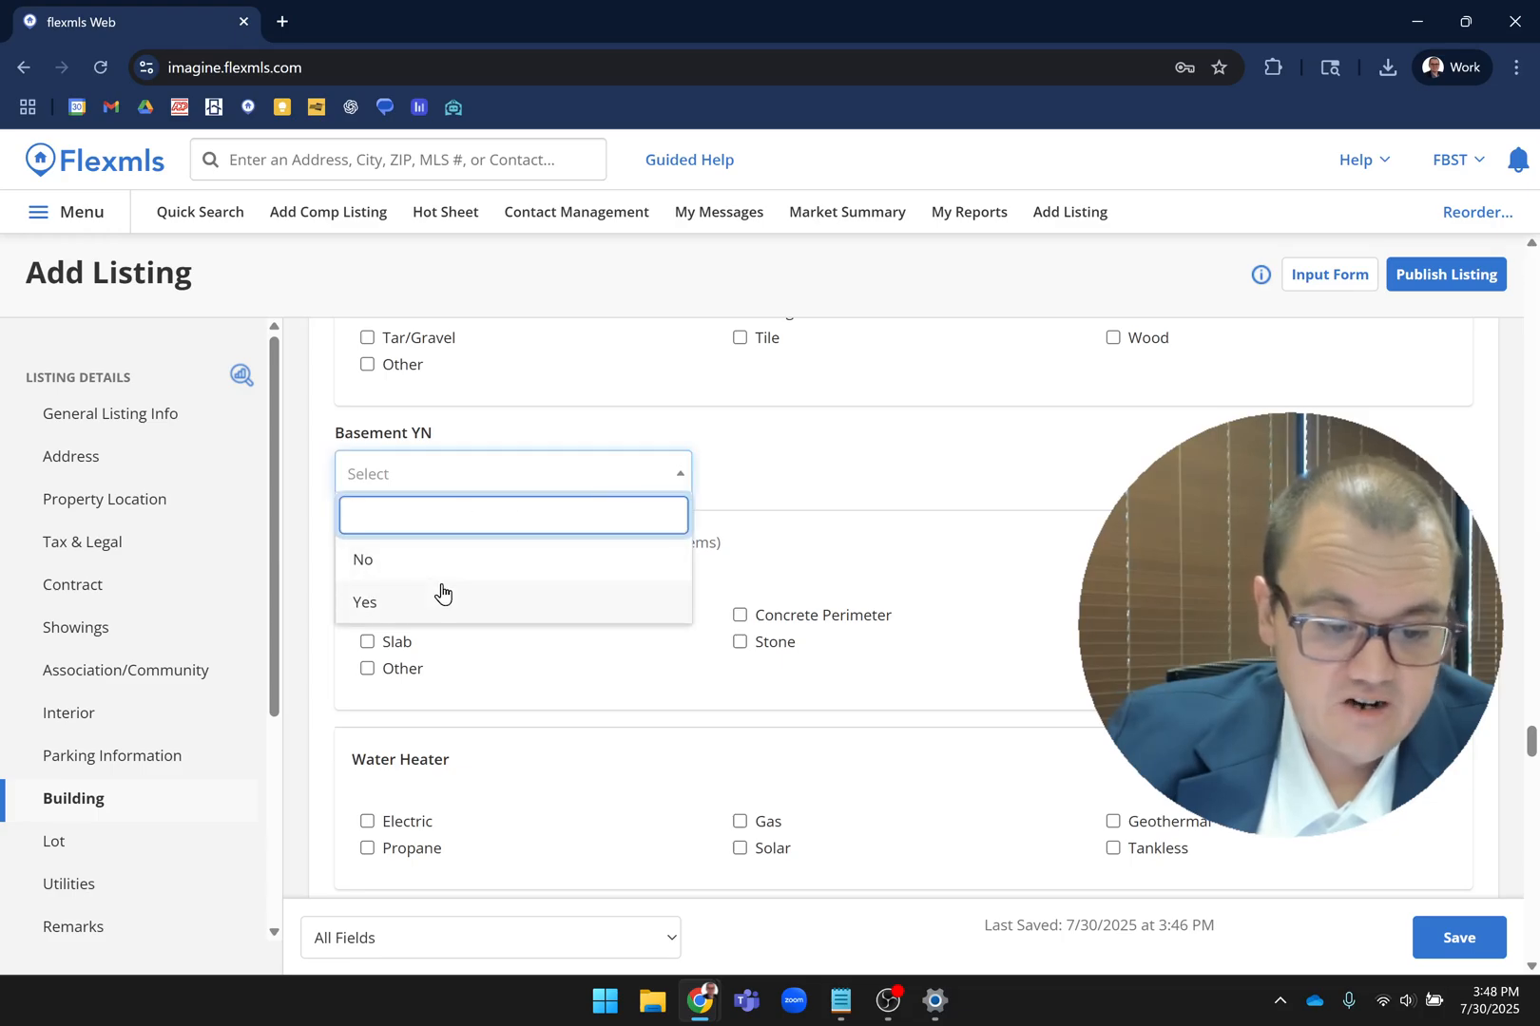
pyautogui.click(364, 602)
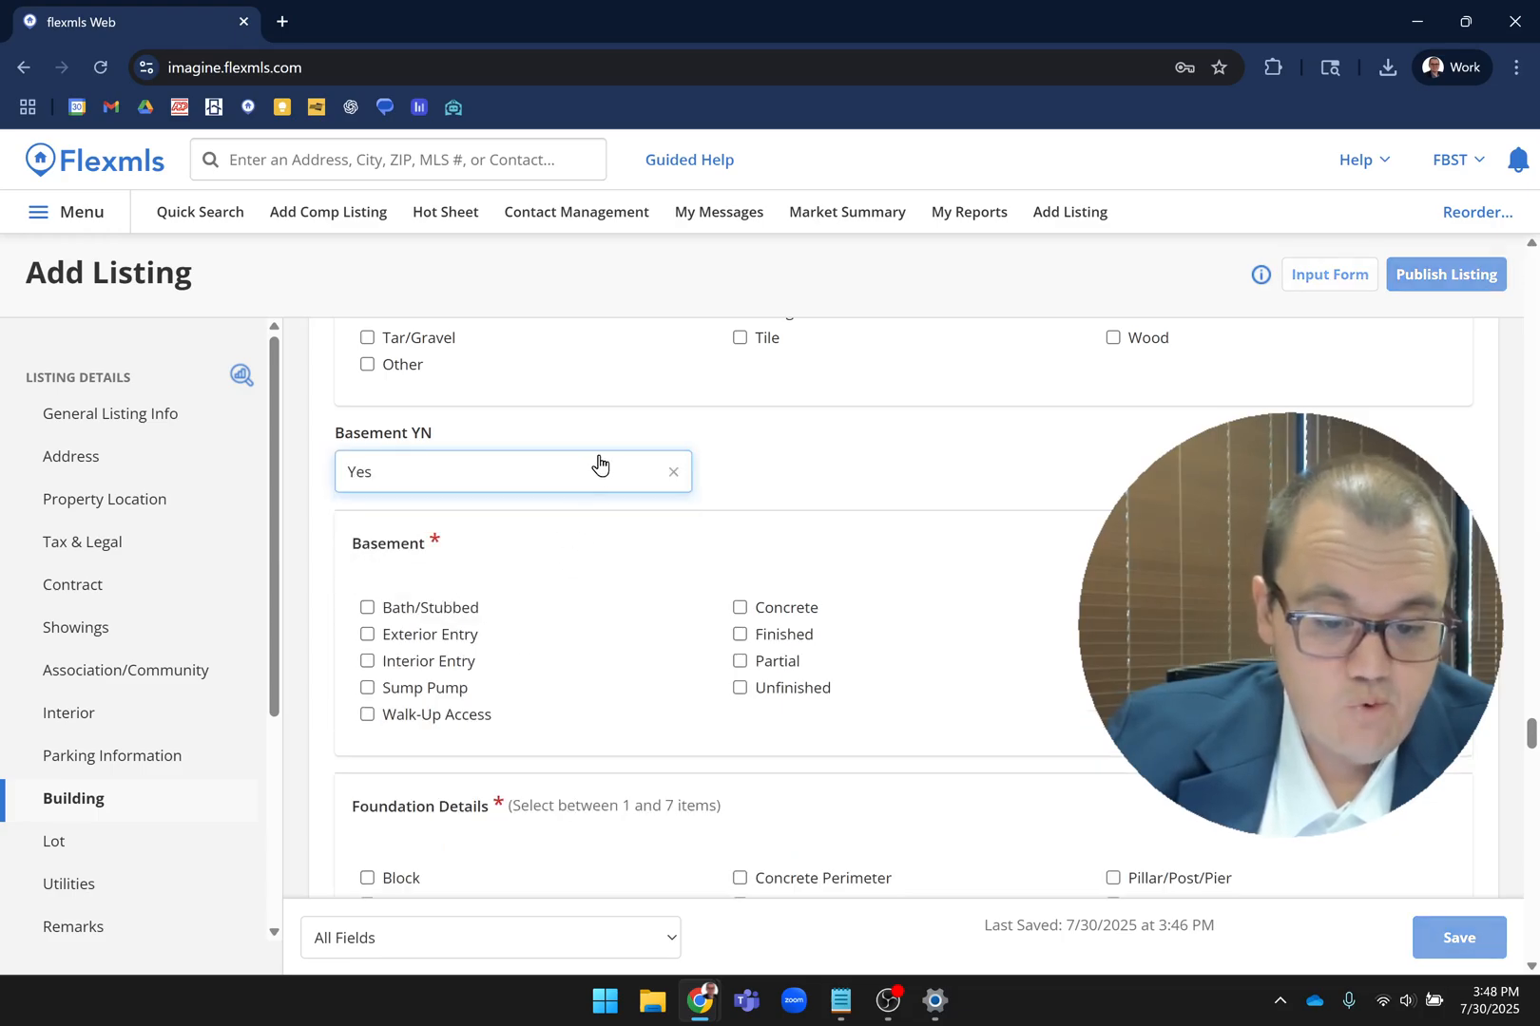
pyautogui.click(674, 472)
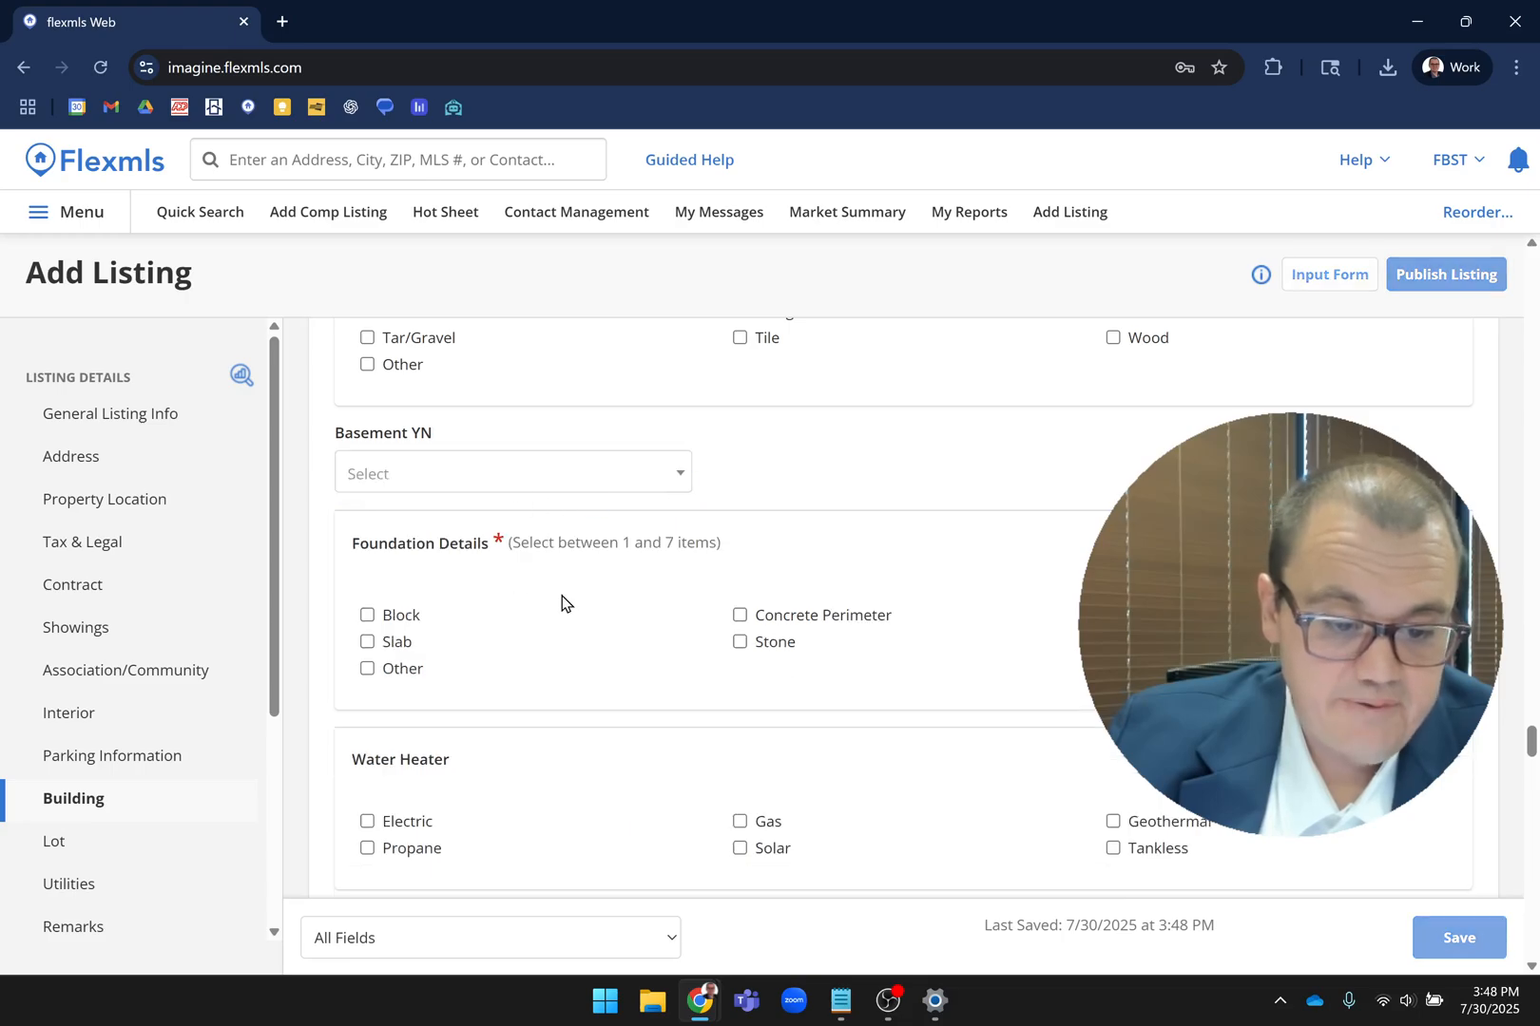
pyautogui.click(55, 841)
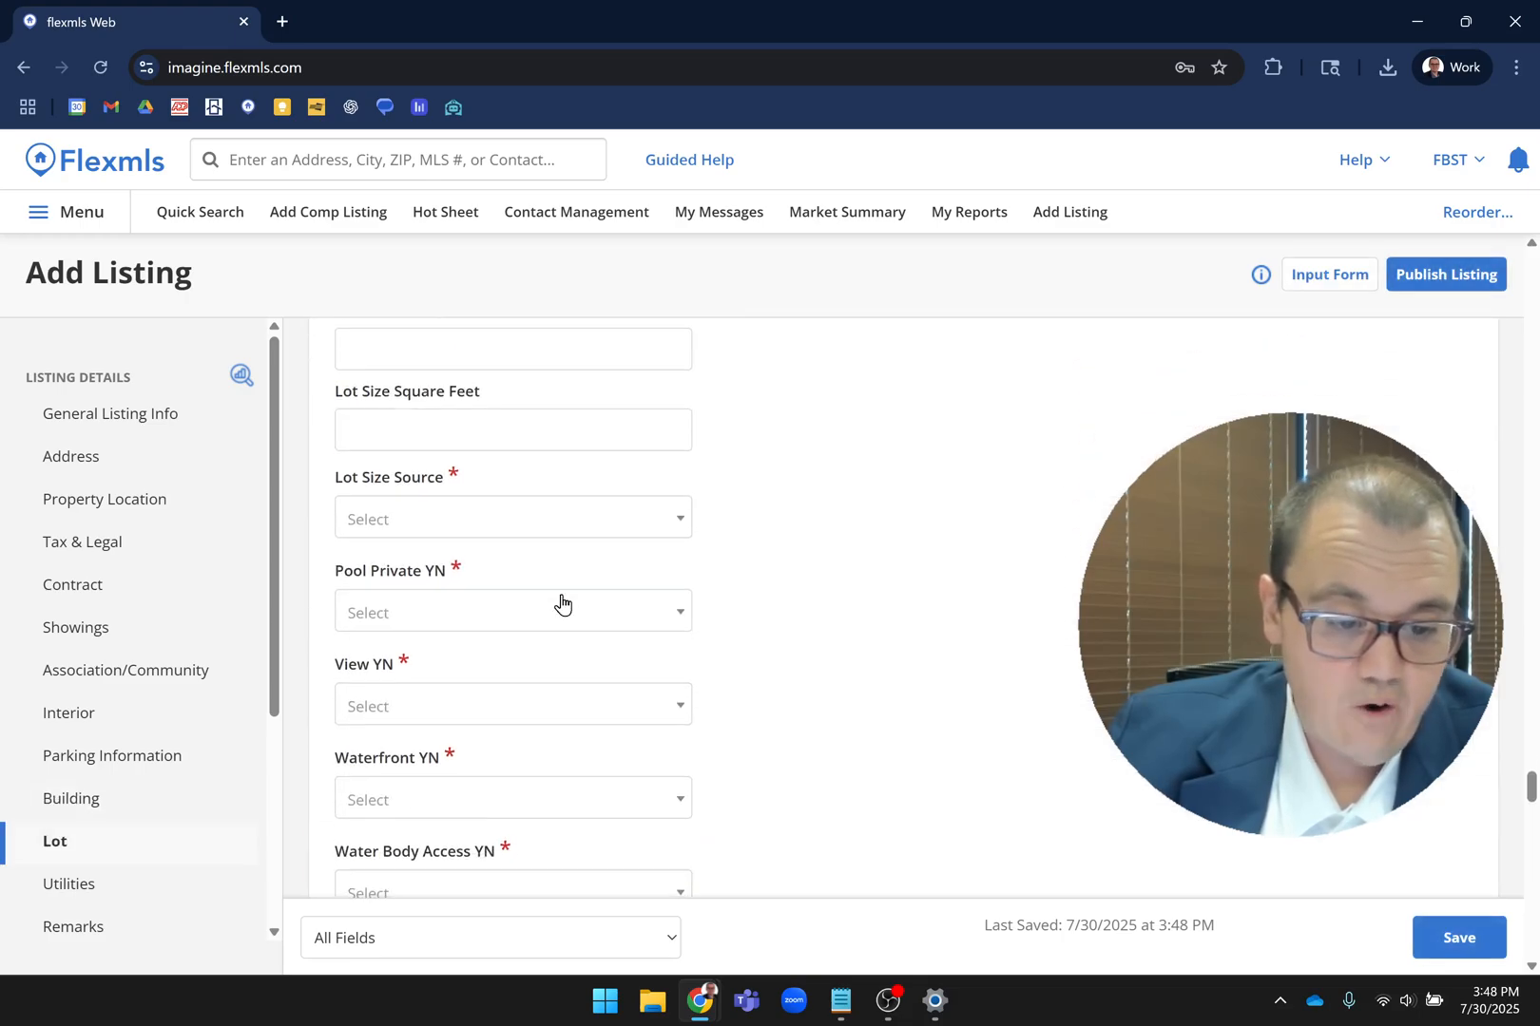
pyautogui.scroll(-3)
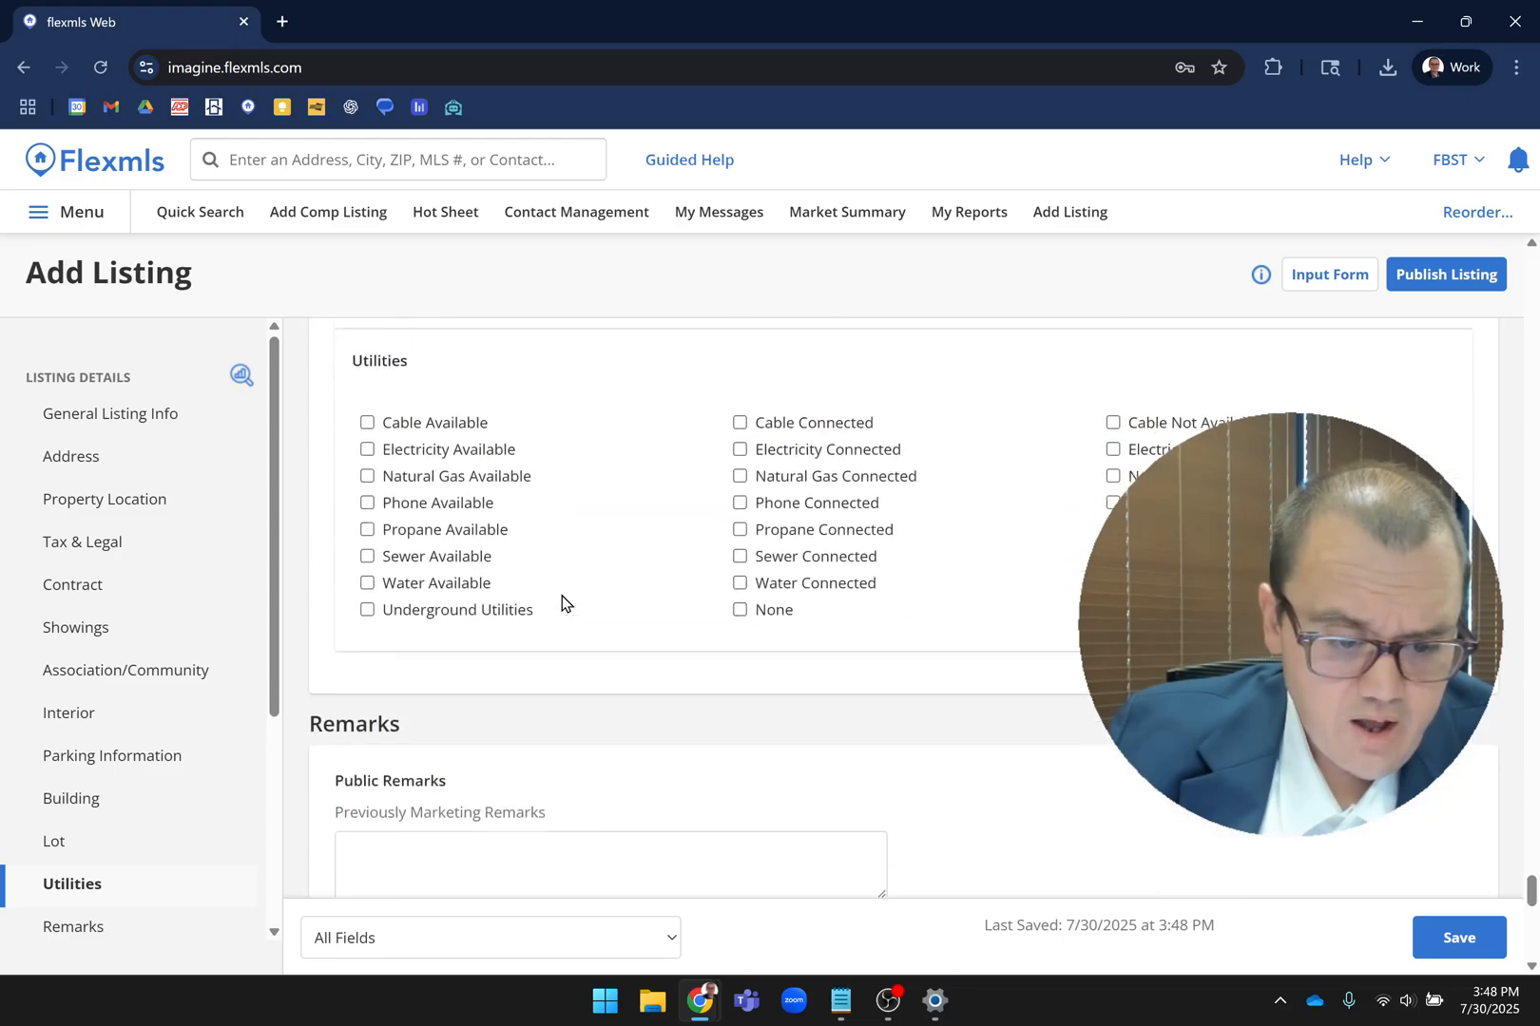
pyautogui.scroll(-3)
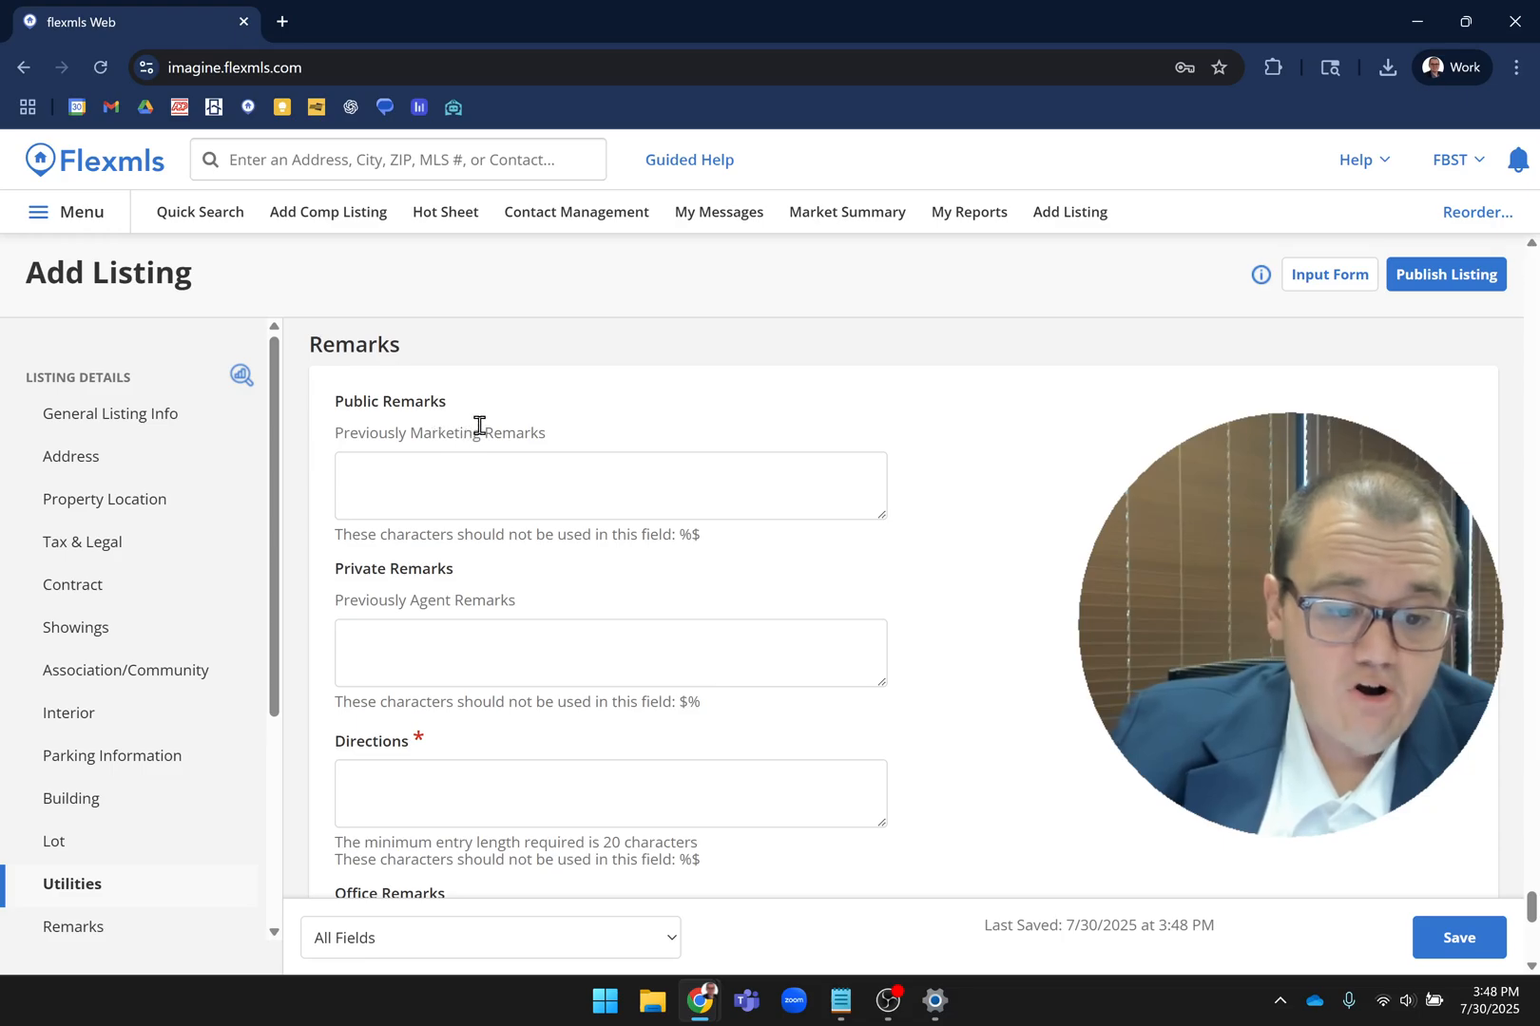
pyautogui.click(610, 484)
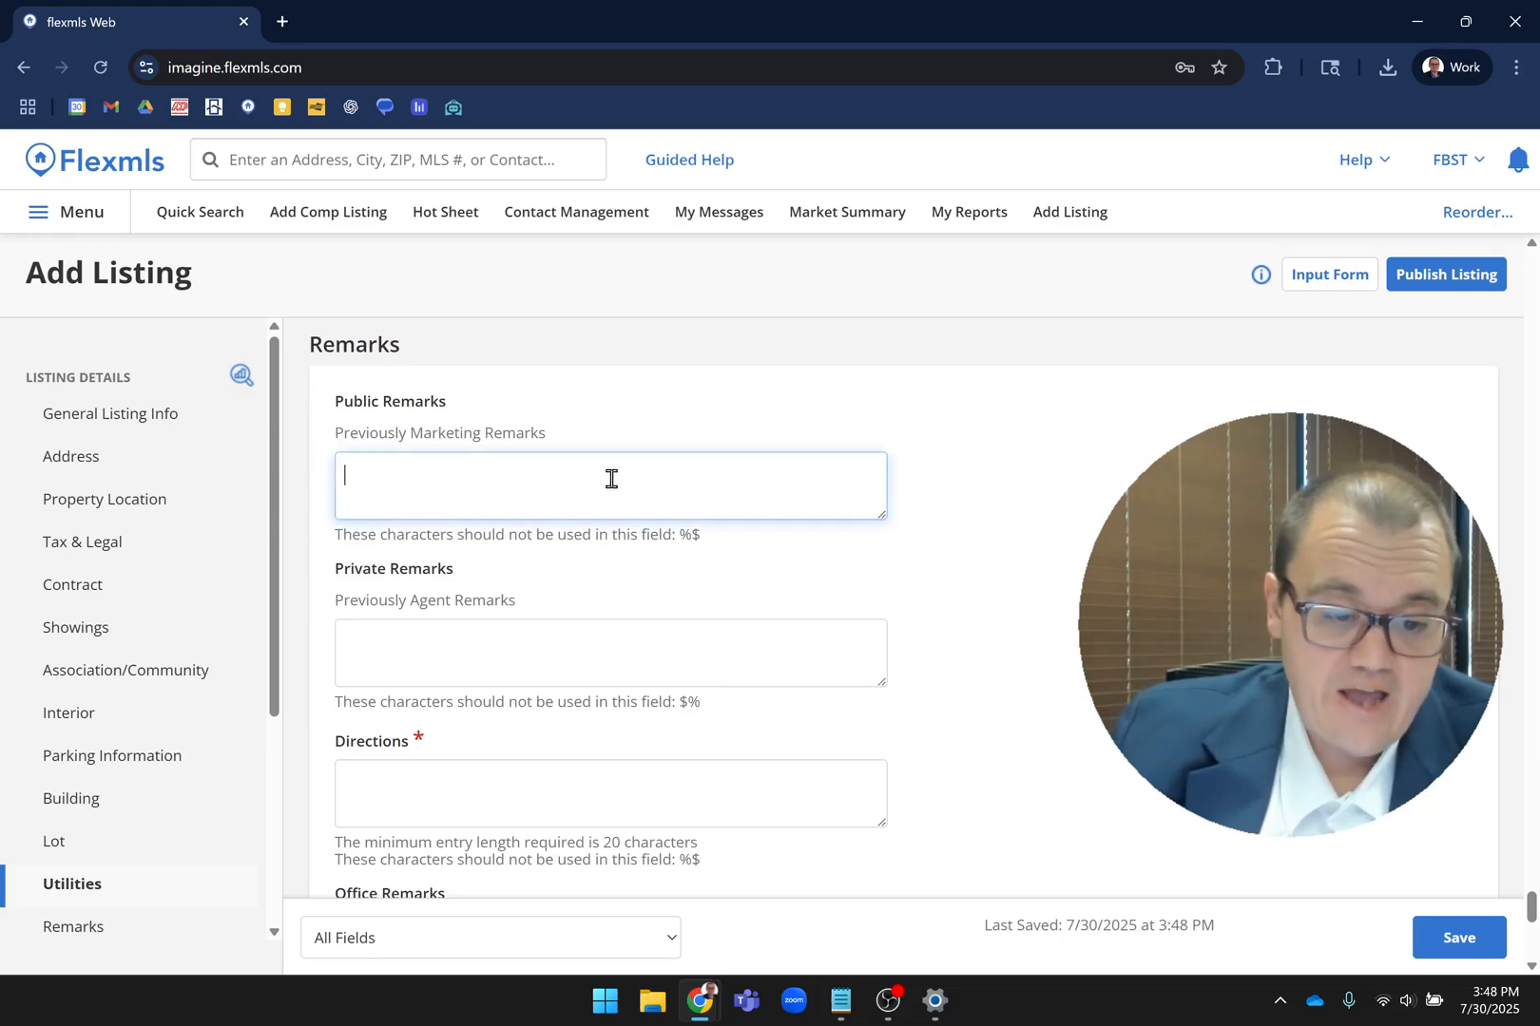
pyautogui.write('tes')
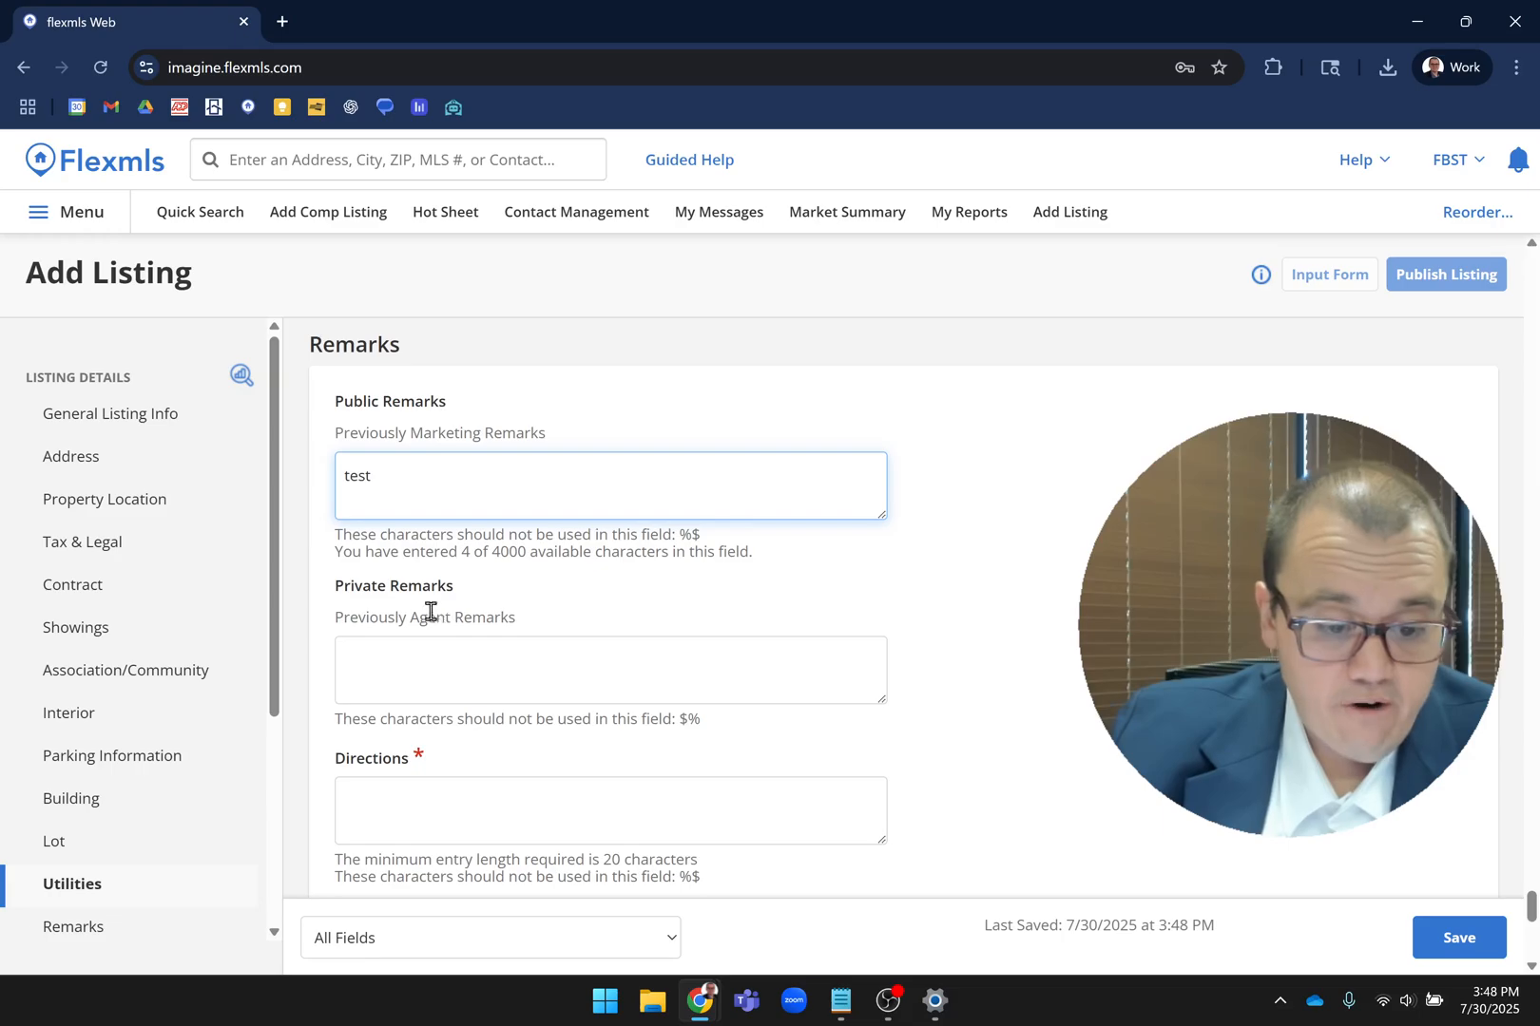
pyautogui.write('test')
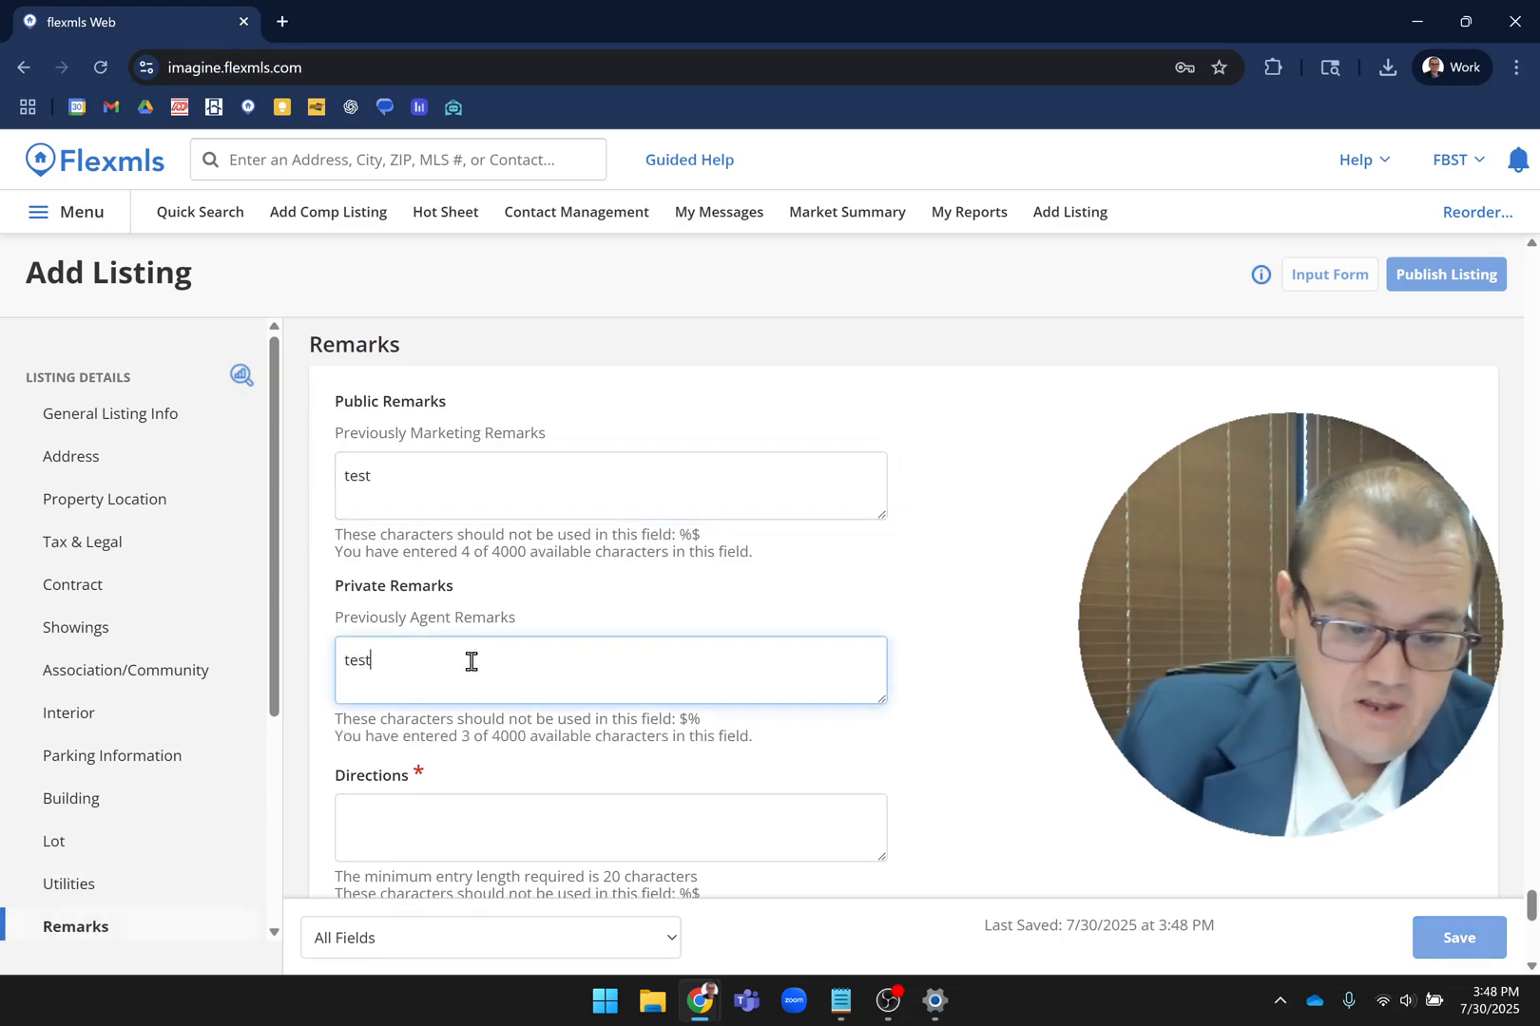
pyautogui.scroll(-3)
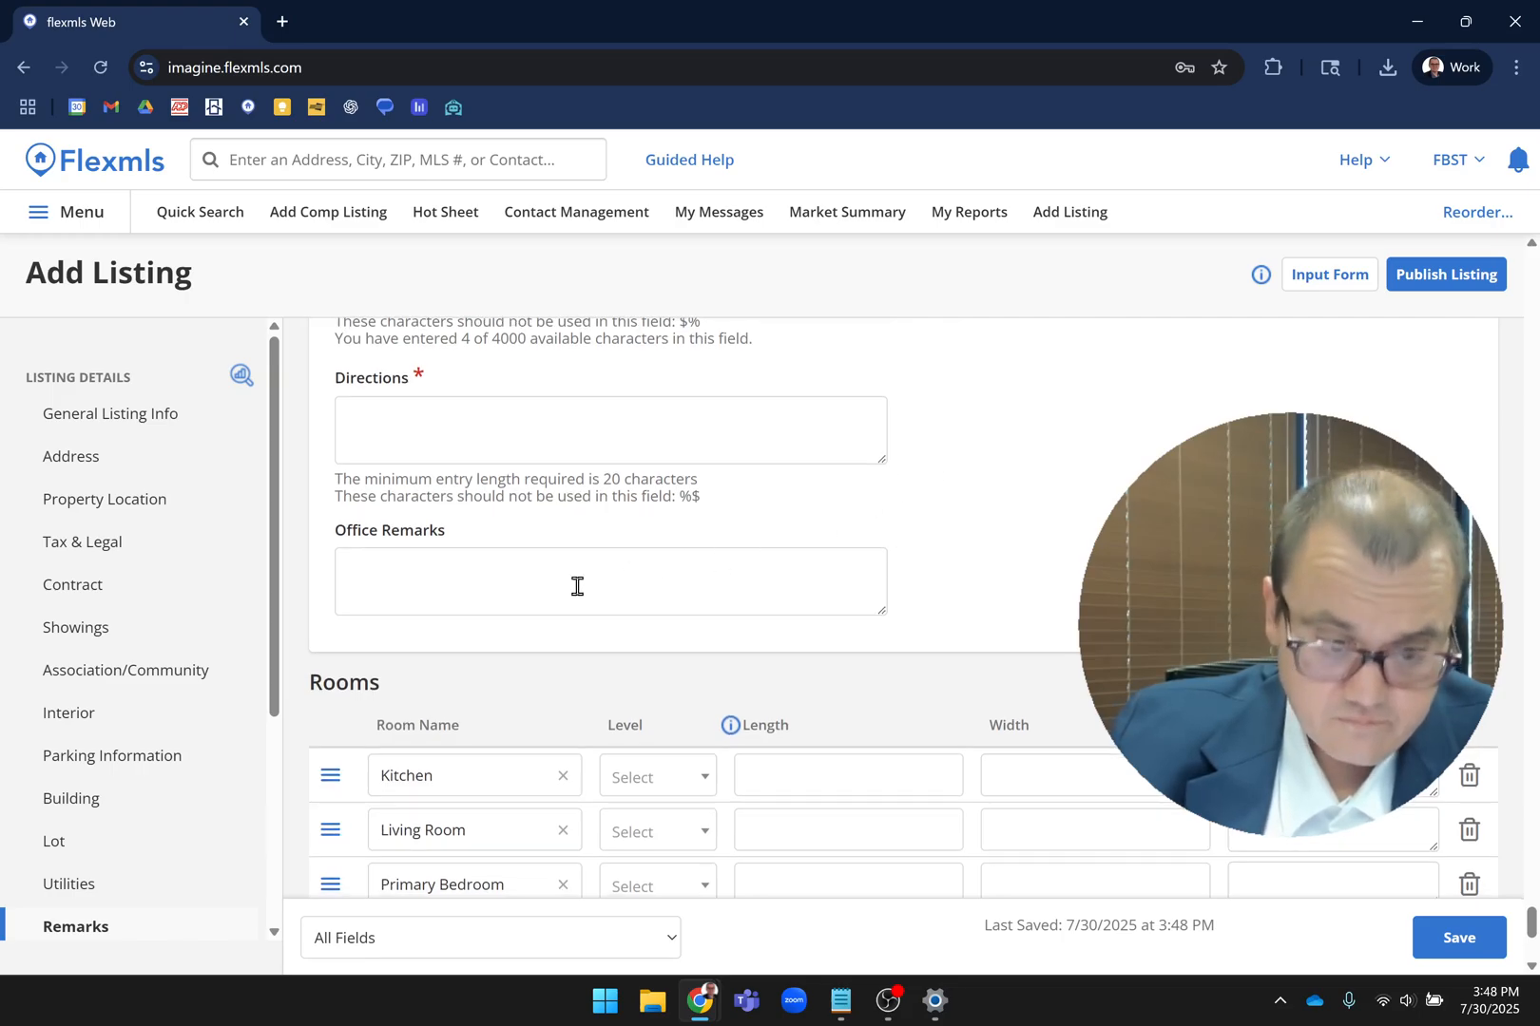
pyautogui.click(609, 580)
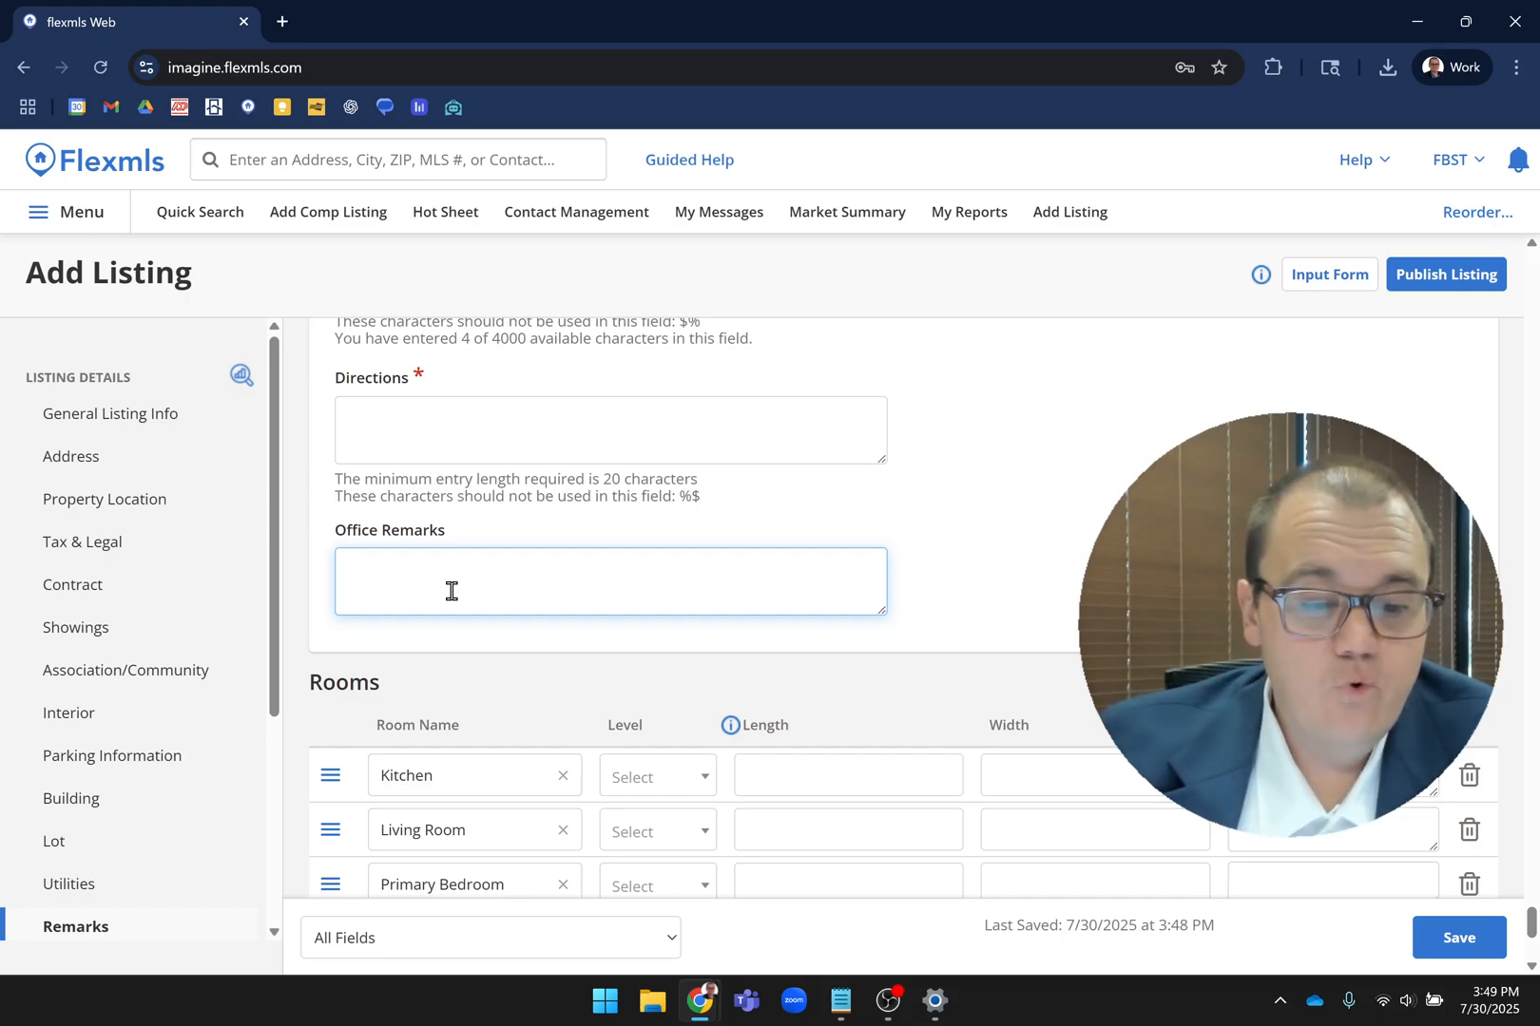
pyautogui.click(609, 580)
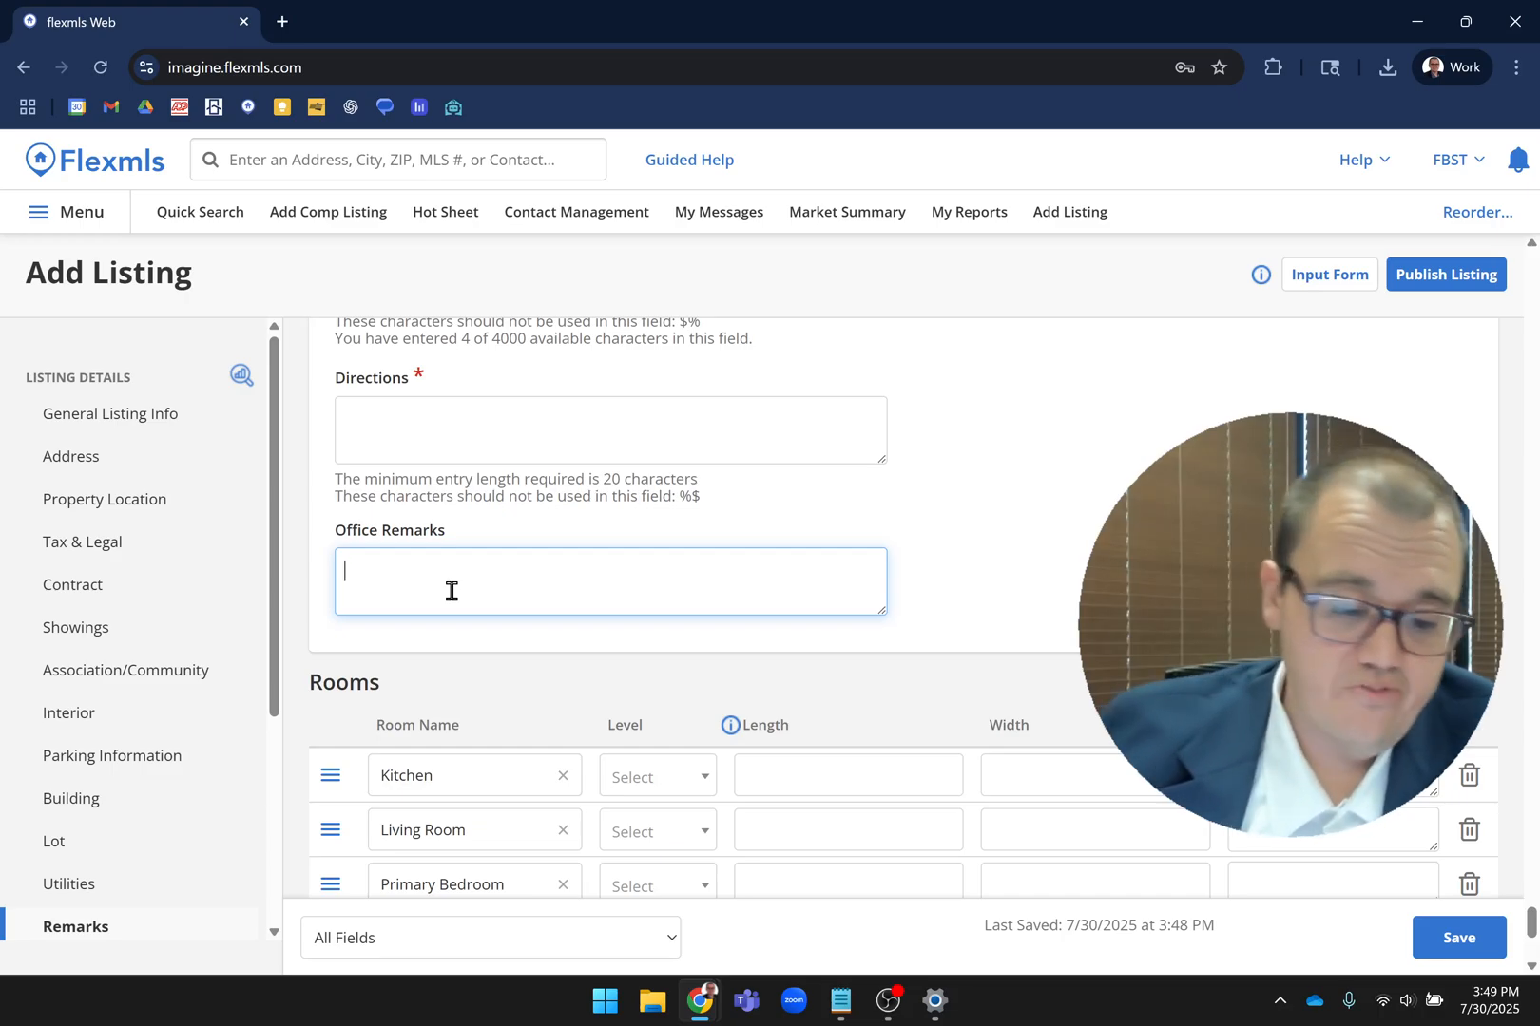
pyautogui.scroll(-3)
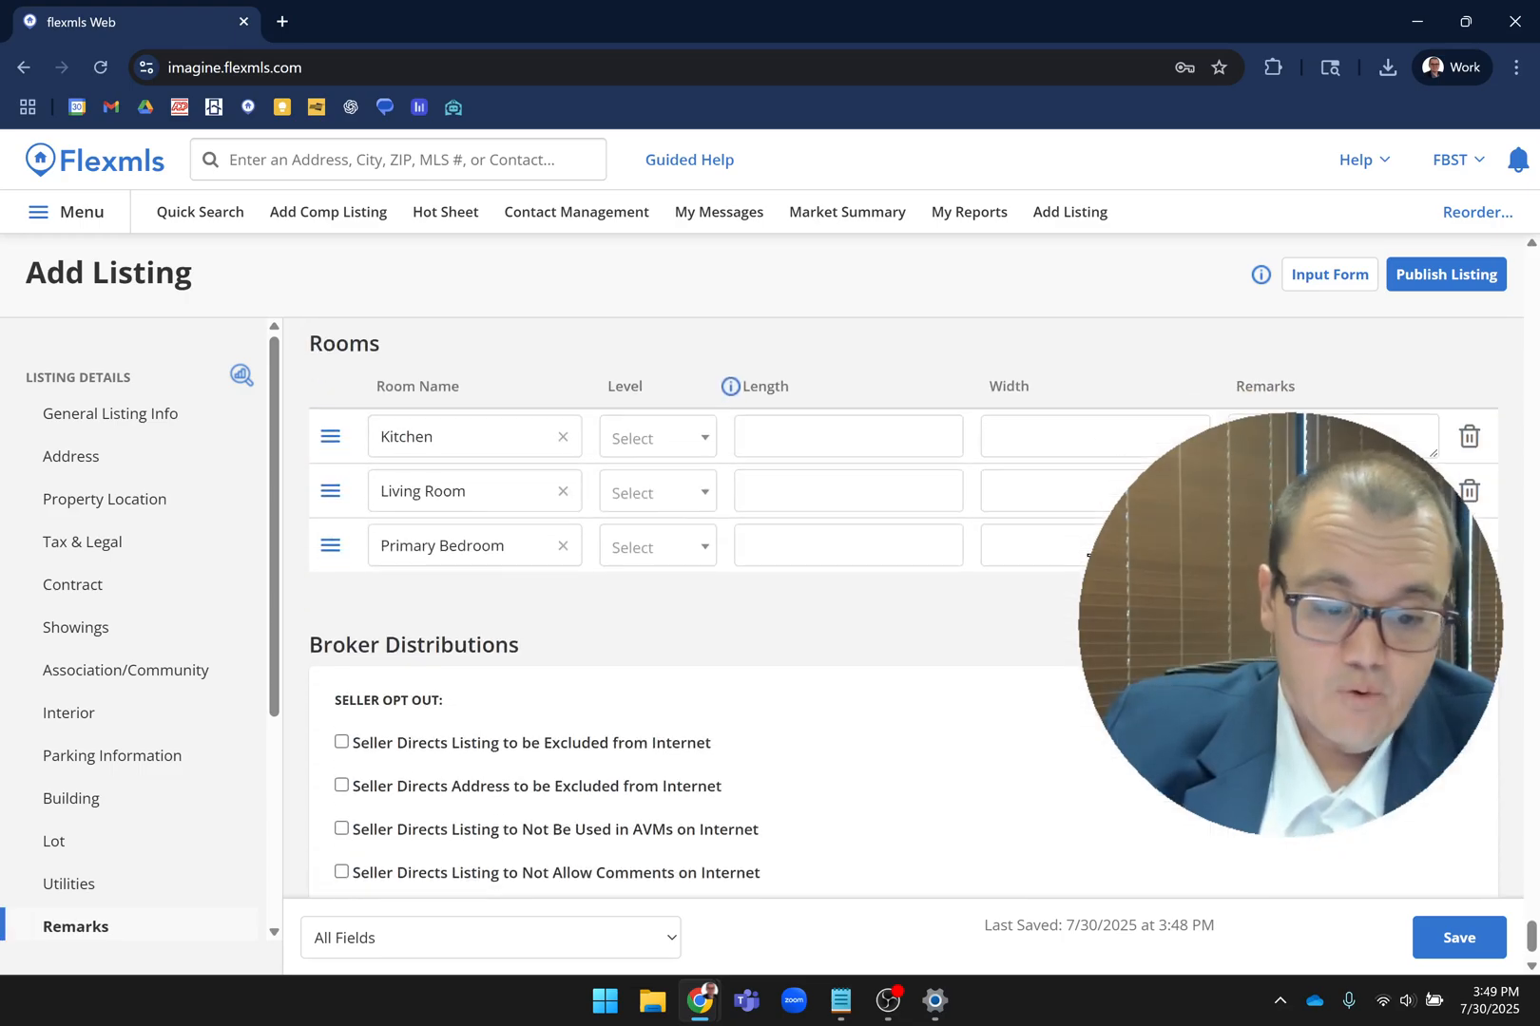
pyautogui.moveTo(1023, 637)
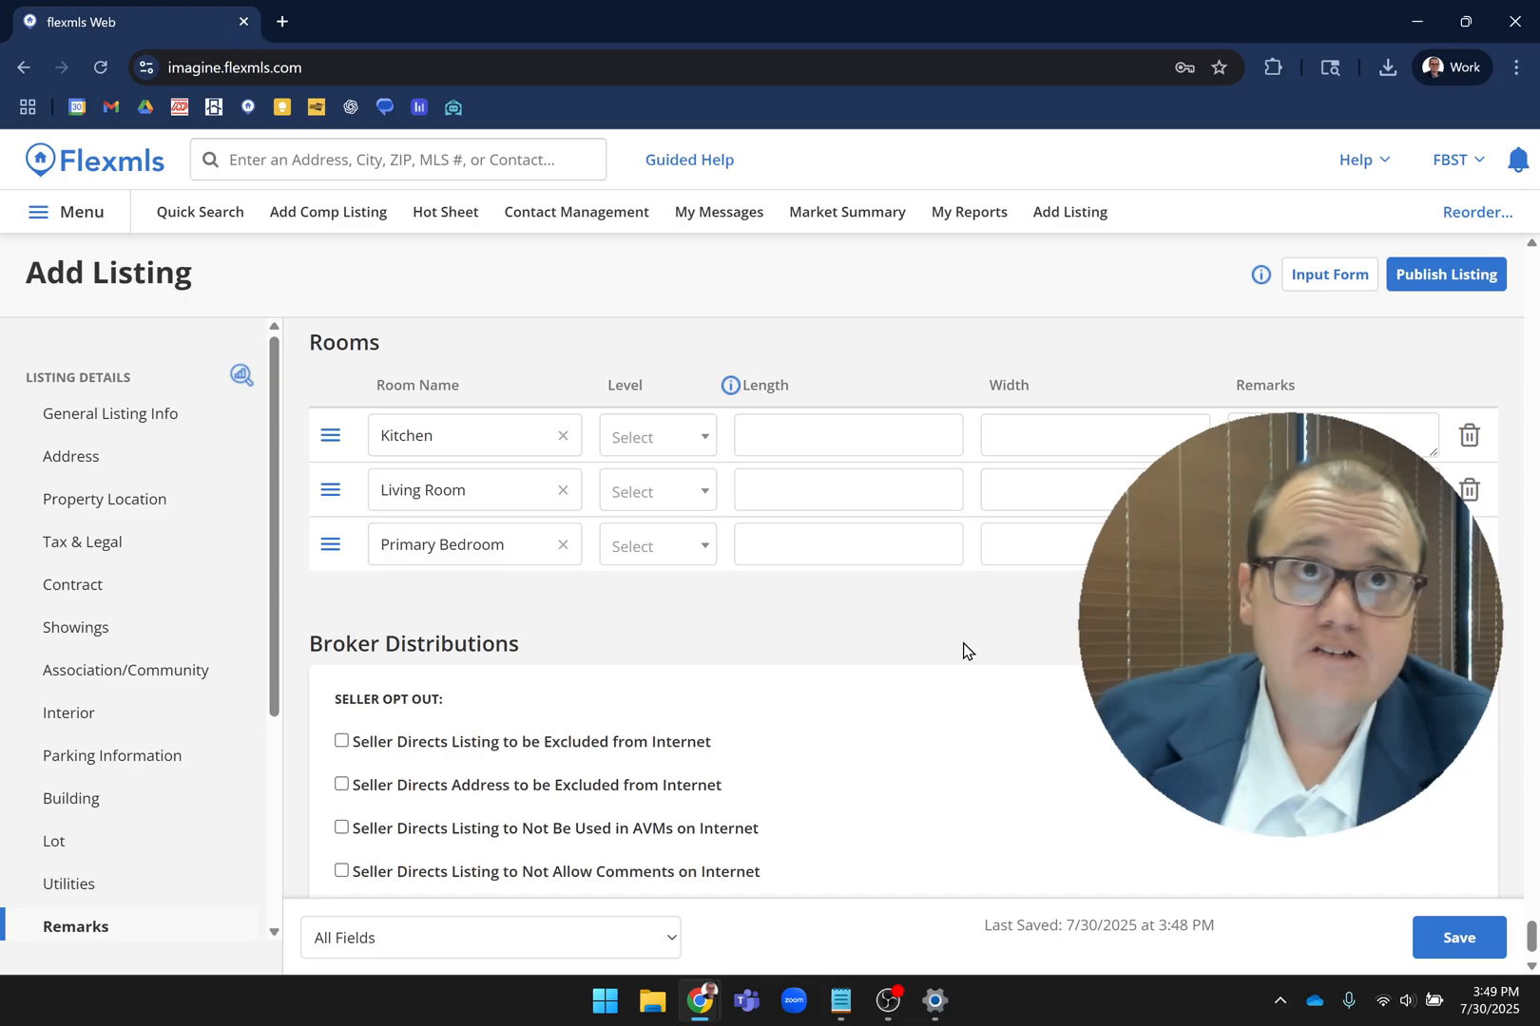
pyautogui.click(656, 436)
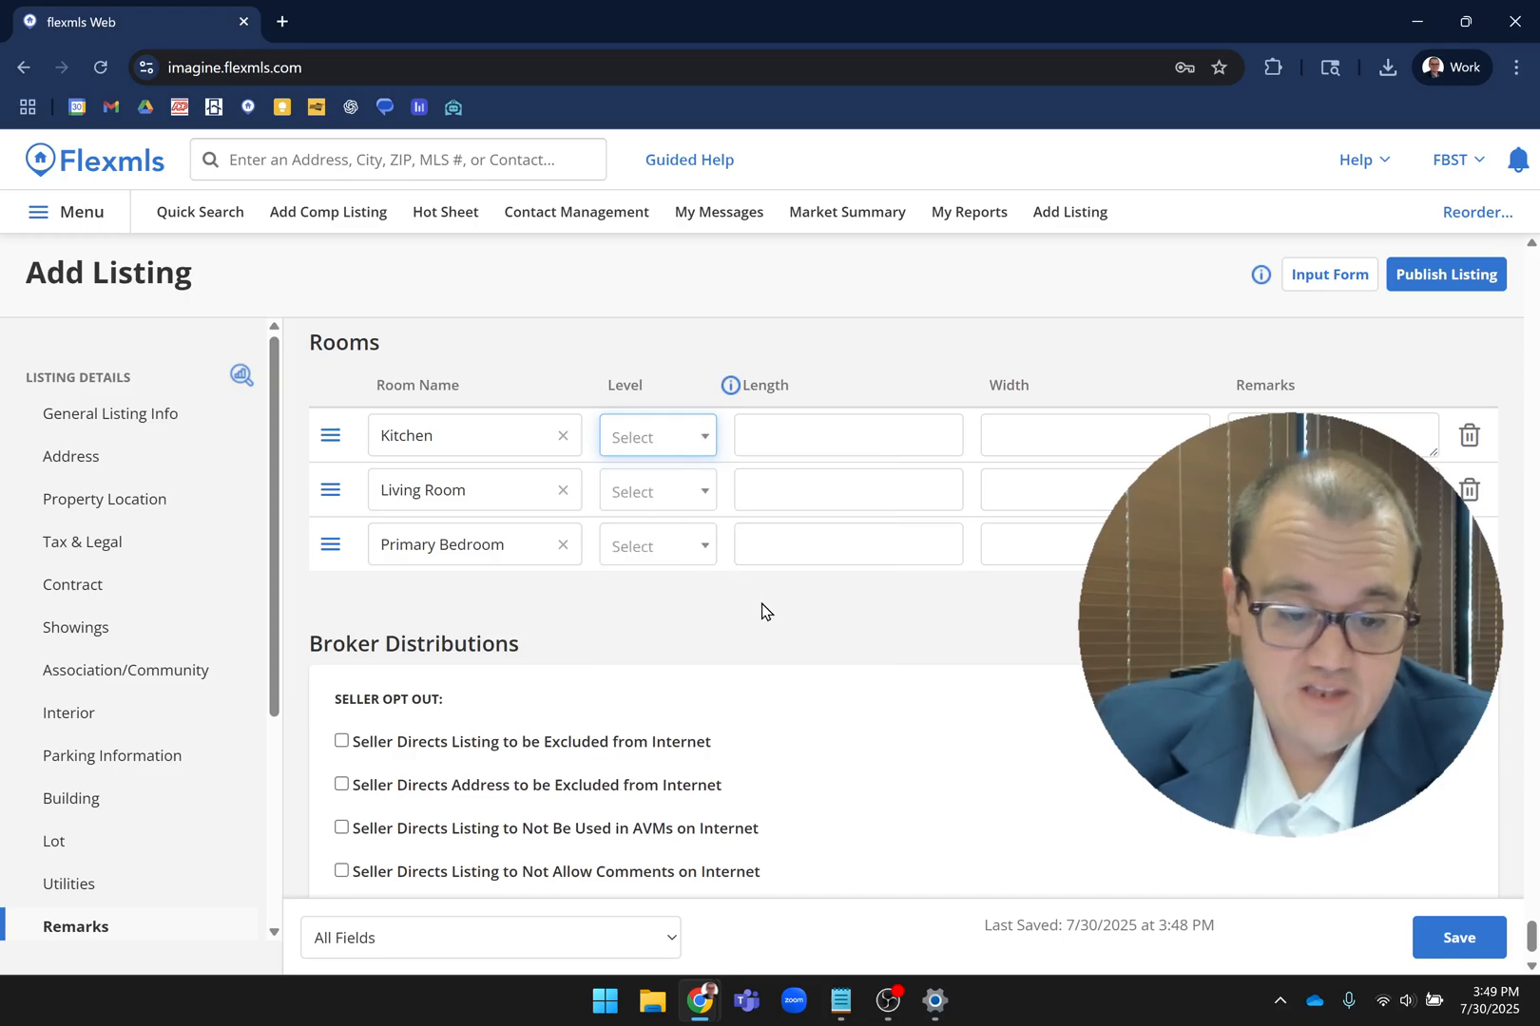
pyautogui.click(656, 436)
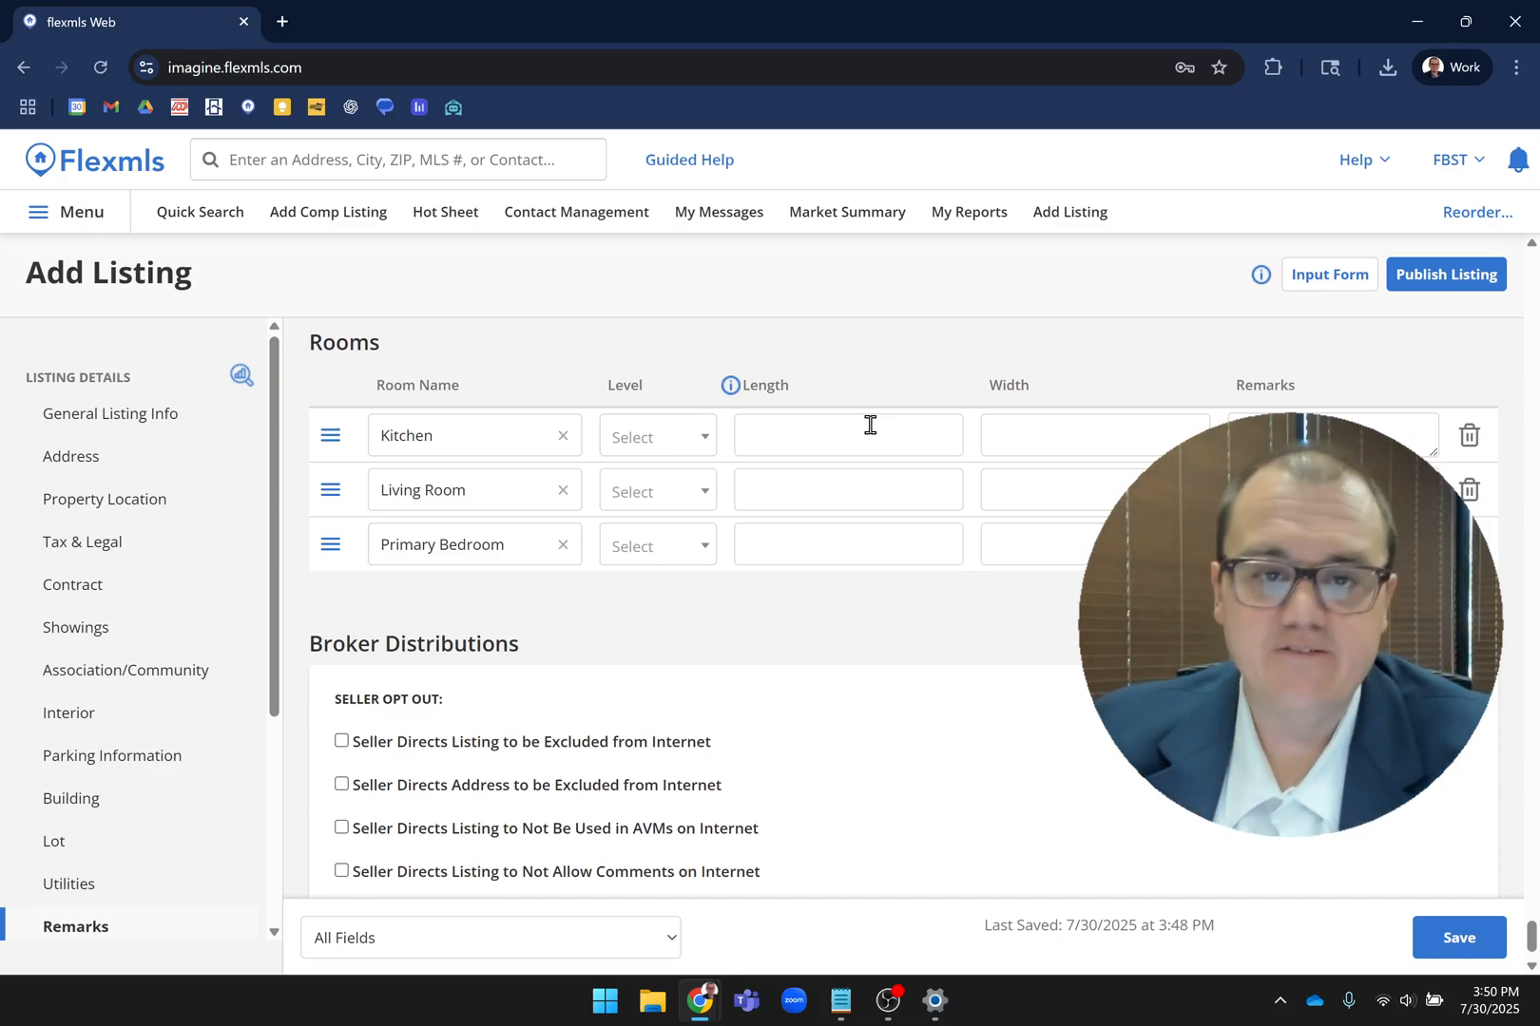
pyautogui.scroll(-3)
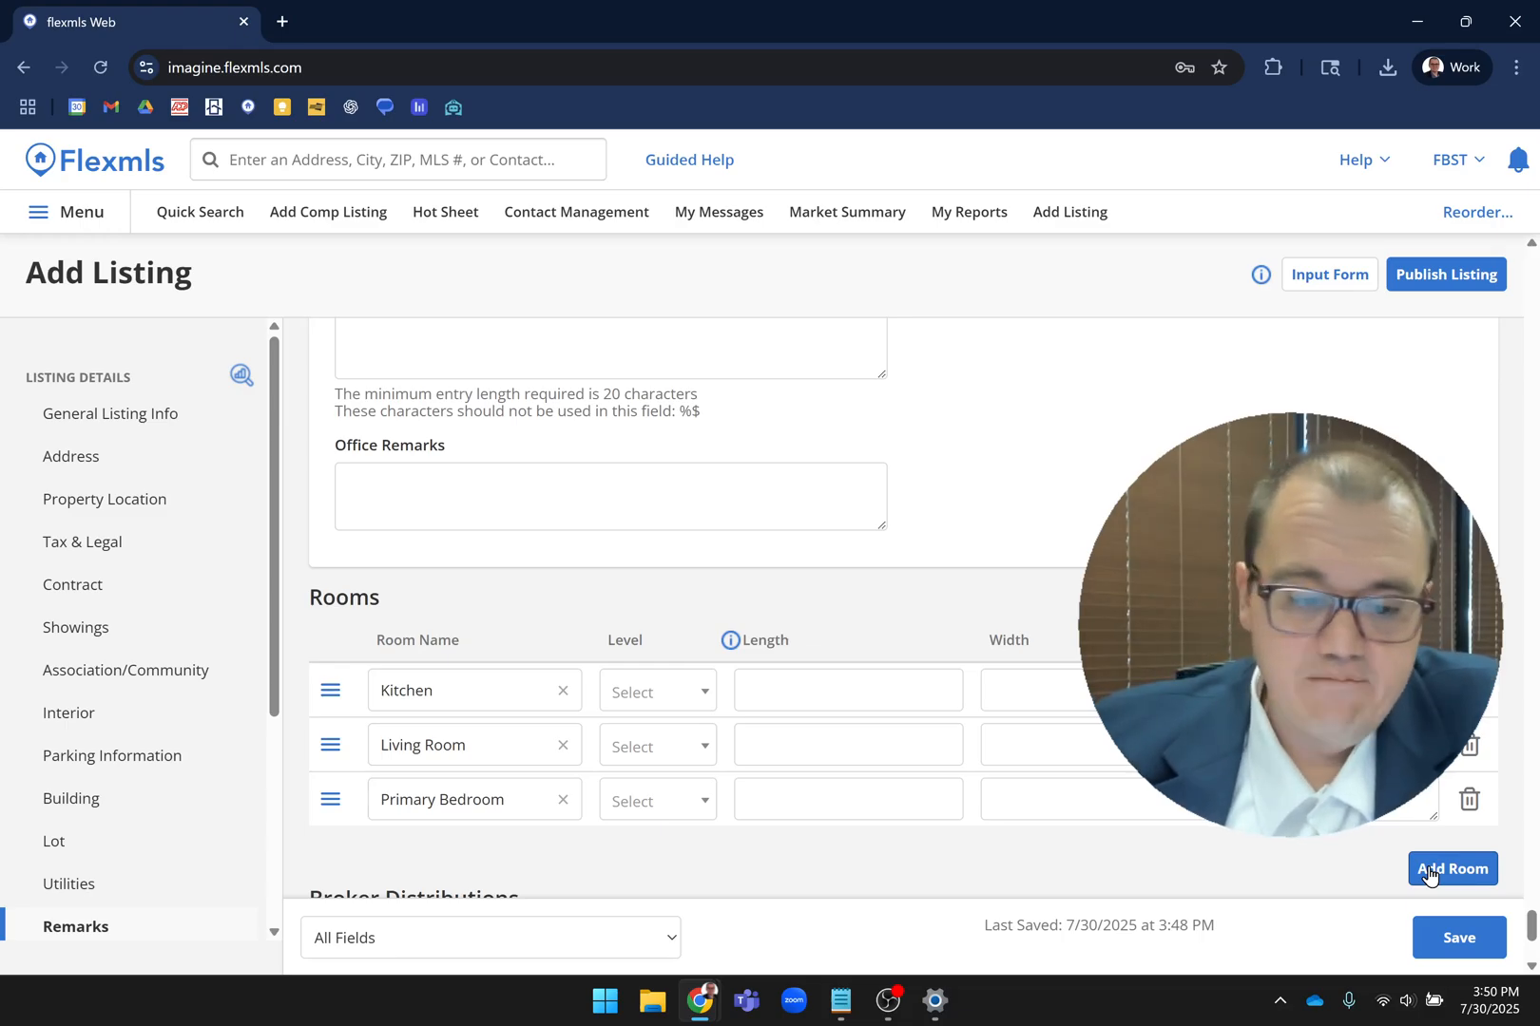
pyautogui.scroll(-3)
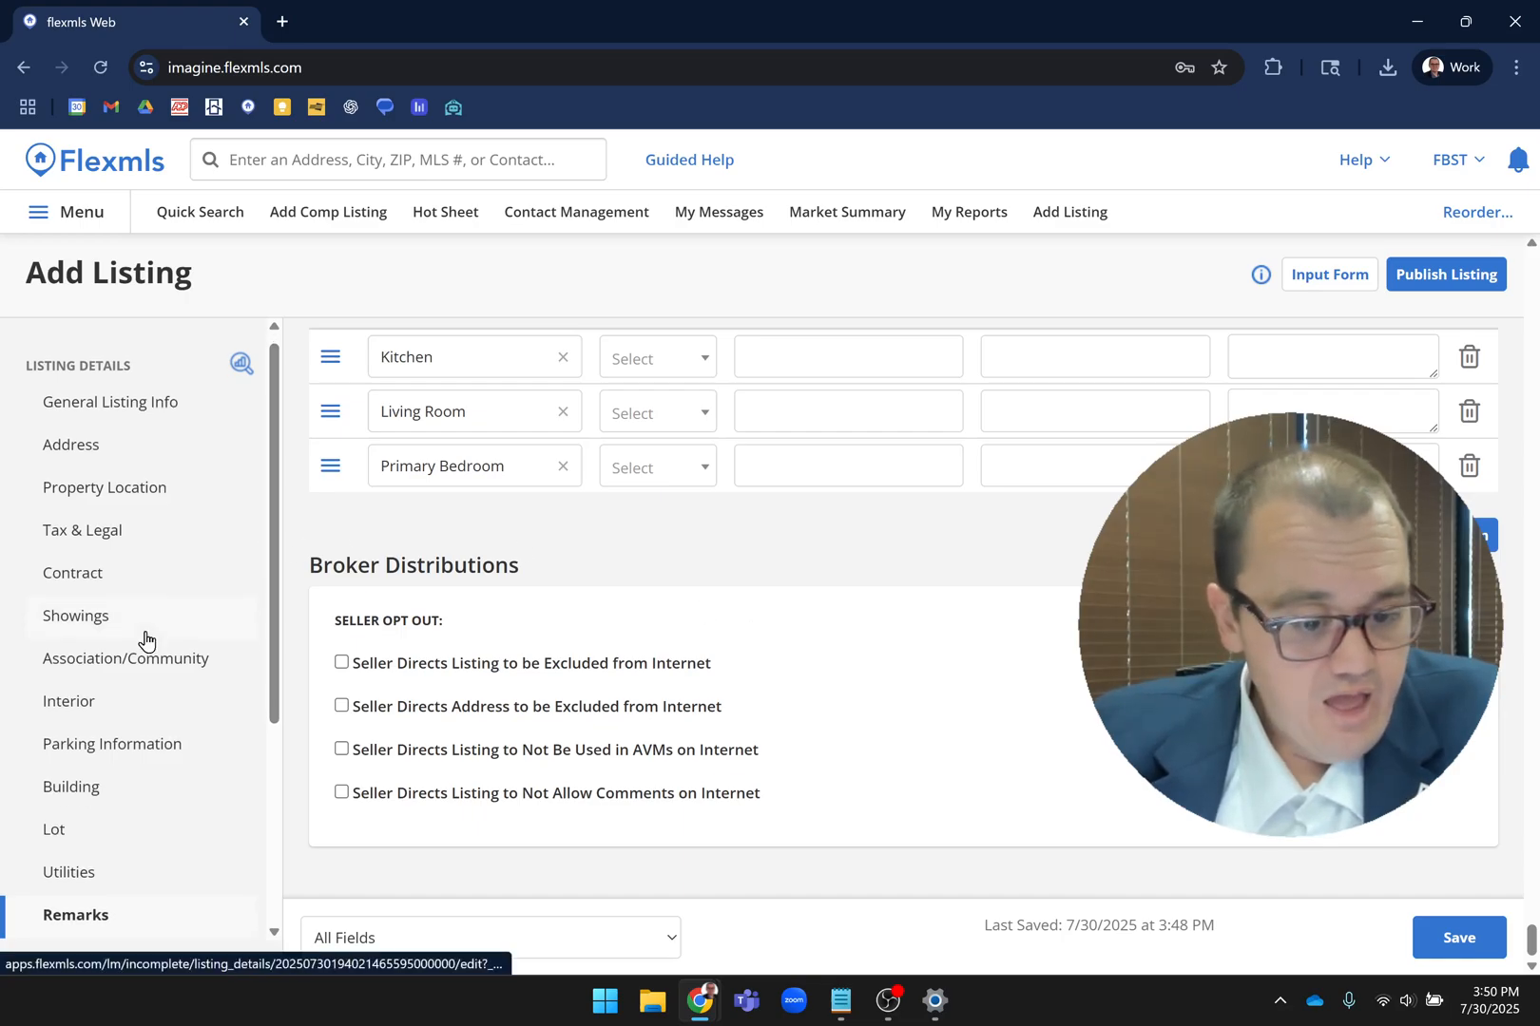
# - Review the Media sidebar's Photos, Floor Plans, Documents and Videos/Virtual Tours in turn
pyautogui.scroll(-3)
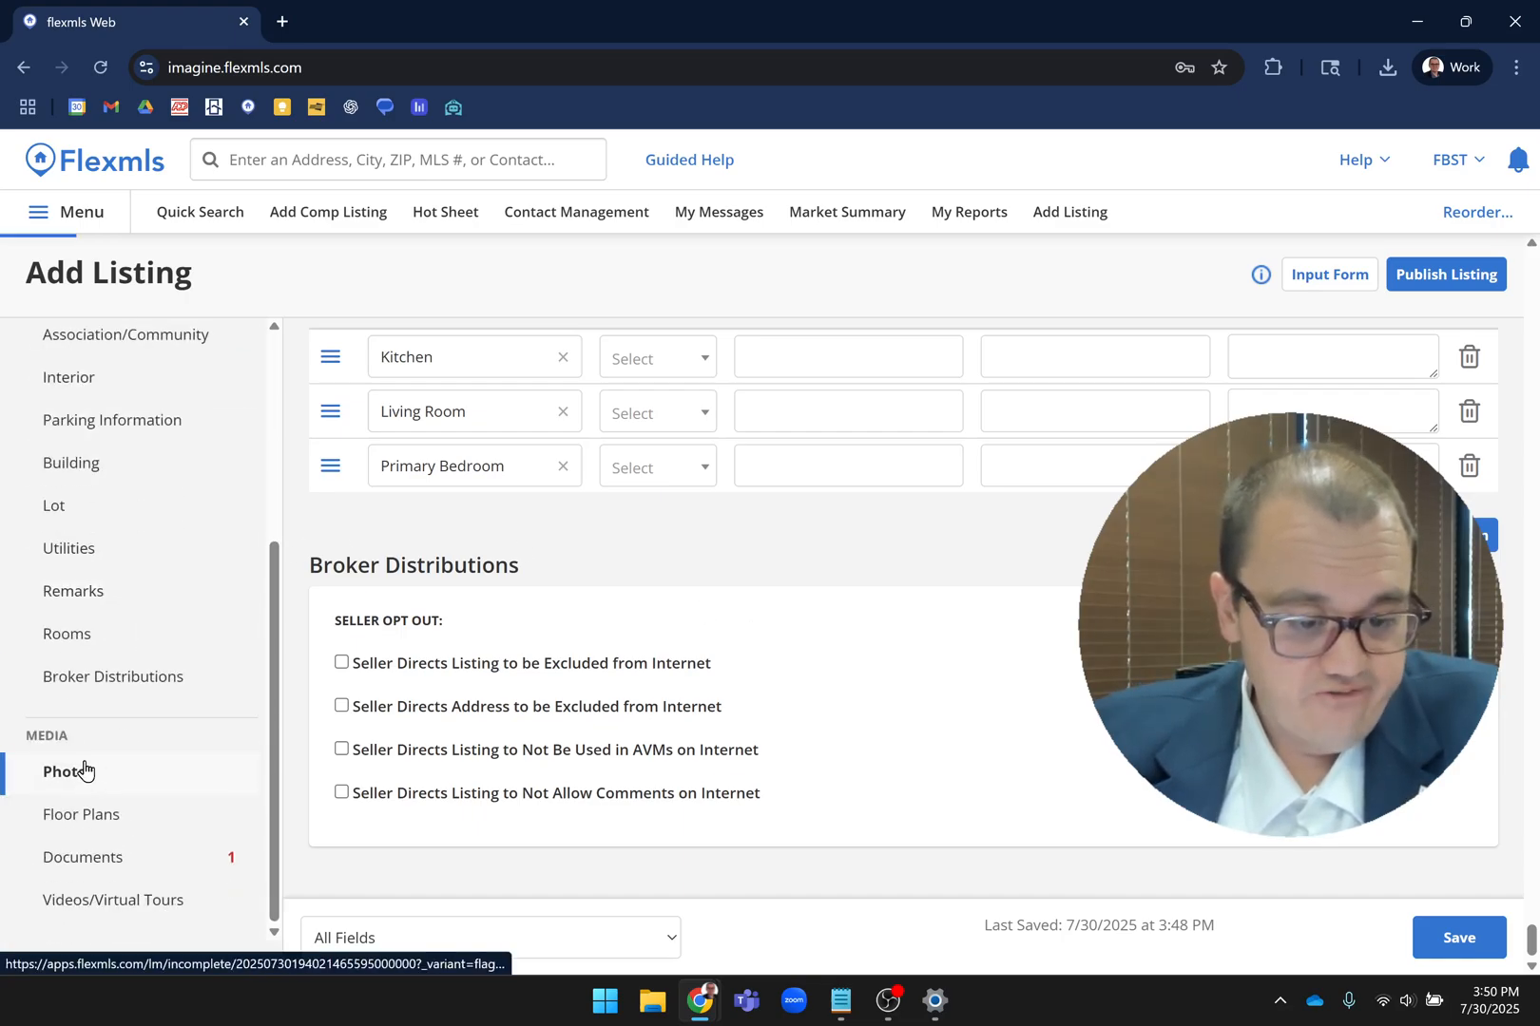
pyautogui.click(67, 772)
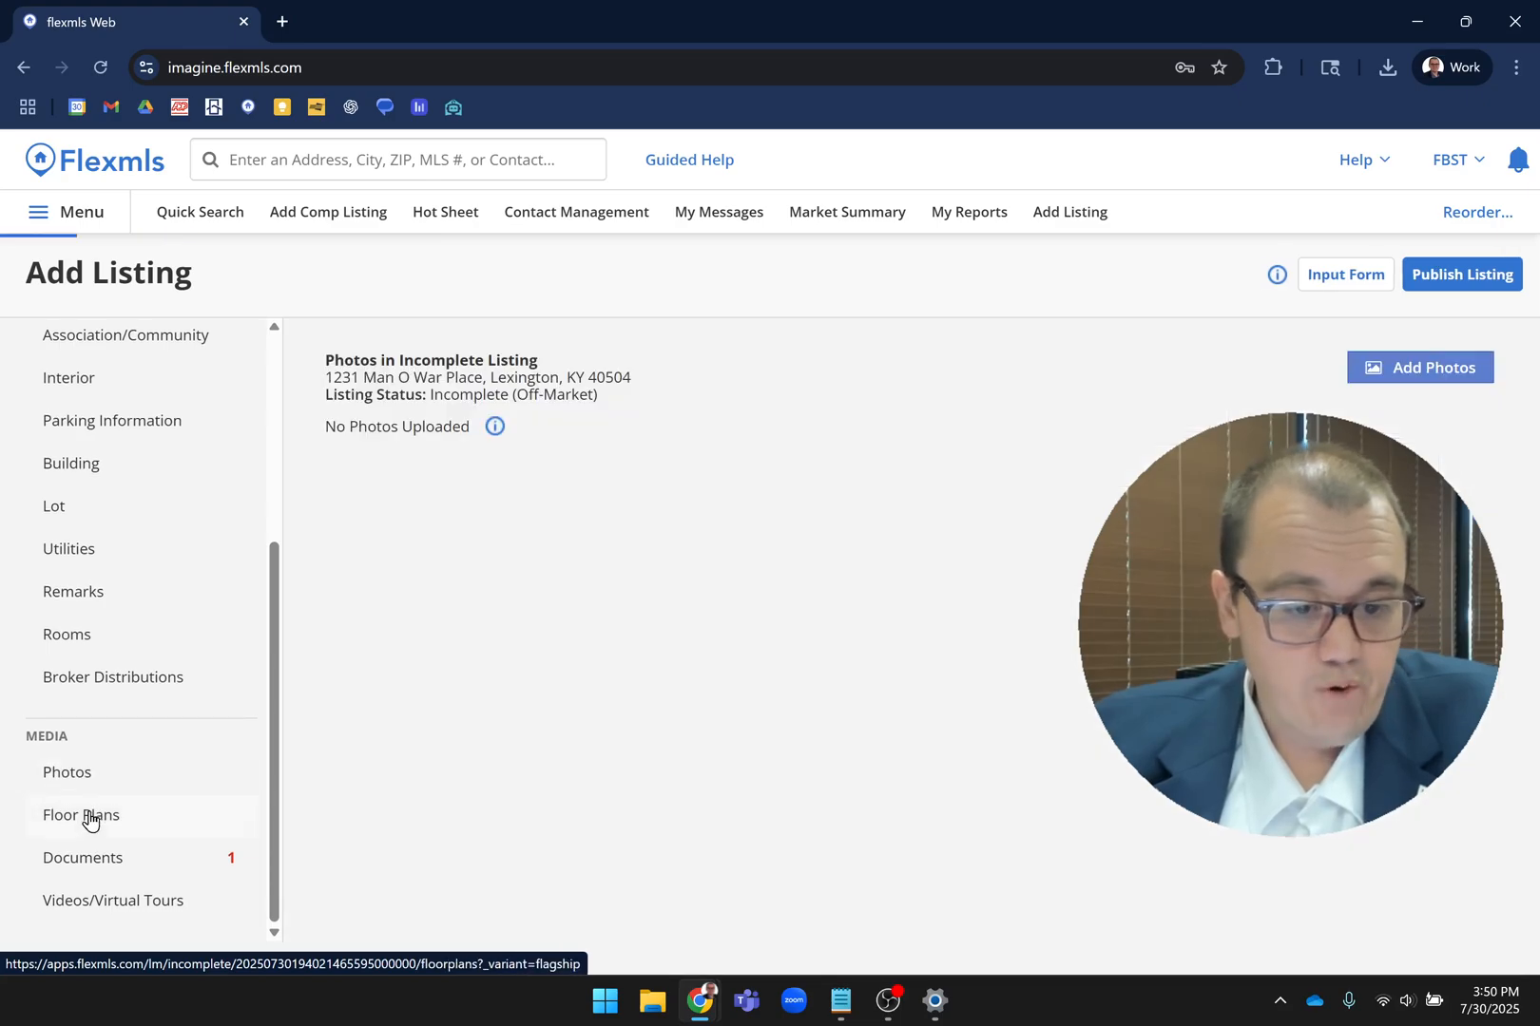
pyautogui.click(80, 815)
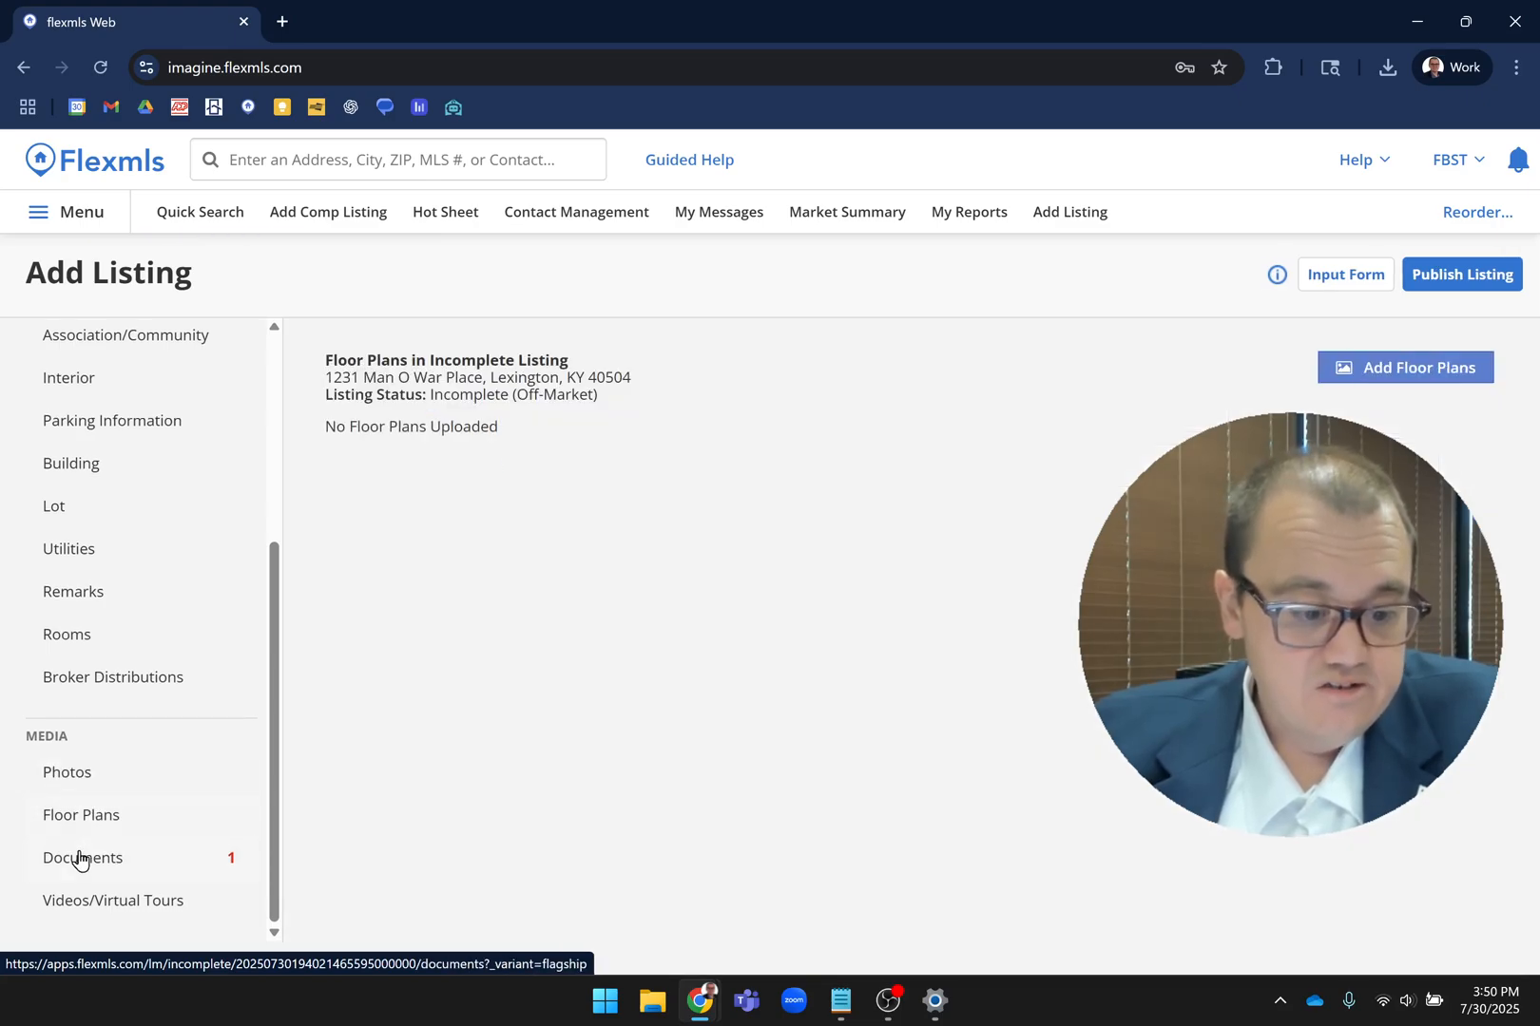
pyautogui.click(82, 858)
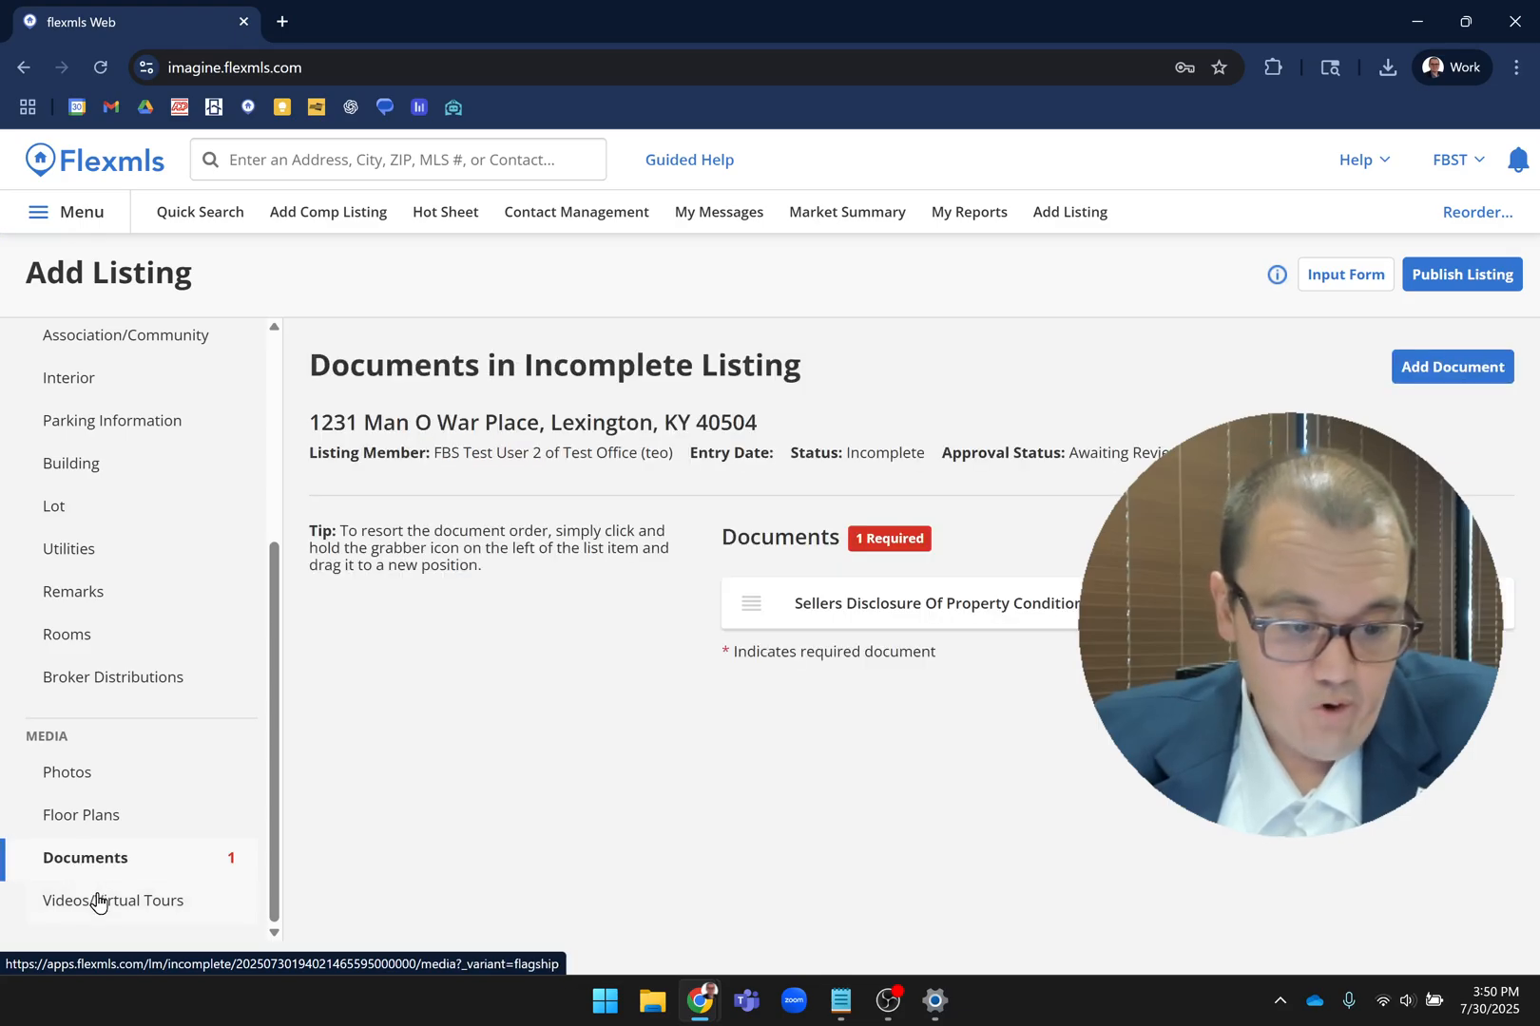
pyautogui.click(113, 901)
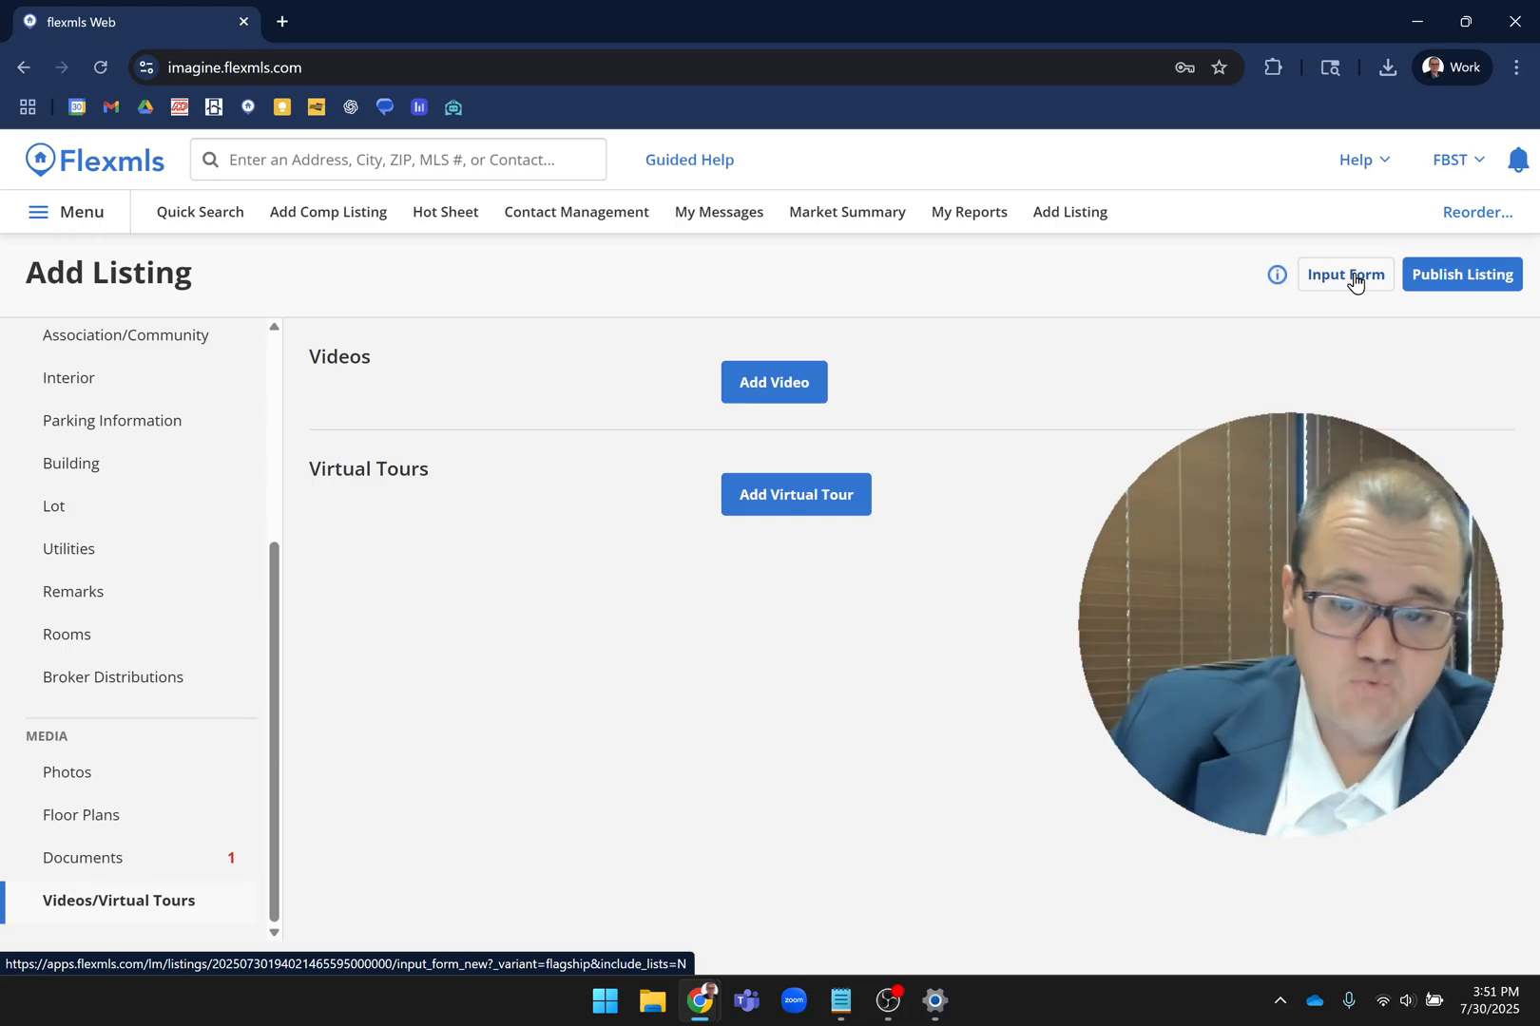
pyautogui.click(1344, 273)
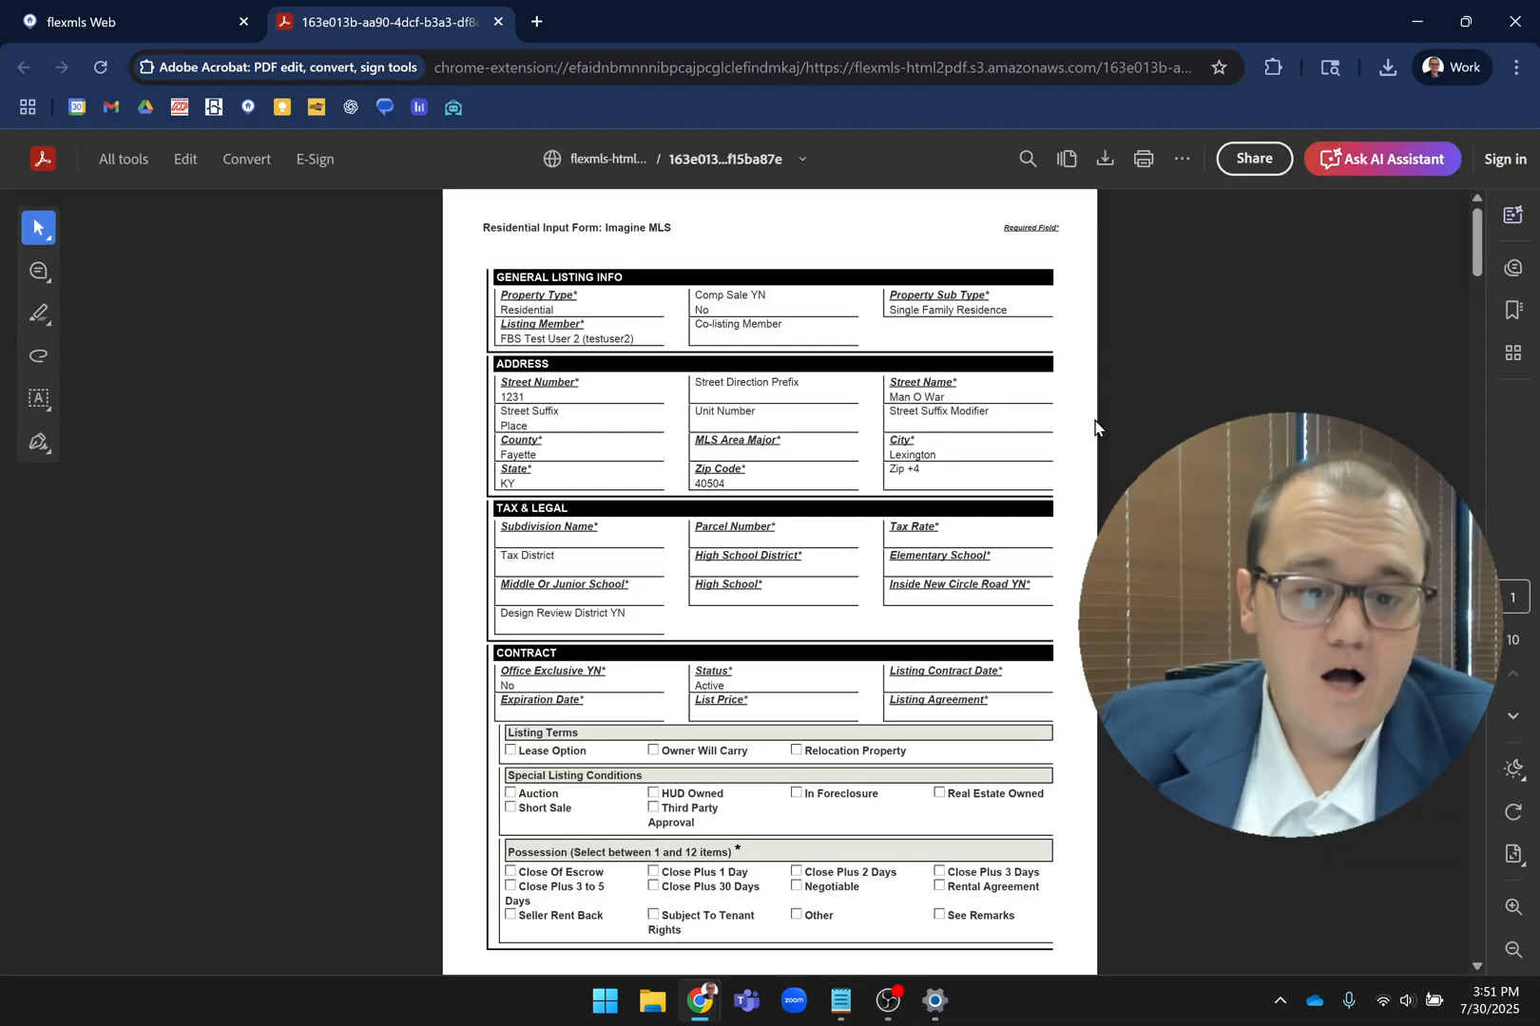
pyautogui.click(1381, 158)
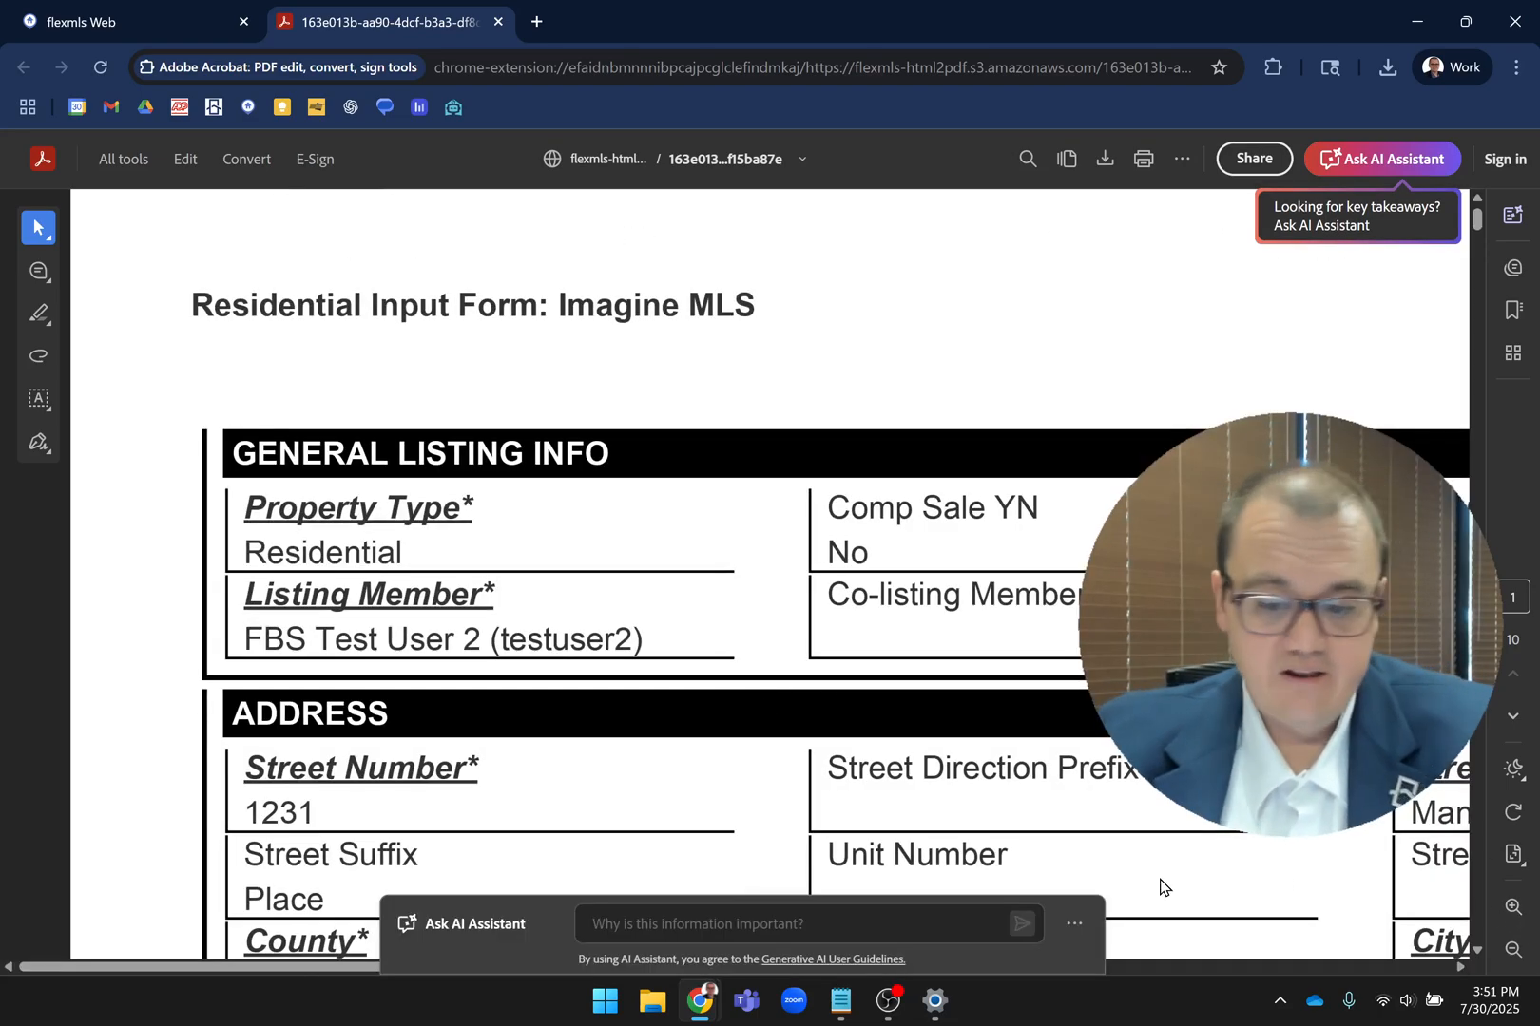
pyautogui.scroll(-3)
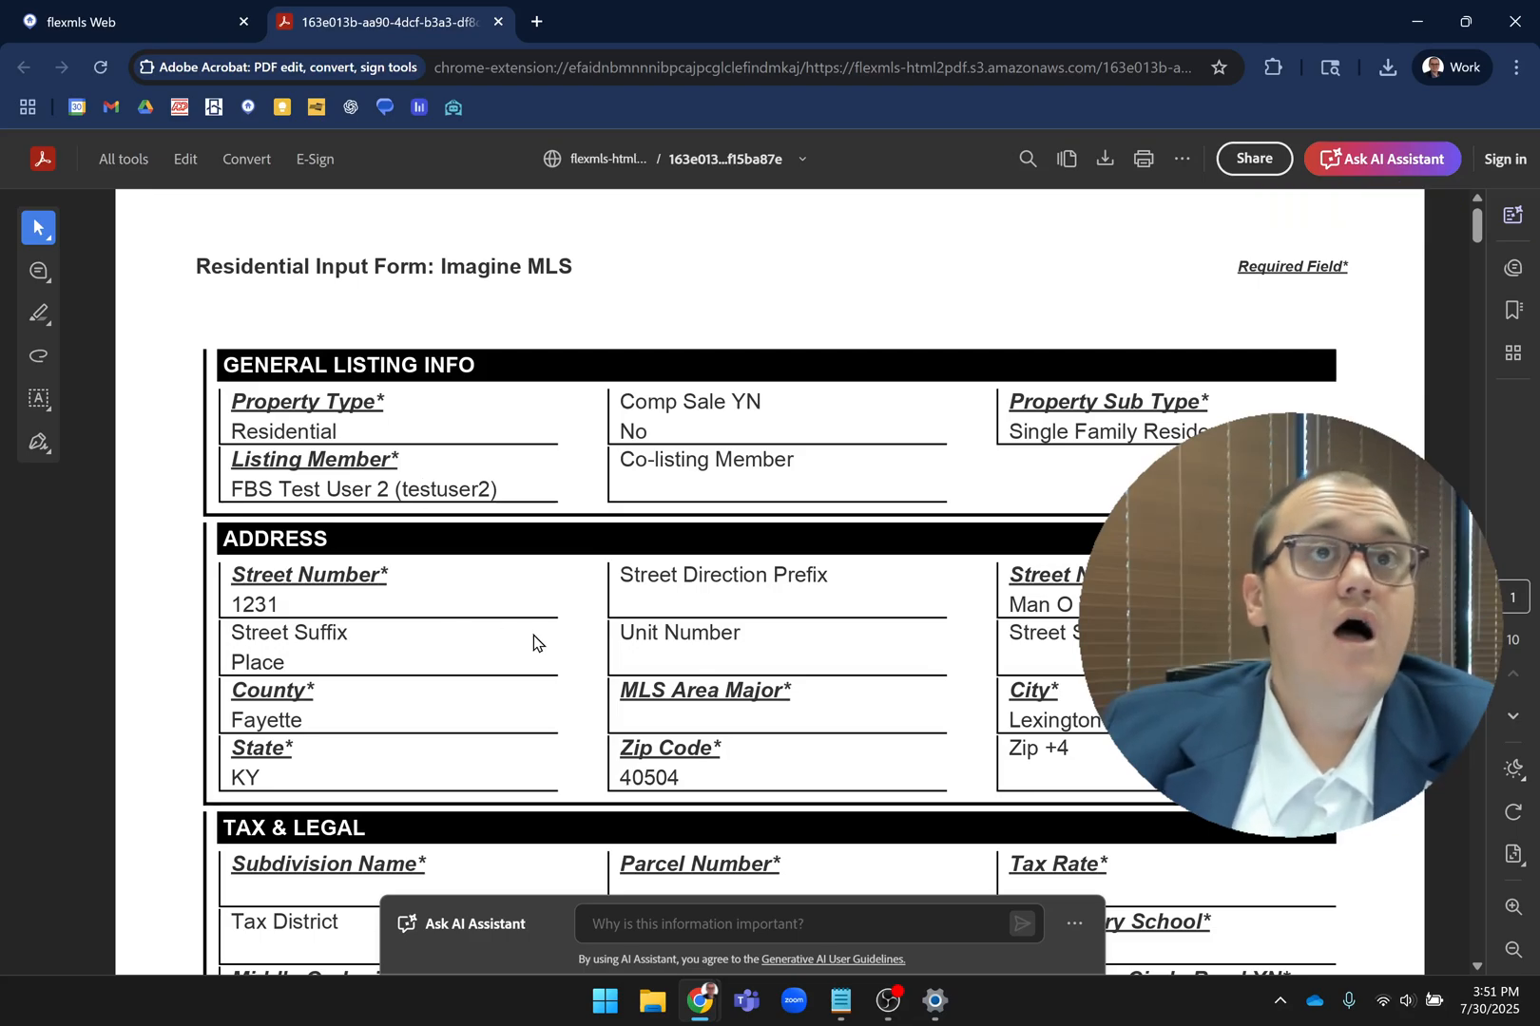
pyautogui.scroll(-3)
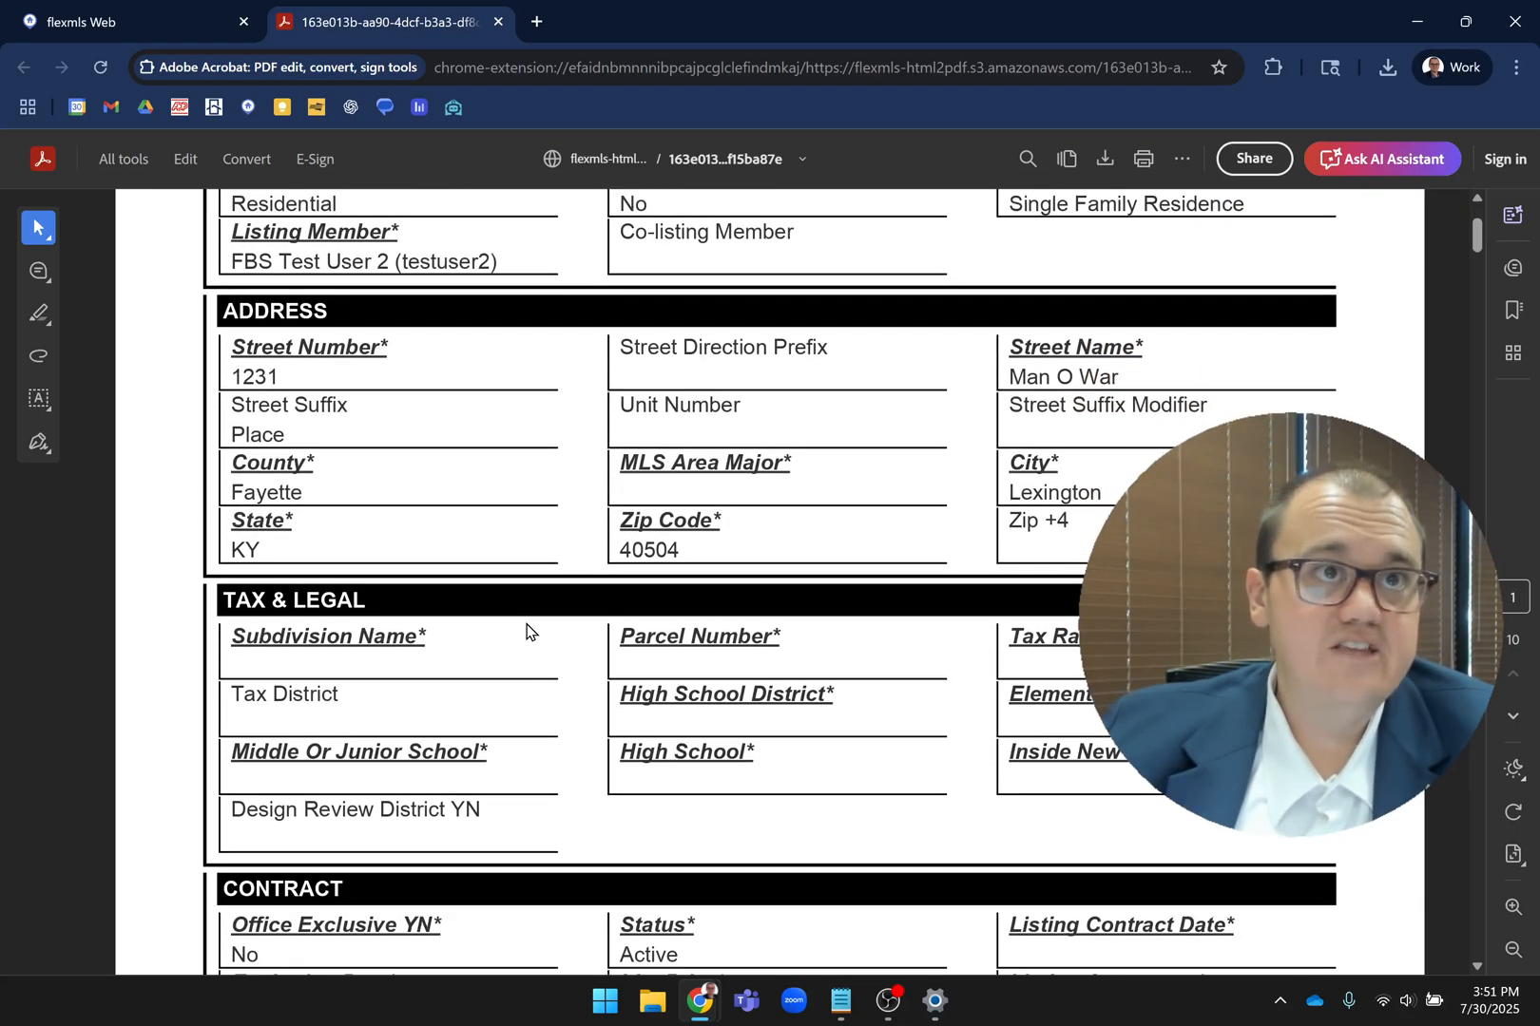
pyautogui.scroll(-3)
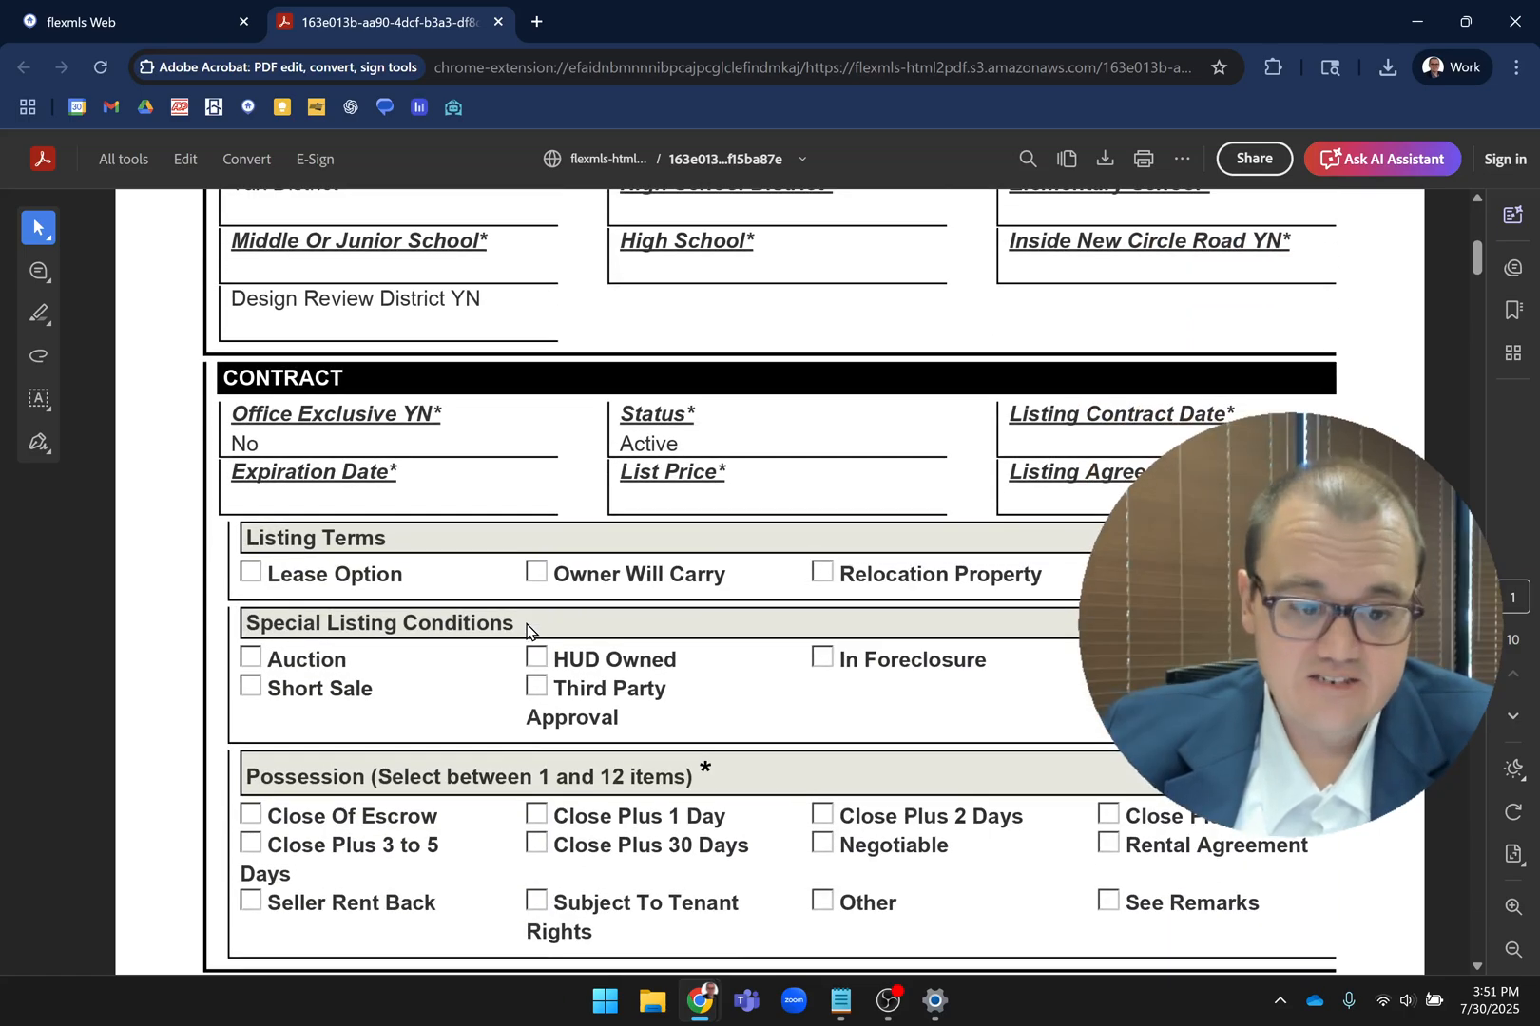
pyautogui.scroll(-3)
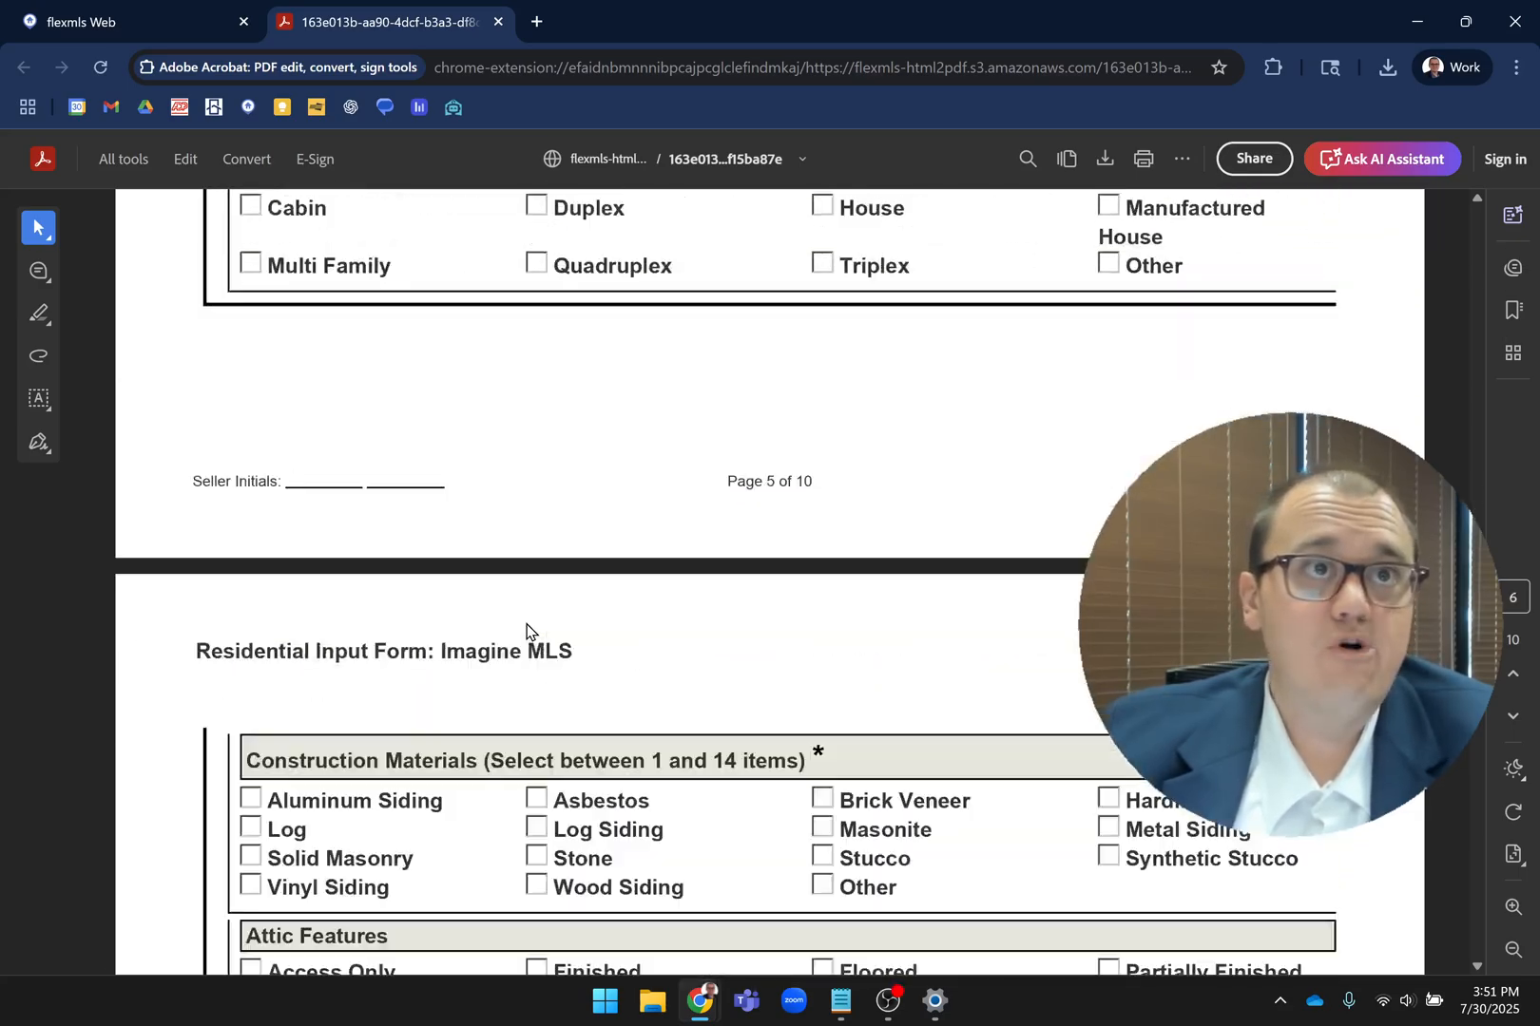
pyautogui.scroll(-3)
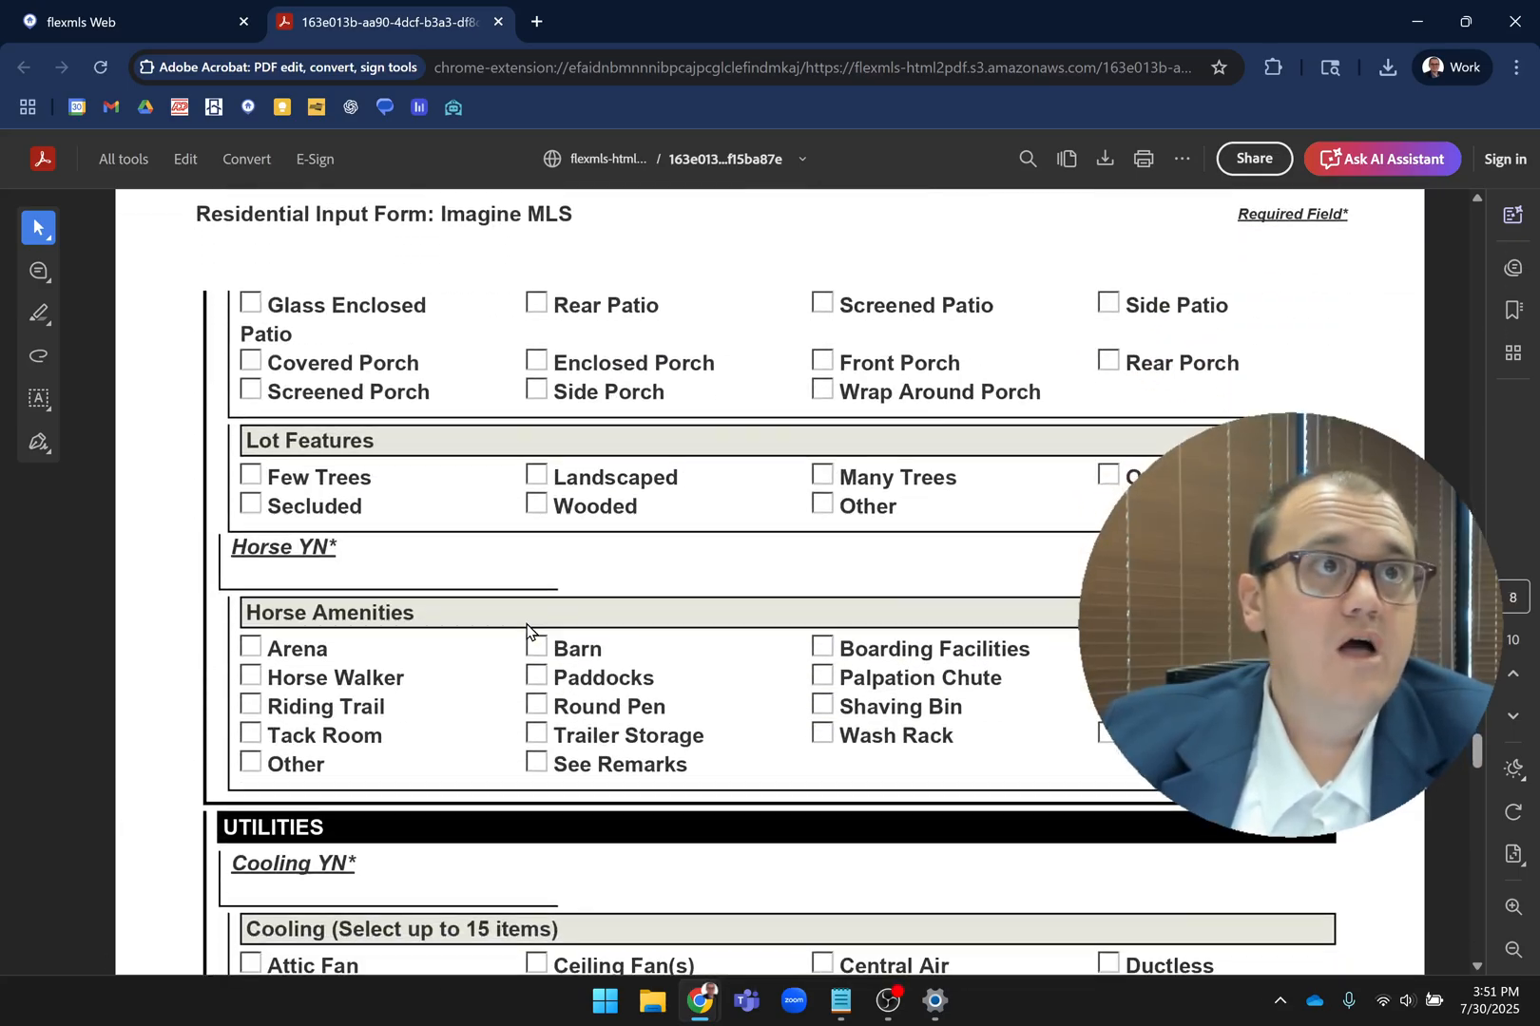
pyautogui.scroll(-3)
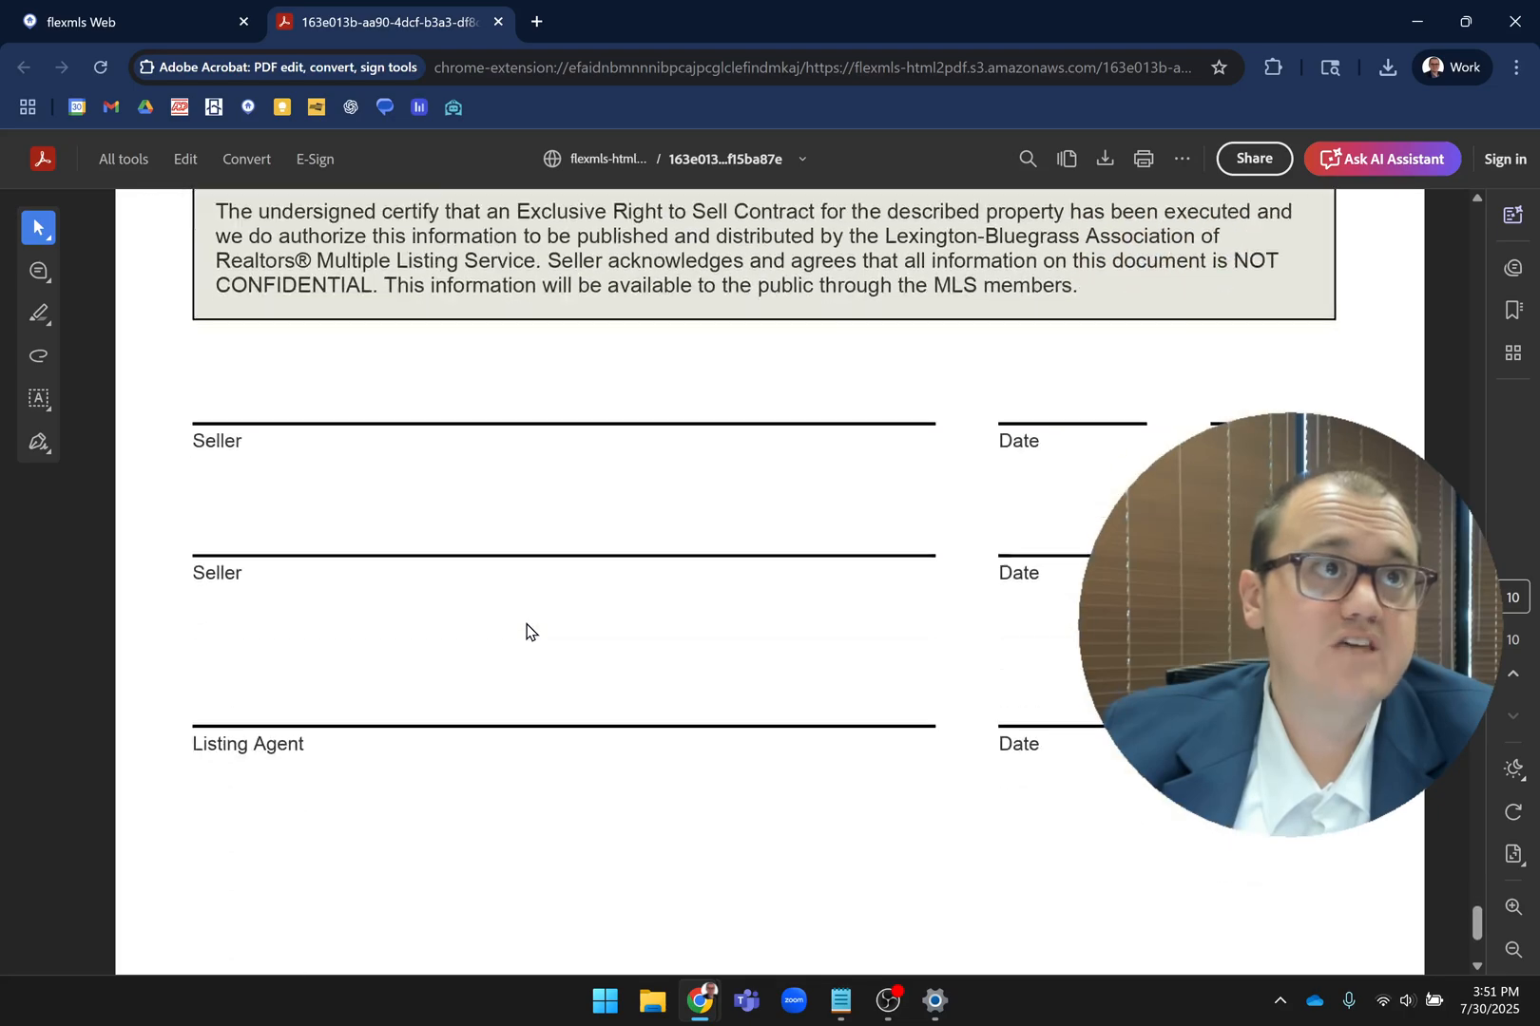
pyautogui.scroll(-3)
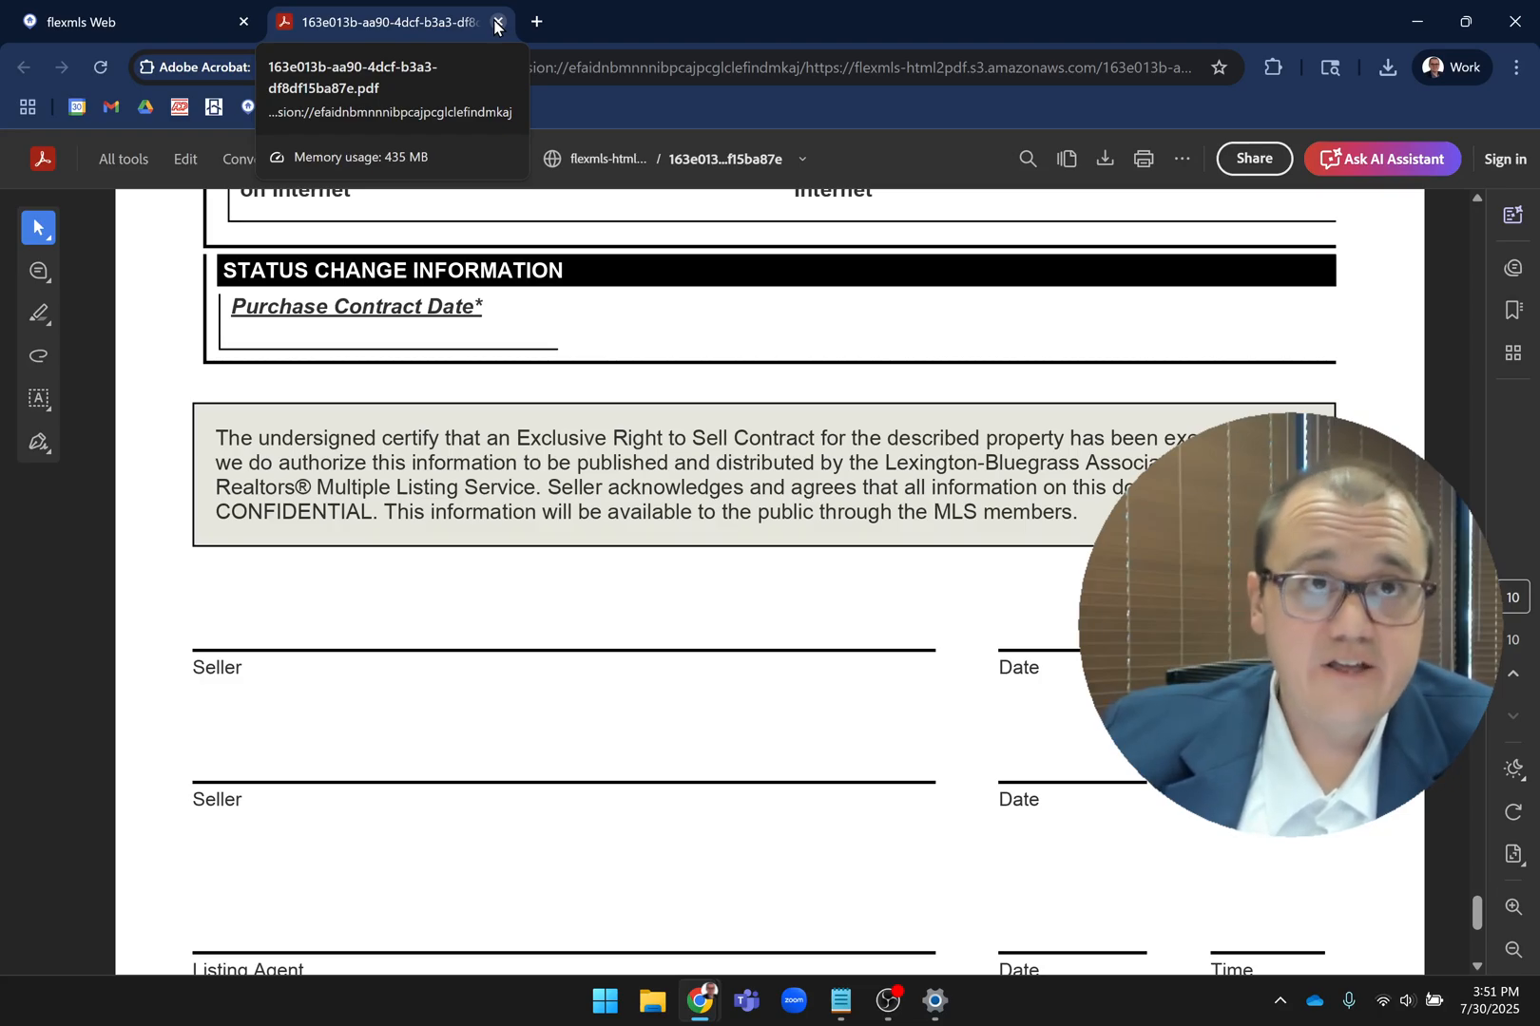
pyautogui.click(496, 22)
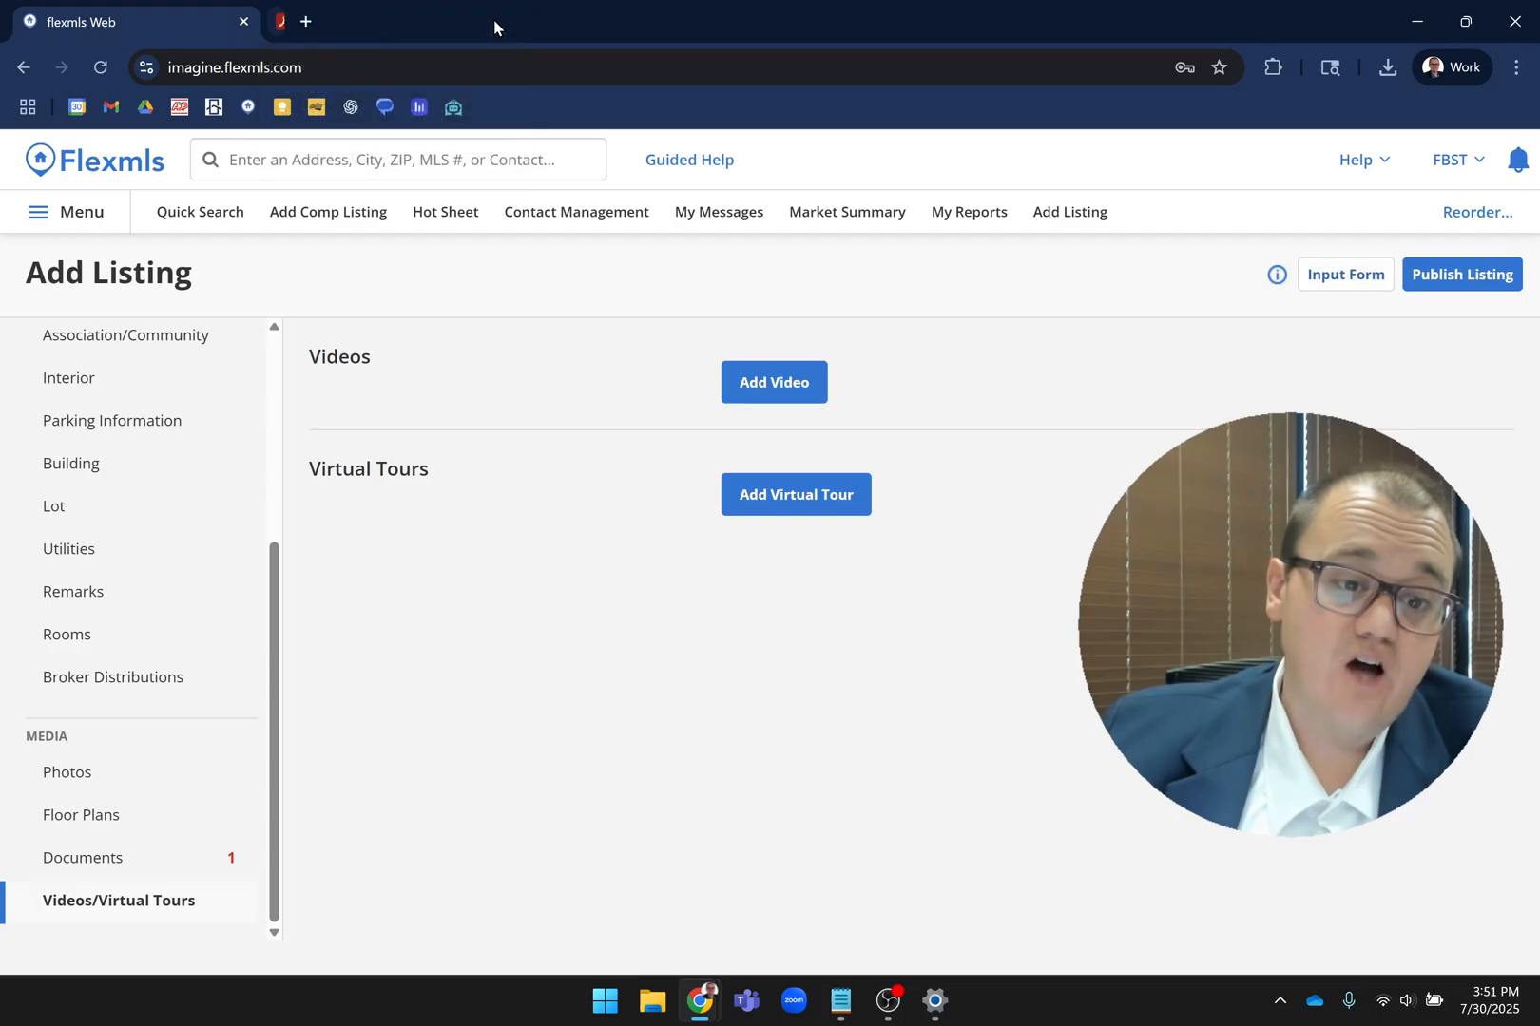